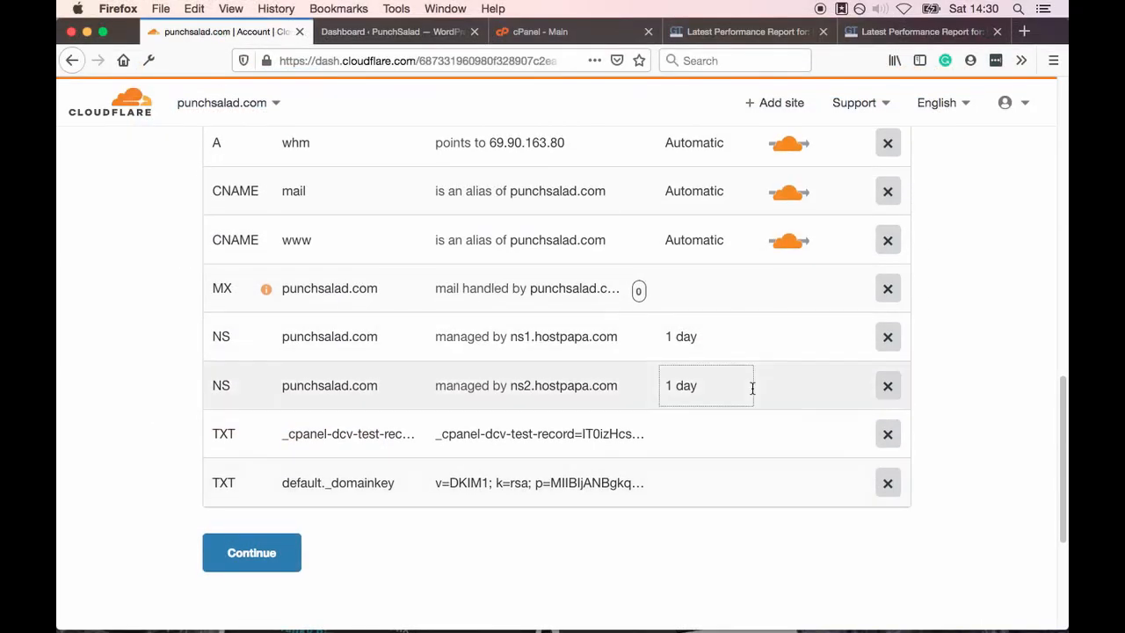
Browse the Cloudflare homepage, then go through Sign Up to the account log-in page
{"action": "scroll", "scroll_direction": "down", "scroll_amount": 3}
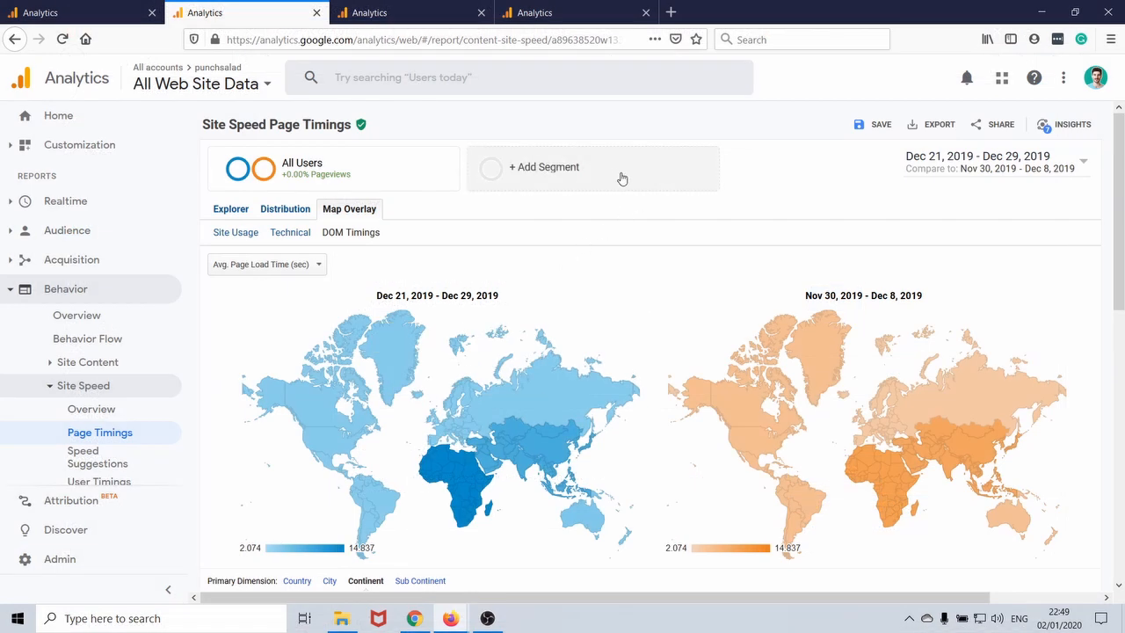
{"action": "scroll", "scroll_direction": "down", "scroll_amount": 3}
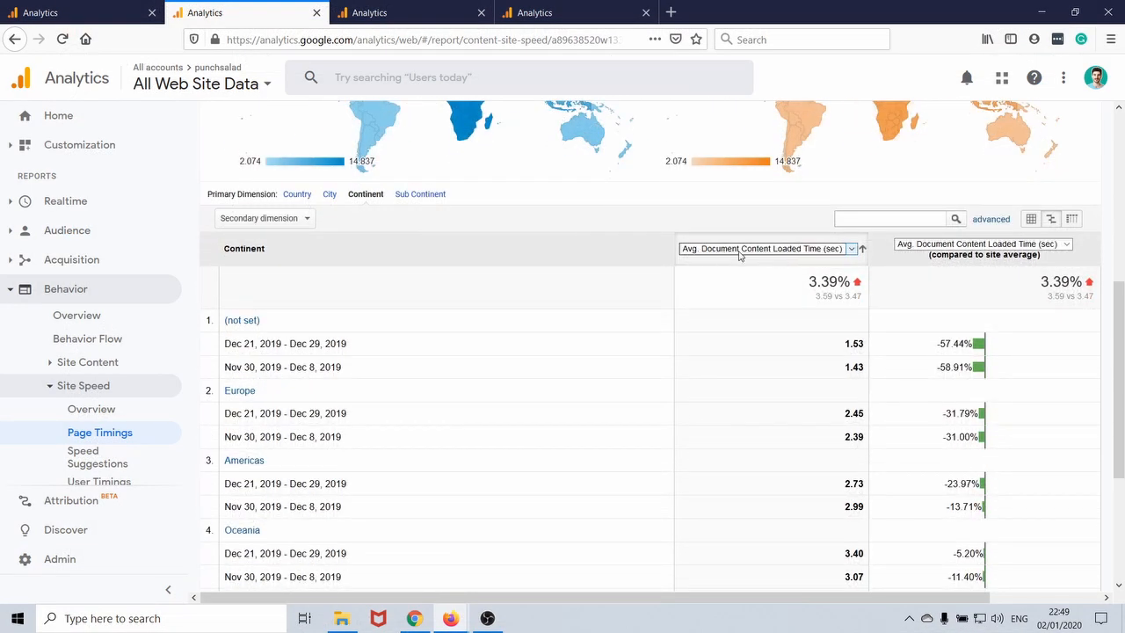
{"action": "mouse_move", "coordinate": [747, 249]}
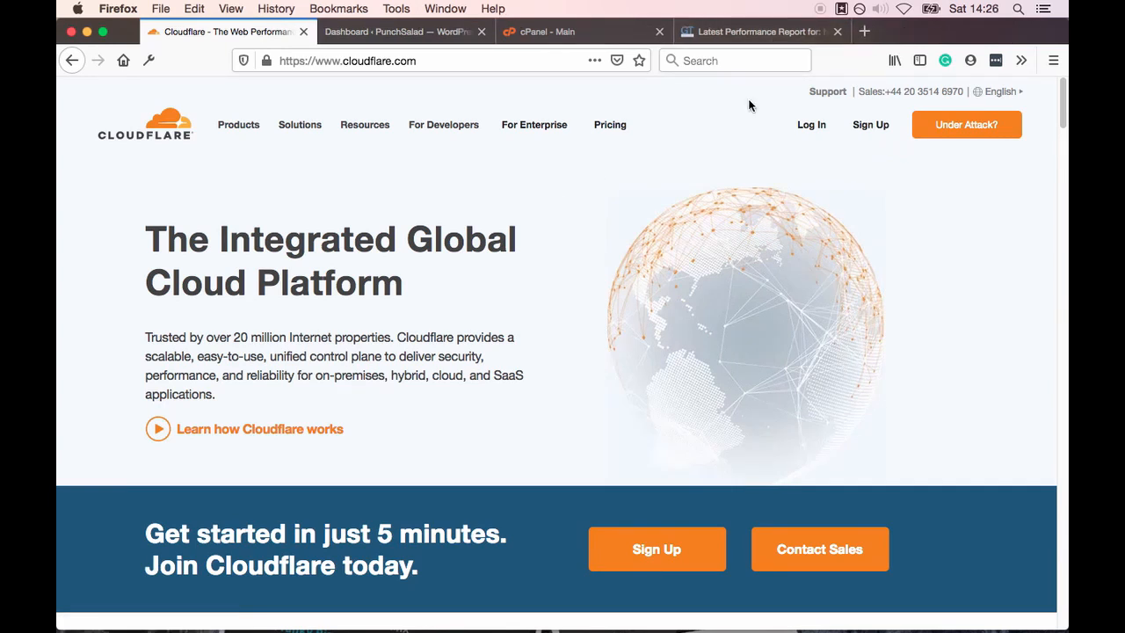
{"action": "mouse_move", "coordinate": [722, 101]}
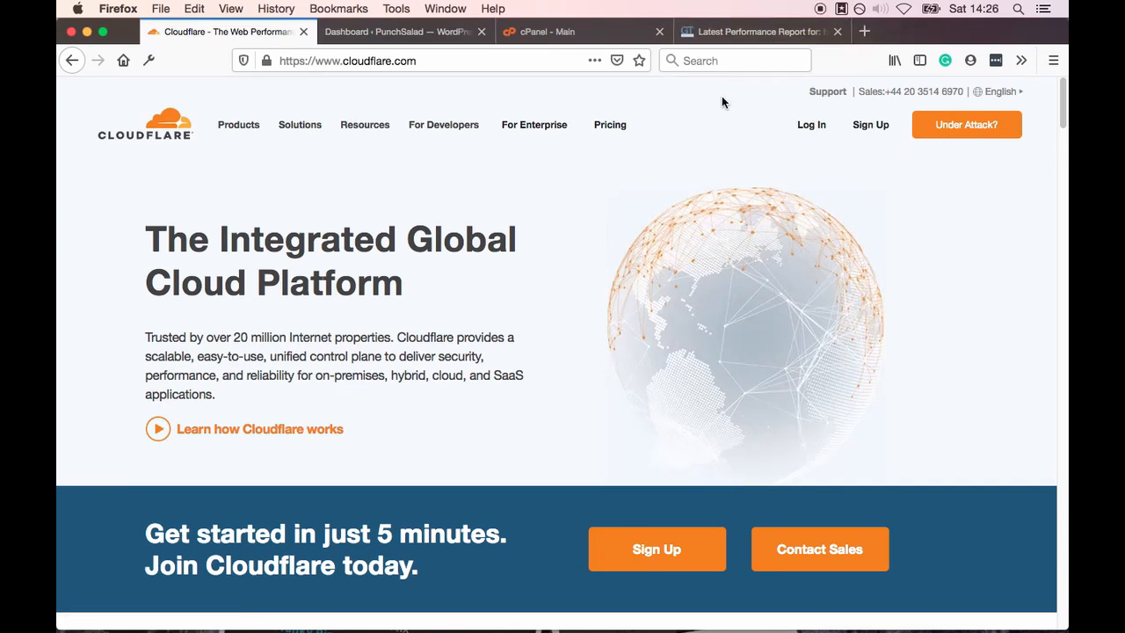
{"action": "scroll", "scroll_direction": "down", "scroll_amount": 3}
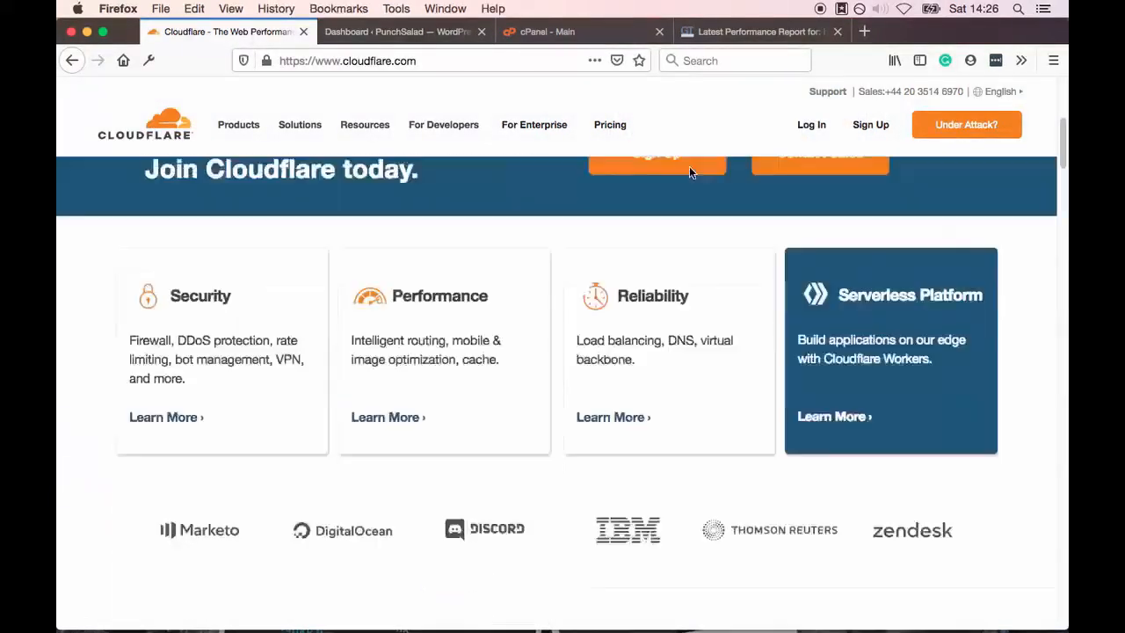
{"action": "scroll", "scroll_direction": "down", "scroll_amount": 3}
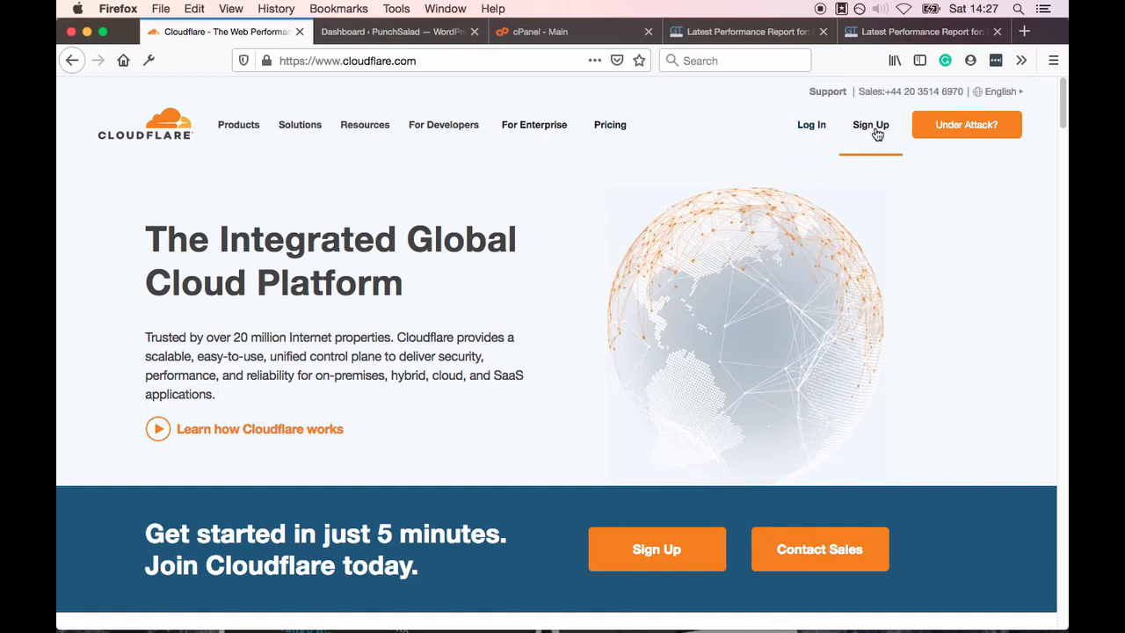
{"action": "mouse_move", "coordinate": [871, 136]}
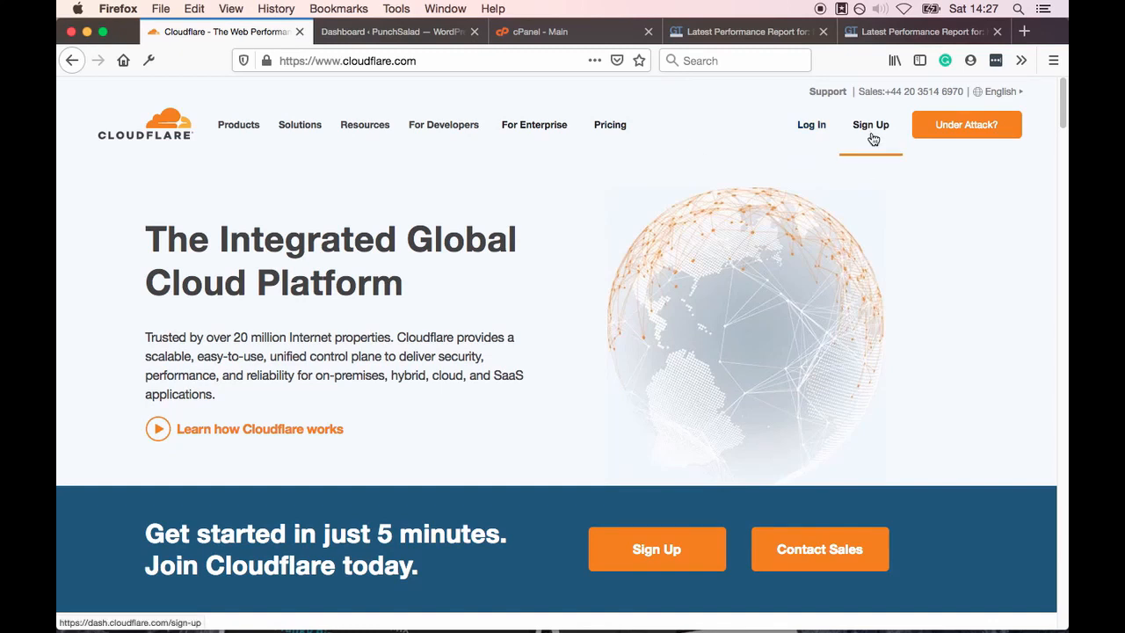
{"action": "left_click", "coordinate": [870, 123]}
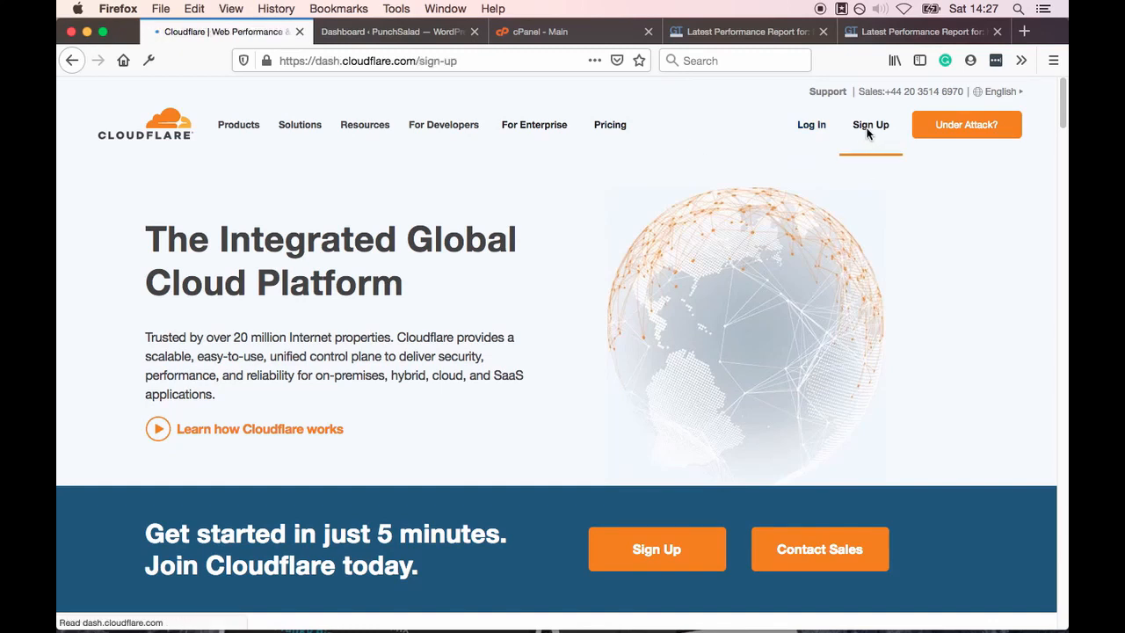
{"action": "left_click", "coordinate": [870, 124]}
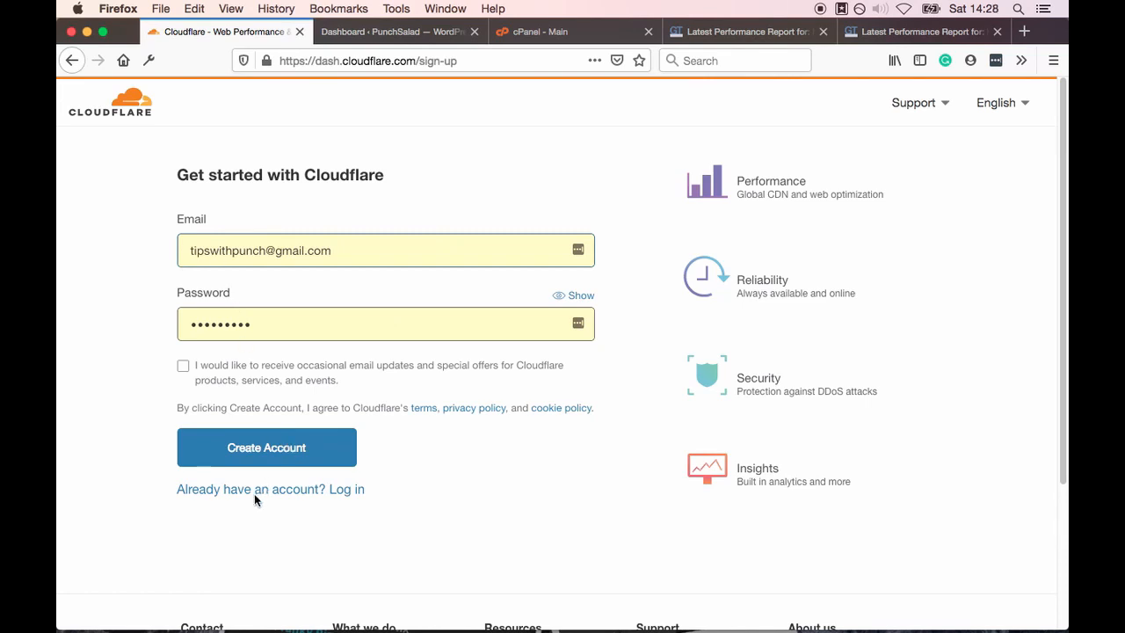
{"action": "mouse_move", "coordinate": [332, 434]}
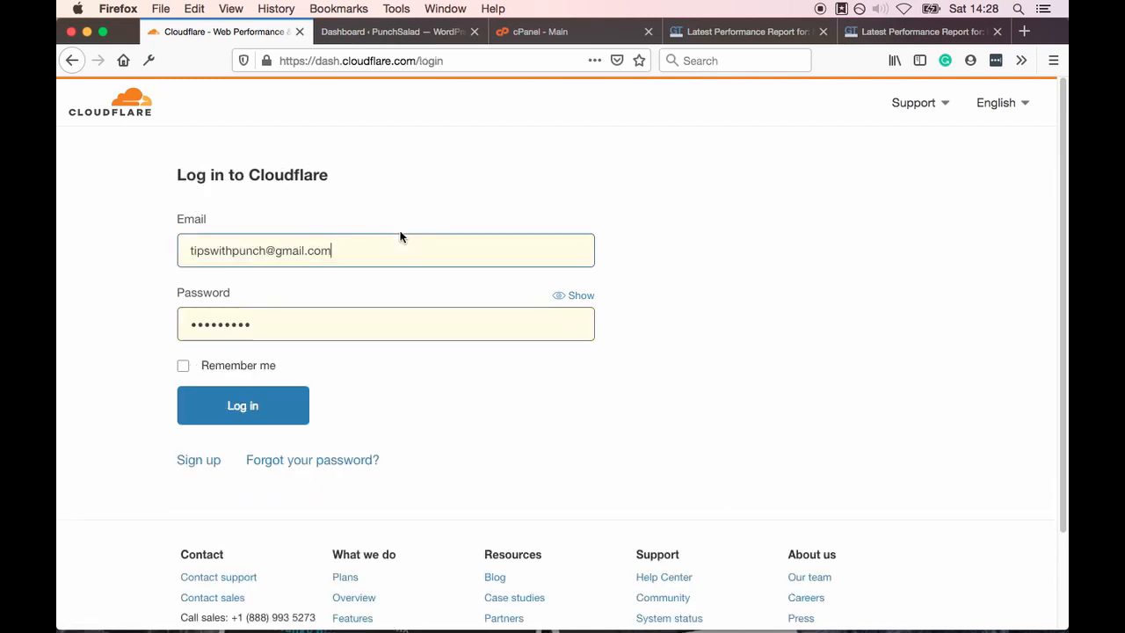
Log in to Cloudflare with the saved credentials
{"action": "left_click", "coordinate": [242, 405]}
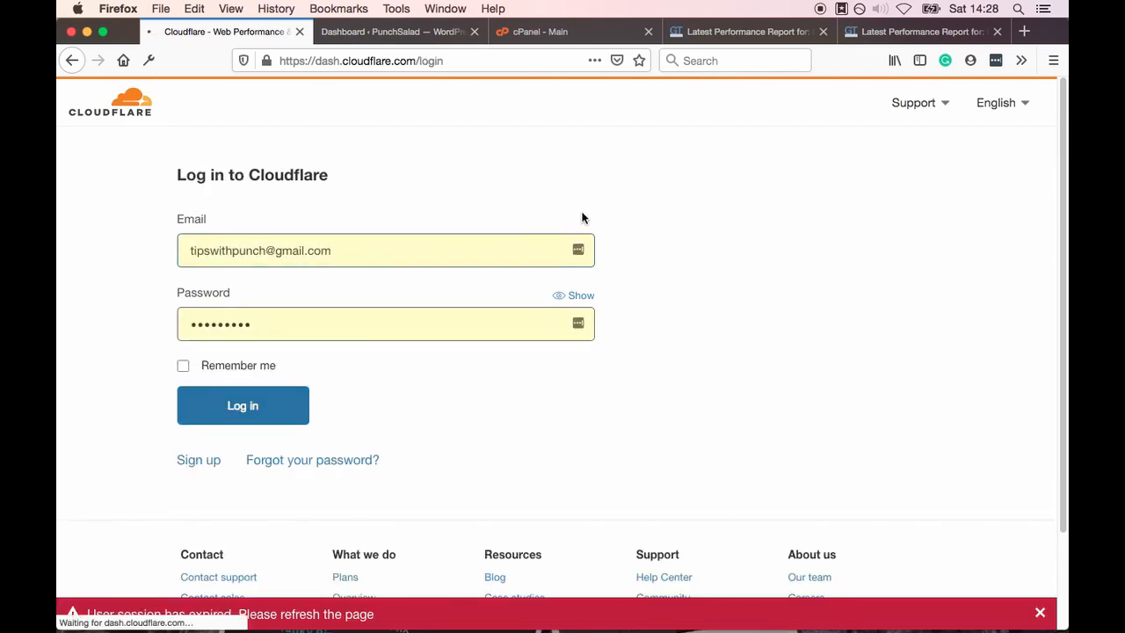
{"action": "left_click", "coordinate": [242, 405]}
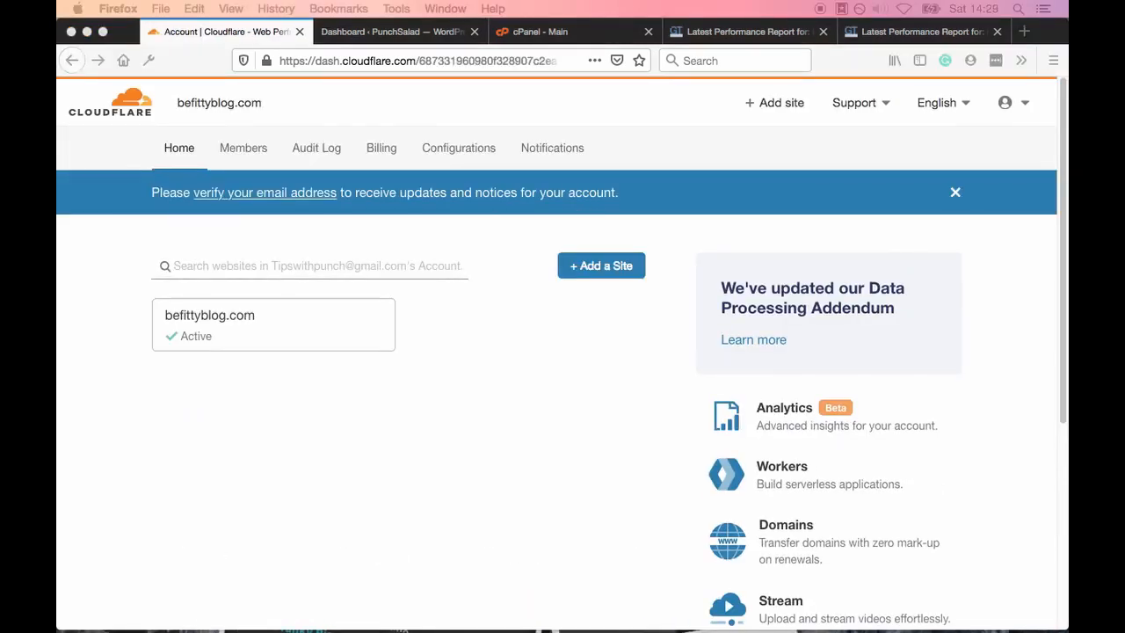
{"action": "mouse_move", "coordinate": [554, 121]}
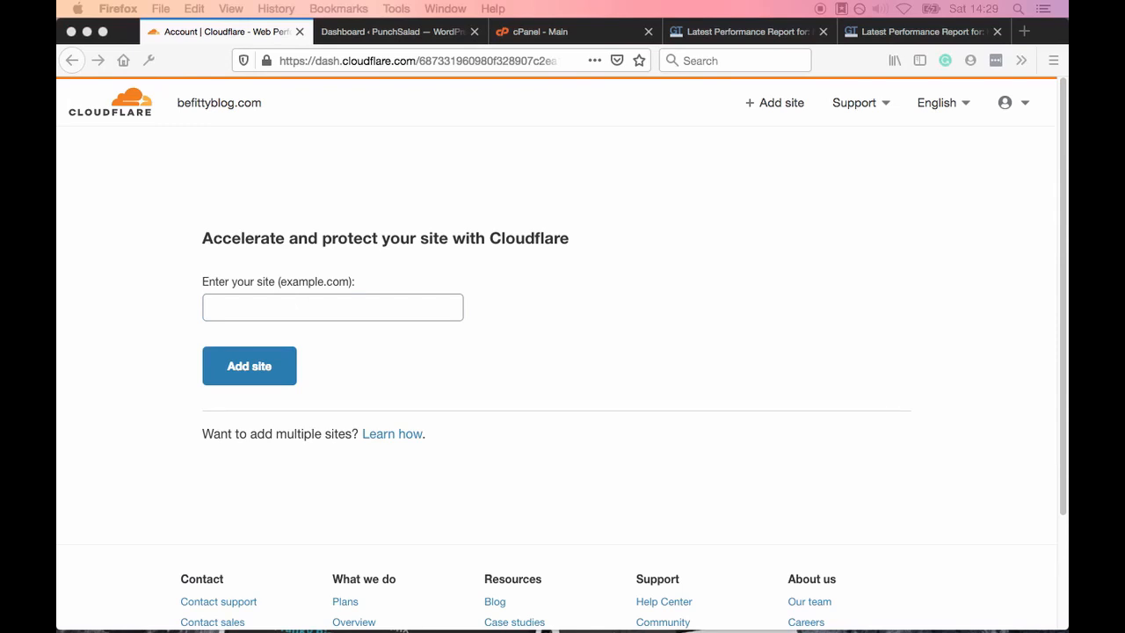
Enter punchsalad.com as the new site and submit it to reach plan selection
{"action": "left_click", "coordinate": [333, 307]}
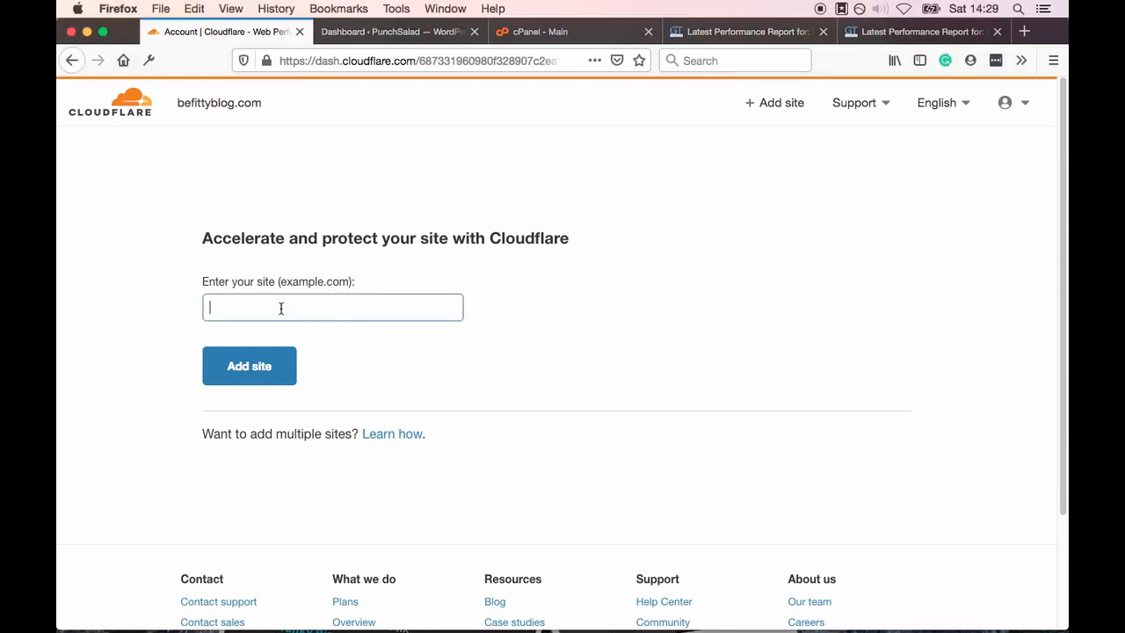
{"action": "type", "text": "punchsalad.com"}
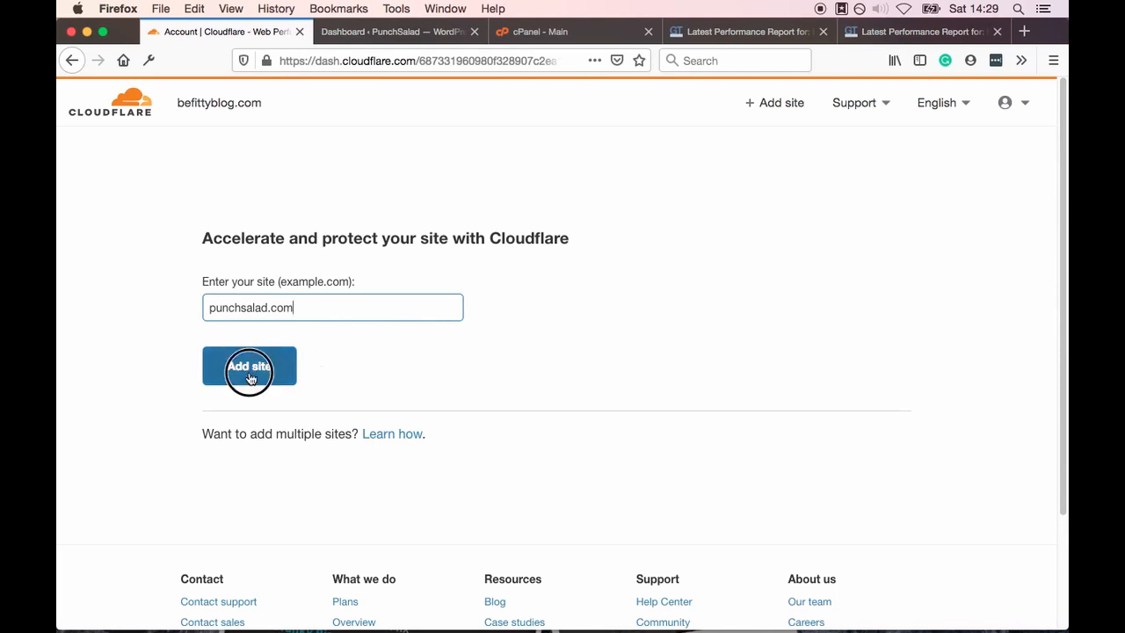
{"action": "left_click", "coordinate": [250, 366]}
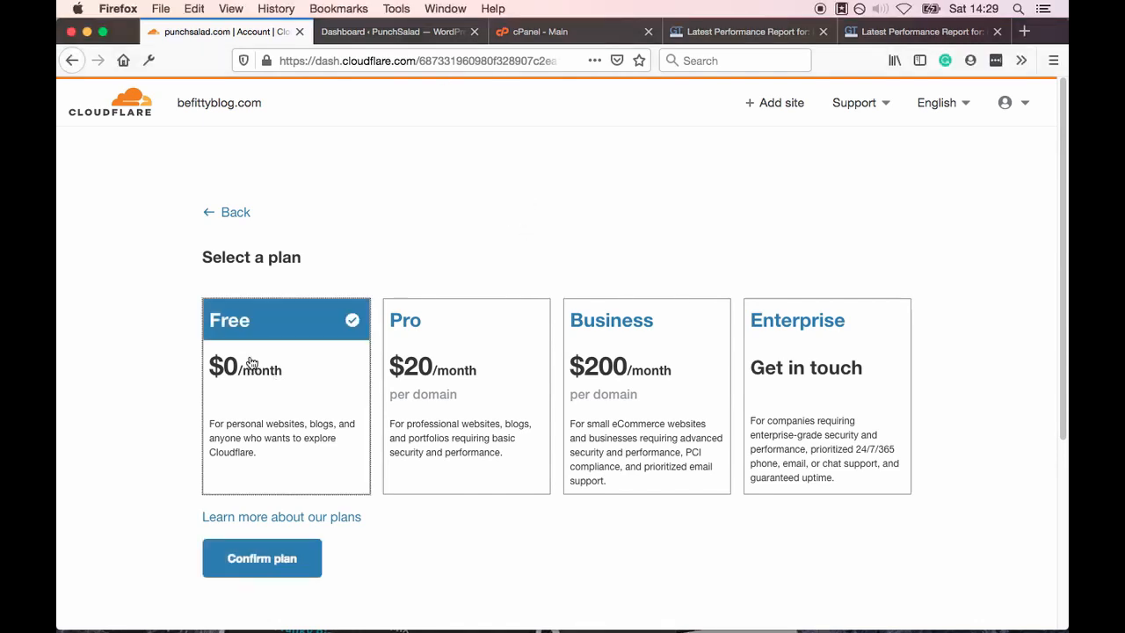
{"action": "mouse_move", "coordinate": [252, 370]}
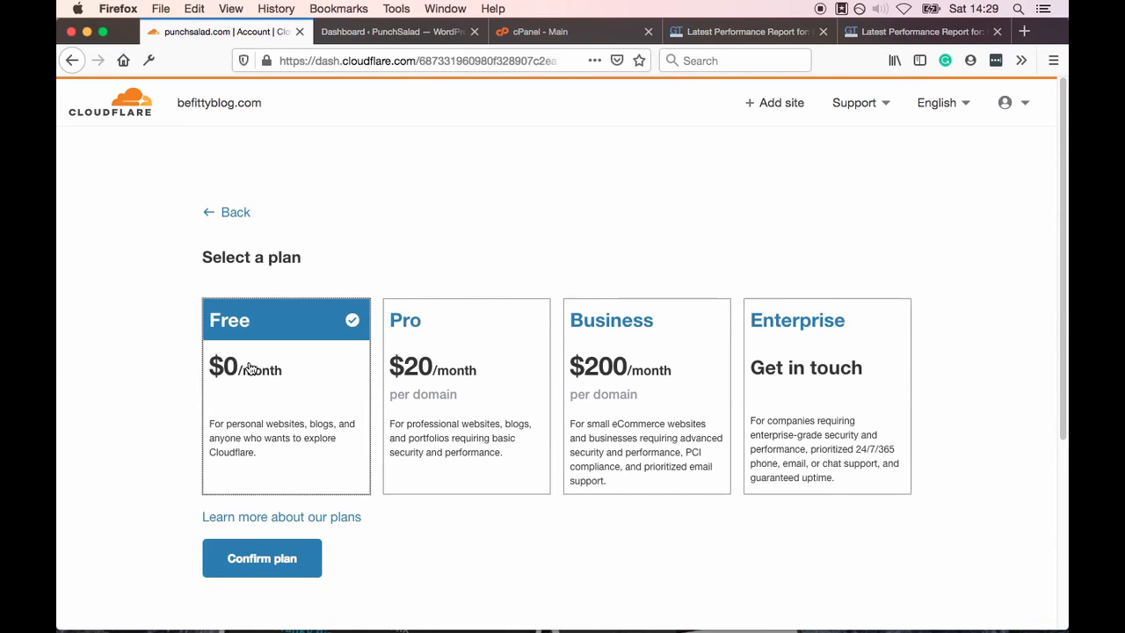
{"action": "mouse_move", "coordinate": [244, 247]}
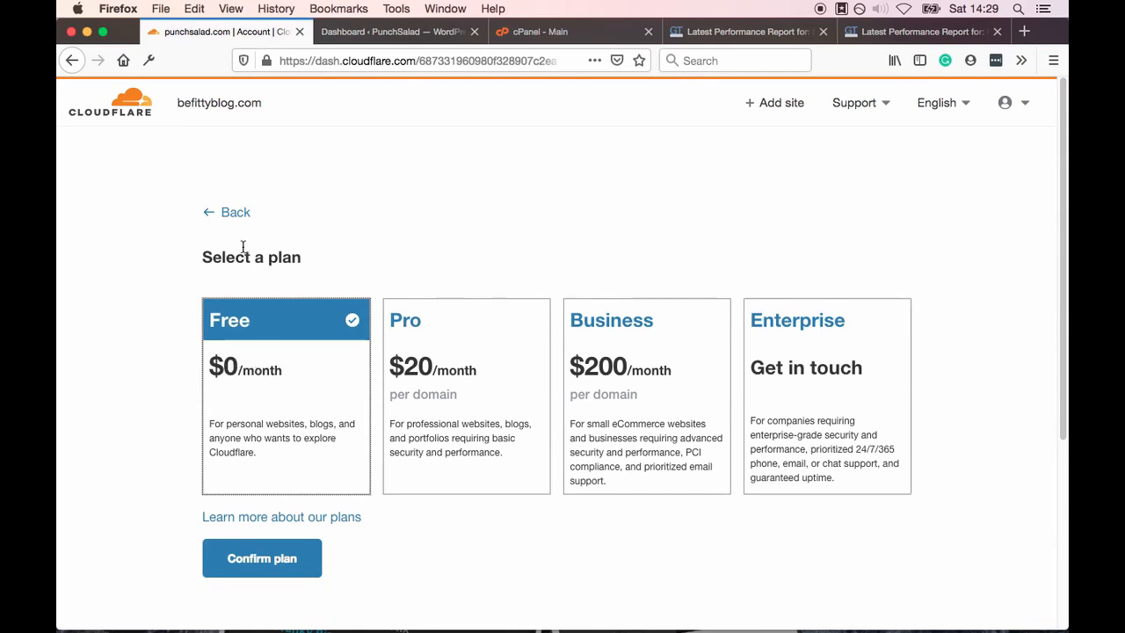
{"action": "mouse_move", "coordinate": [396, 165]}
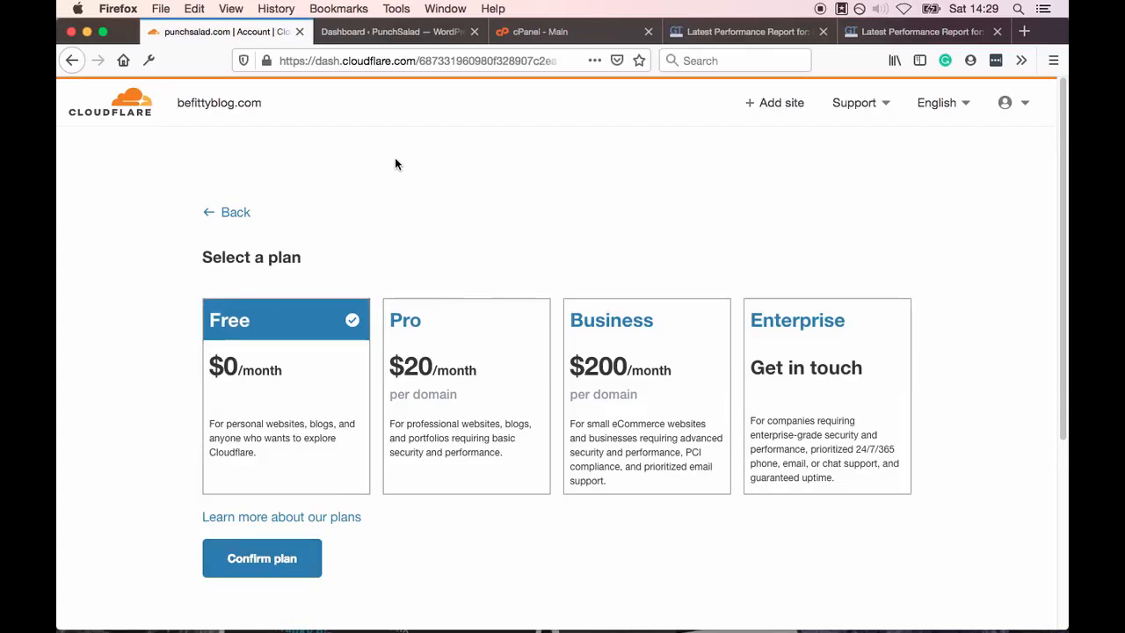
Confirm the Free plan and review punchsalad.com's imported DNS records, toggling the webmail proxy
{"action": "left_click", "coordinate": [261, 558]}
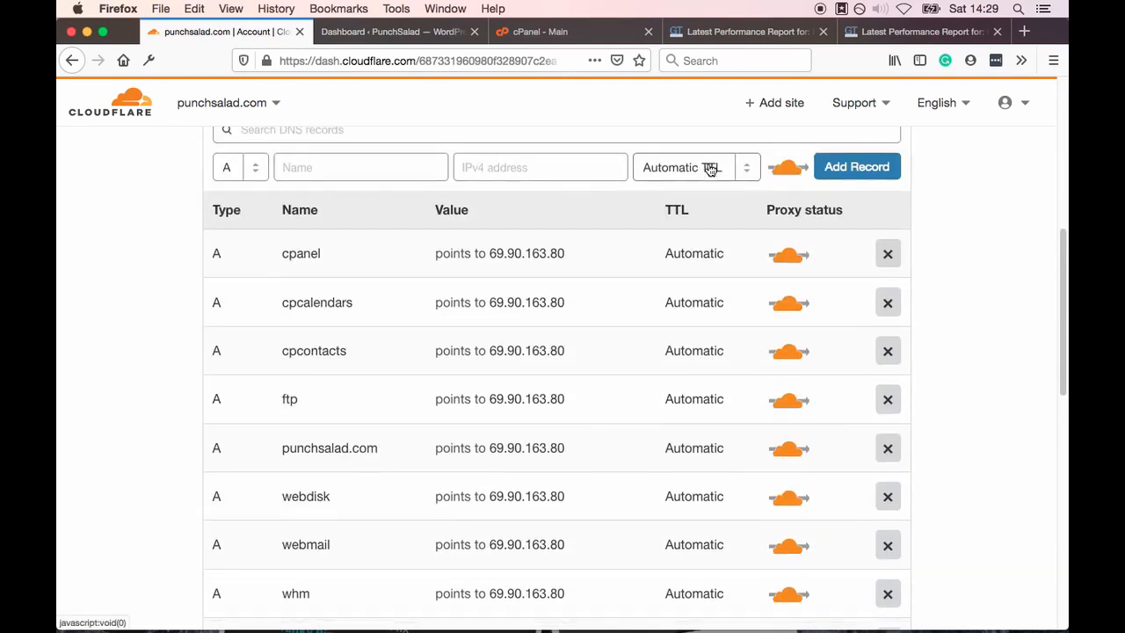
{"action": "scroll", "scroll_direction": "down", "scroll_amount": 3}
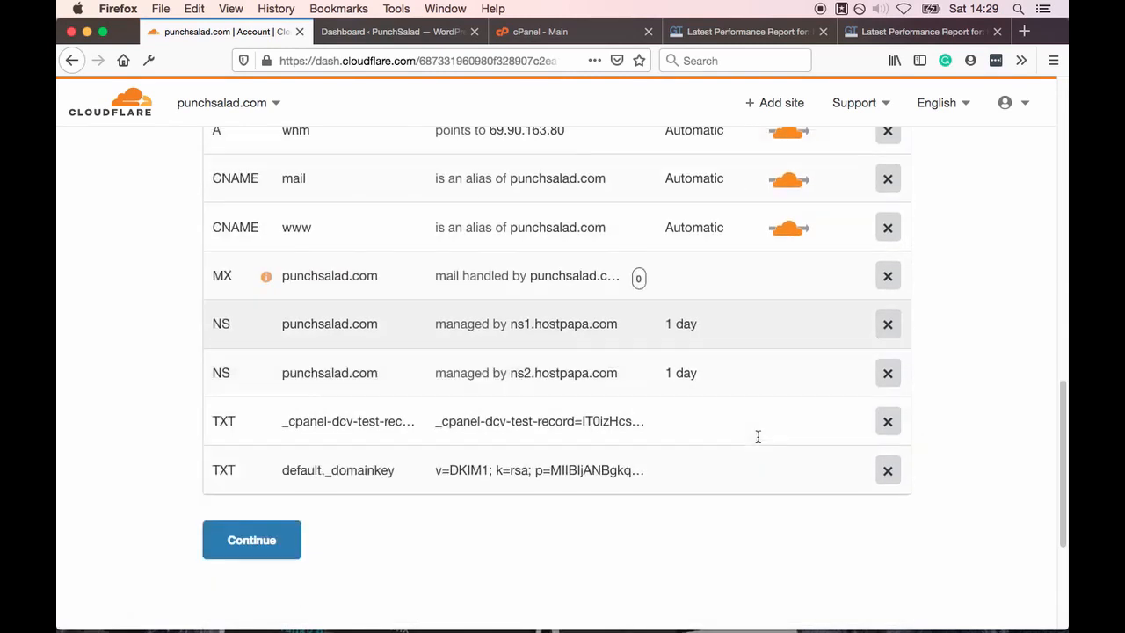
{"action": "mouse_move", "coordinate": [767, 333]}
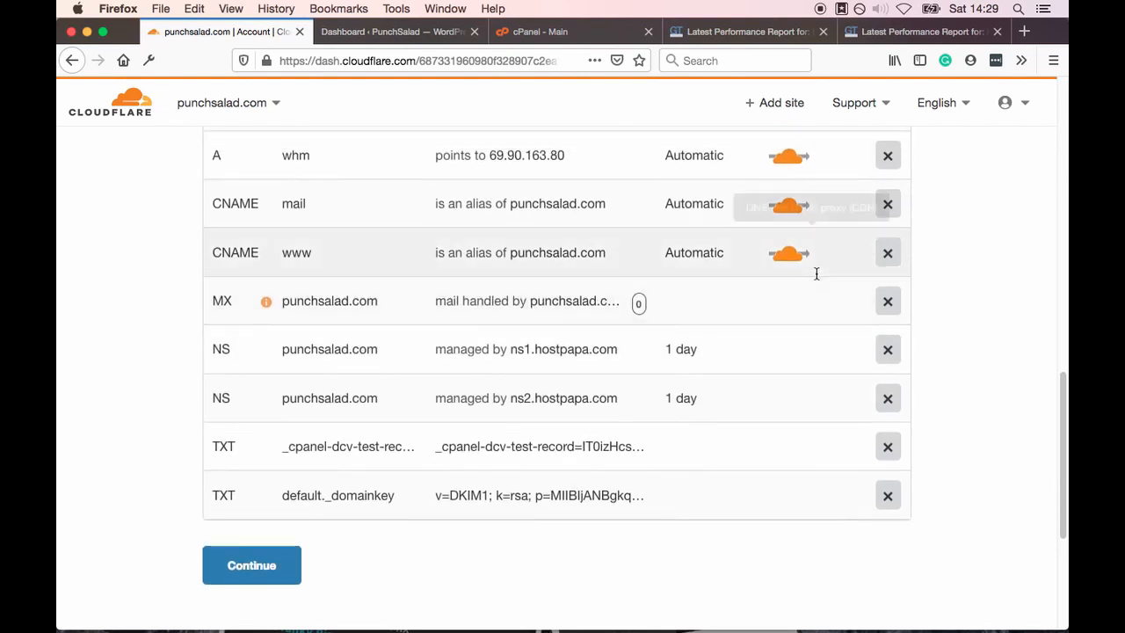
{"action": "mouse_move", "coordinate": [787, 204]}
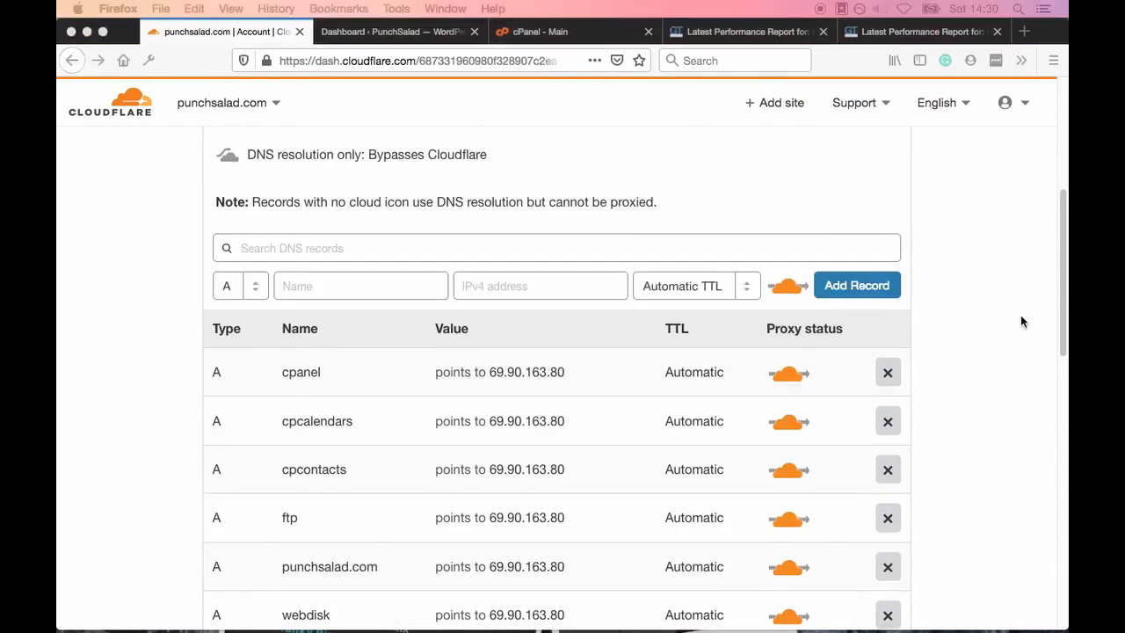
{"action": "mouse_move", "coordinate": [996, 282]}
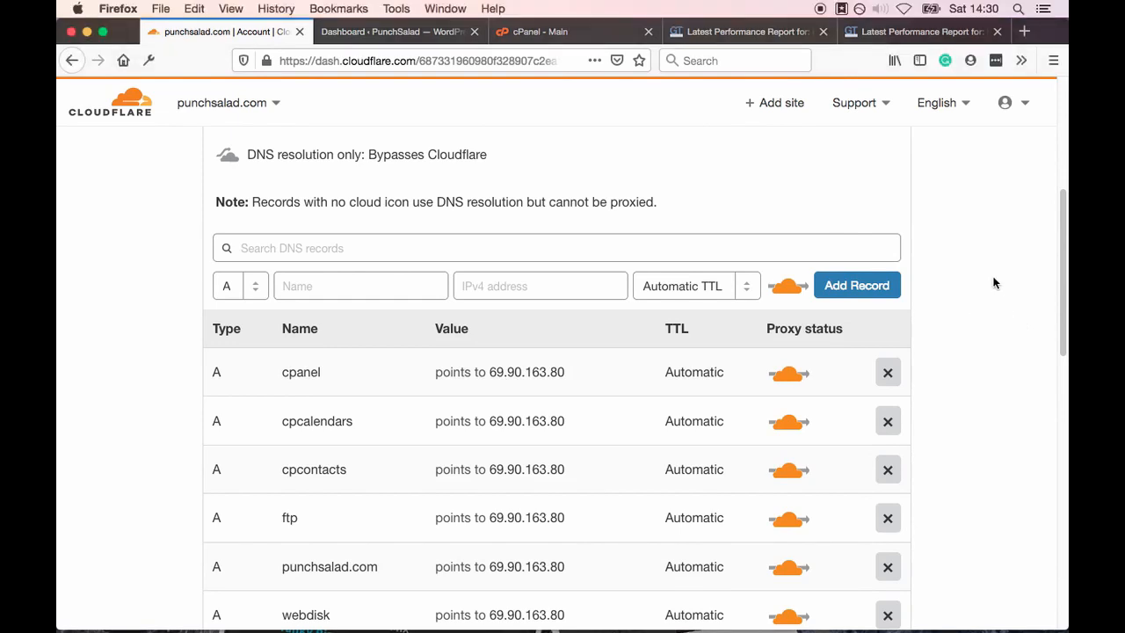
{"action": "scroll", "scroll_direction": "down", "scroll_amount": 3}
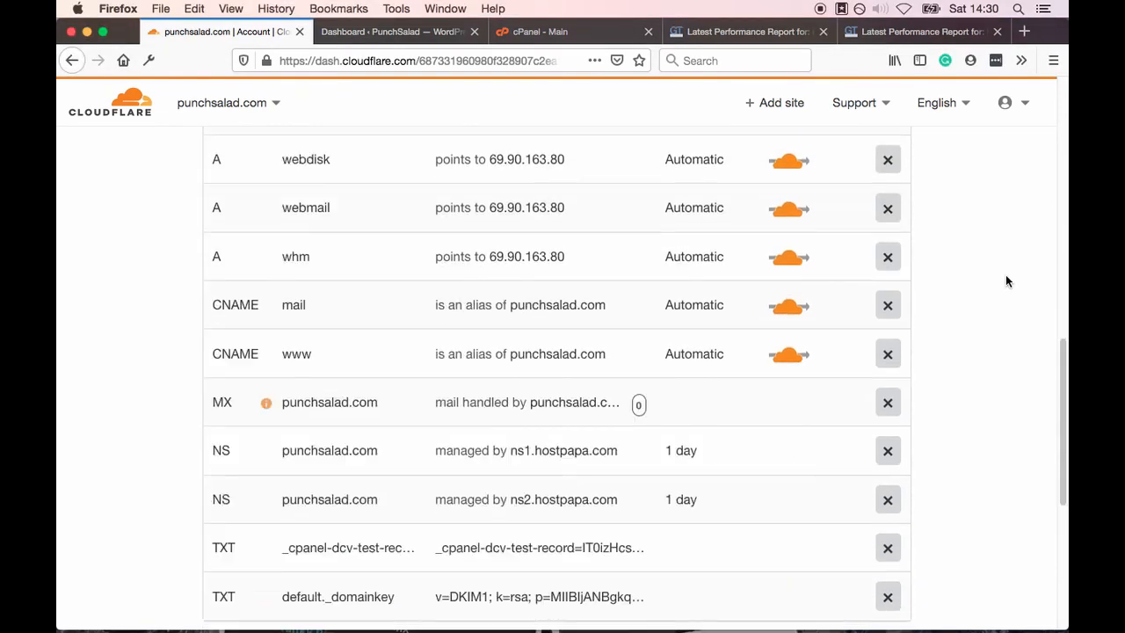
{"action": "scroll", "scroll_direction": "up", "scroll_amount": 3}
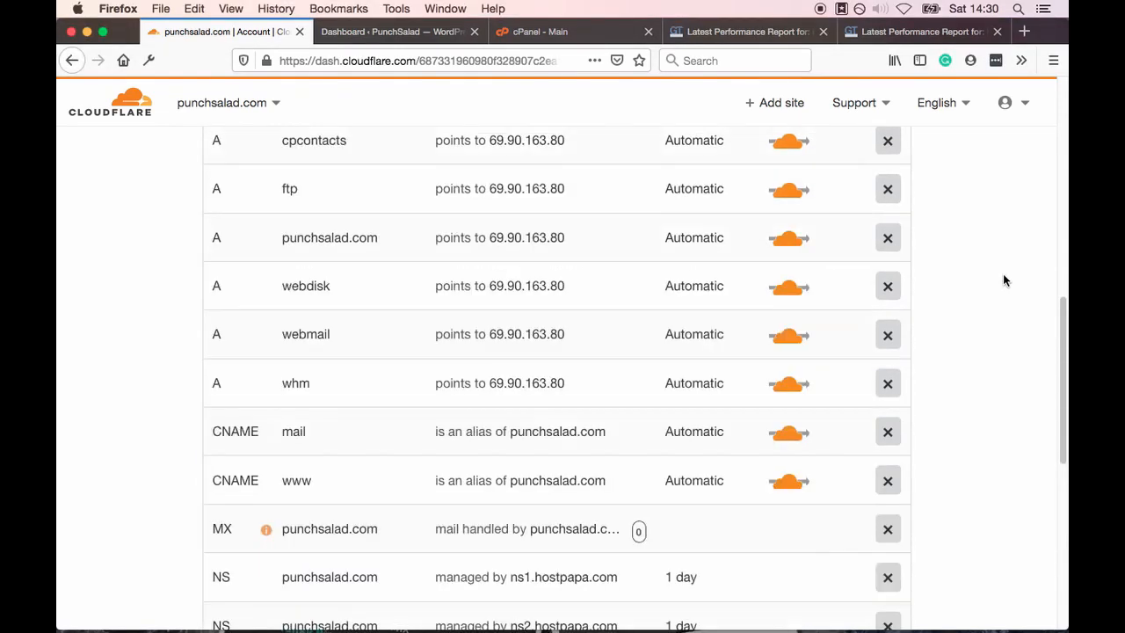
{"action": "mouse_move", "coordinate": [788, 335]}
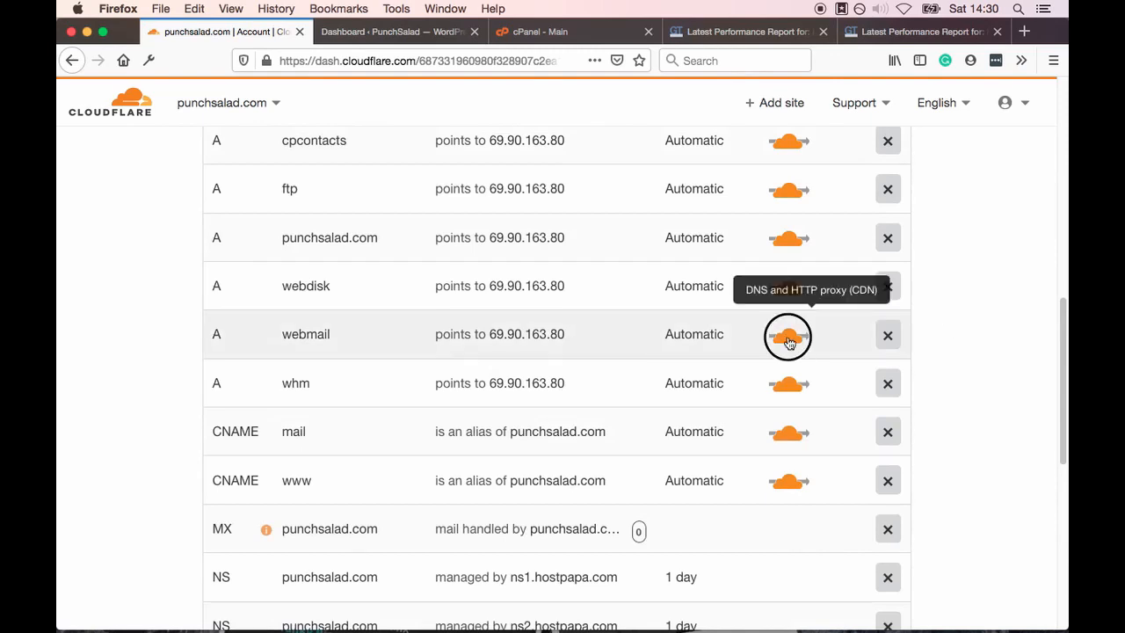
{"action": "left_click", "coordinate": [787, 334]}
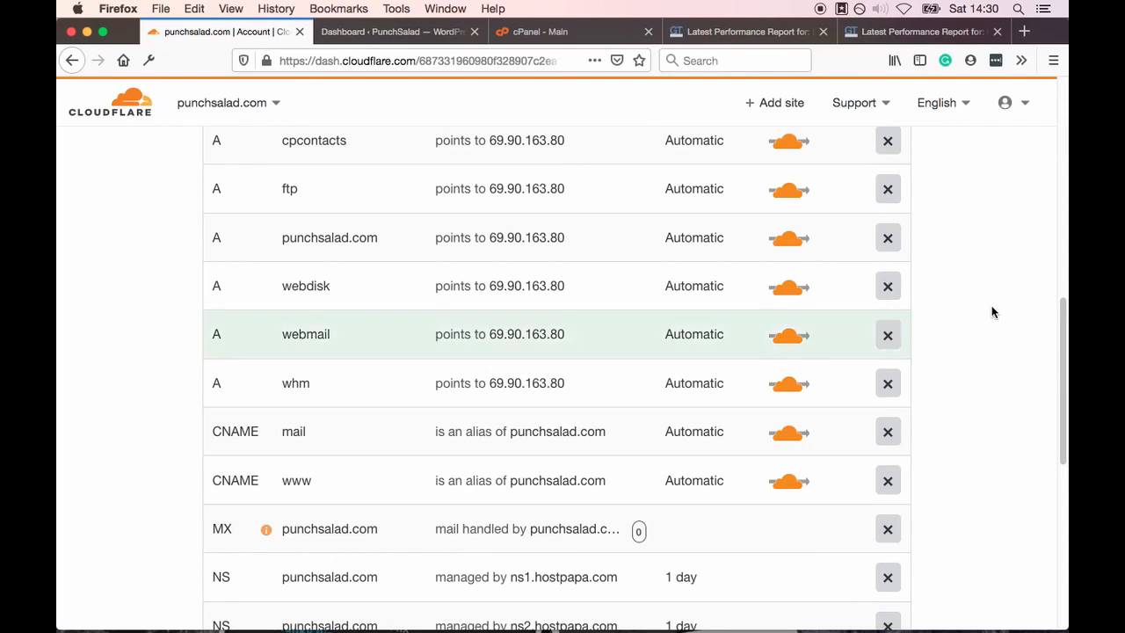
{"action": "mouse_move", "coordinate": [990, 312]}
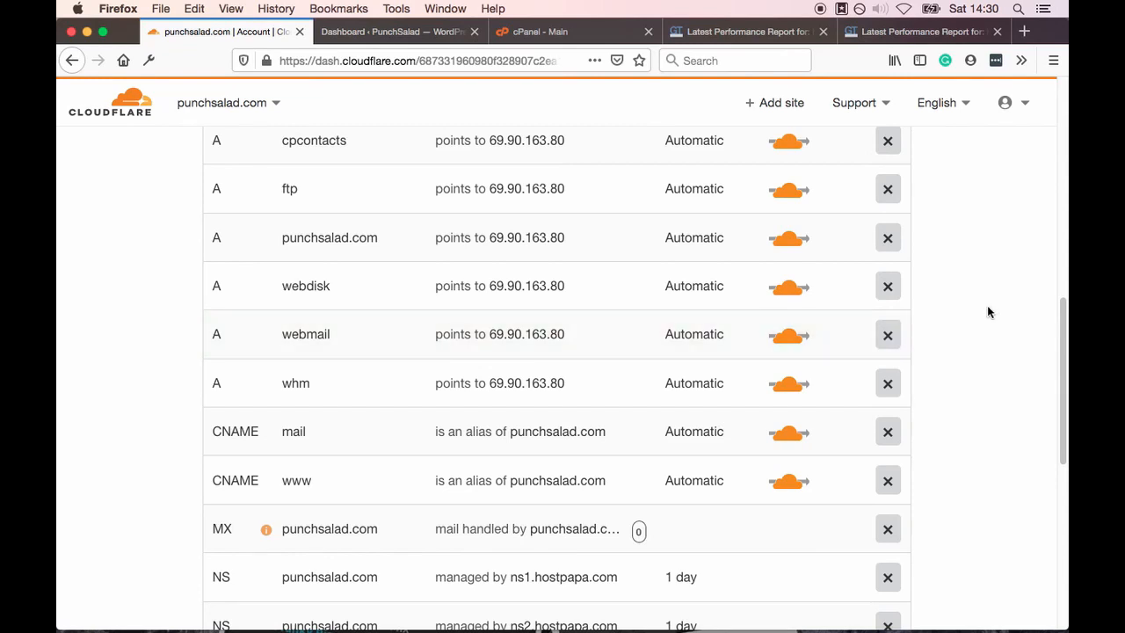
{"action": "scroll", "scroll_direction": "down", "scroll_amount": 3}
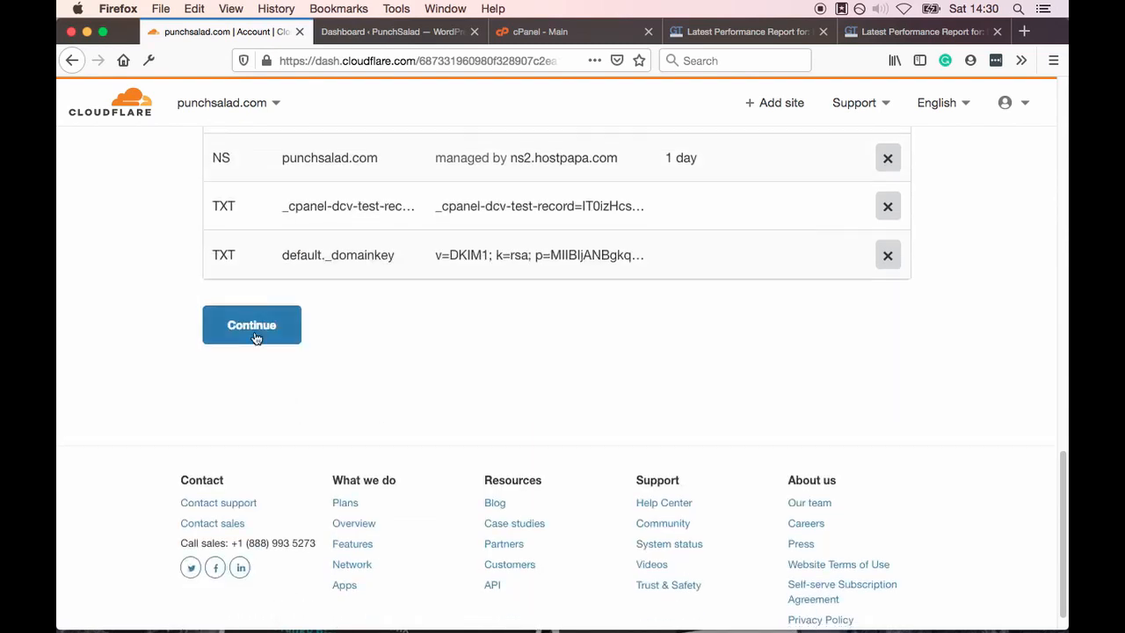
Continue past the DNS review to the nameserver-change instructions for punchsalad.com
{"action": "left_click", "coordinate": [251, 324]}
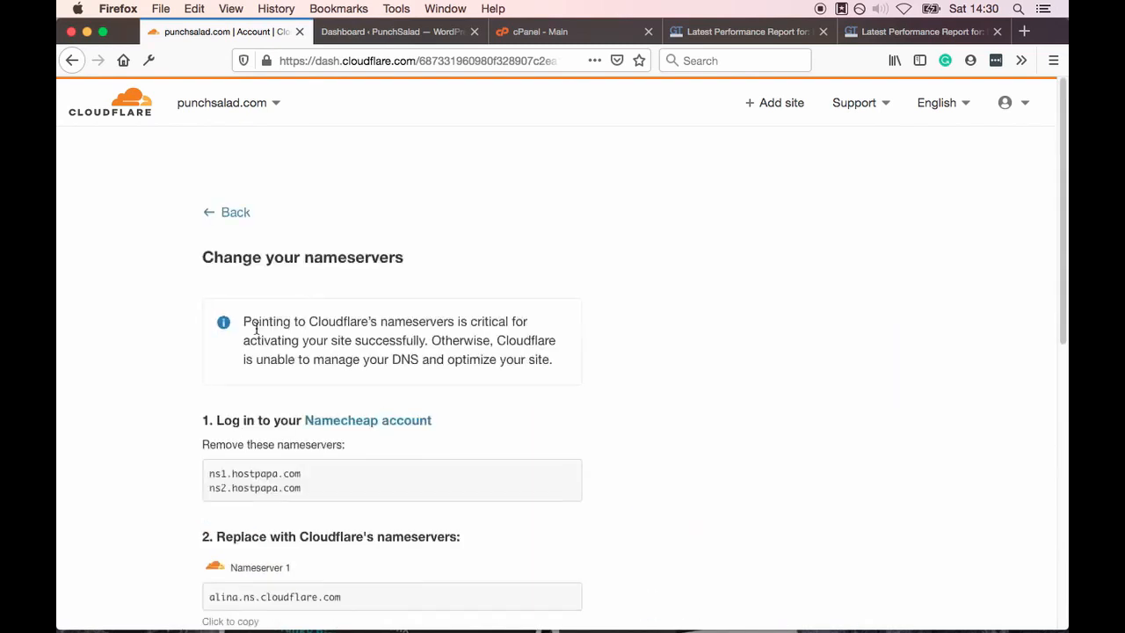
{"action": "scroll", "scroll_direction": "down", "scroll_amount": 3}
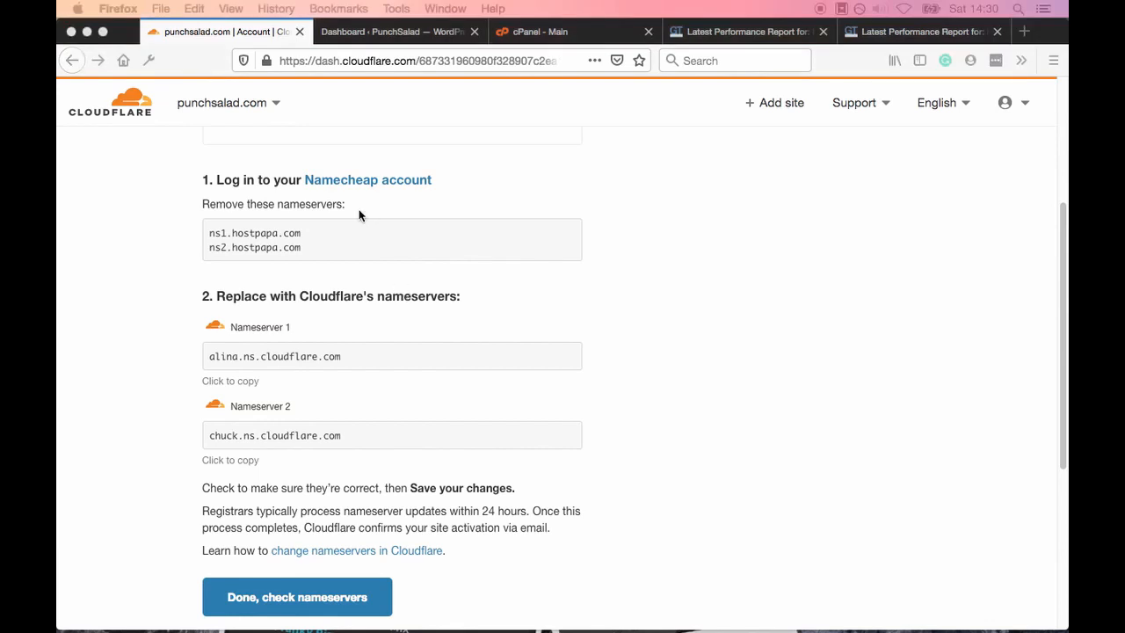
{"action": "mouse_move", "coordinate": [1040, 40]}
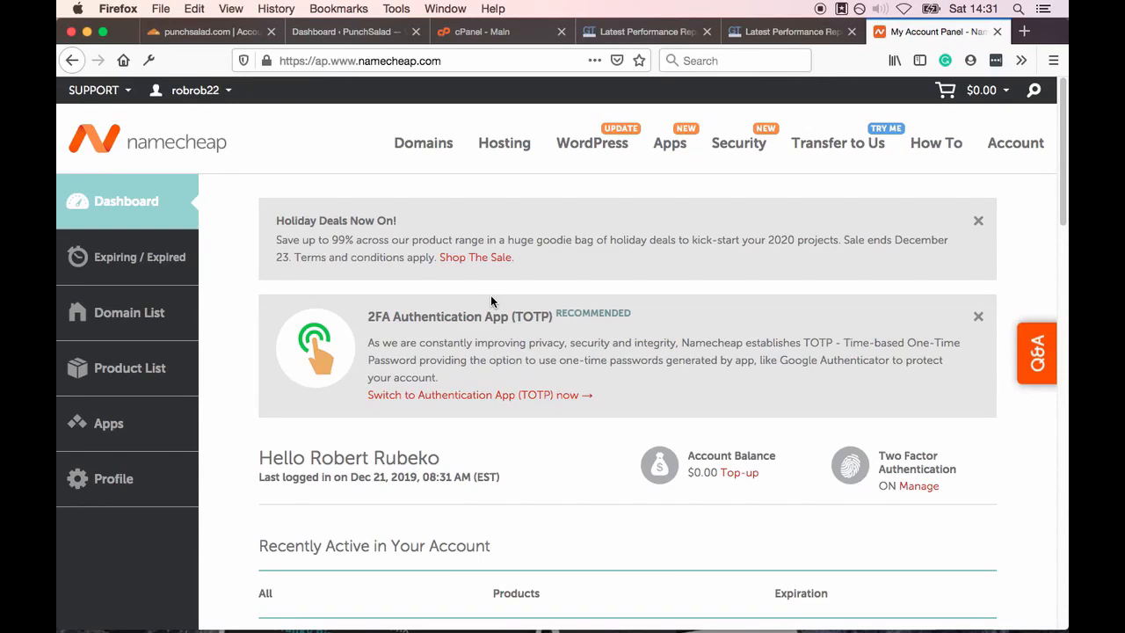
{"action": "mouse_move", "coordinate": [132, 264]}
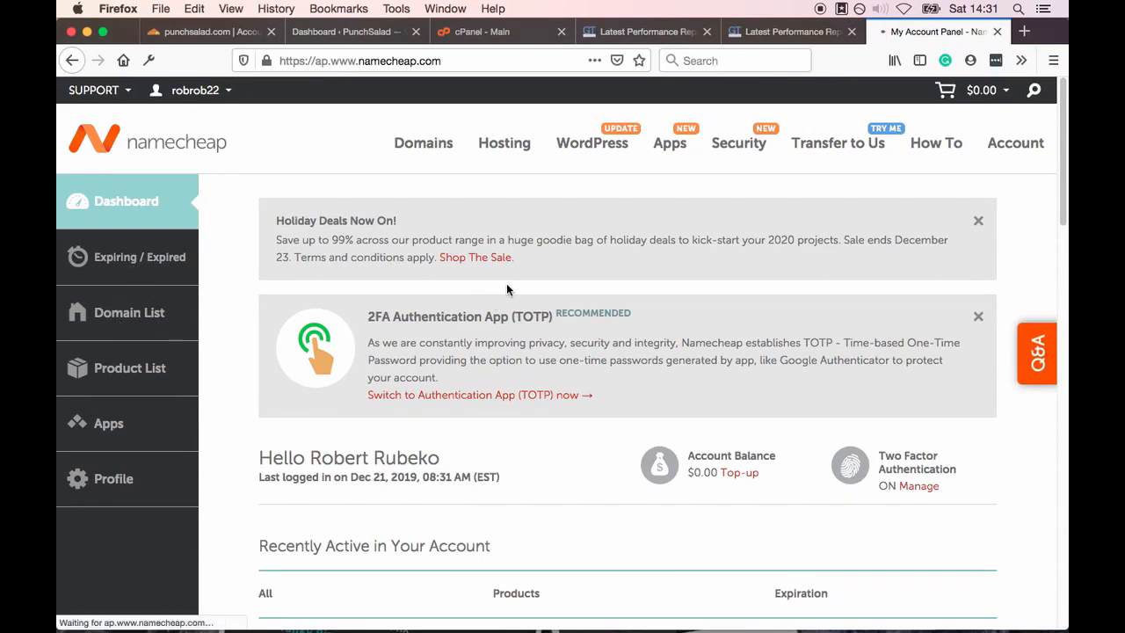
Open punchsalad.com's settings from Namecheap's Domain List and keep Custom DNS
{"action": "left_click", "coordinate": [129, 312]}
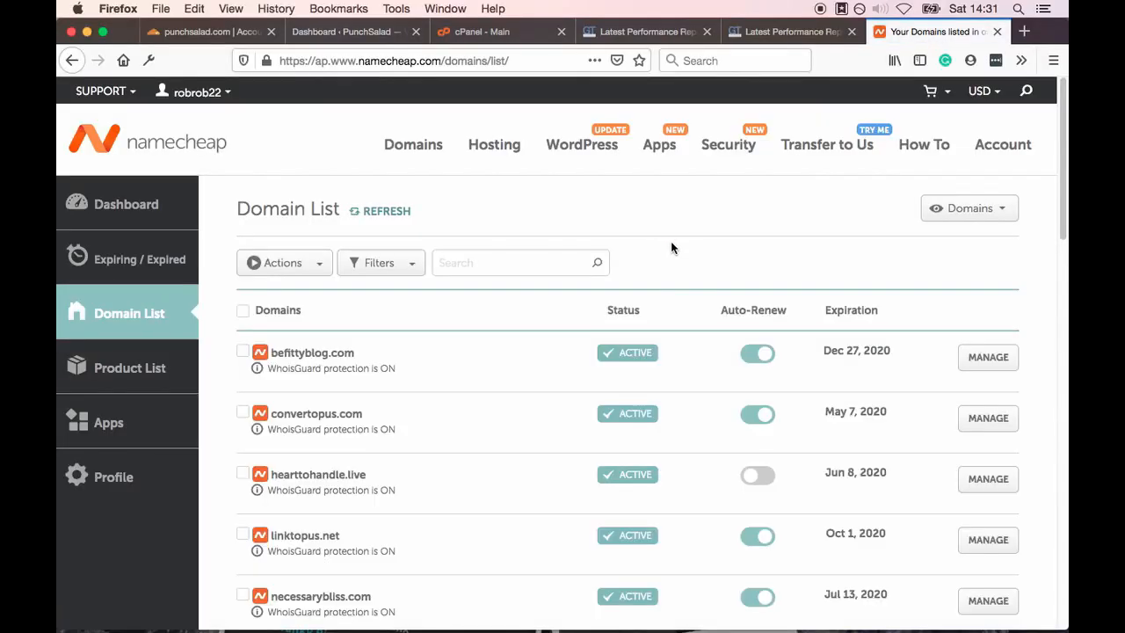
{"action": "scroll", "scroll_direction": "down", "scroll_amount": 3}
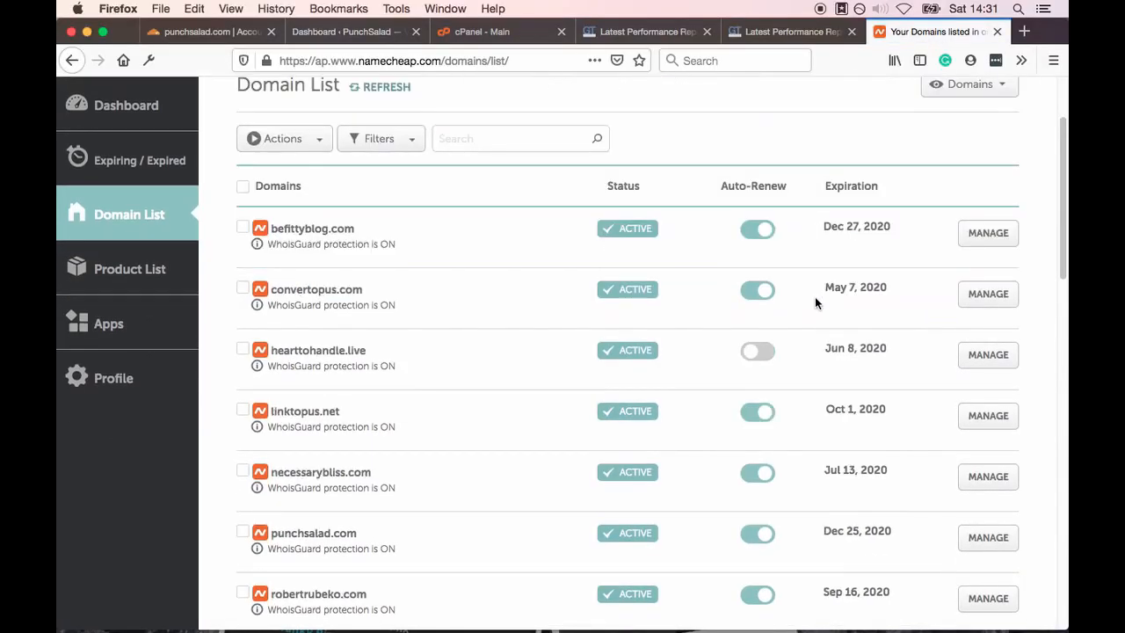
{"action": "scroll", "scroll_direction": "down", "scroll_amount": 3}
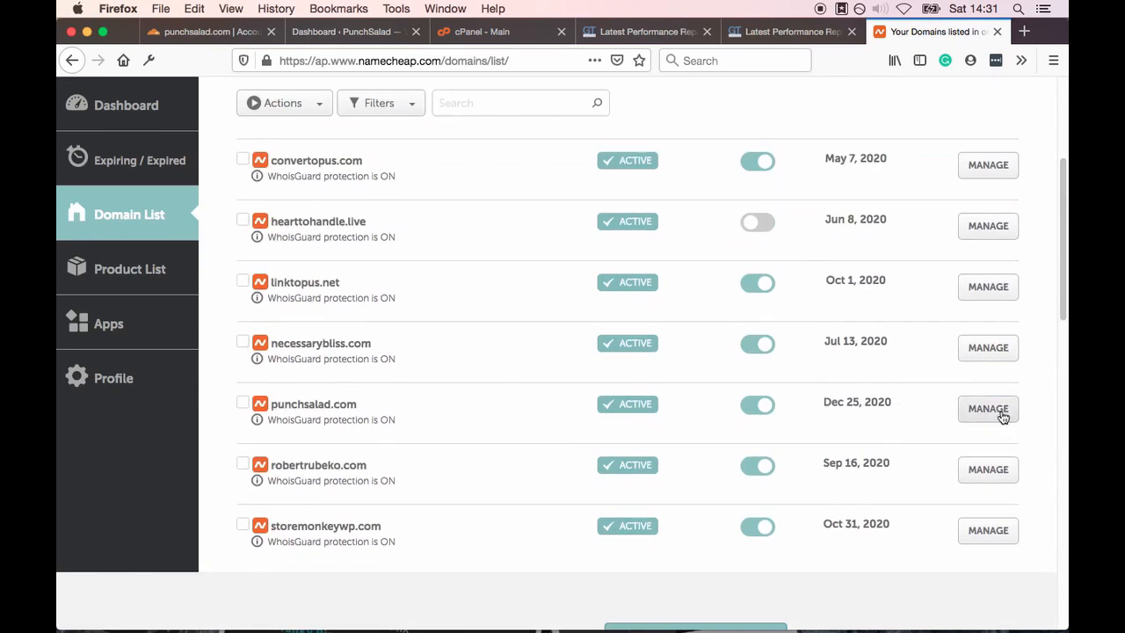
{"action": "left_click", "coordinate": [986, 408]}
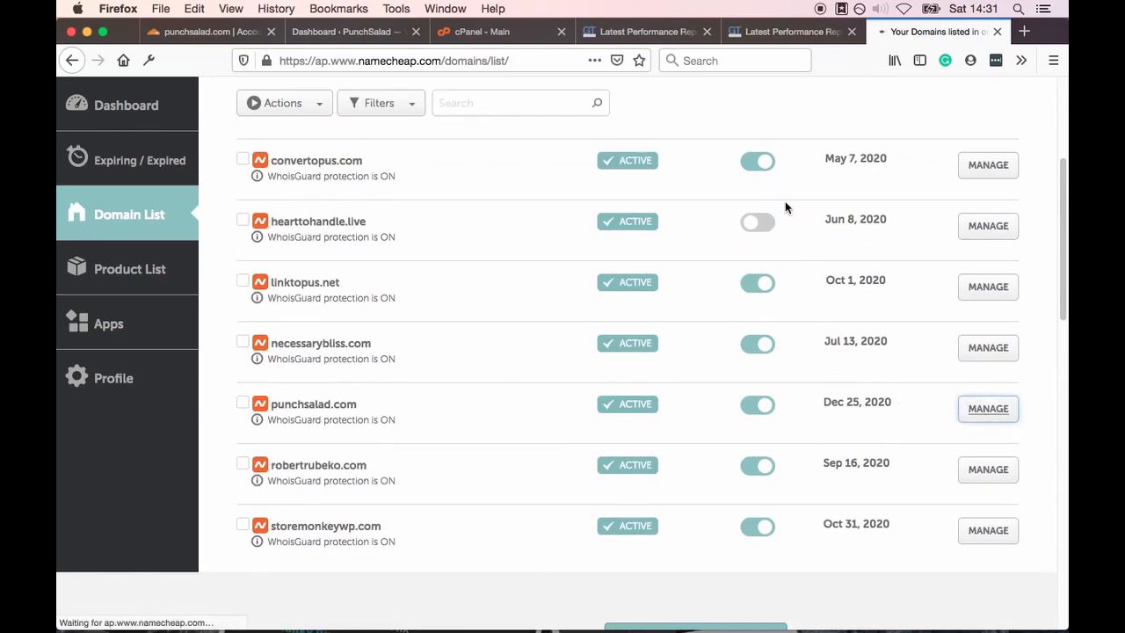
{"action": "left_click", "coordinate": [987, 408]}
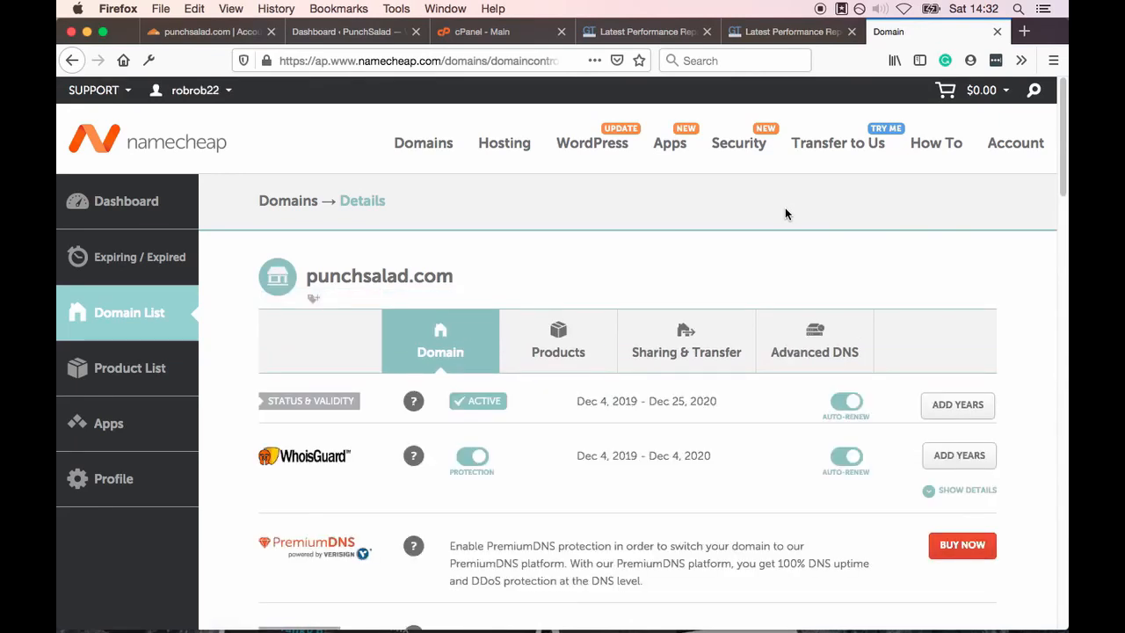
{"action": "scroll", "scroll_direction": "down", "scroll_amount": 3}
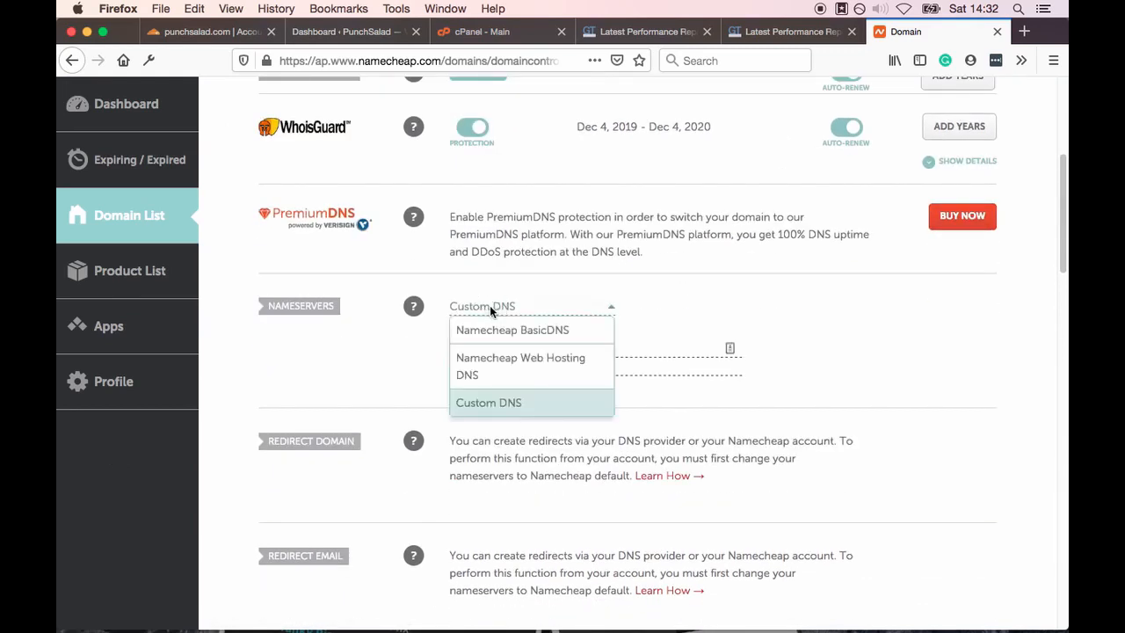
{"action": "left_click", "coordinate": [489, 403]}
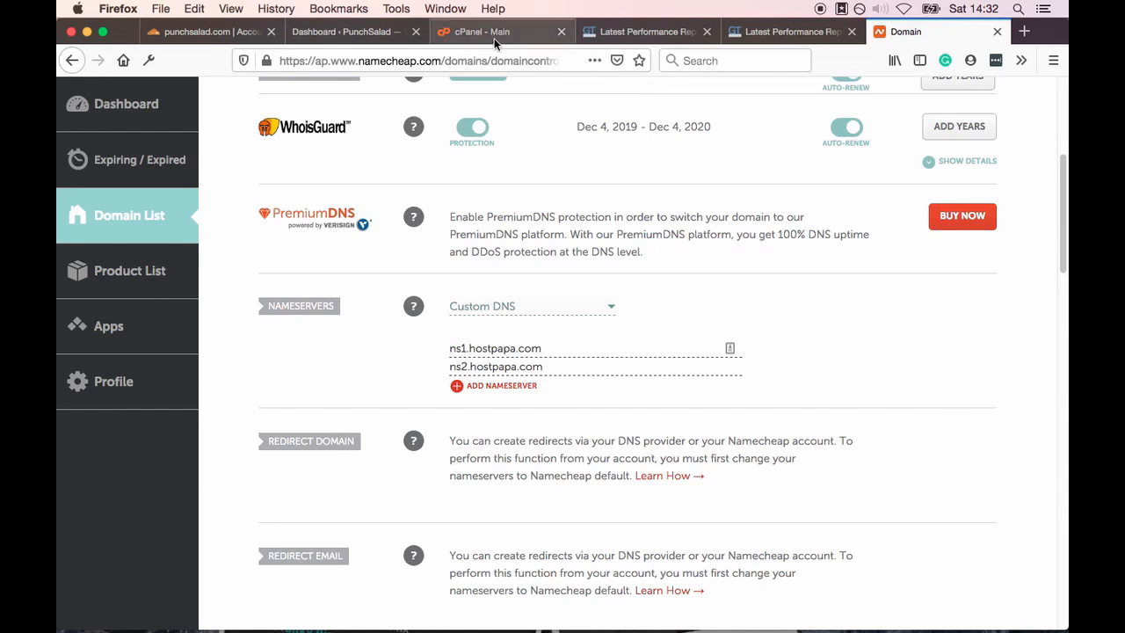
Replace the nameservers with alina.ns.cloudflare.com and chuck.ns.cloudflare.com and save
{"action": "left_click", "coordinate": [202, 32]}
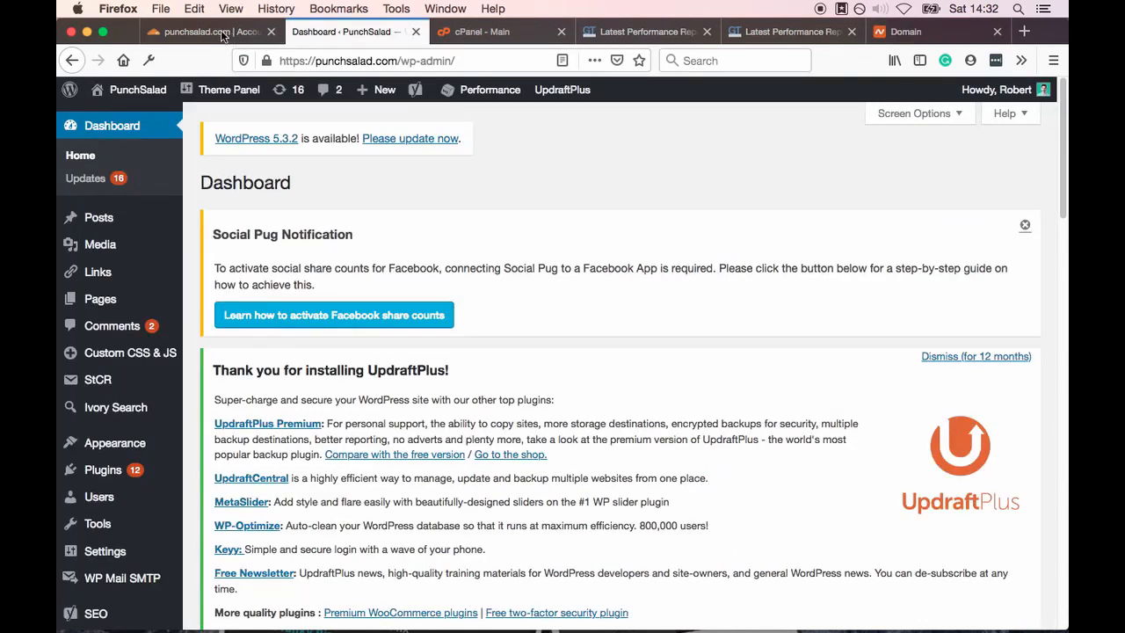
{"action": "left_click", "coordinate": [202, 32]}
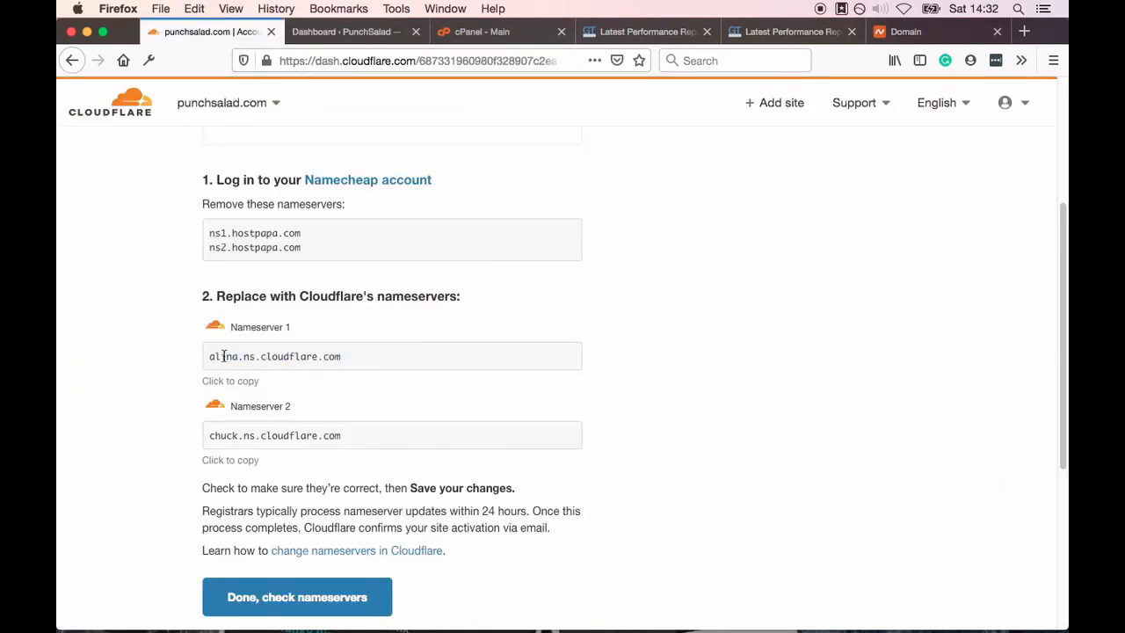
{"action": "left_click", "coordinate": [905, 32]}
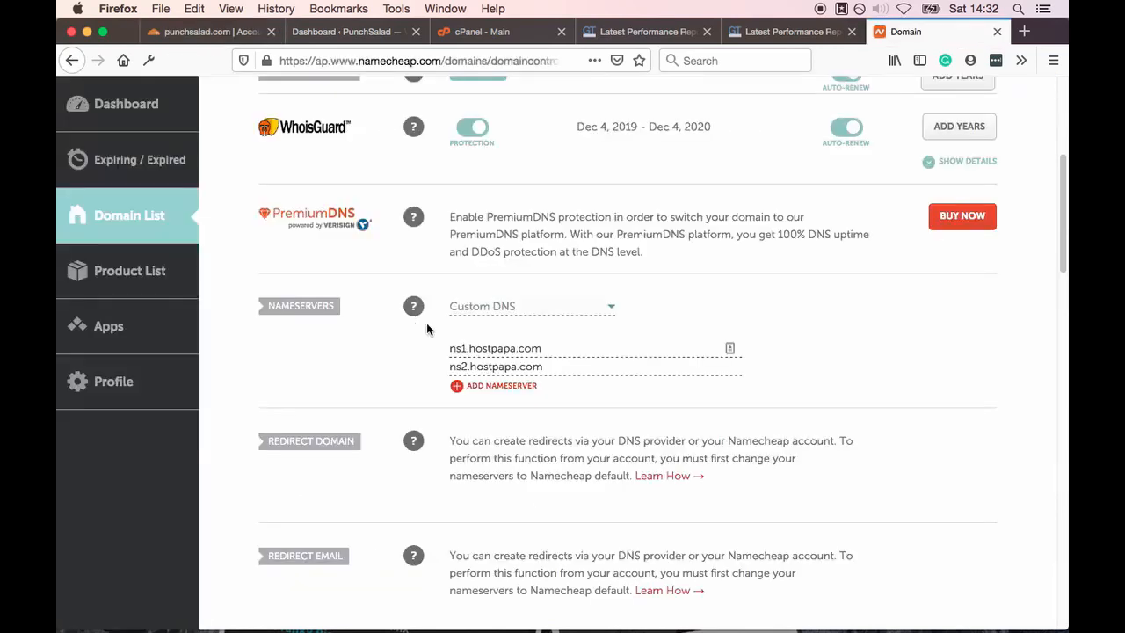
{"action": "type", "text": "alina.ns.cloudflare.com"}
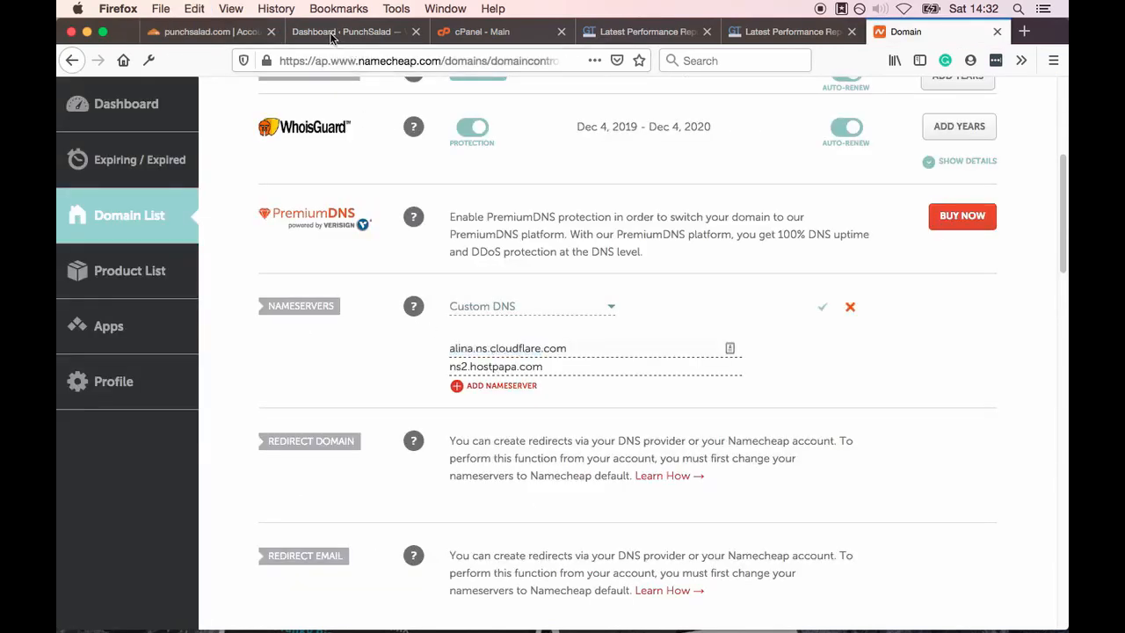
{"action": "left_click", "coordinate": [211, 31]}
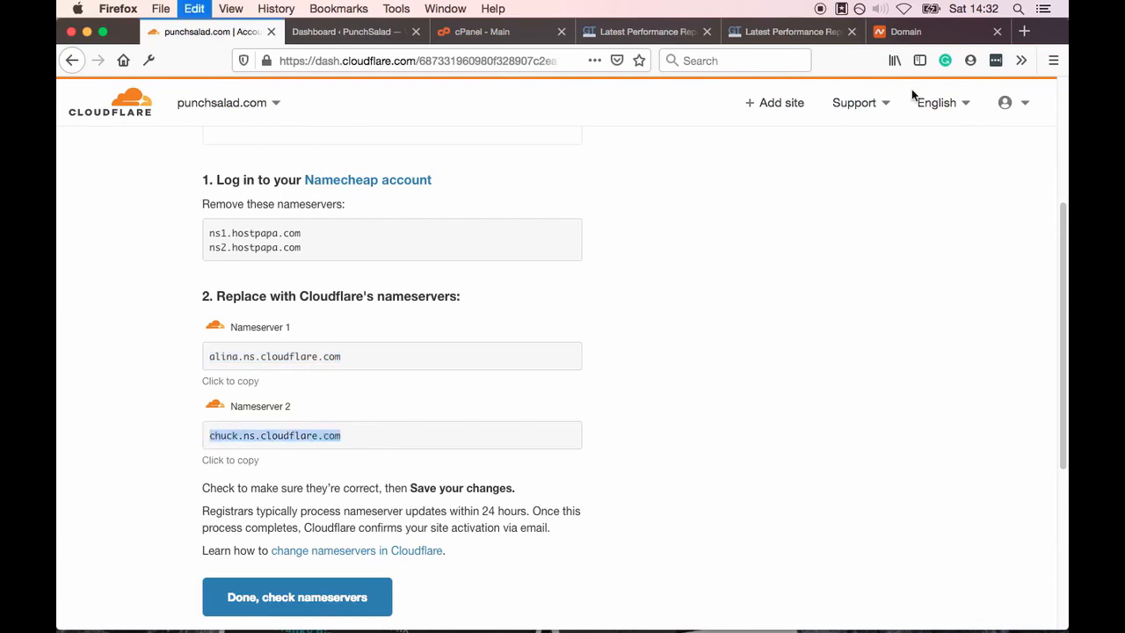
{"action": "left_click", "coordinate": [937, 31]}
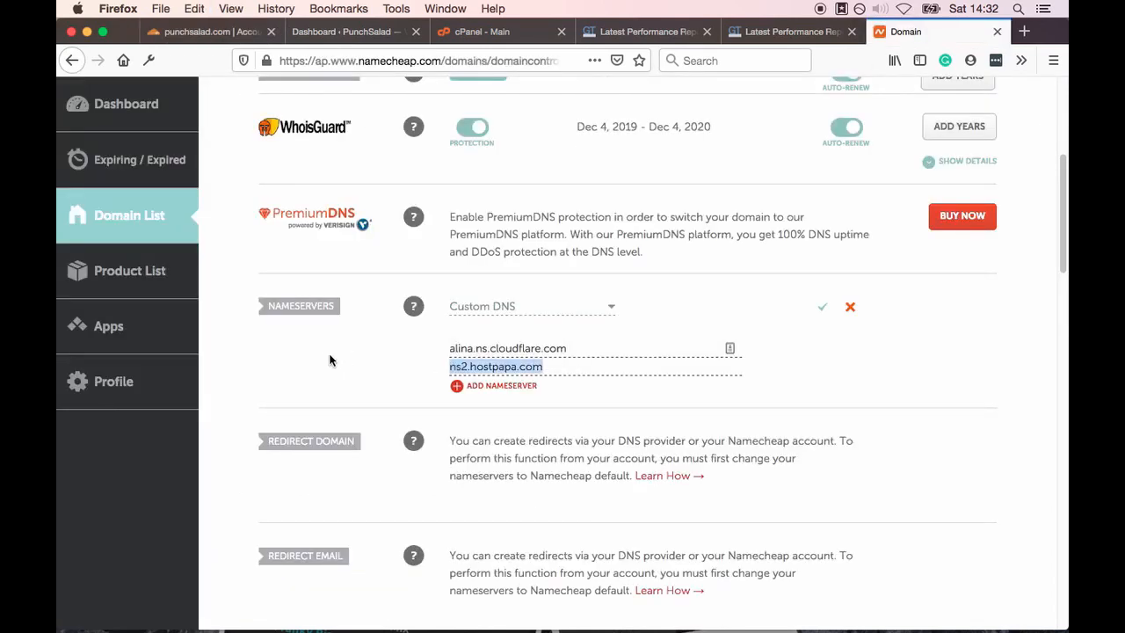
{"action": "type", "text": "chuck.ns.cloudflare.com"}
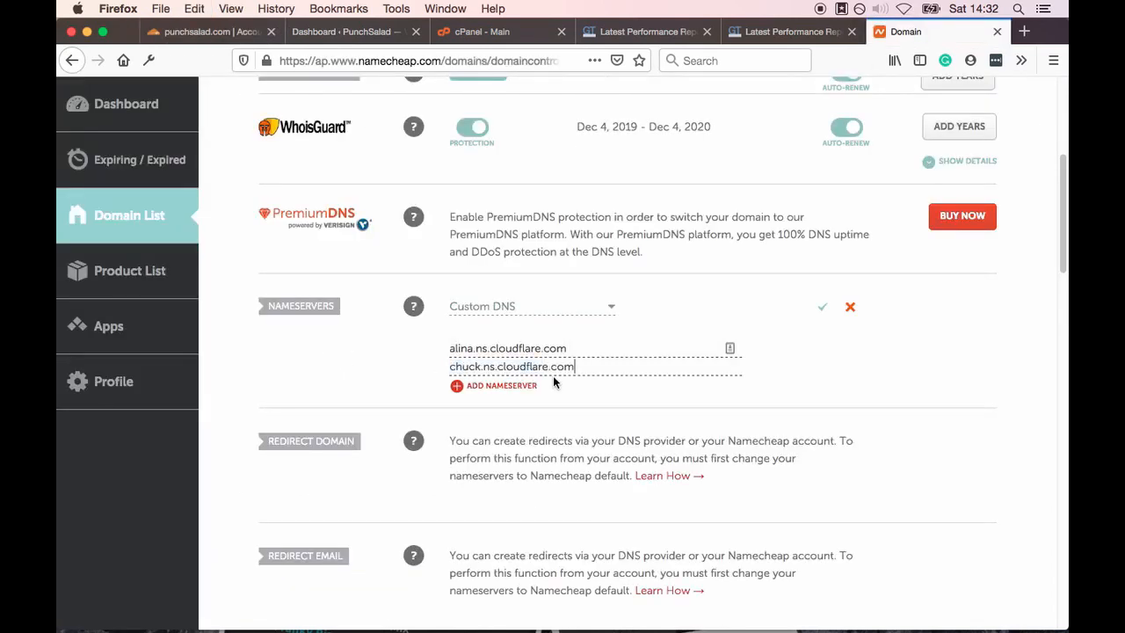
{"action": "scroll", "scroll_direction": "down", "scroll_amount": 3}
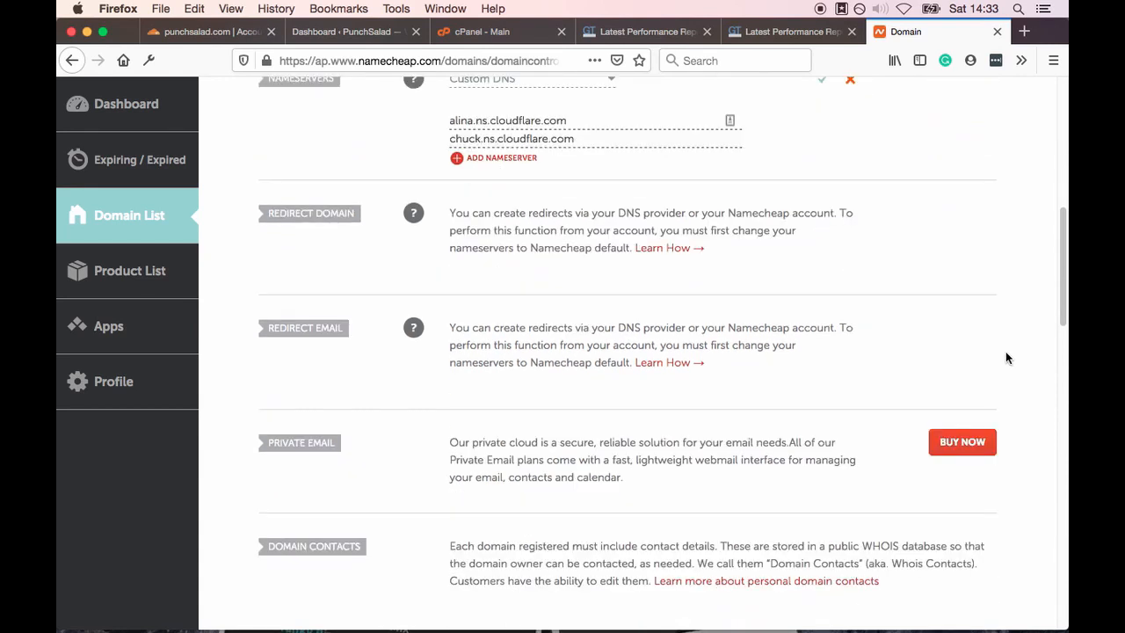
{"action": "scroll", "scroll_direction": "up", "scroll_amount": 3}
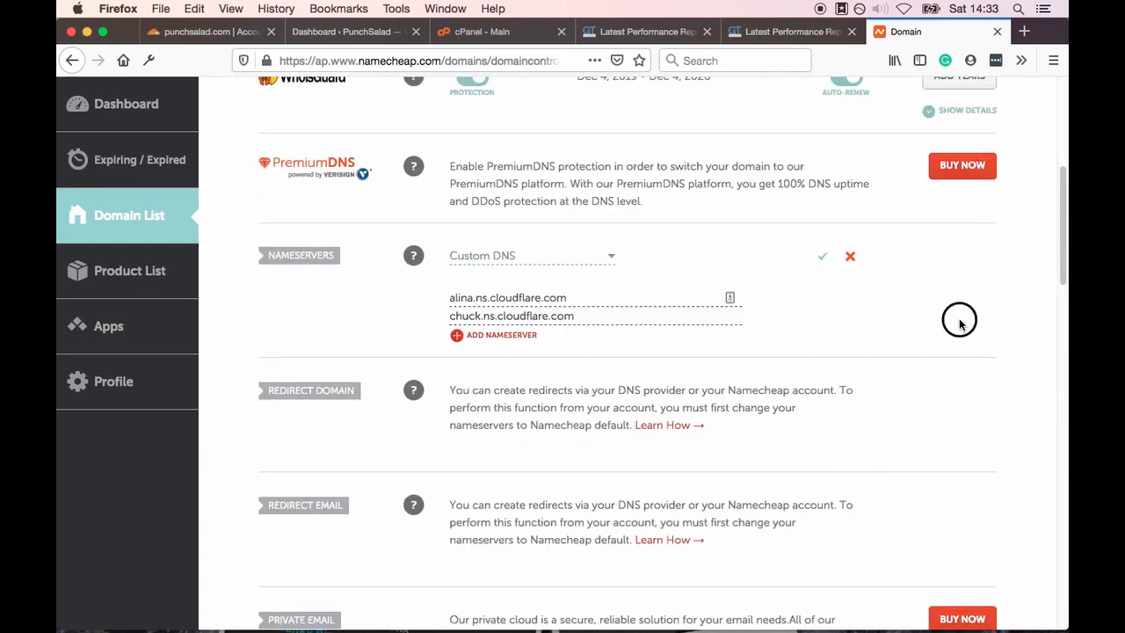
{"action": "left_click", "coordinate": [822, 256]}
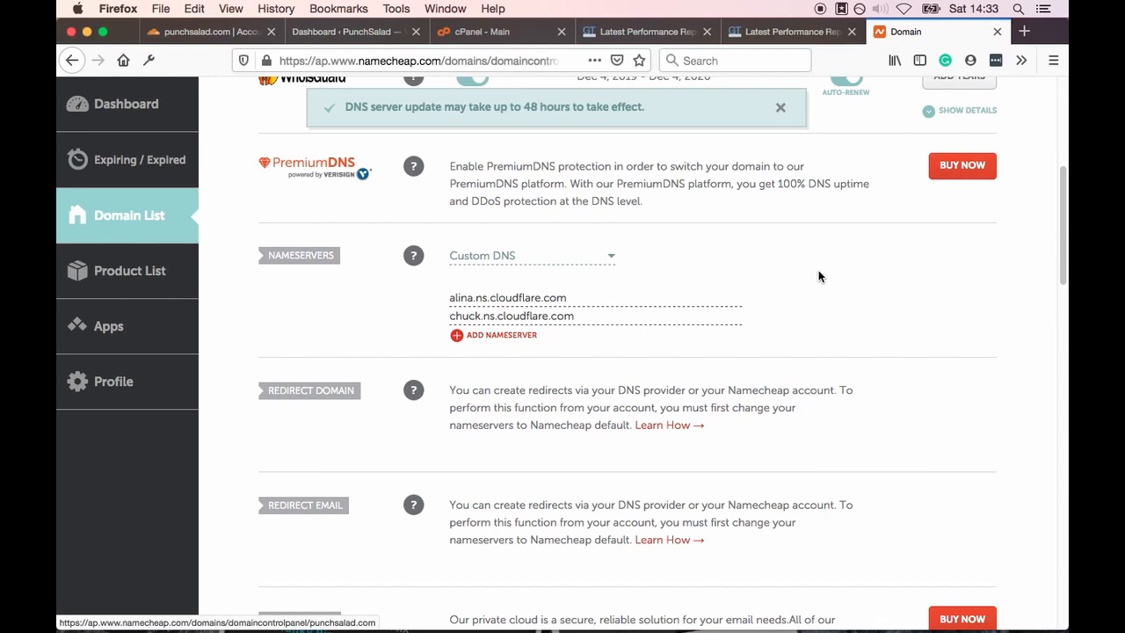
{"action": "mouse_move", "coordinate": [795, 297]}
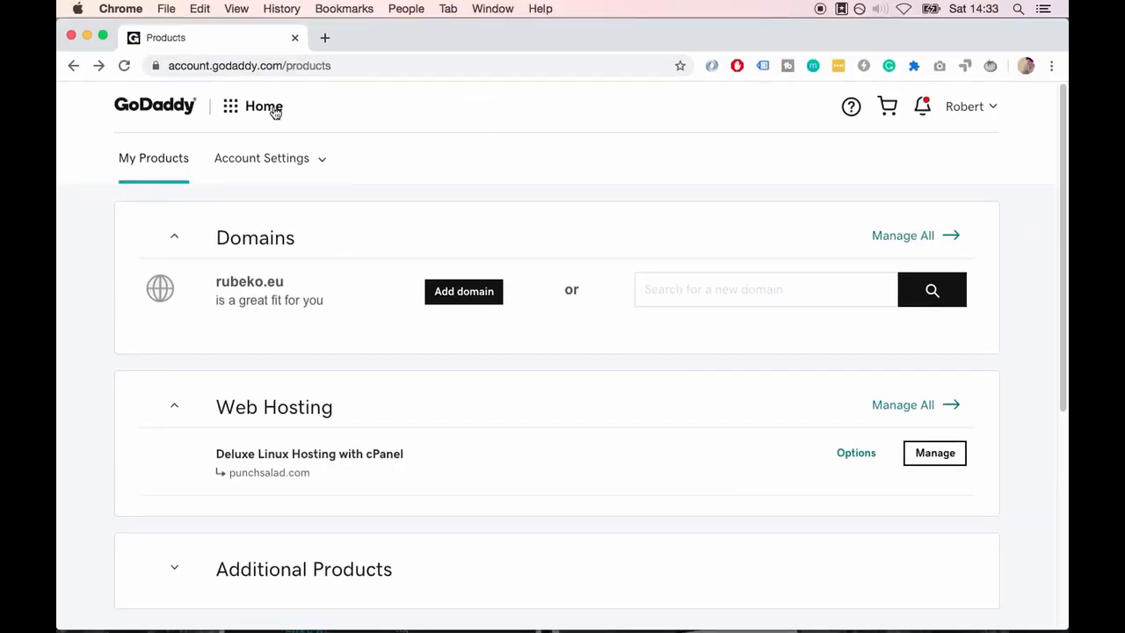
Go to GoDaddy's domains and view hearttohandle.live's DNS nameservers
{"action": "left_click", "coordinate": [231, 105]}
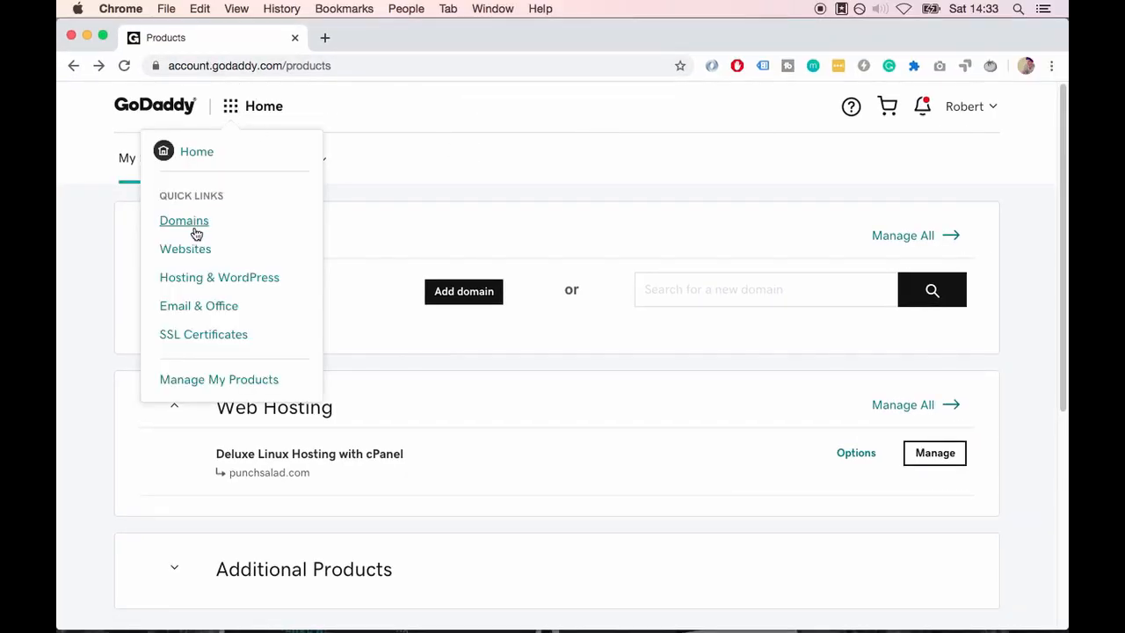
{"action": "left_click", "coordinate": [183, 221]}
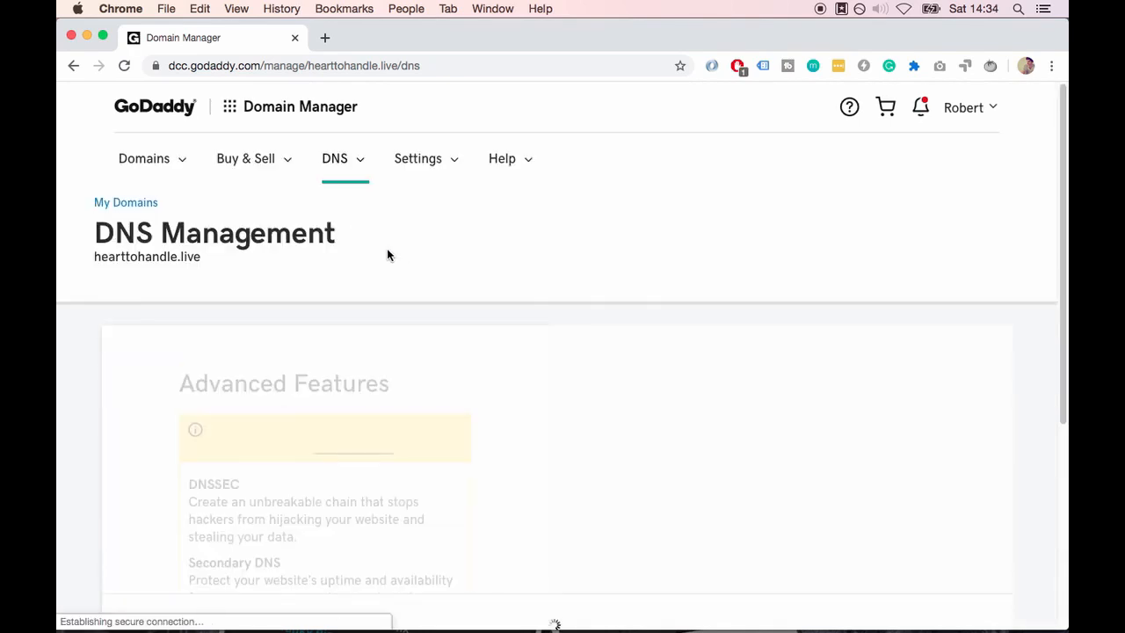
{"action": "scroll", "scroll_direction": "down", "scroll_amount": 3}
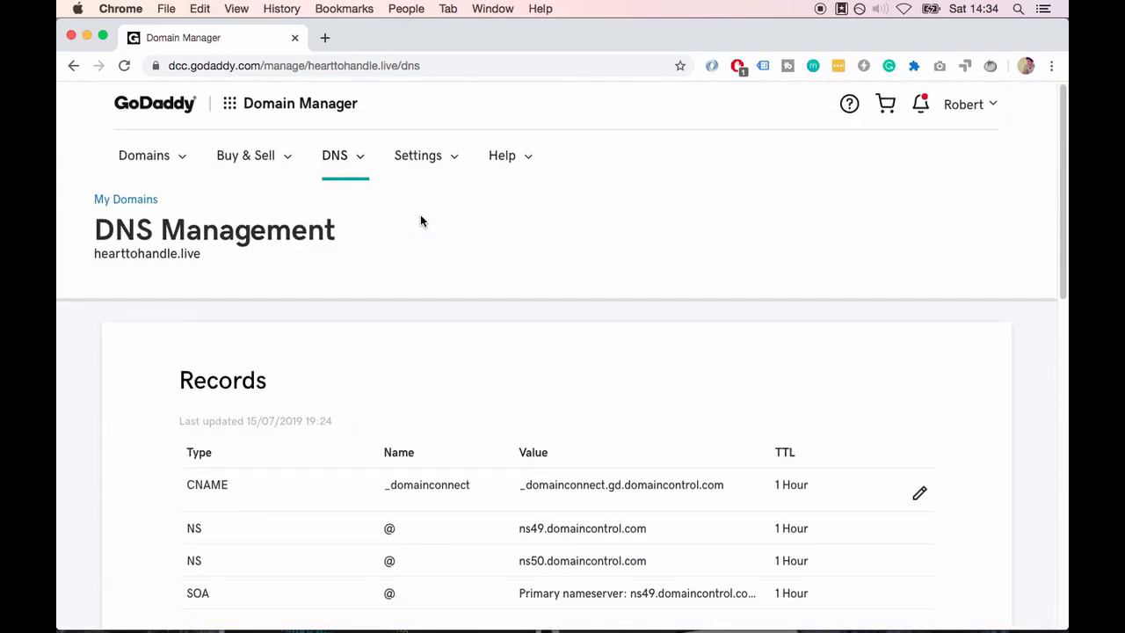
{"action": "scroll", "scroll_direction": "down", "scroll_amount": 3}
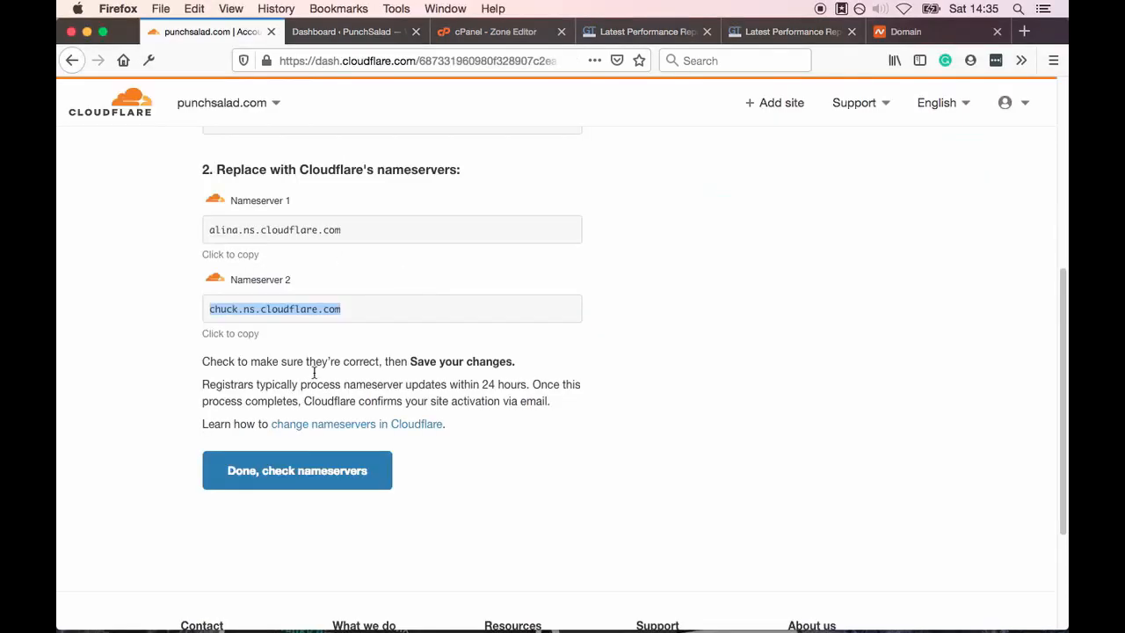
{"action": "mouse_move", "coordinate": [381, 383]}
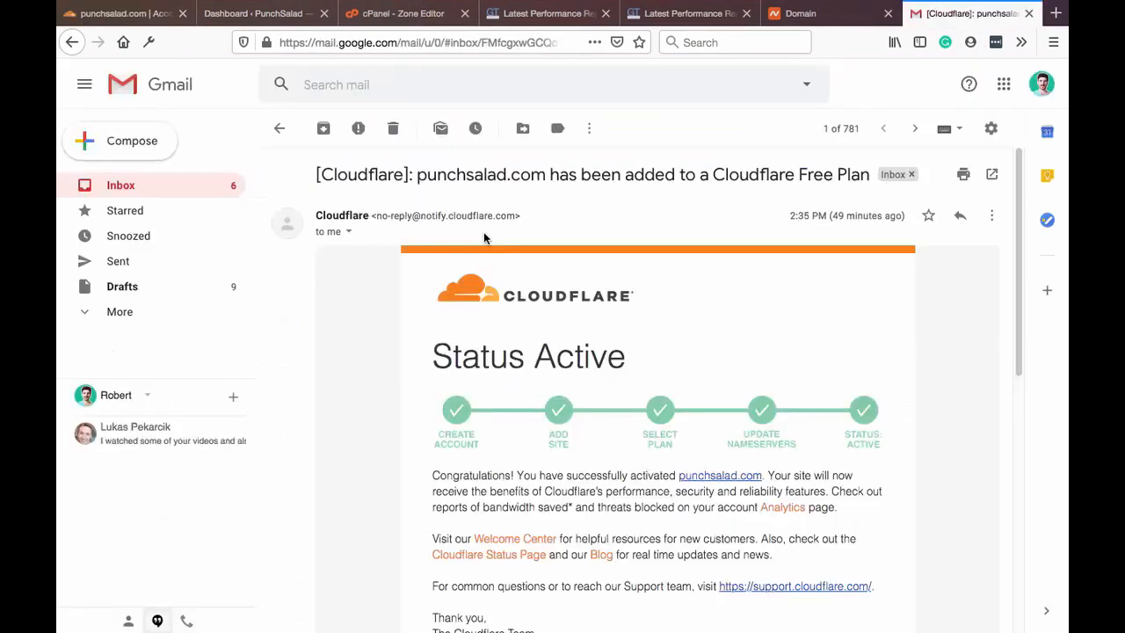
Review the Cloudflare activation email and the pending punchsalad.com overview
{"action": "scroll", "scroll_direction": "down", "scroll_amount": 3}
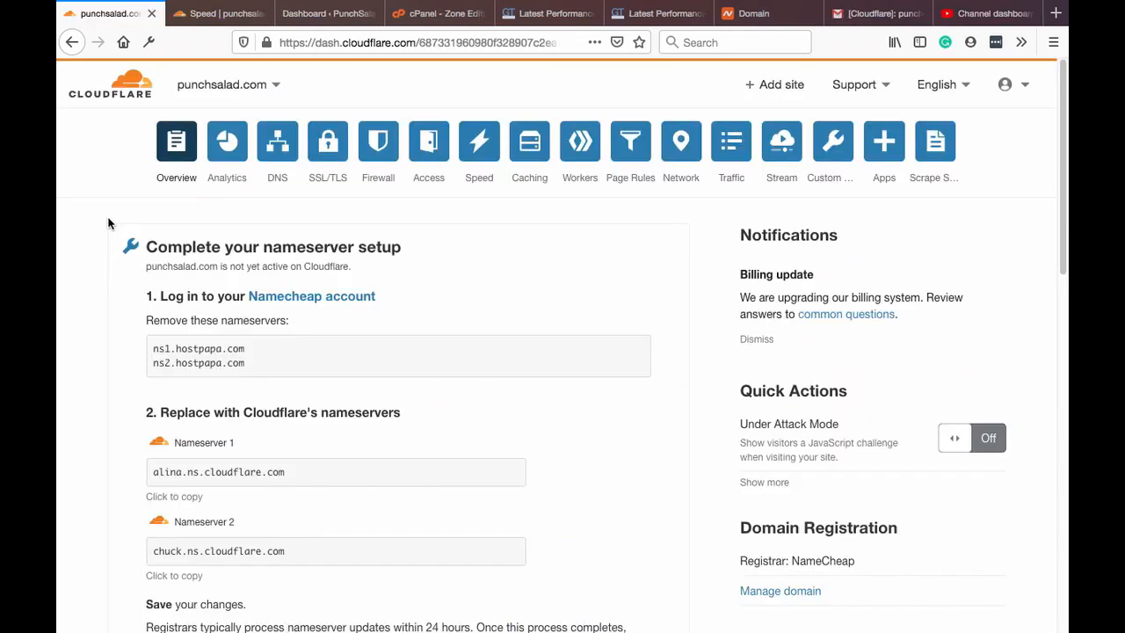
Re-check punchsalad.com's nameservers and view the overview confirming Cloudflare protection
{"action": "scroll", "scroll_direction": "down", "scroll_amount": 3}
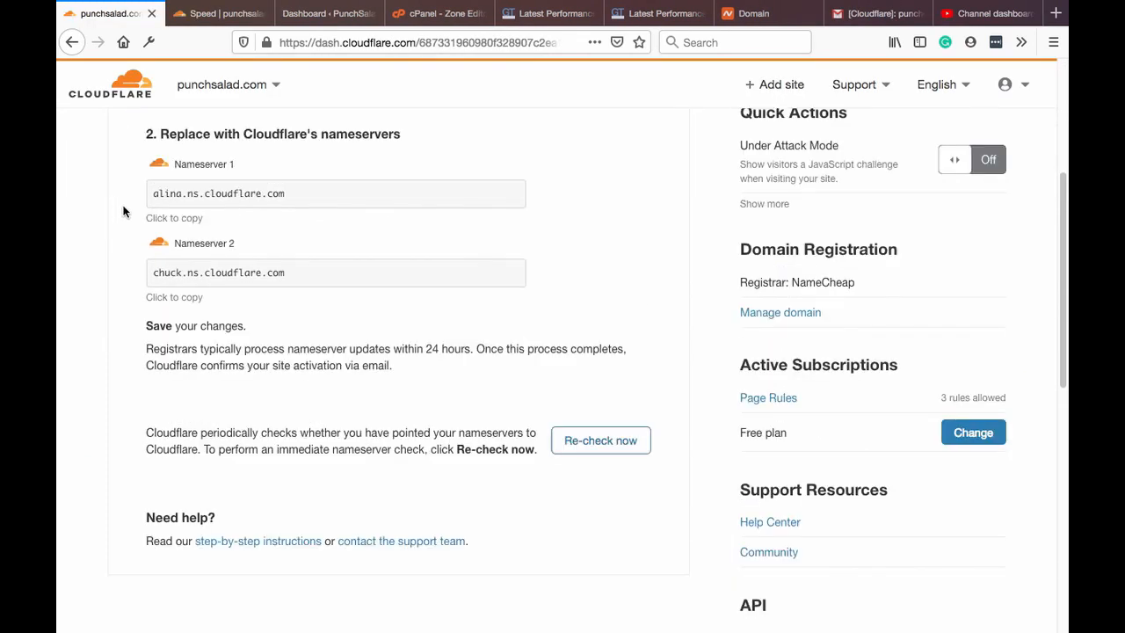
{"action": "scroll", "scroll_direction": "down", "scroll_amount": 3}
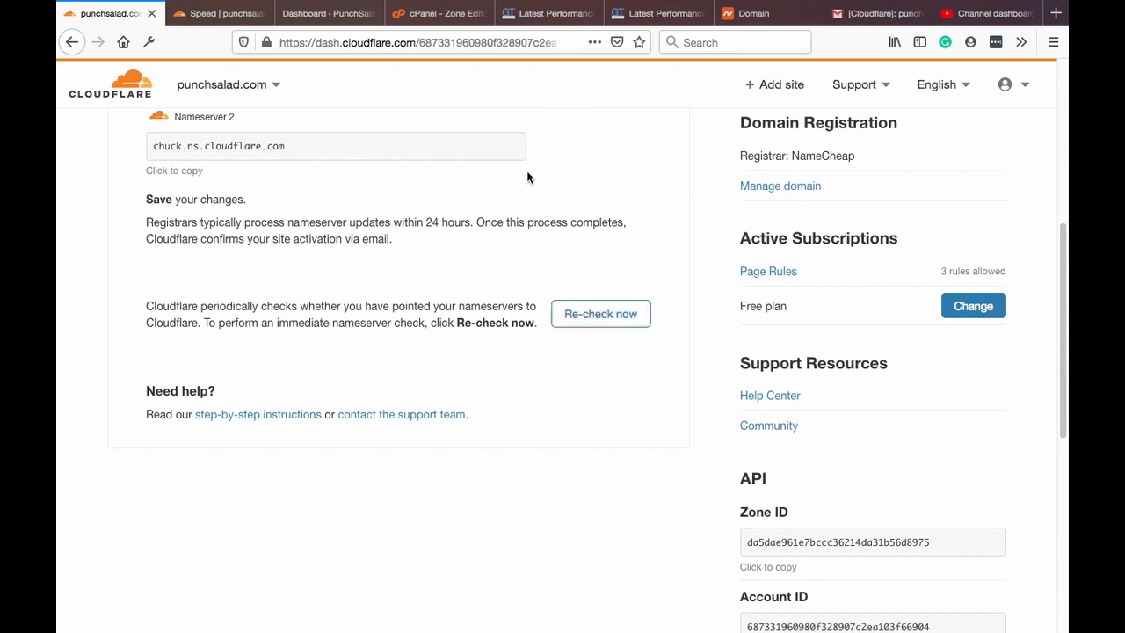
{"action": "left_click", "coordinate": [601, 313]}
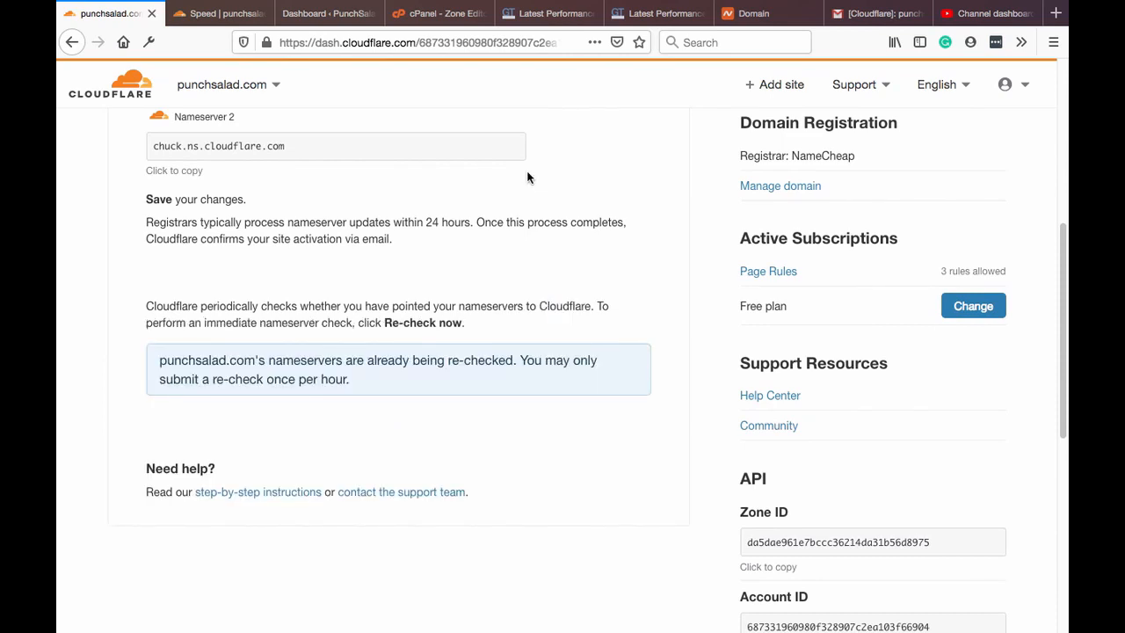
{"action": "scroll", "scroll_direction": "up", "scroll_amount": 3}
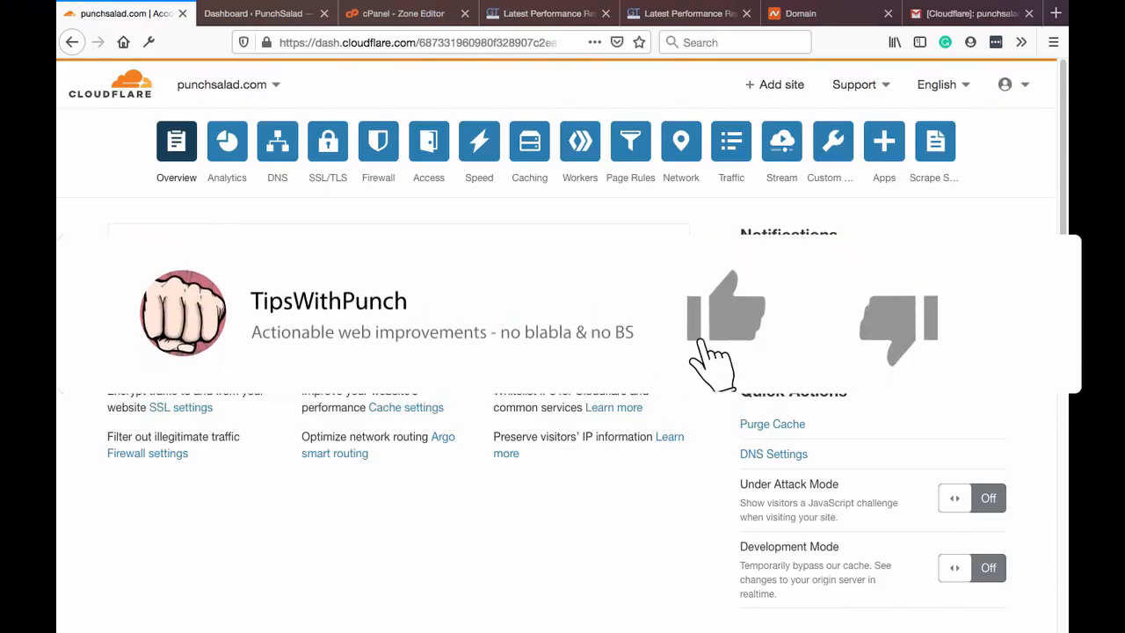
{"action": "left_click", "coordinate": [721, 312]}
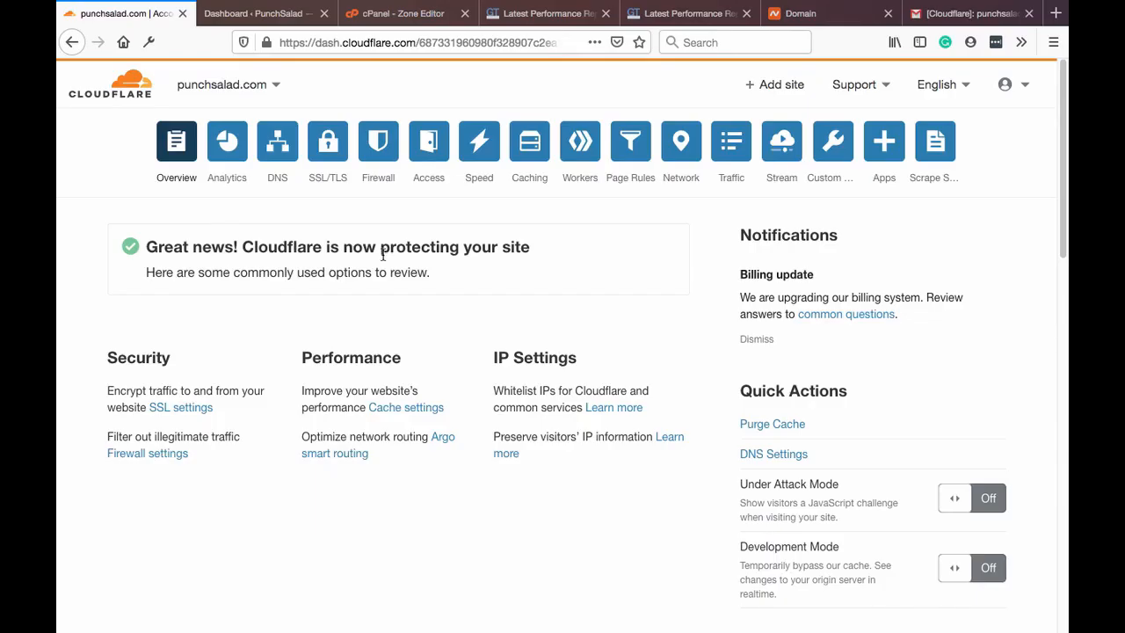
{"action": "mouse_move", "coordinate": [327, 140]}
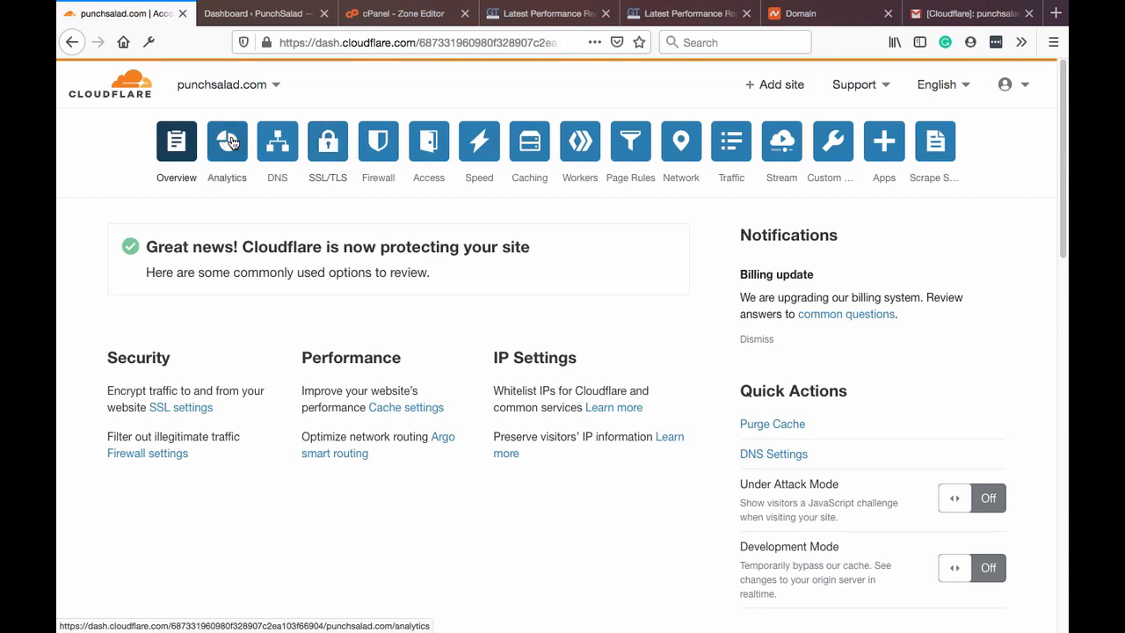
Switch punchsalad.com's SSL/TLS encryption mode to Flexible, then back to Full
{"action": "left_click", "coordinate": [327, 141]}
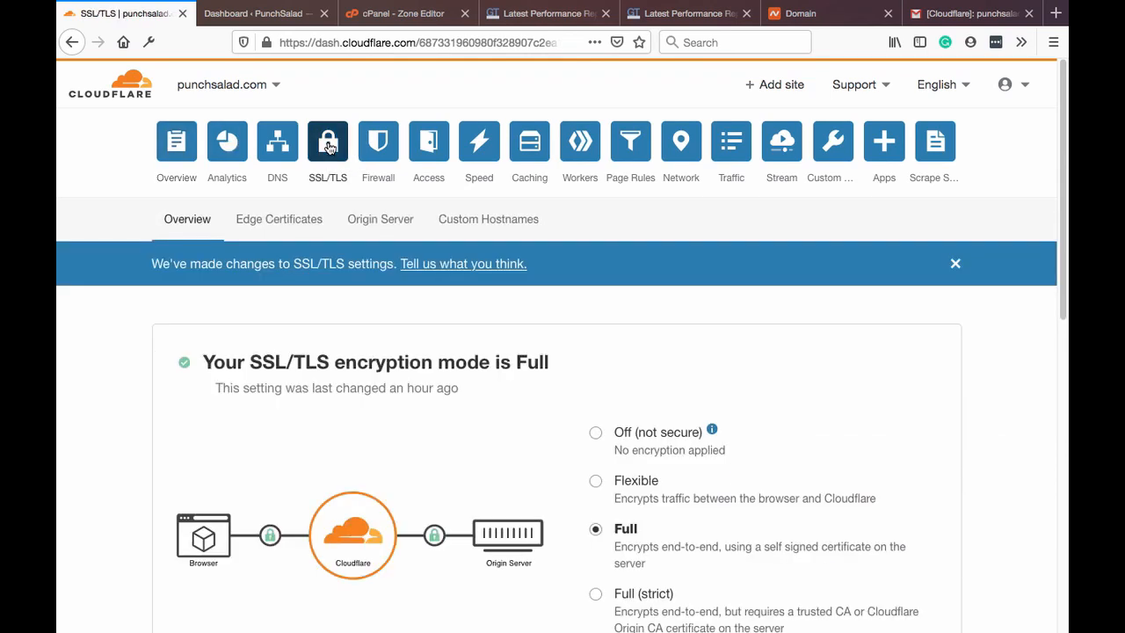
{"action": "scroll", "scroll_direction": "down", "scroll_amount": 3}
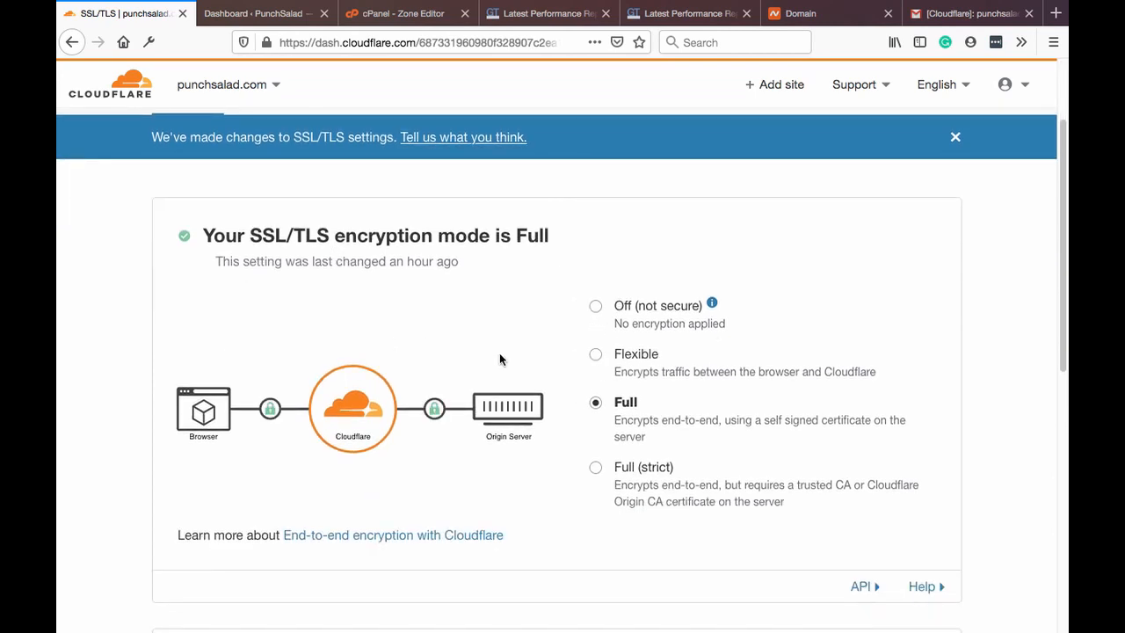
{"action": "mouse_move", "coordinate": [617, 385]}
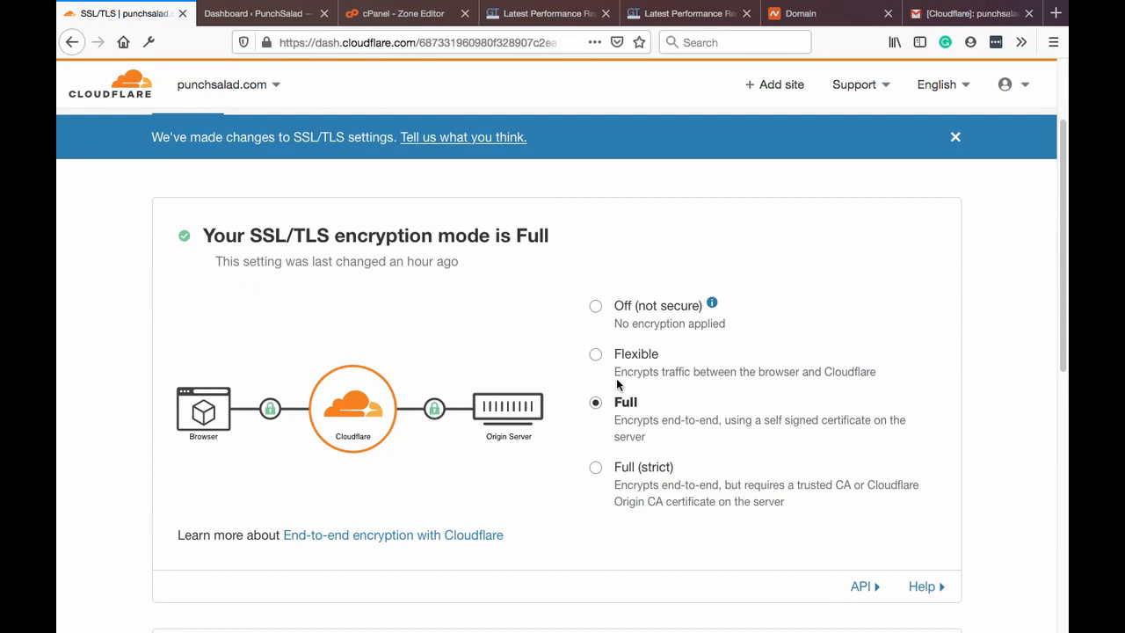
{"action": "mouse_move", "coordinate": [501, 411]}
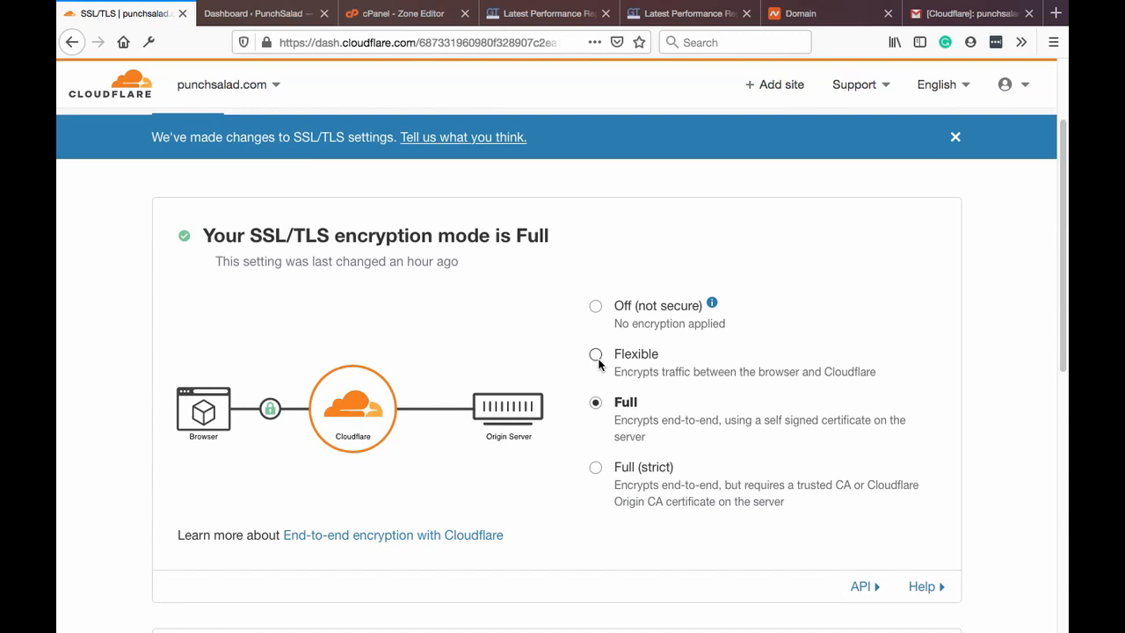
{"action": "left_click", "coordinate": [596, 354]}
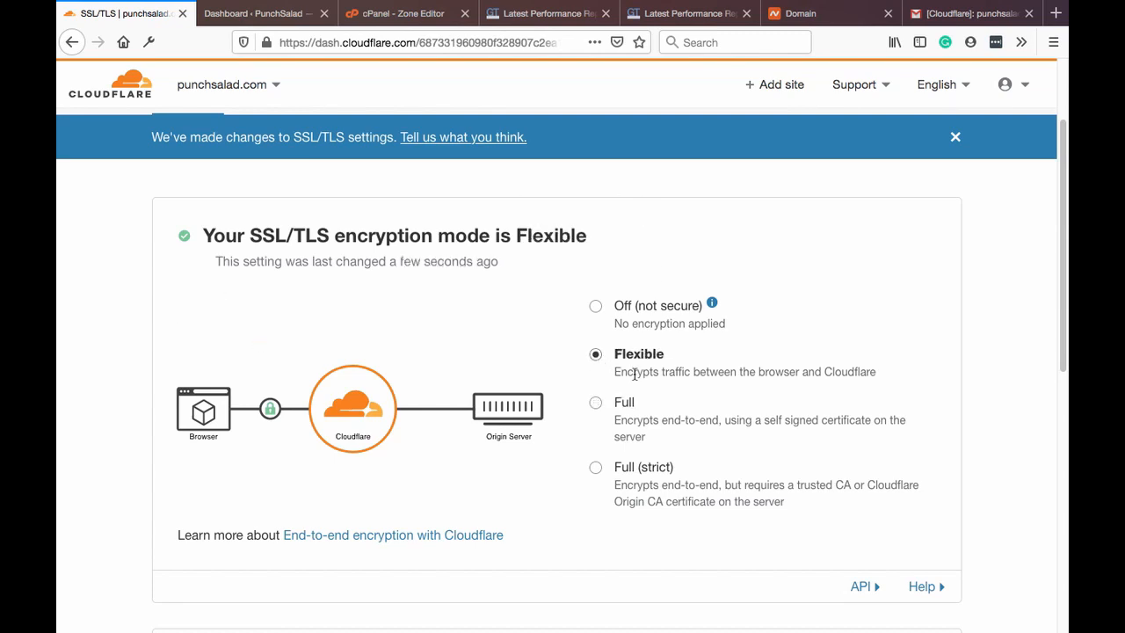
{"action": "left_click", "coordinate": [595, 401]}
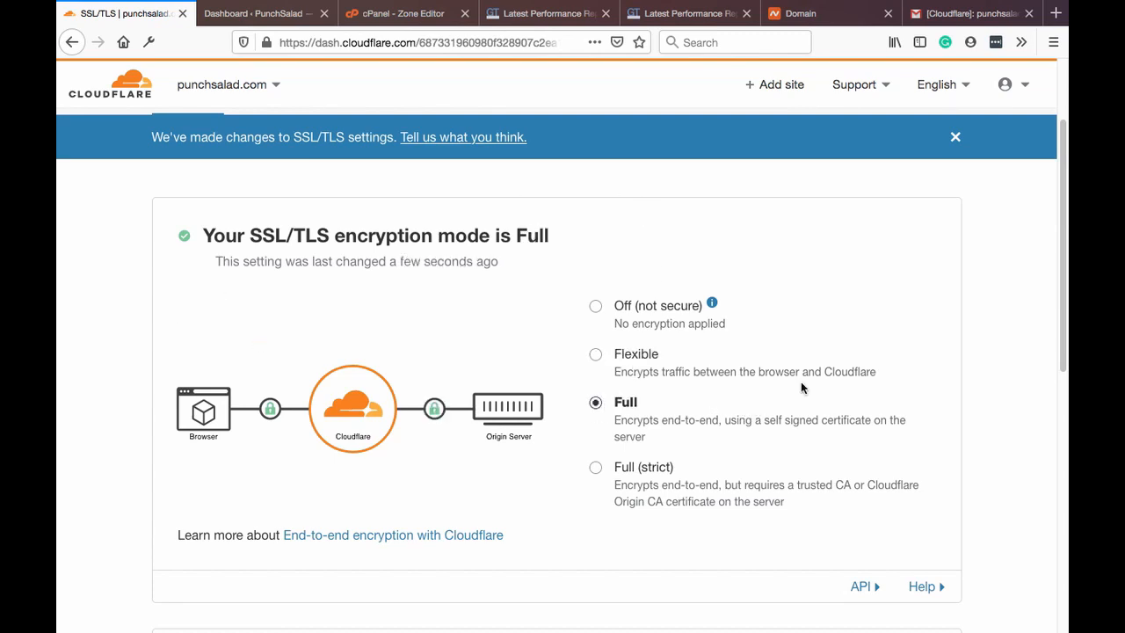
{"action": "scroll", "scroll_direction": "down", "scroll_amount": 3}
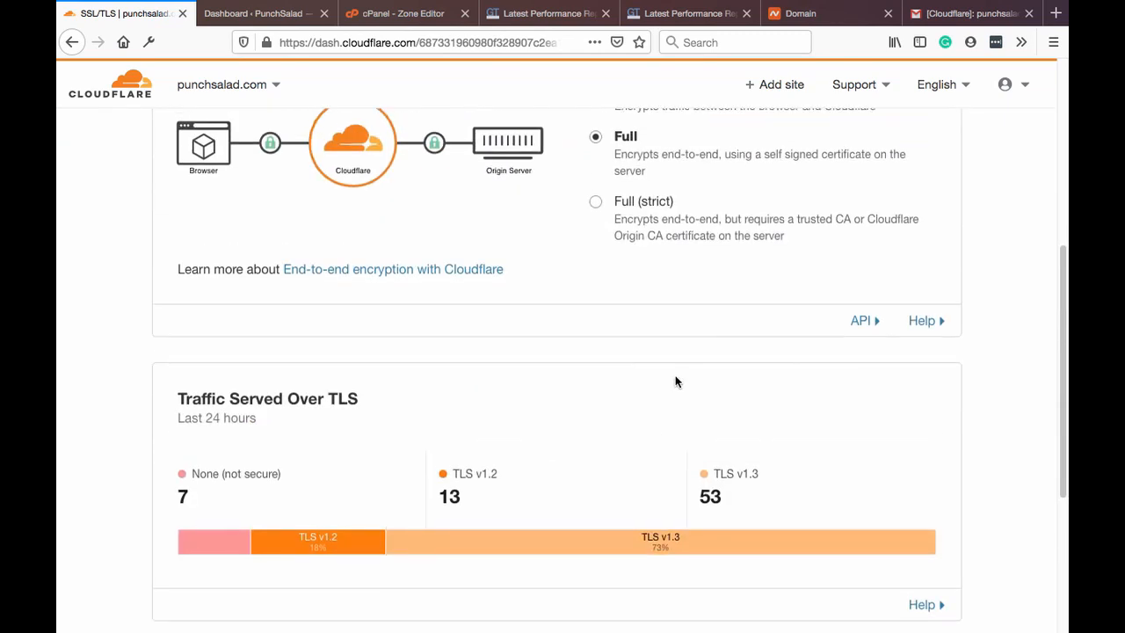
{"action": "scroll", "scroll_direction": "up", "scroll_amount": 3}
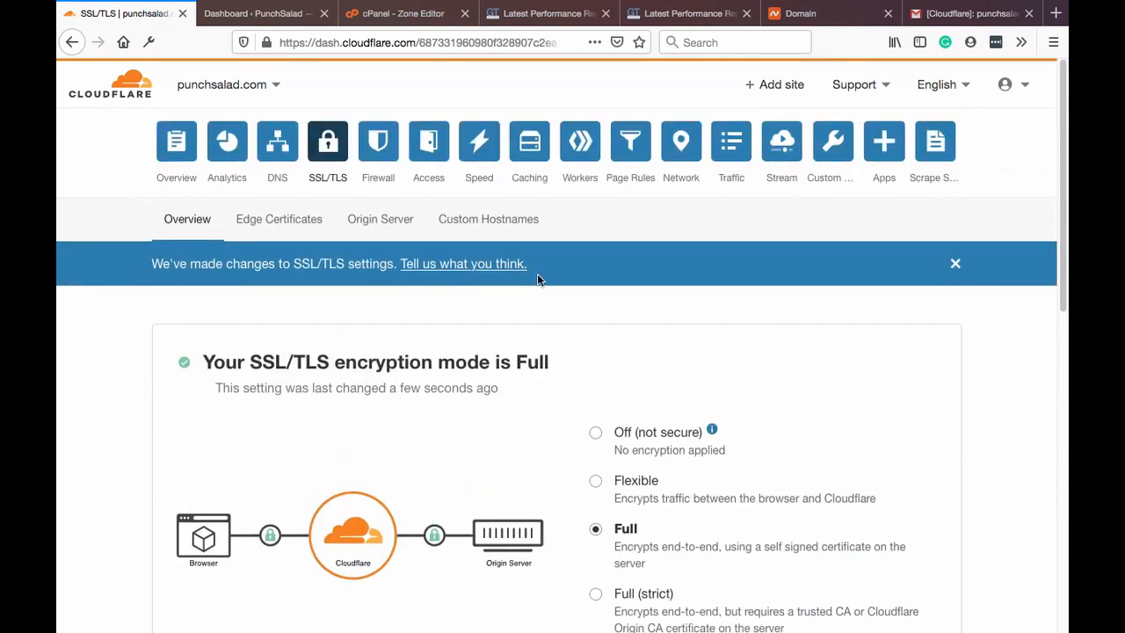
{"action": "mouse_move", "coordinate": [628, 513]}
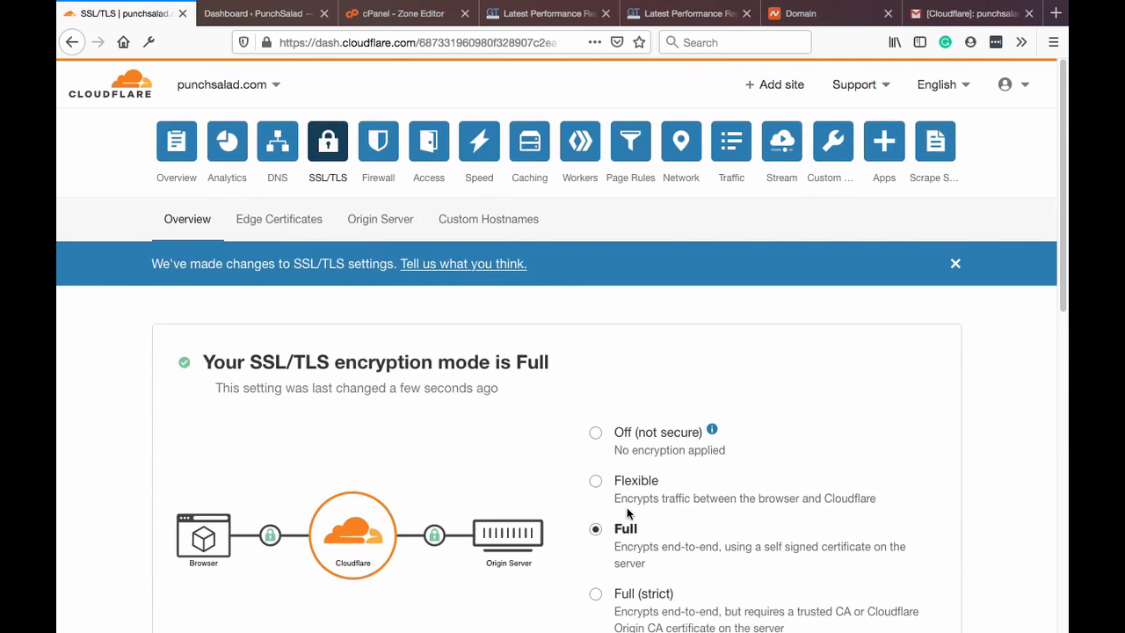
{"action": "mouse_move", "coordinate": [624, 517]}
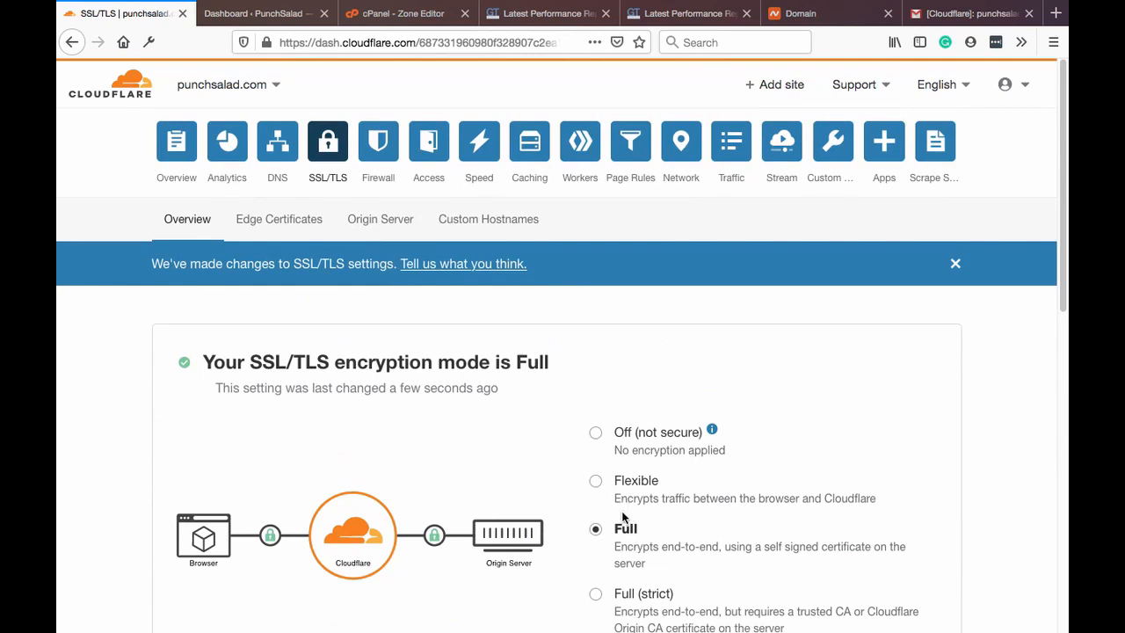
{"action": "mouse_move", "coordinate": [378, 140]}
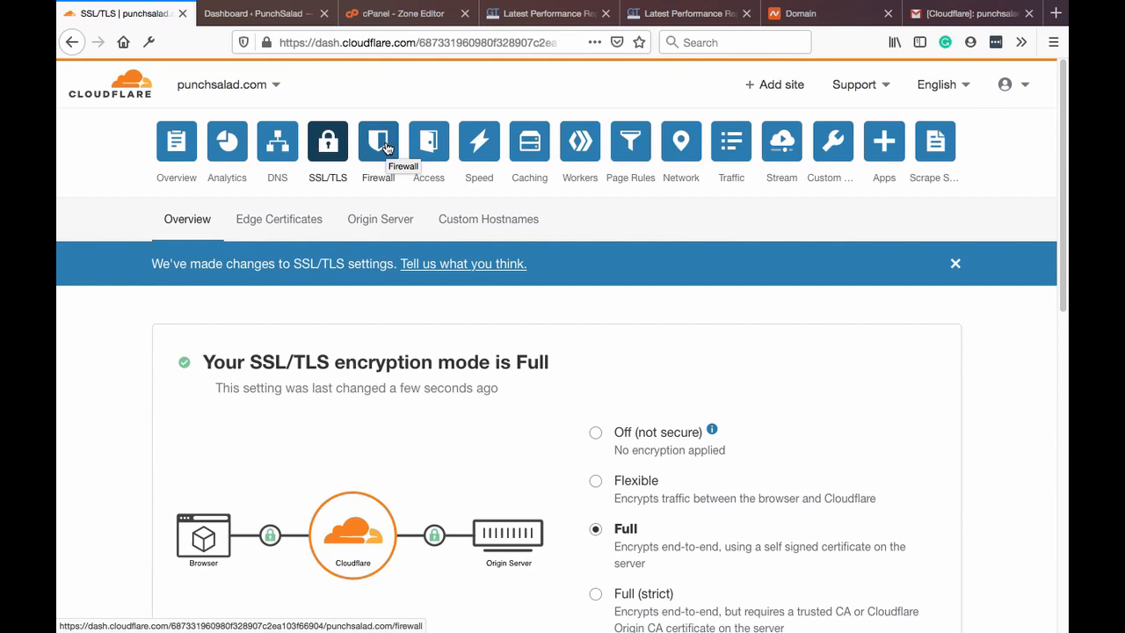
{"action": "mouse_move", "coordinate": [479, 141]}
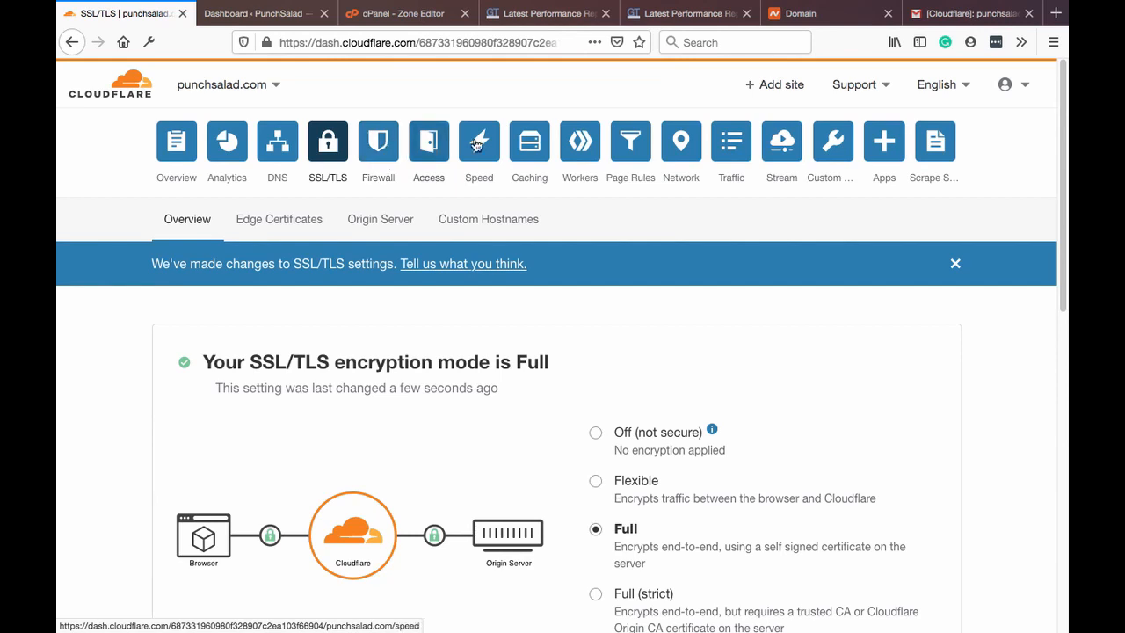
Enable Rocket Loader from punchsalad.com's Speed overview under Recommended Optimizations
{"action": "left_click", "coordinate": [479, 140]}
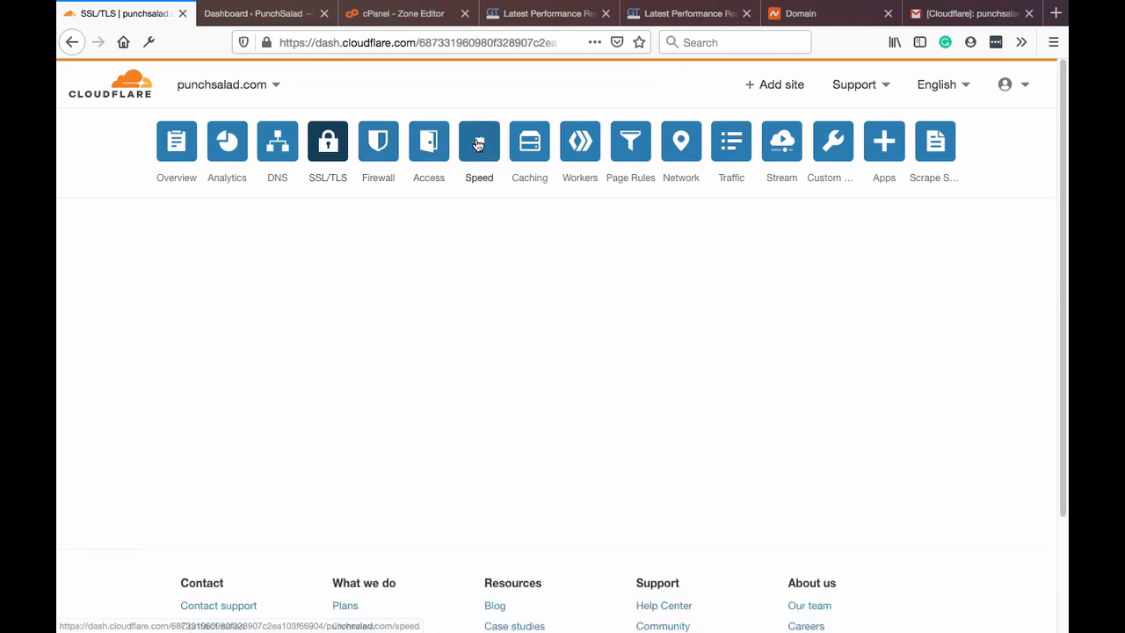
{"action": "left_click", "coordinate": [479, 141]}
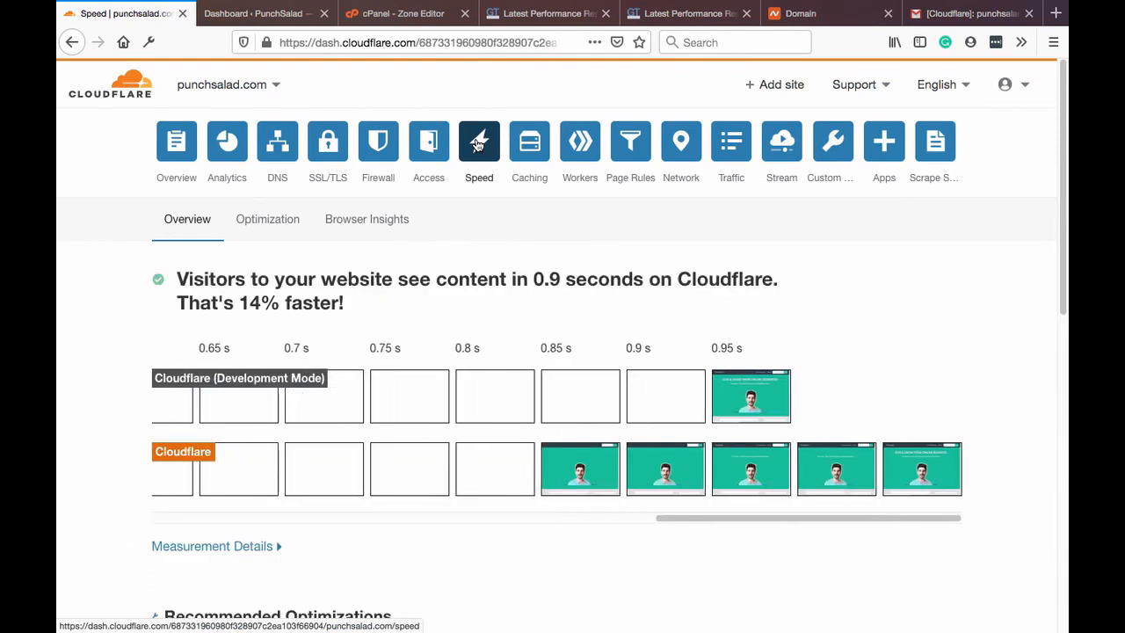
{"action": "mouse_move", "coordinate": [202, 281]}
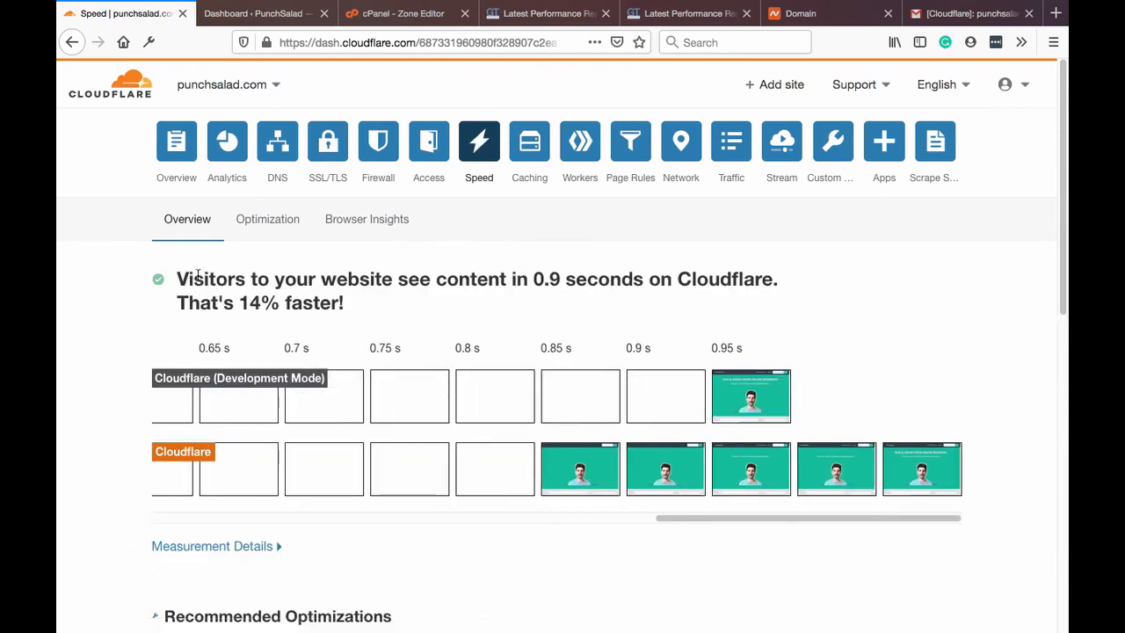
{"action": "left_click_drag", "start_coordinate": [177, 278], "coordinate": [344, 302]}
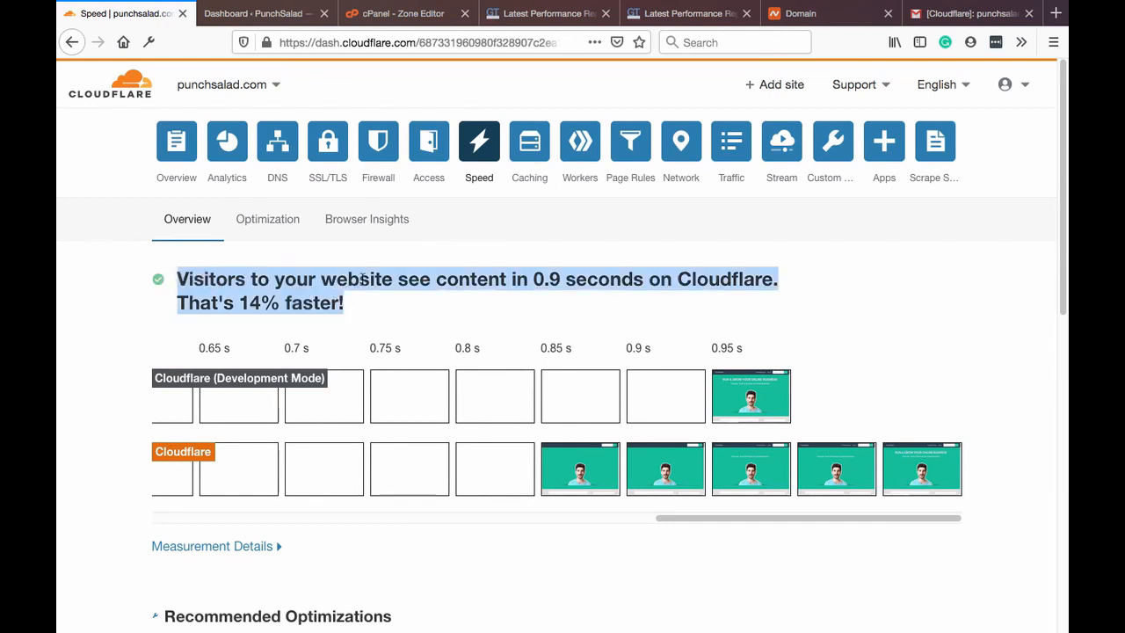
{"action": "scroll", "scroll_direction": "down", "scroll_amount": 3}
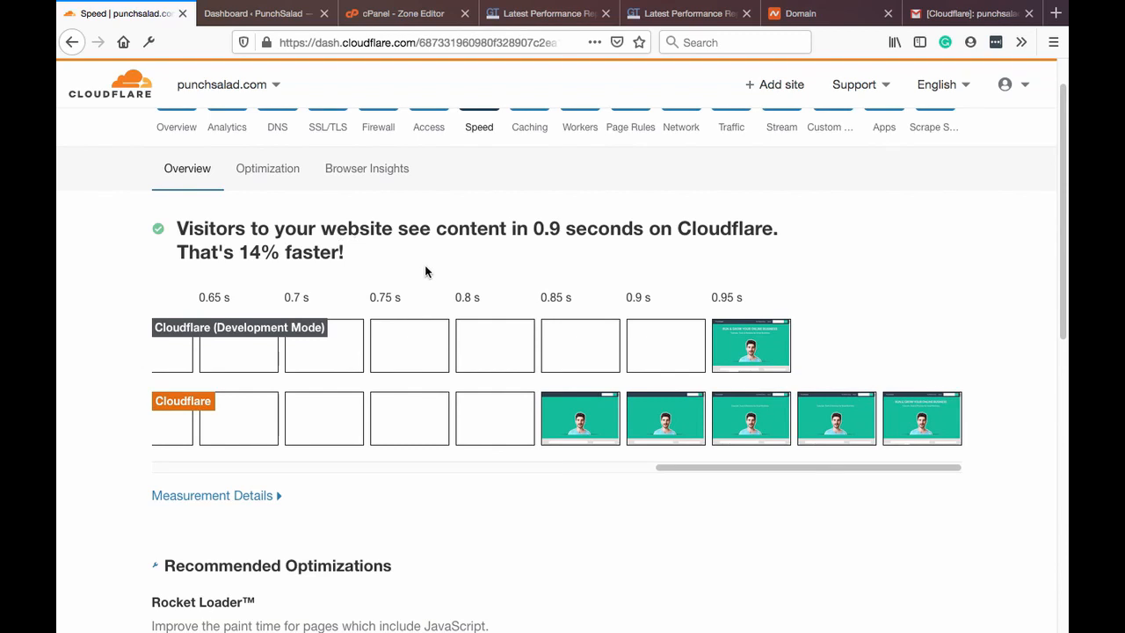
{"action": "scroll", "scroll_direction": "down", "scroll_amount": 3}
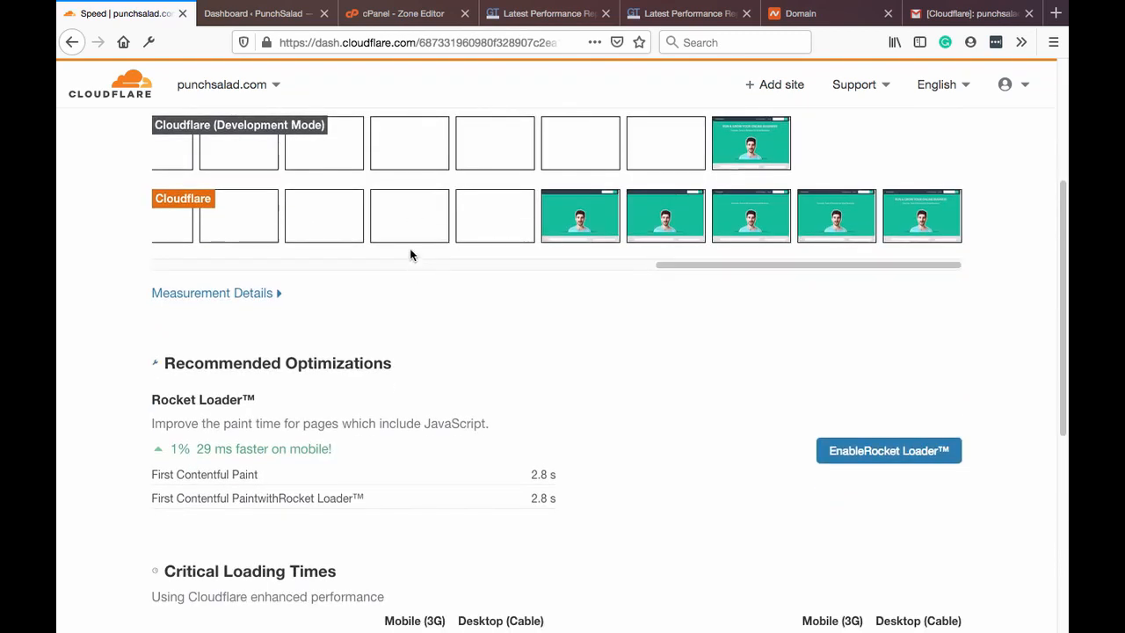
{"action": "scroll", "scroll_direction": "down", "scroll_amount": 3}
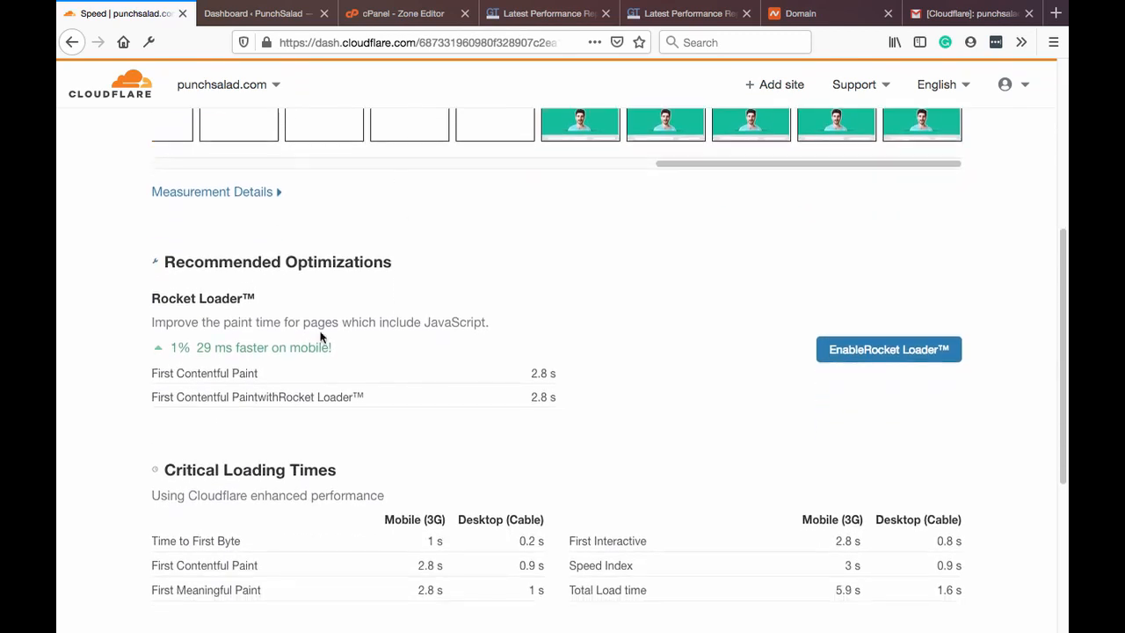
{"action": "scroll", "scroll_direction": "up", "scroll_amount": 3}
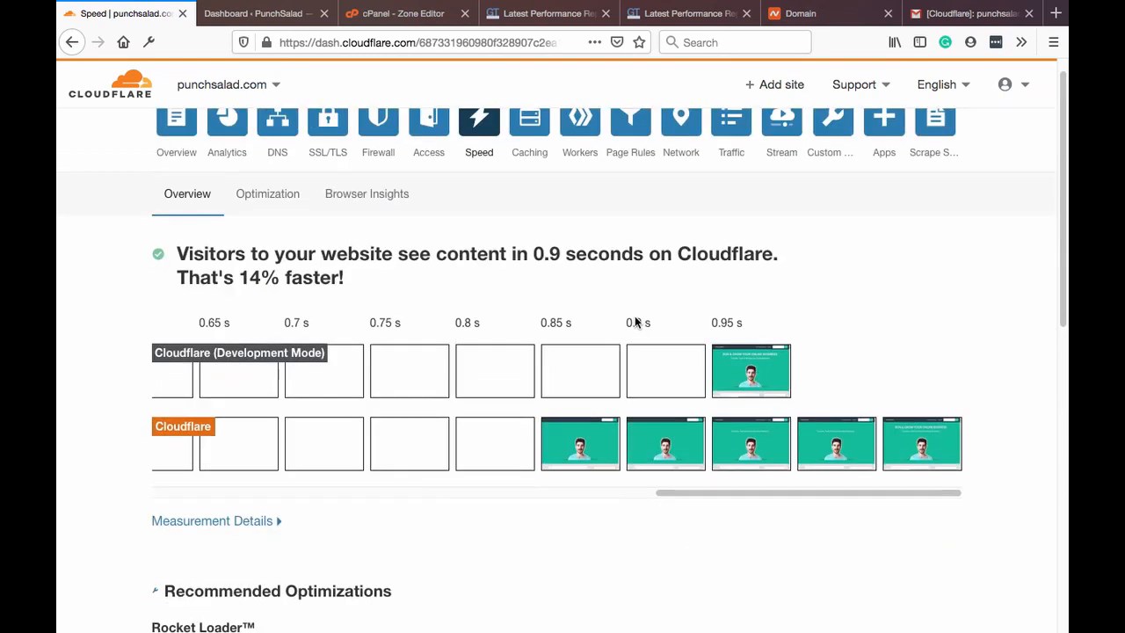
{"action": "scroll", "scroll_direction": "down", "scroll_amount": 3}
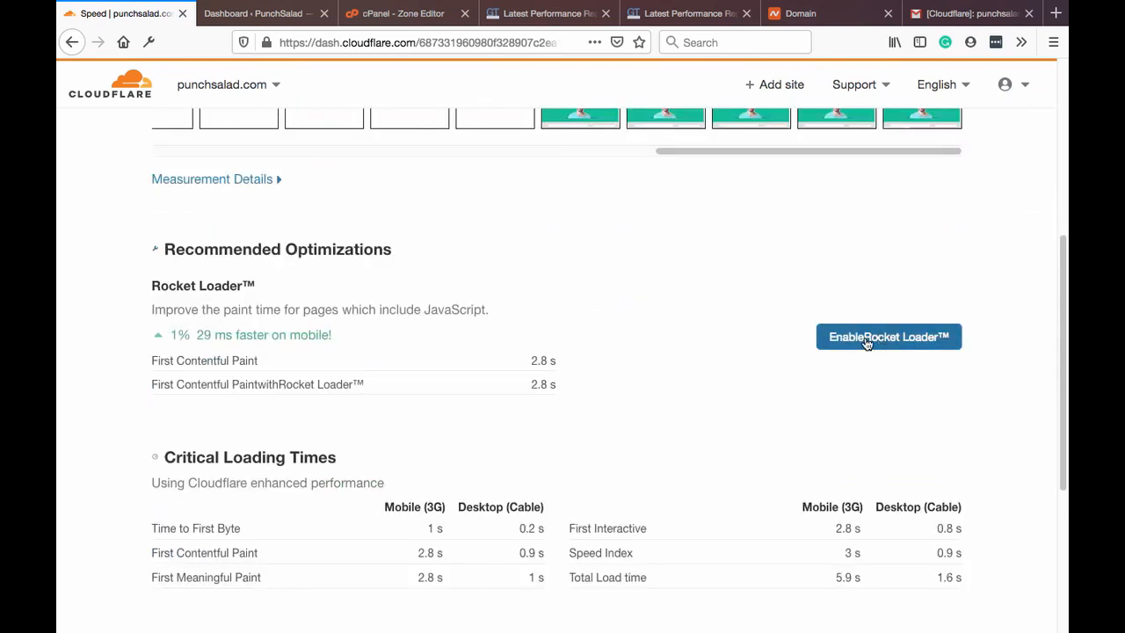
{"action": "left_click", "coordinate": [888, 337]}
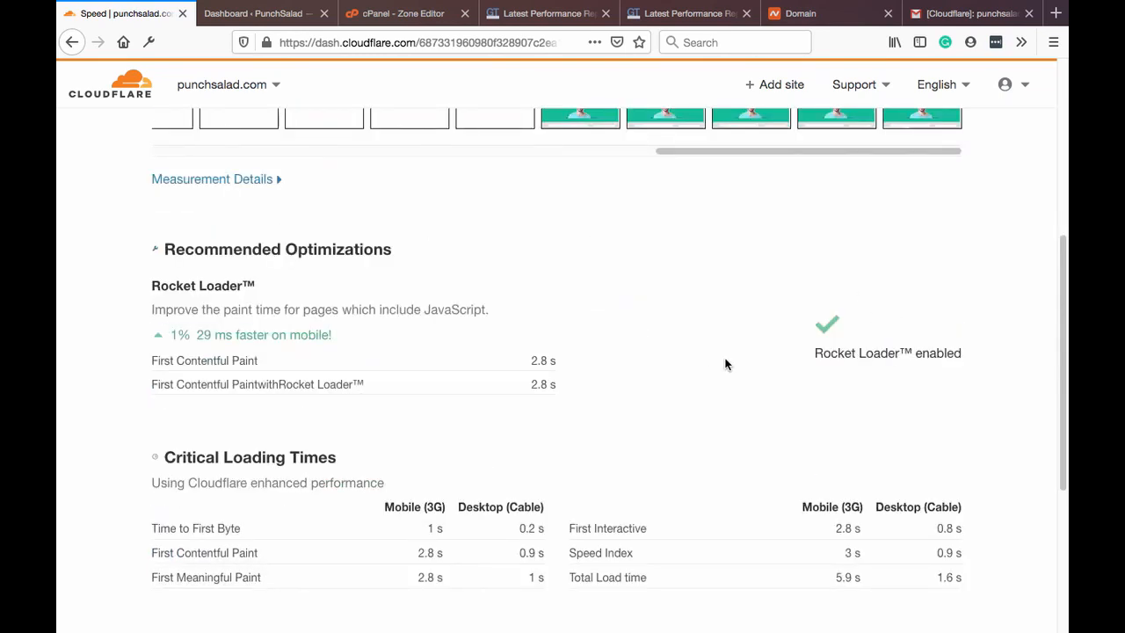
{"action": "scroll", "scroll_direction": "down", "scroll_amount": 3}
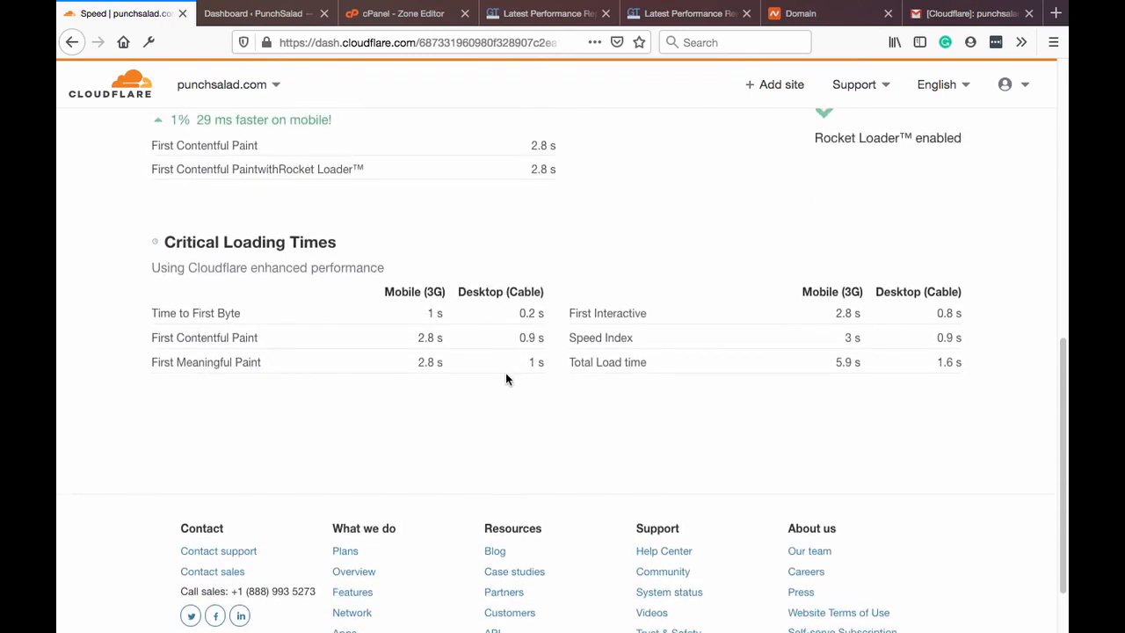
{"action": "mouse_move", "coordinate": [811, 420]}
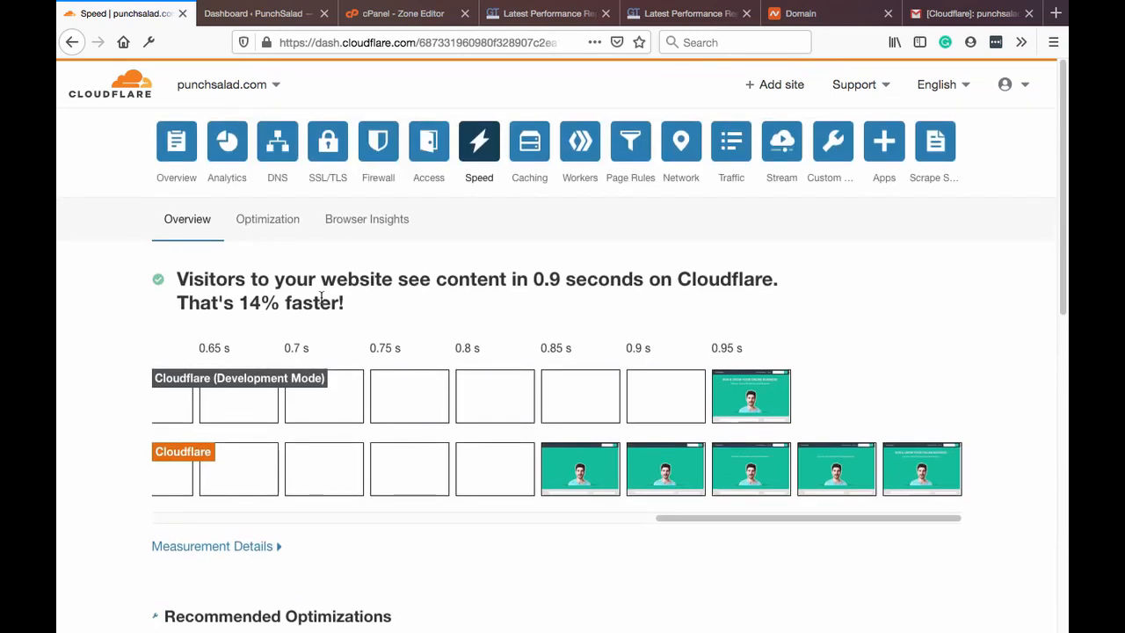
In Speed Optimization, extend Auto Minify from JavaScript to also cover CSS and HTML
{"action": "left_click", "coordinate": [267, 219]}
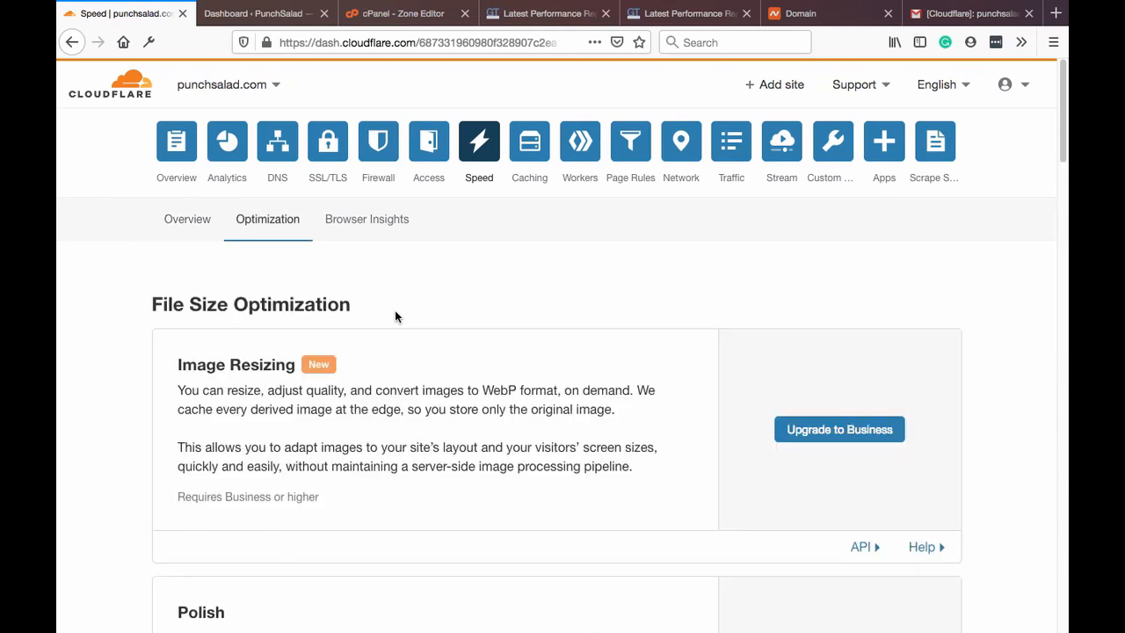
{"action": "scroll", "scroll_direction": "down", "scroll_amount": 3}
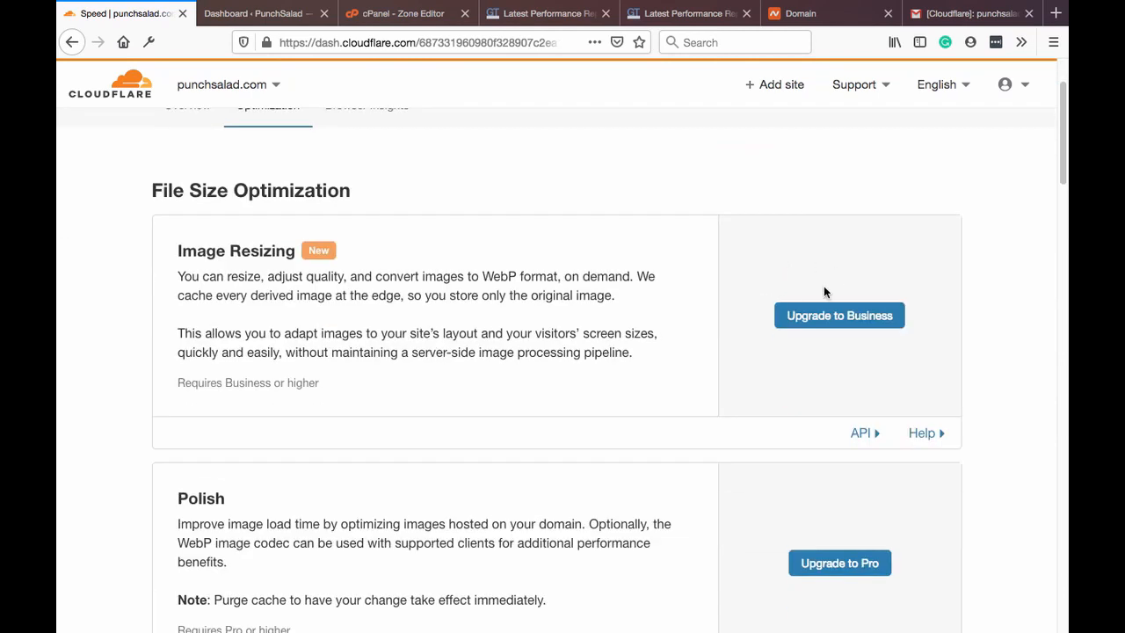
{"action": "scroll", "scroll_direction": "down", "scroll_amount": 3}
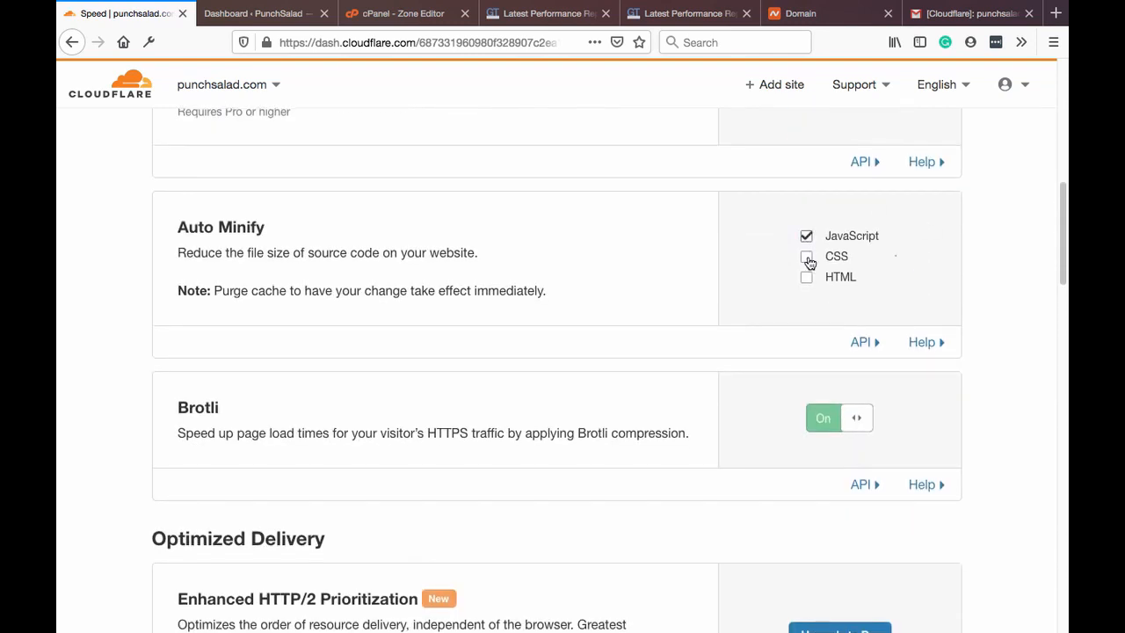
{"action": "left_click", "coordinate": [806, 236]}
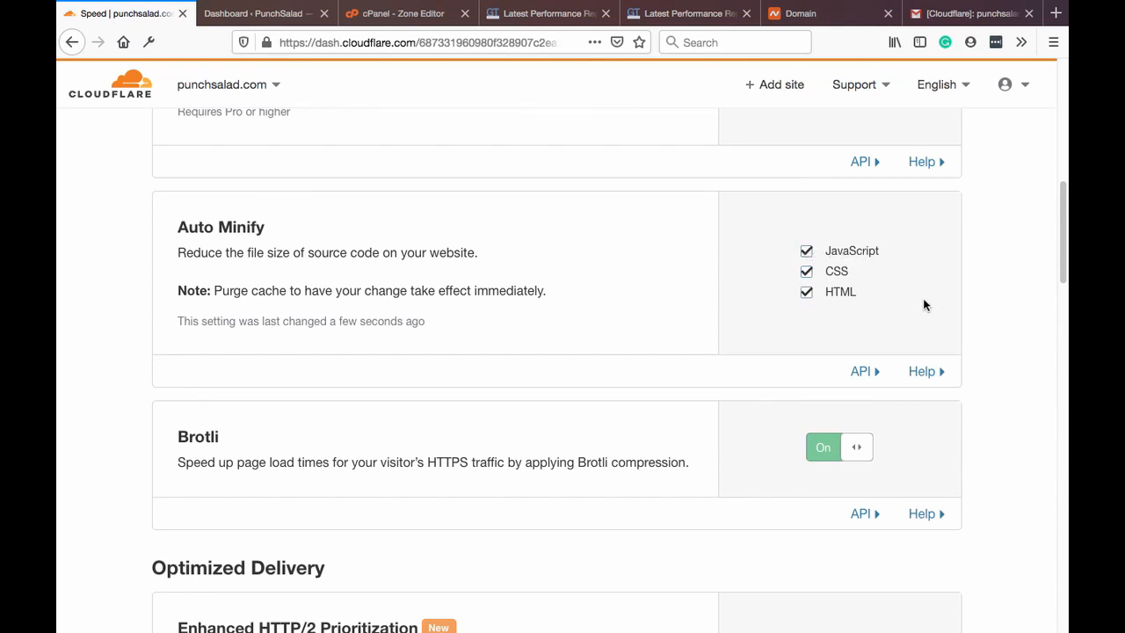
{"action": "mouse_move", "coordinate": [735, 302]}
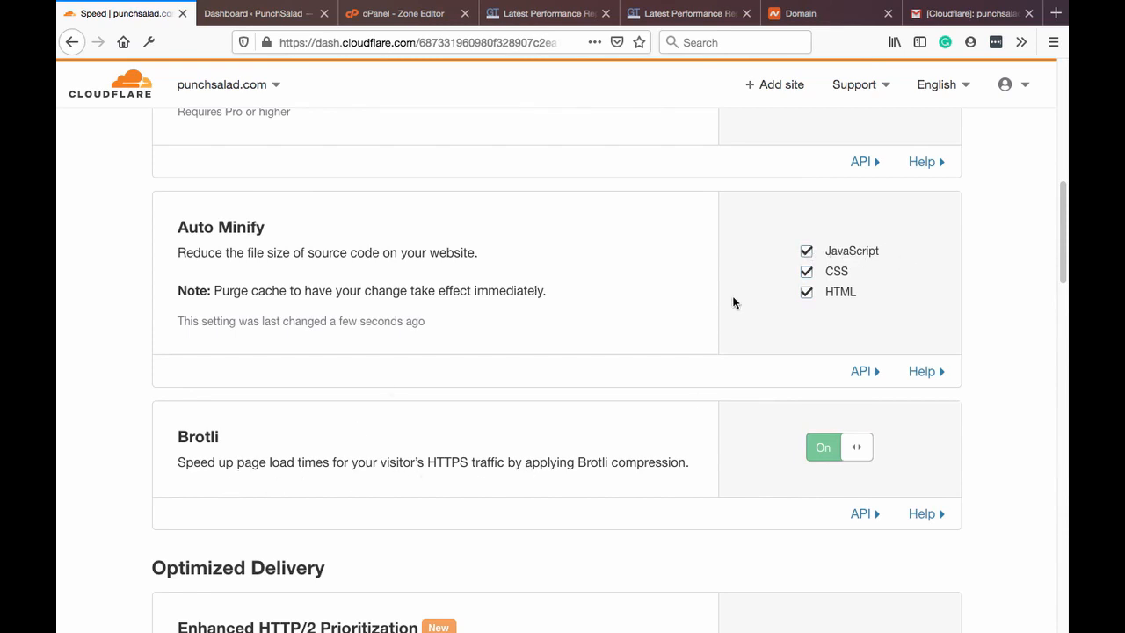
{"action": "scroll", "scroll_direction": "down", "scroll_amount": 3}
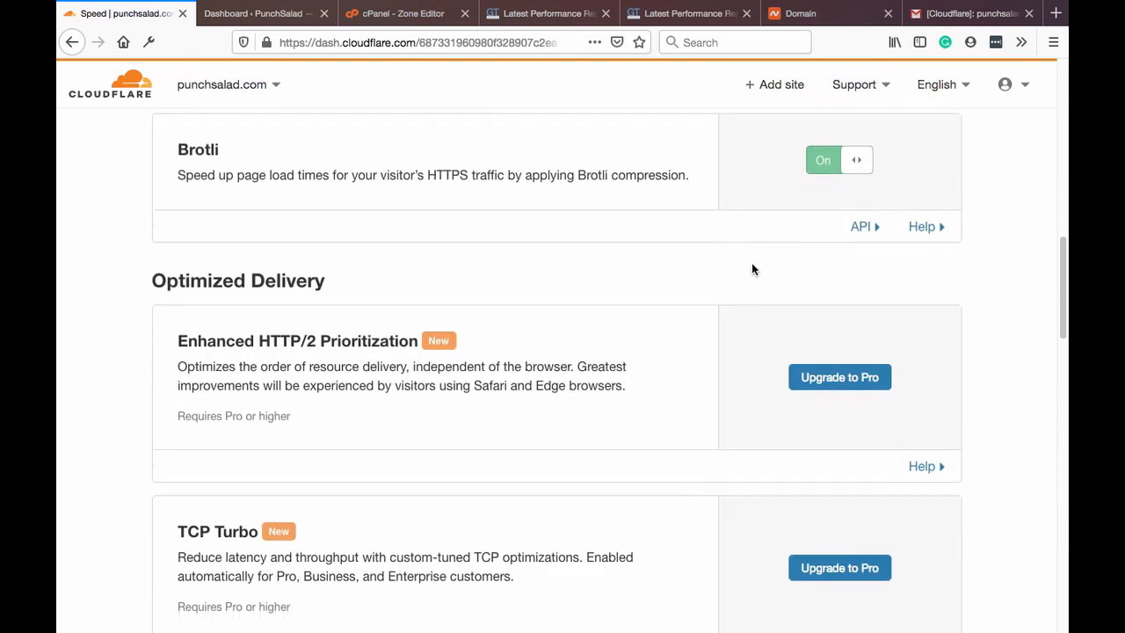
{"action": "scroll", "scroll_direction": "down", "scroll_amount": 3}
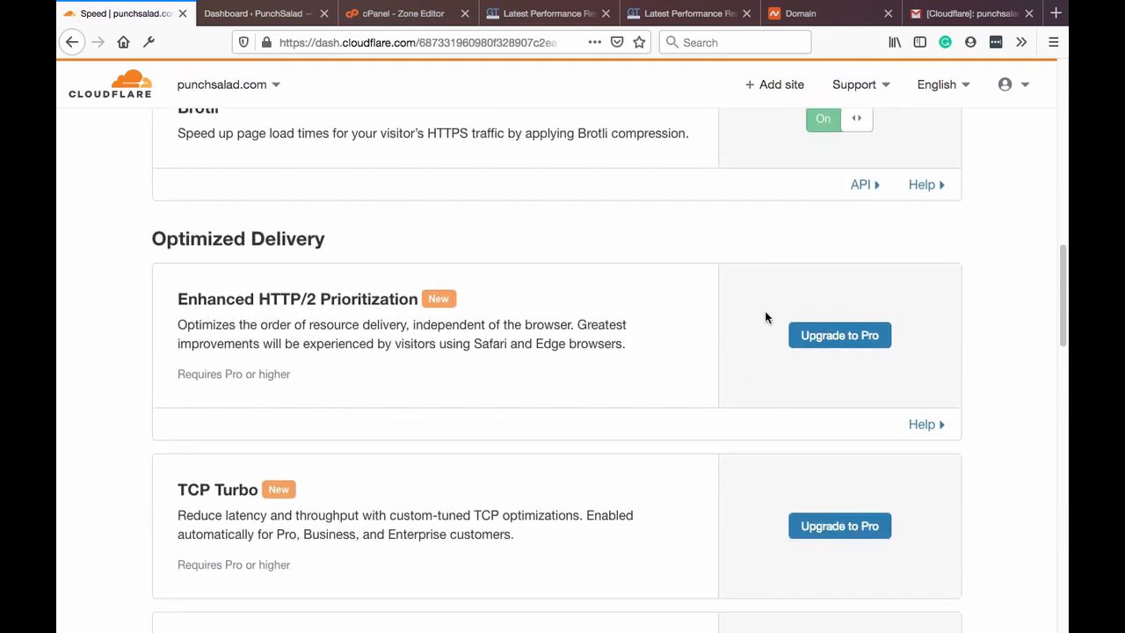
{"action": "scroll", "scroll_direction": "down", "scroll_amount": 3}
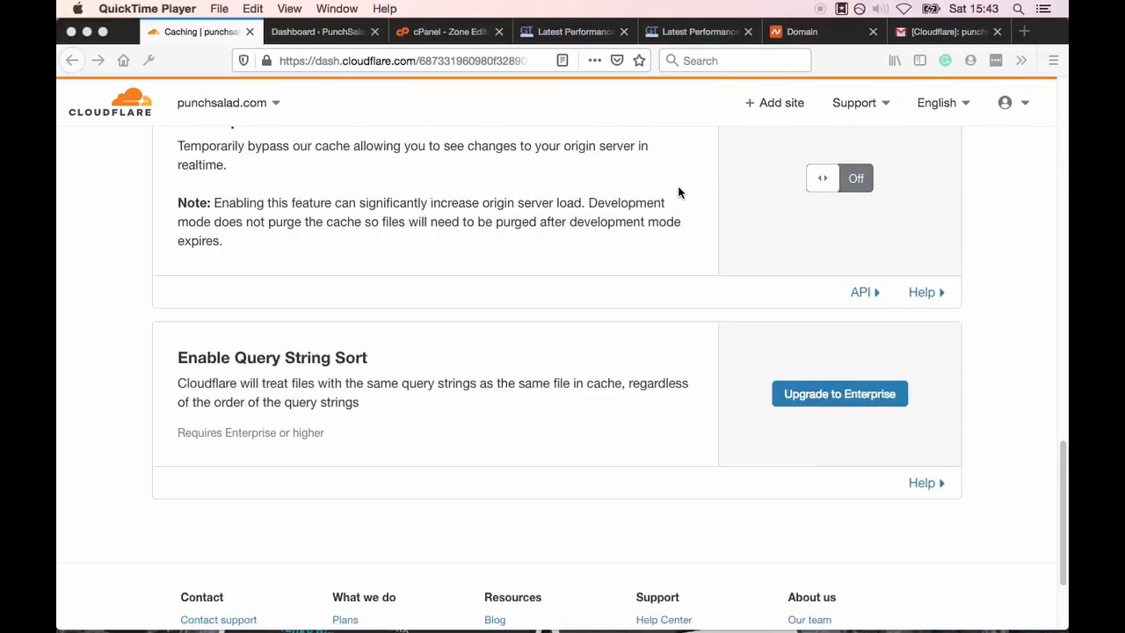
Navigate to punchsalad.com's empty Page Rules page, with three rules available
{"action": "scroll", "scroll_direction": "up", "scroll_amount": 3}
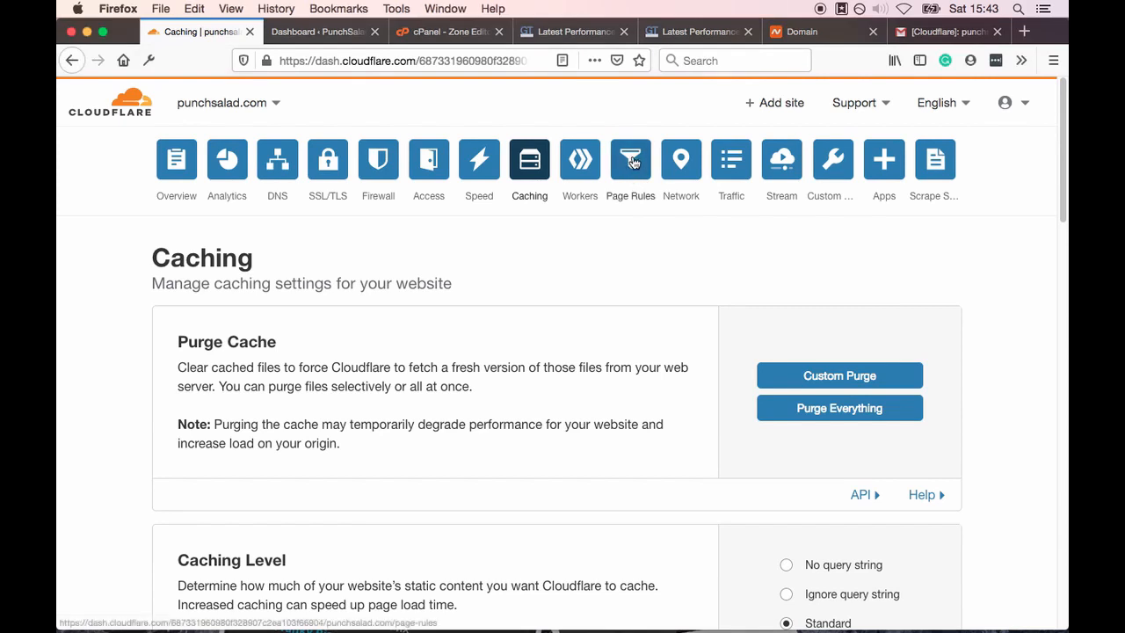
{"action": "left_click", "coordinate": [631, 159]}
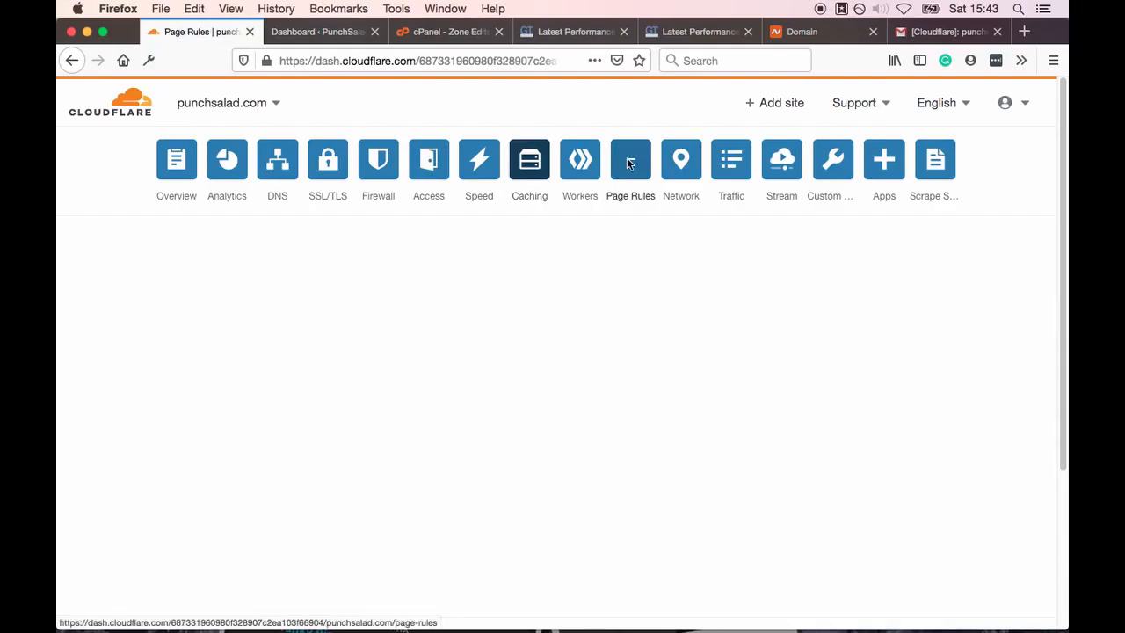
{"action": "left_click", "coordinate": [631, 159]}
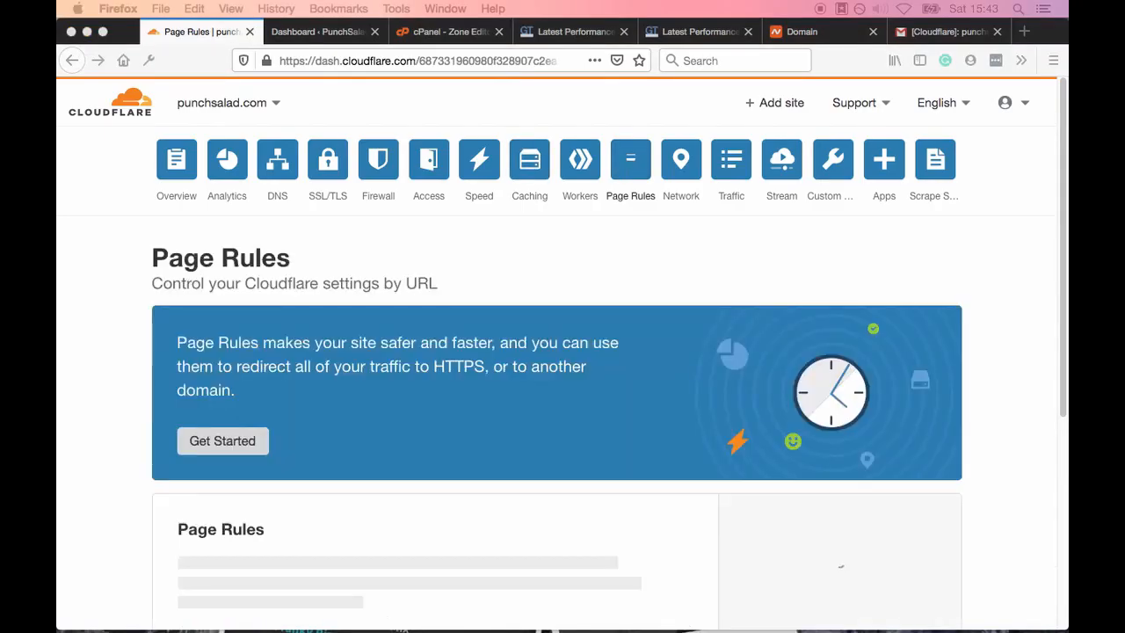
{"action": "left_click", "coordinate": [630, 159]}
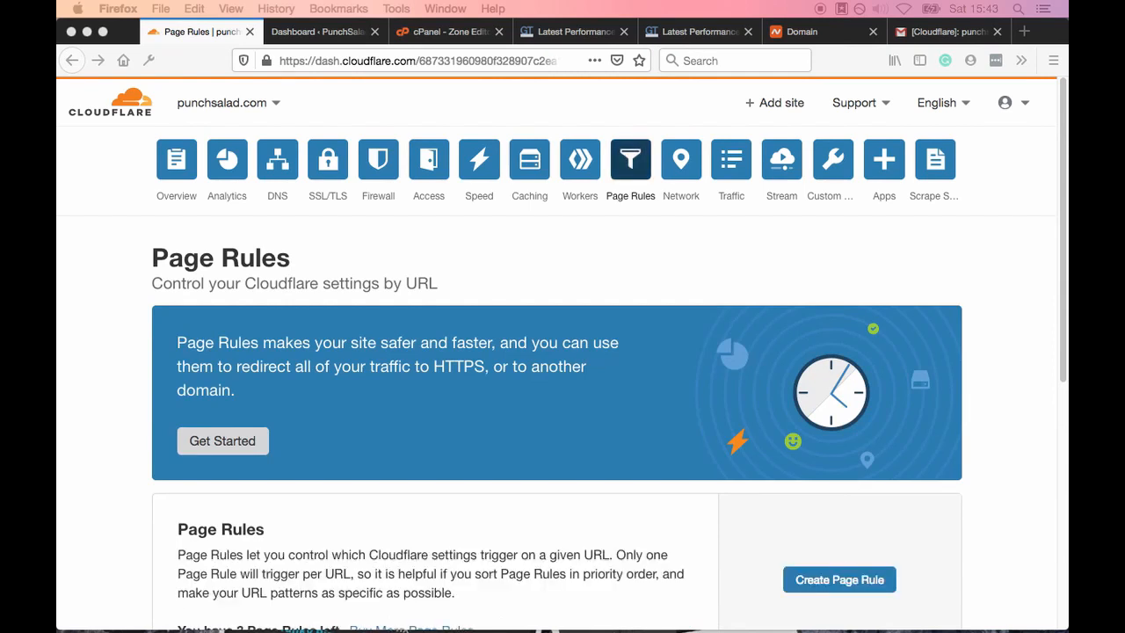
{"action": "mouse_move", "coordinate": [788, 246]}
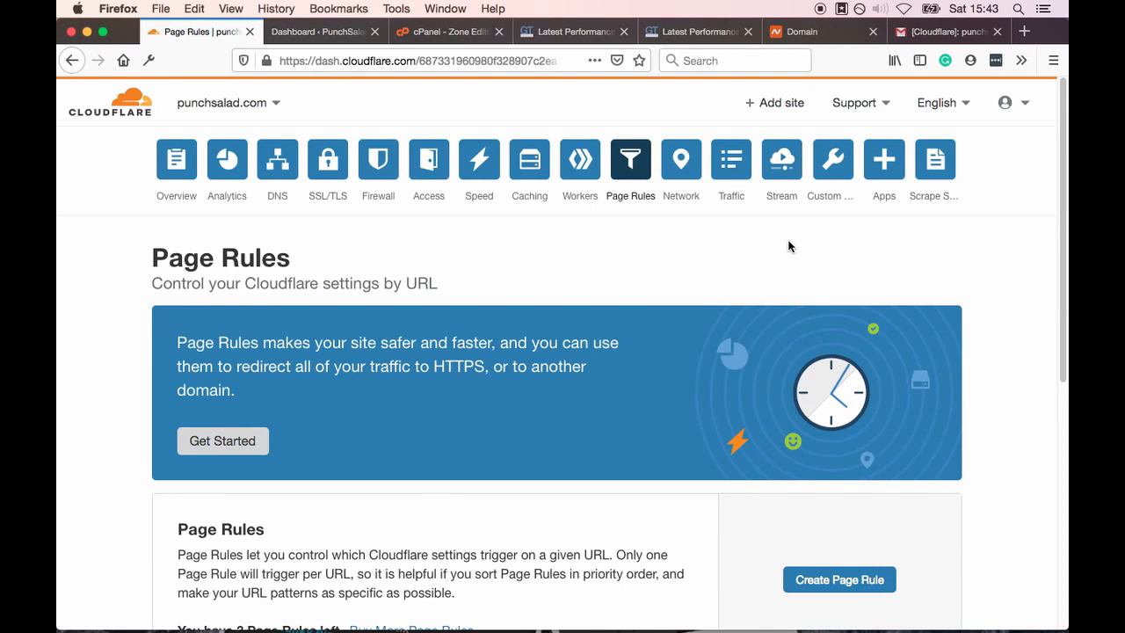
{"action": "scroll", "scroll_direction": "down", "scroll_amount": 3}
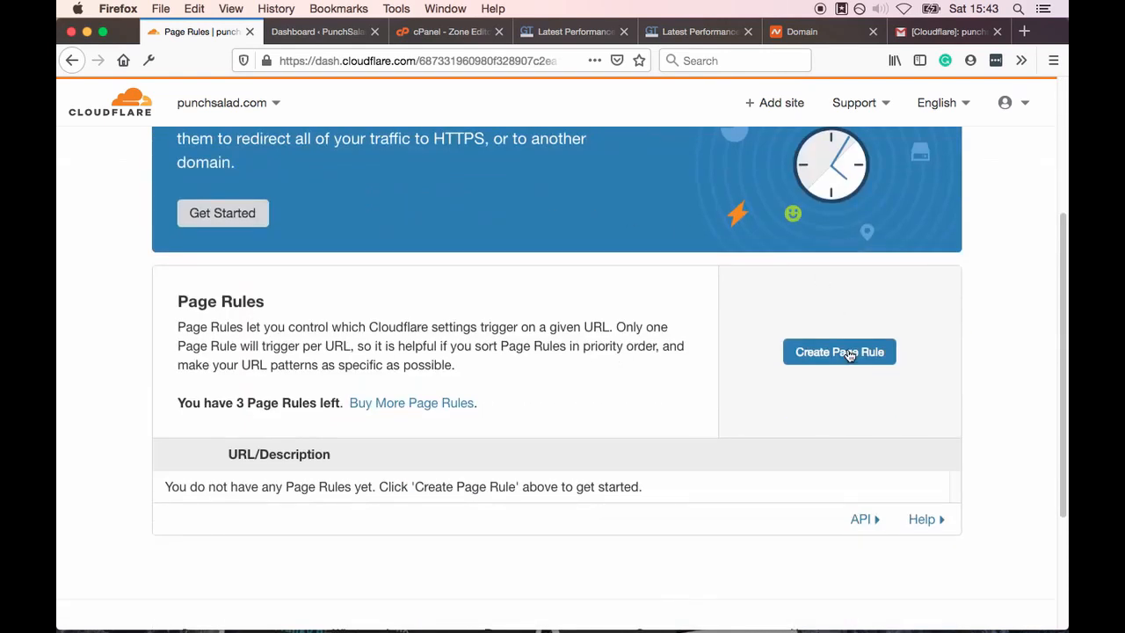
Deploy a page rule setting High security level for punchsalad.com/wp-login.php*
{"action": "left_click", "coordinate": [839, 352]}
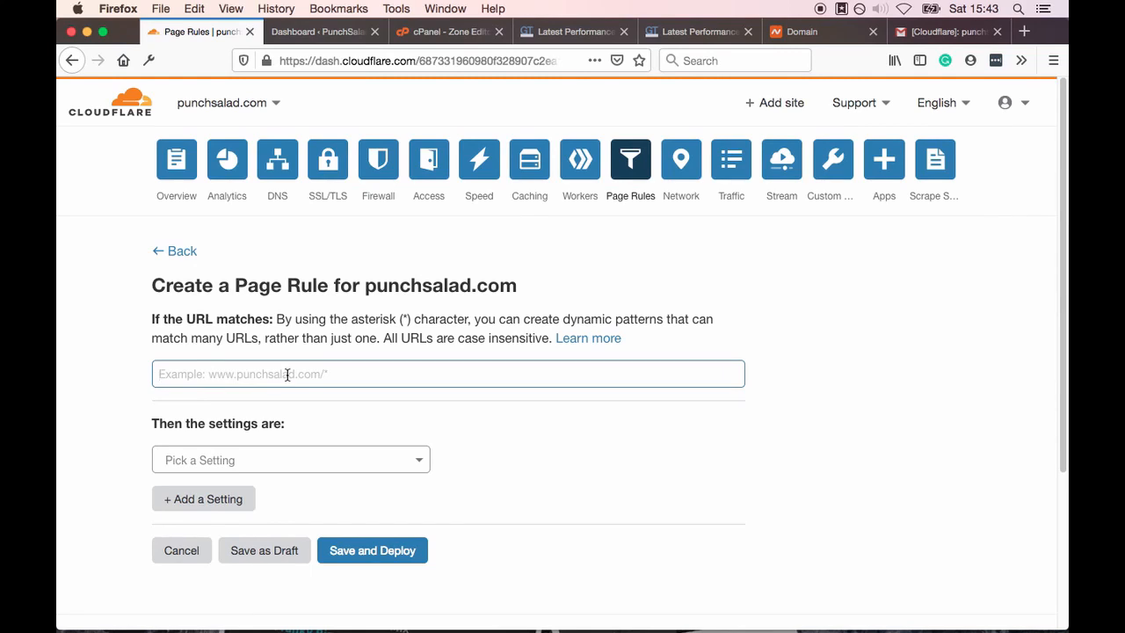
{"action": "type", "text": "punch"}
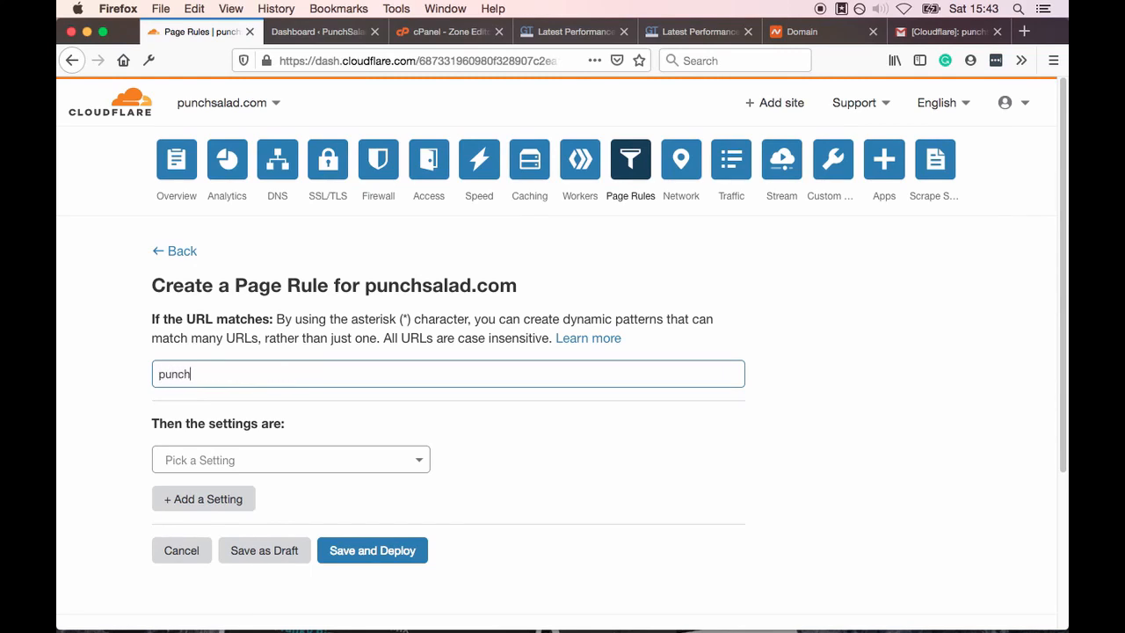
{"action": "type", "text": "salad.com"}
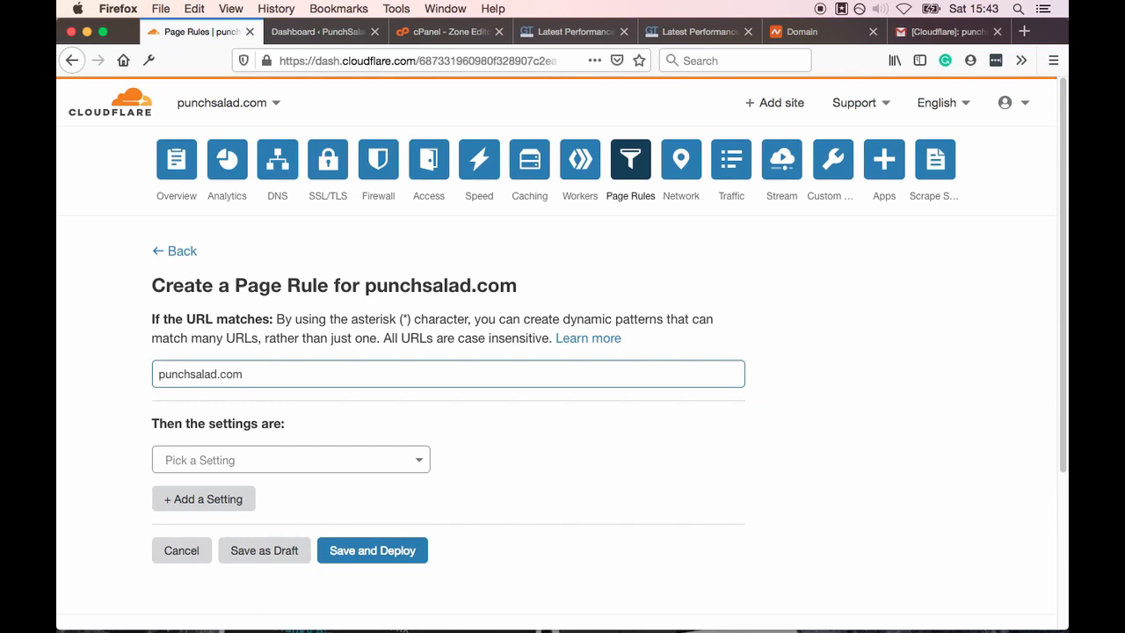
{"action": "type", "text": "/wp"}
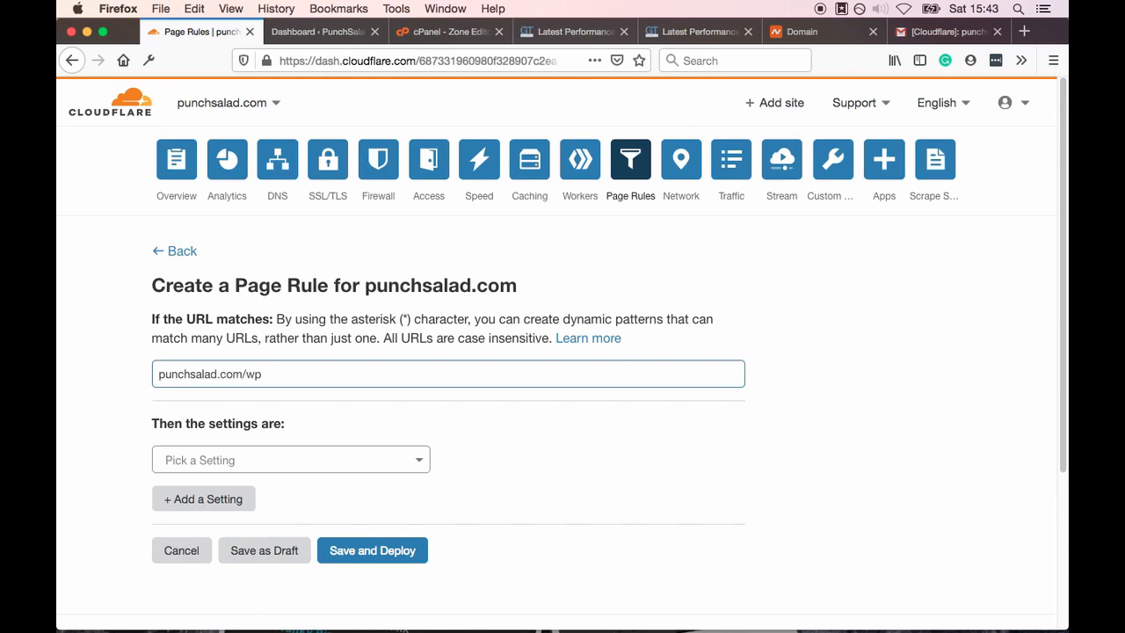
{"action": "type", "text": "-l"}
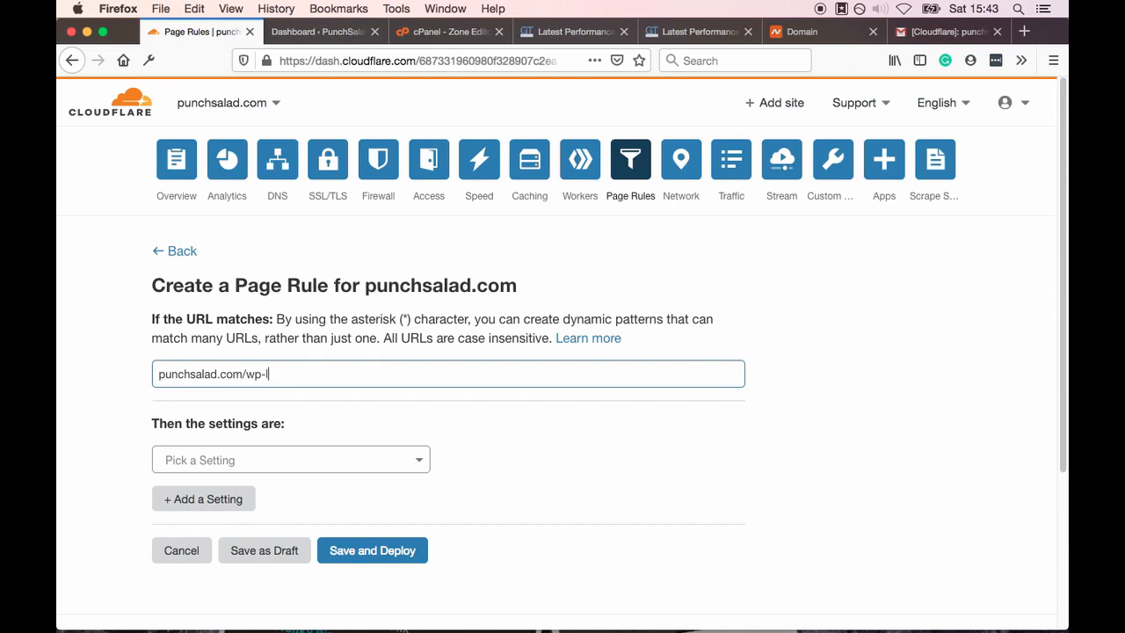
{"action": "type", "text": "ogin.php"}
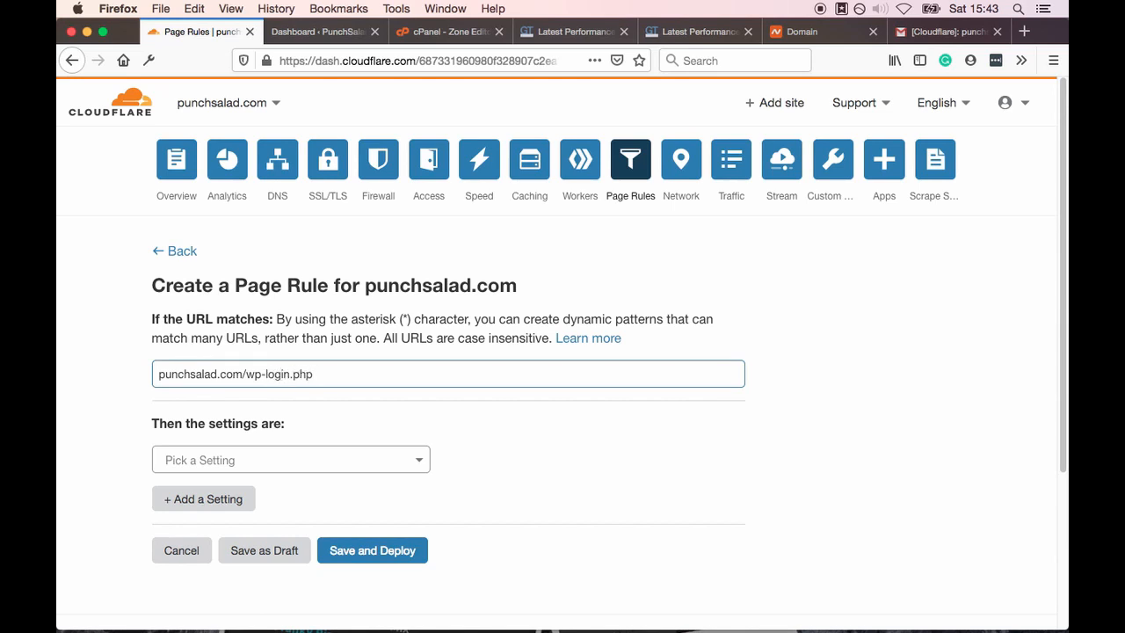
{"action": "type", "text": "*"}
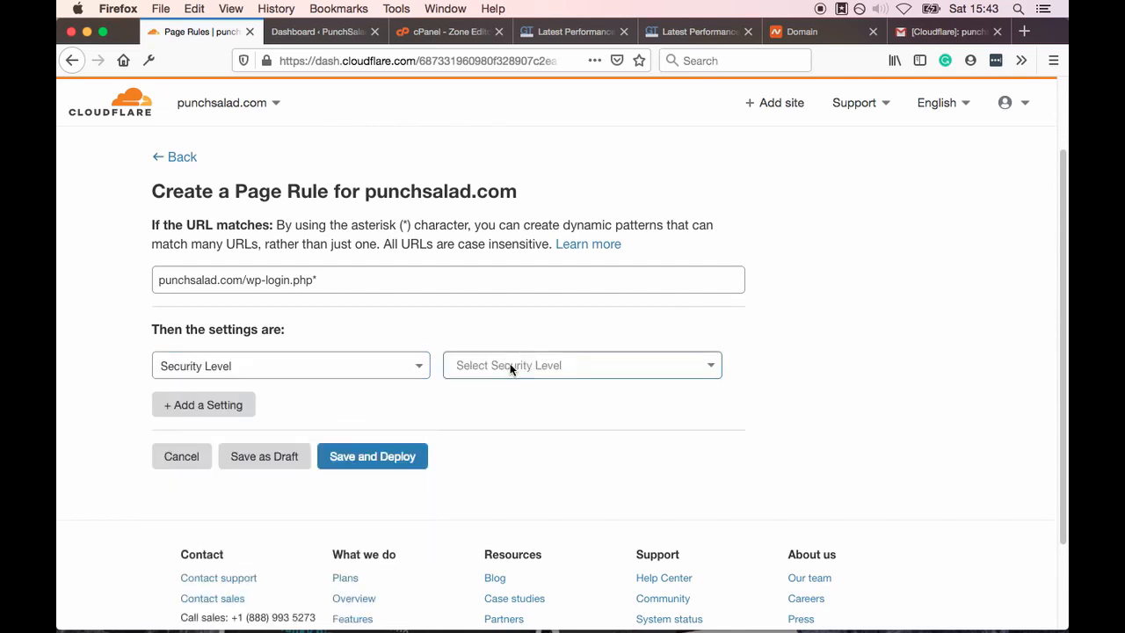
{"action": "left_click", "coordinate": [582, 365]}
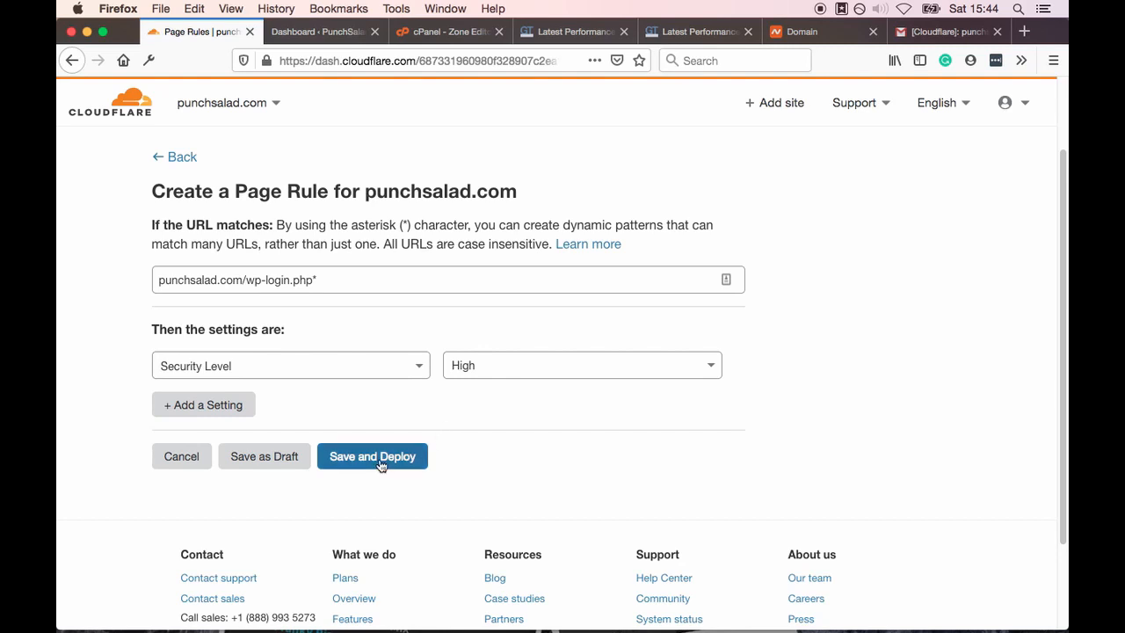
{"action": "left_click", "coordinate": [372, 456]}
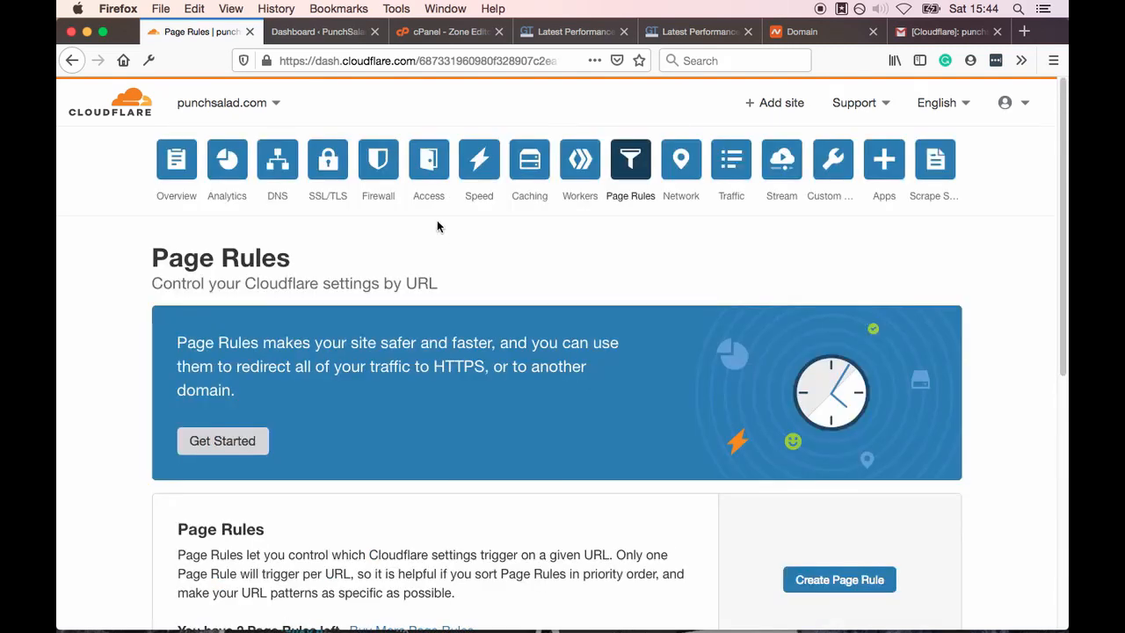
Start a page rule for punchsalad.com/wp-admin* with security level High
{"action": "scroll", "scroll_direction": "down", "scroll_amount": 3}
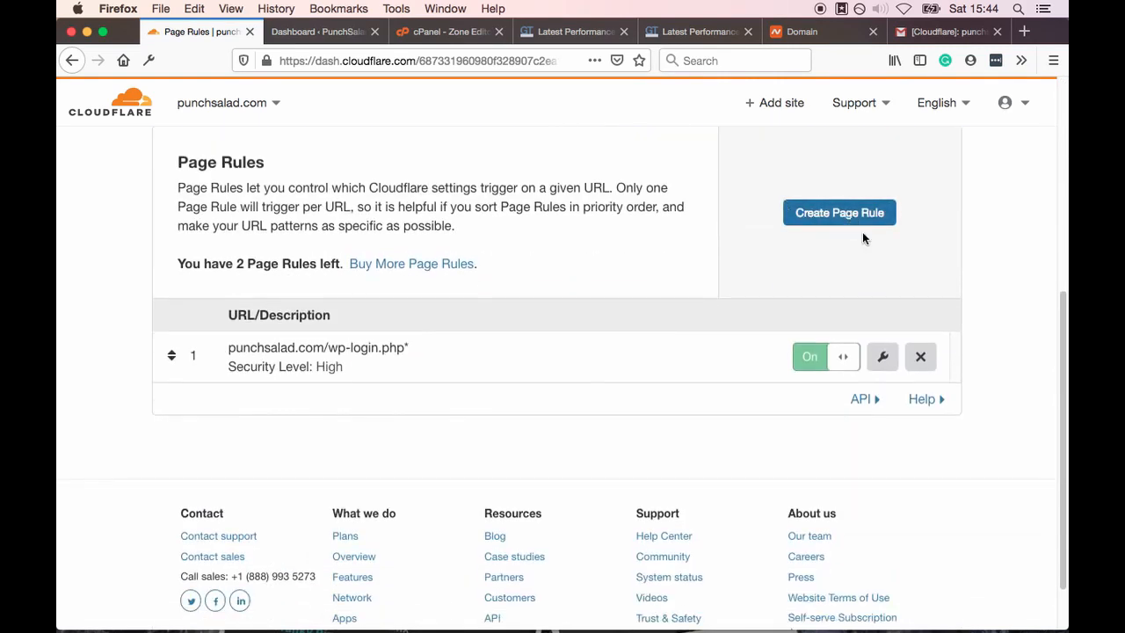
{"action": "left_click", "coordinate": [838, 212]}
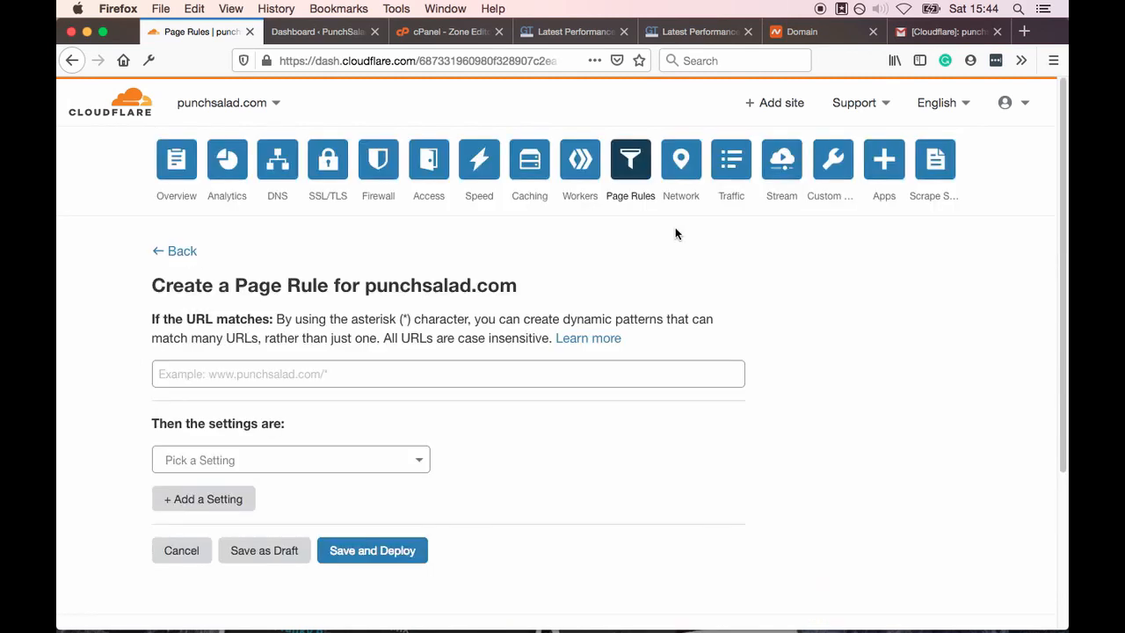
{"action": "scroll", "scroll_direction": "down", "scroll_amount": 3}
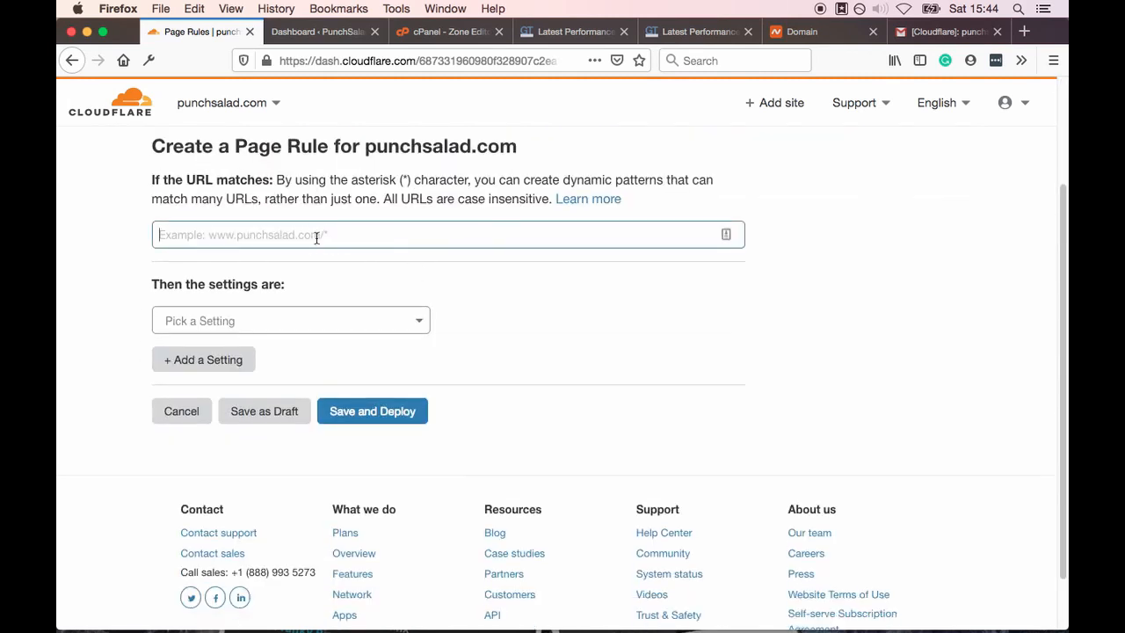
{"action": "type", "text": "punch"}
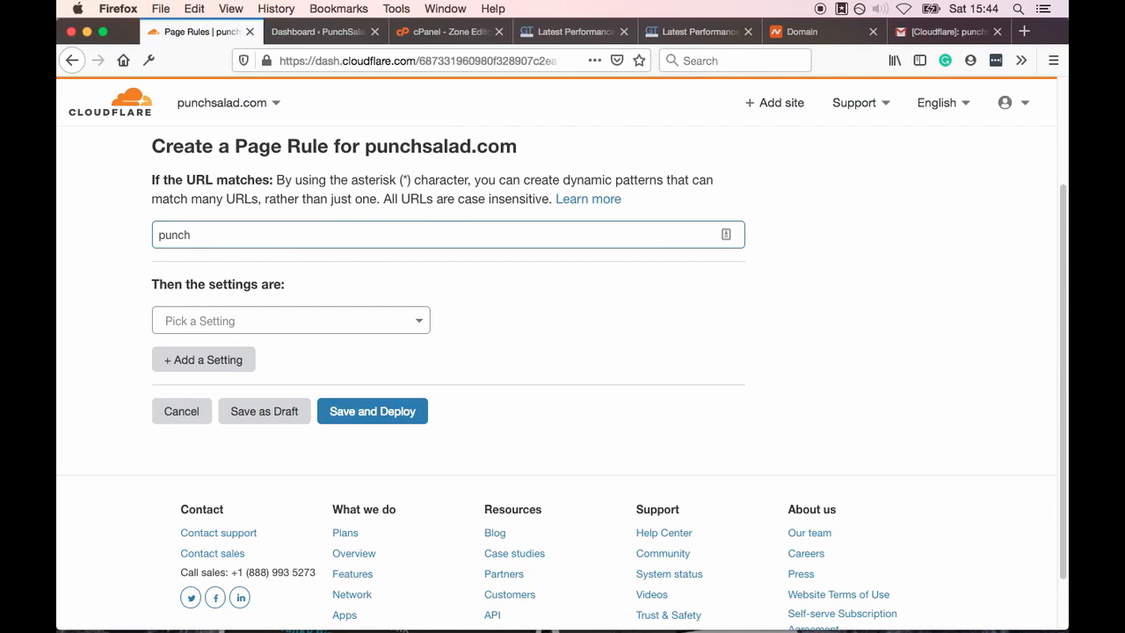
{"action": "type", "text": "salad.com/wp-"}
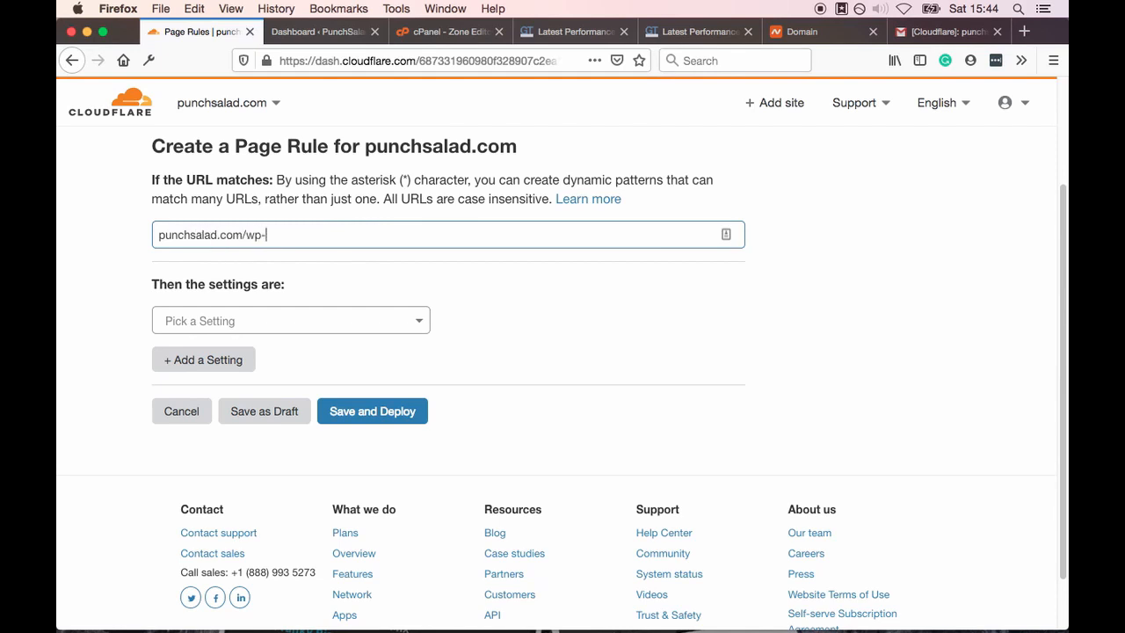
{"action": "type", "text": "admin"}
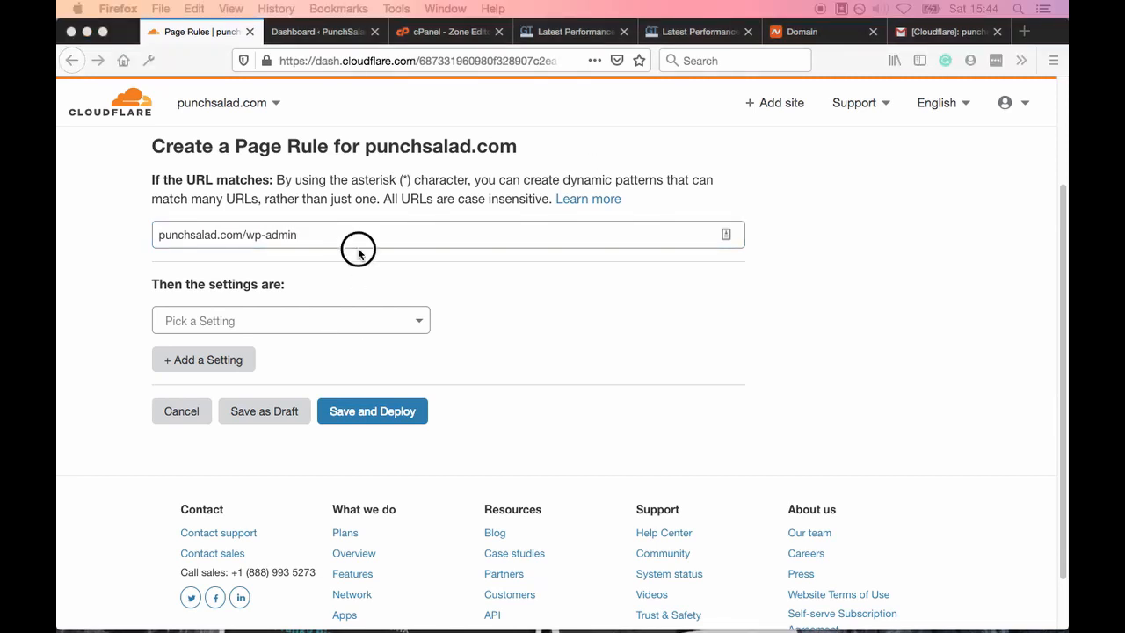
{"action": "type", "text": "\""}
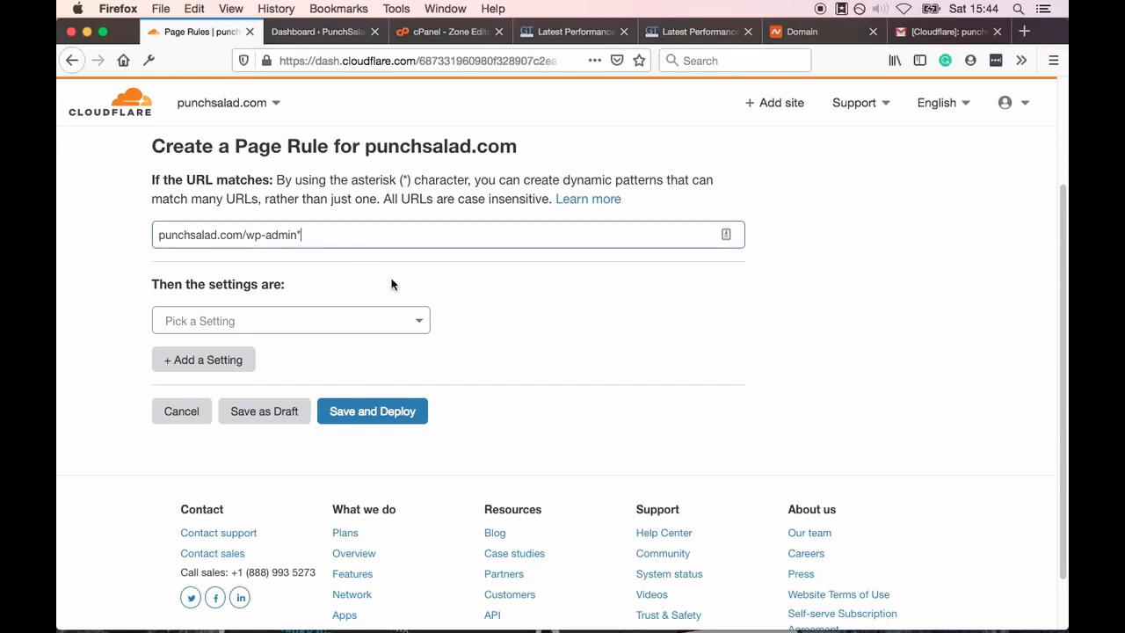
{"action": "left_click", "coordinate": [290, 320]}
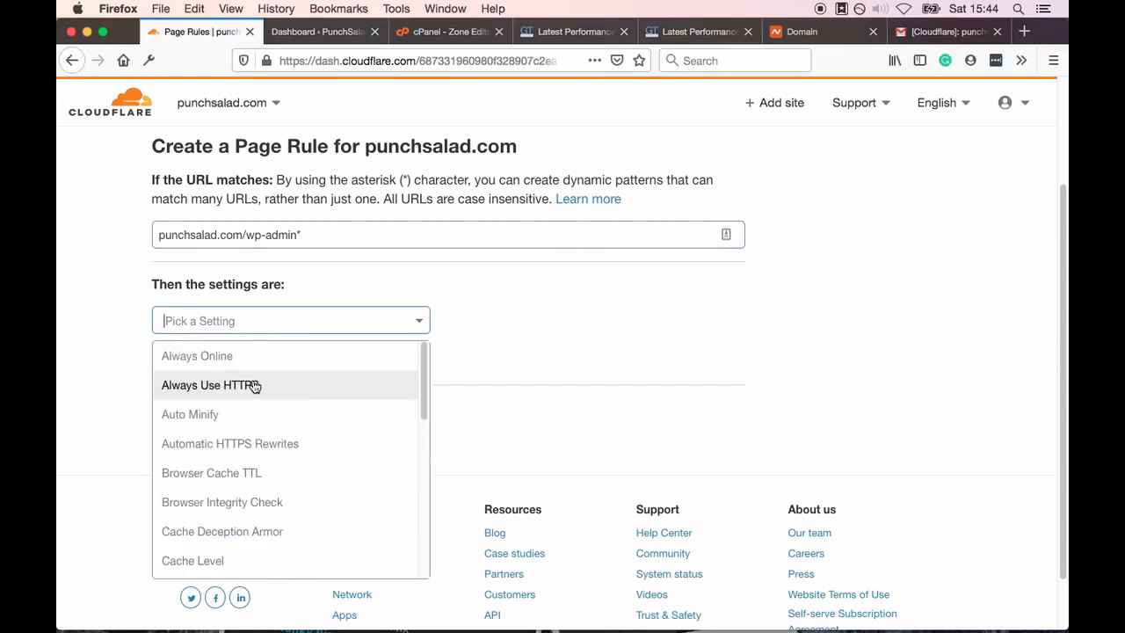
{"action": "type", "text": "se"}
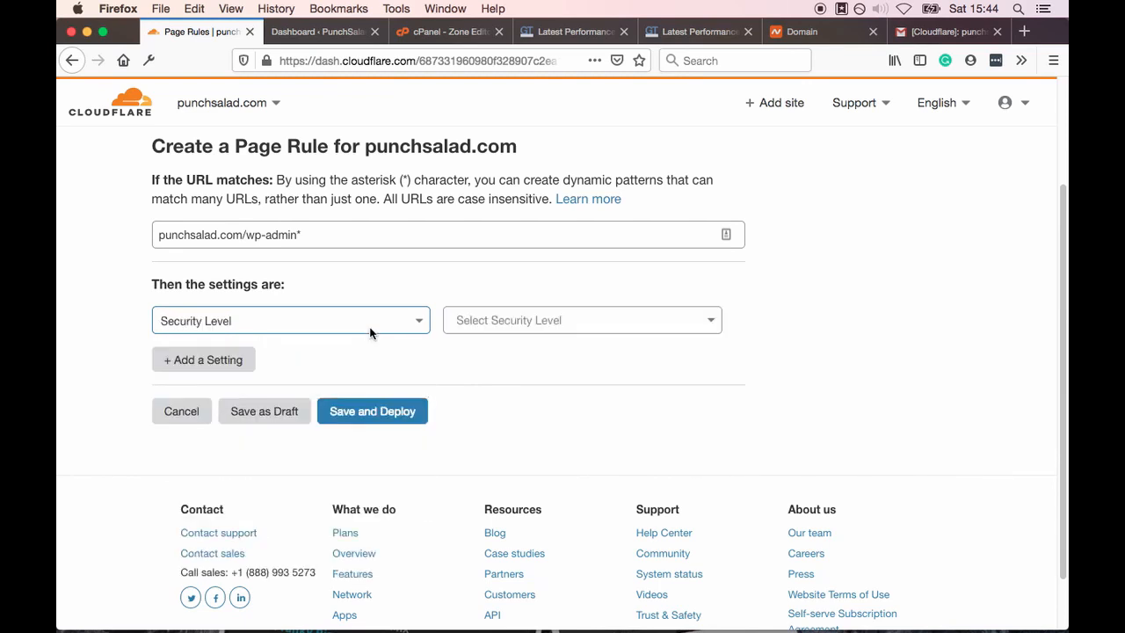
{"action": "left_click", "coordinate": [582, 320]}
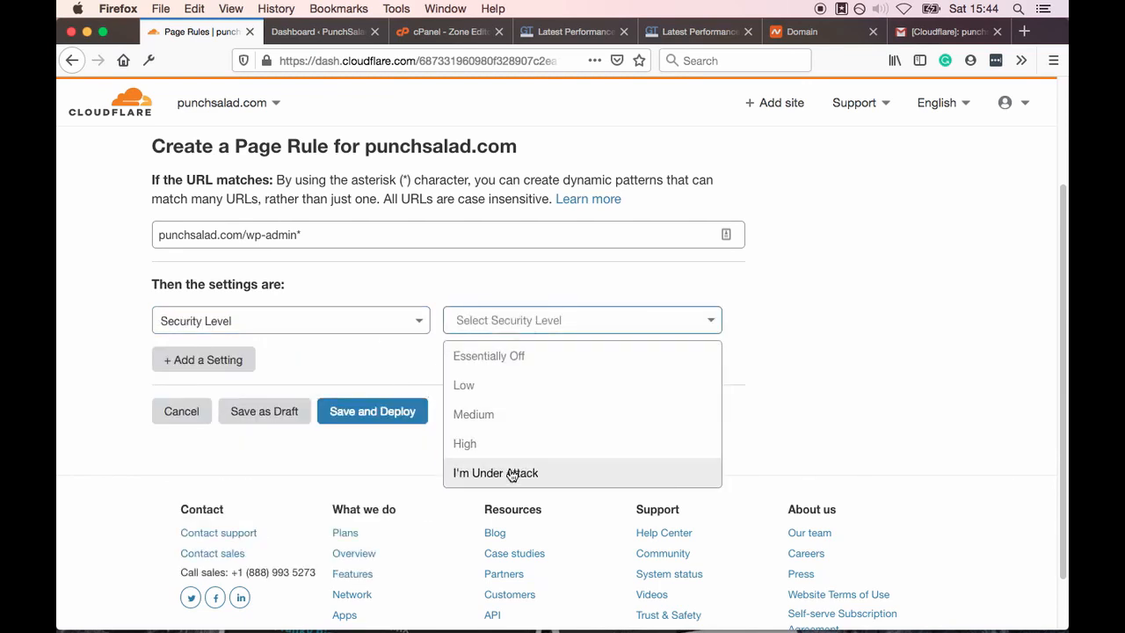
{"action": "left_click", "coordinate": [464, 443]}
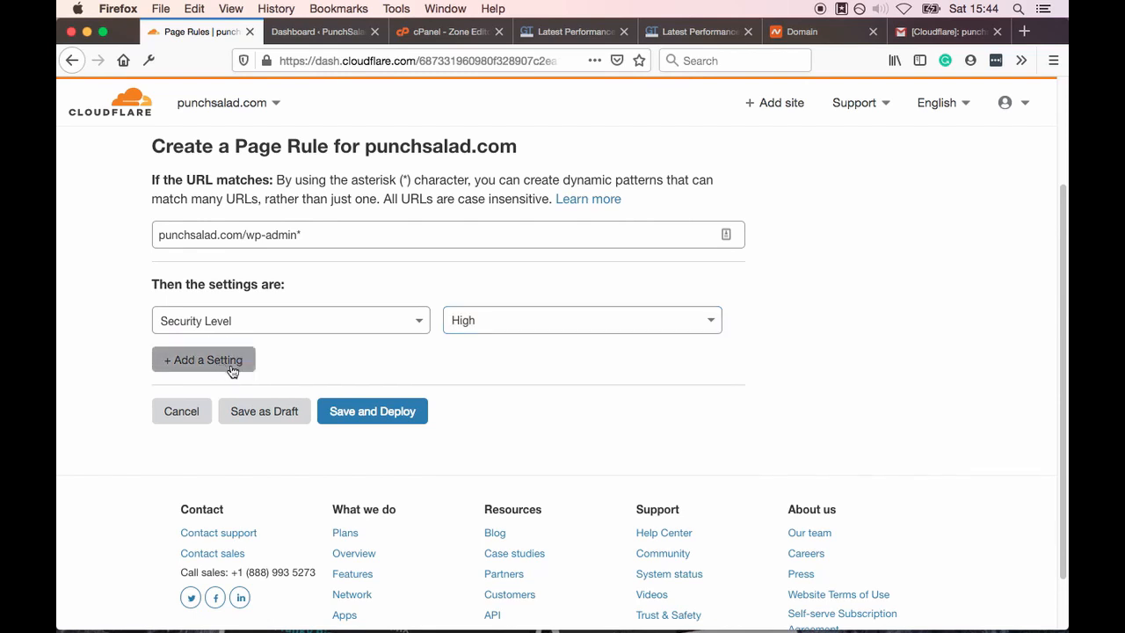
Add cache level Bypass, Disable Performance and Disable Apps, then deploy the rule
{"action": "left_click", "coordinate": [203, 359]}
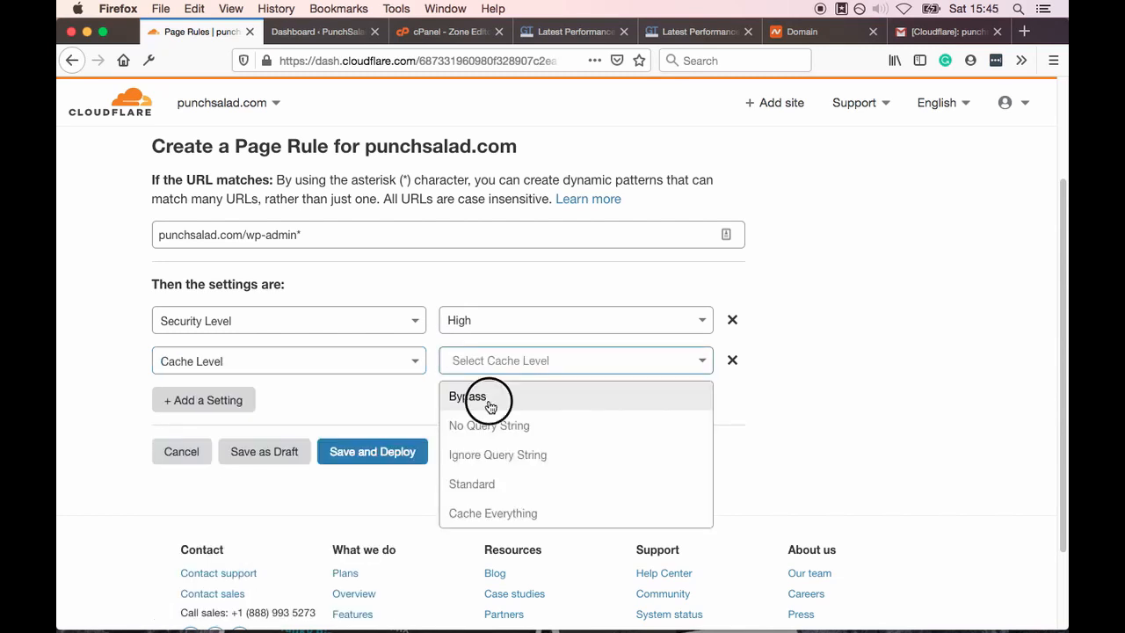
{"action": "left_click", "coordinate": [466, 396]}
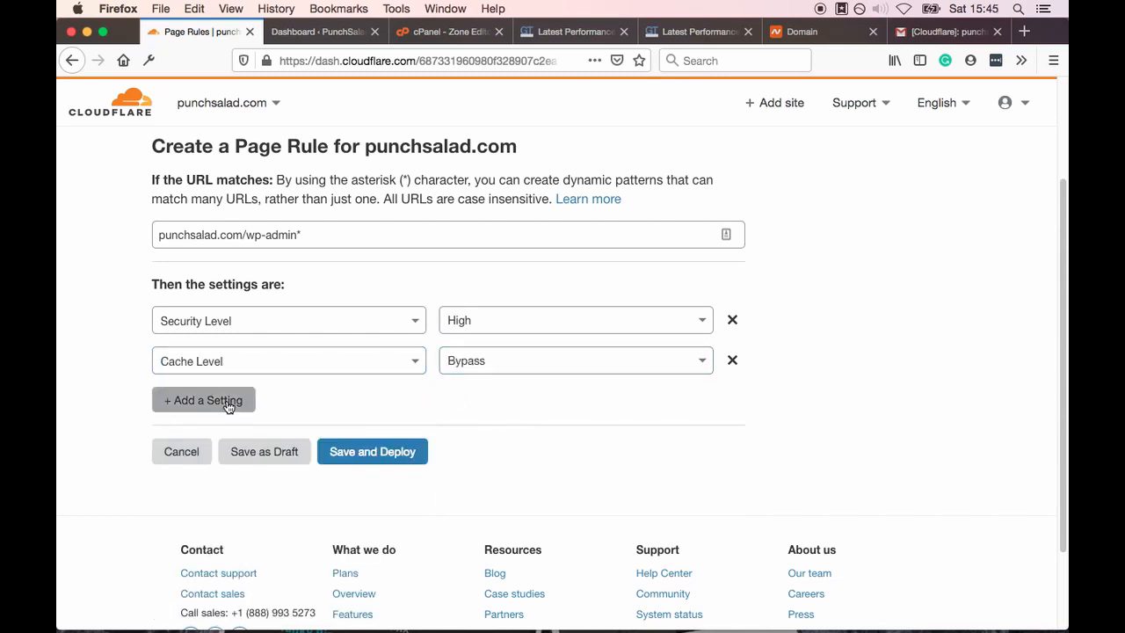
{"action": "left_click", "coordinate": [204, 400]}
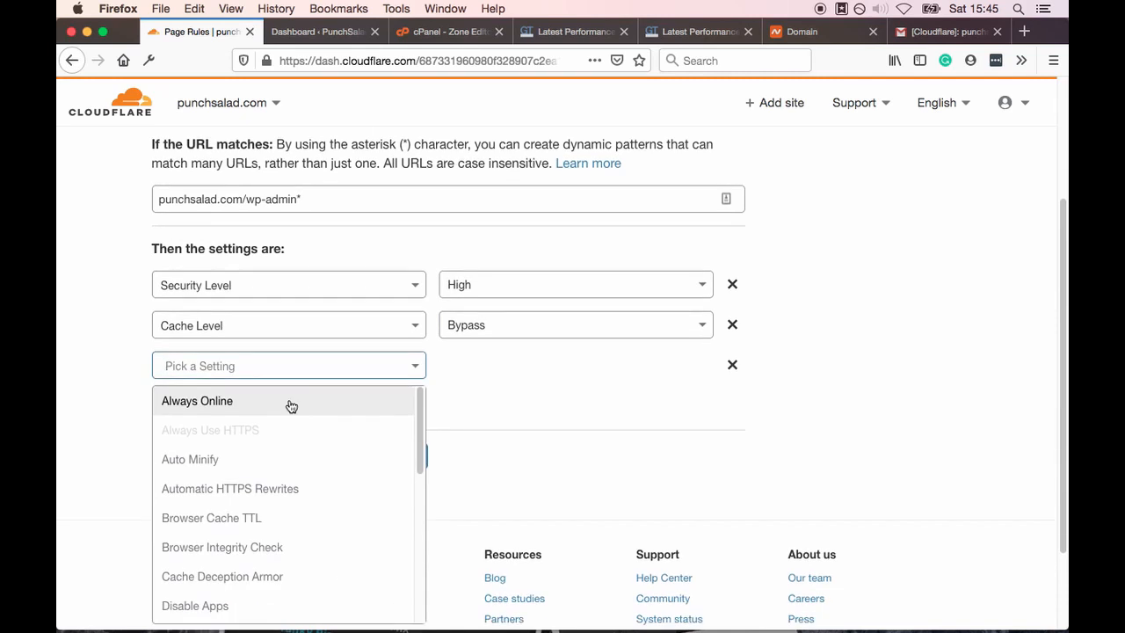
{"action": "type", "text": "dis"}
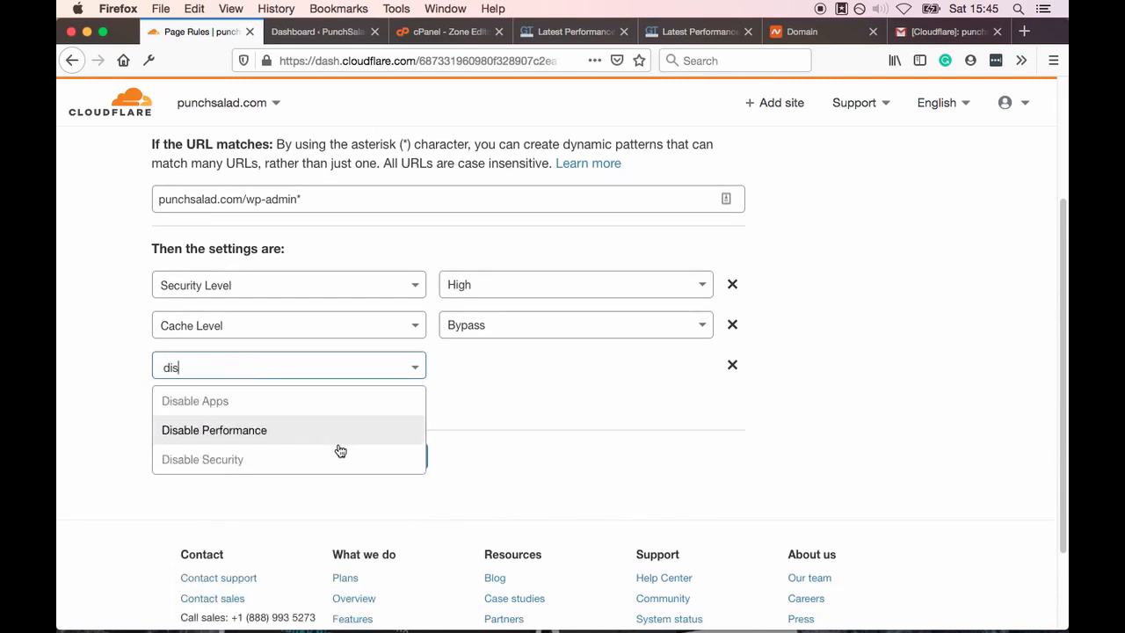
{"action": "left_click", "coordinate": [214, 430]}
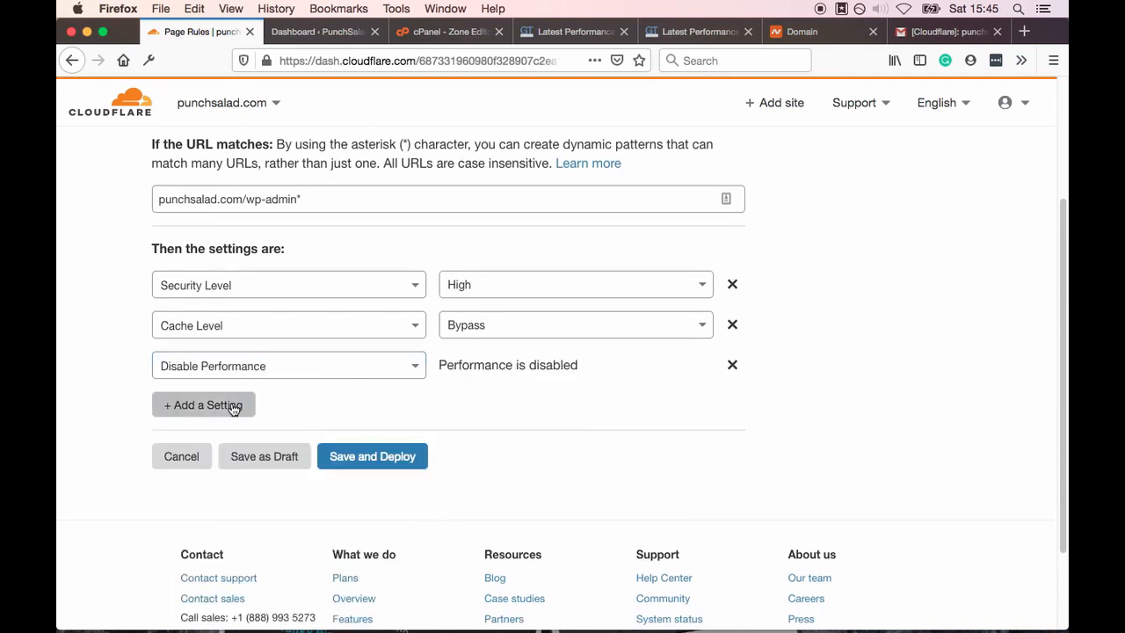
{"action": "left_click", "coordinate": [203, 405]}
{"action": "type", "text": "d"}
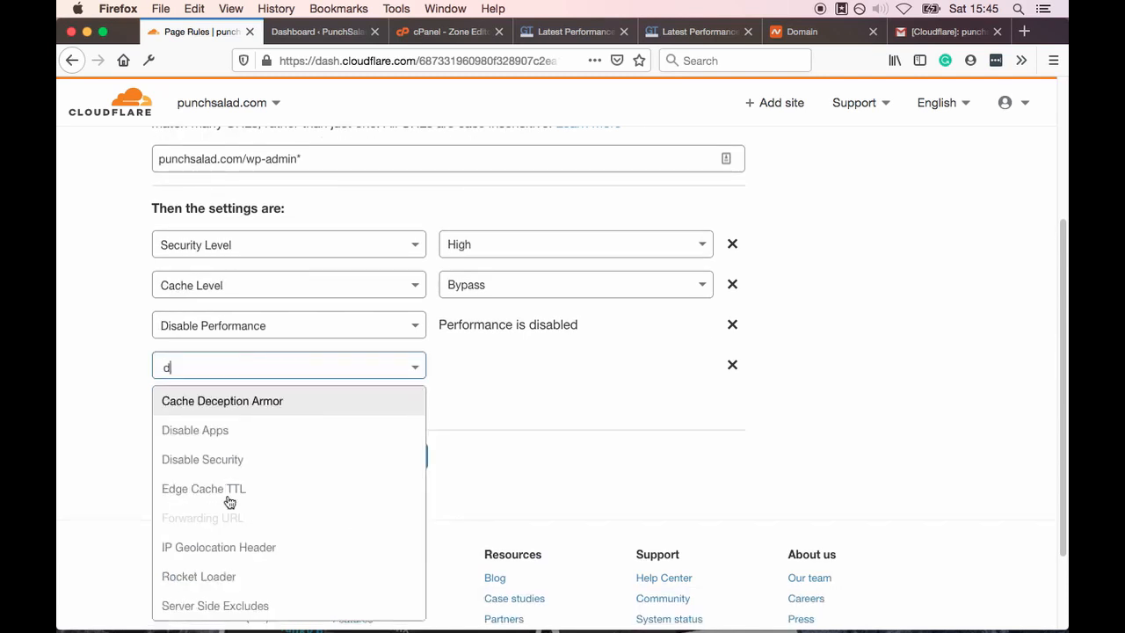
{"action": "left_click", "coordinate": [195, 430]}
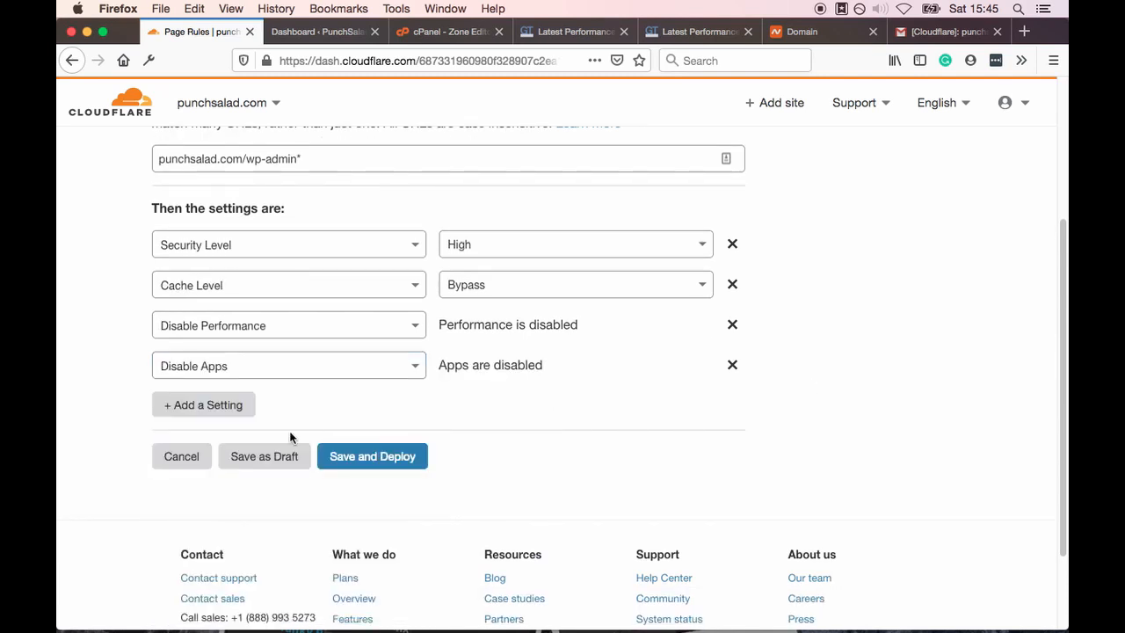
{"action": "left_click", "coordinate": [371, 456]}
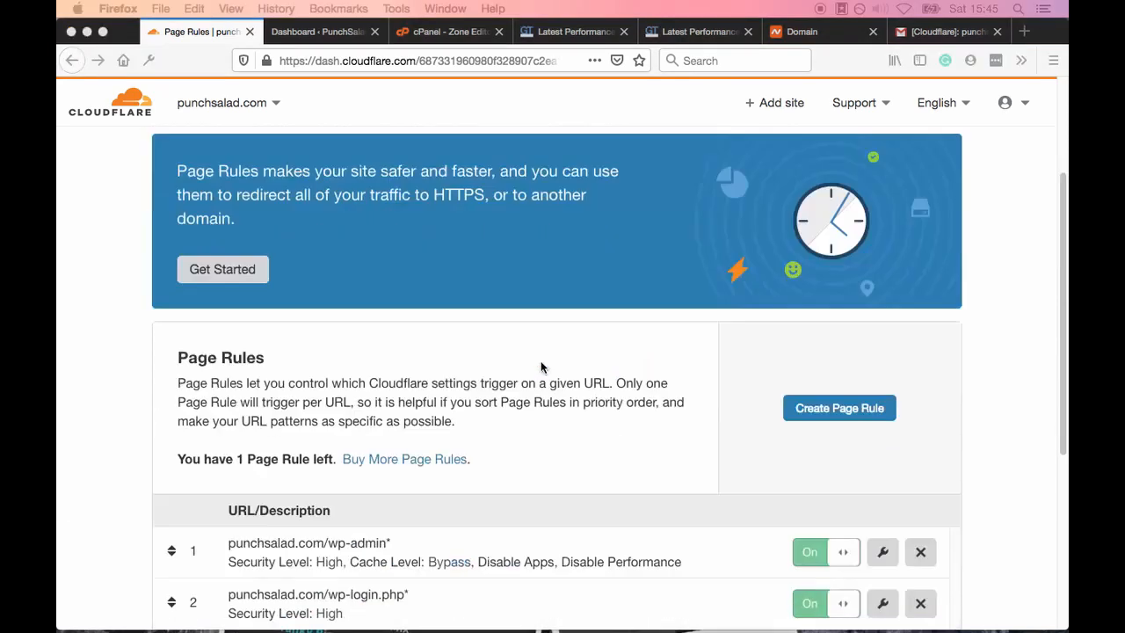
{"action": "scroll", "scroll_direction": "down", "scroll_amount": 3}
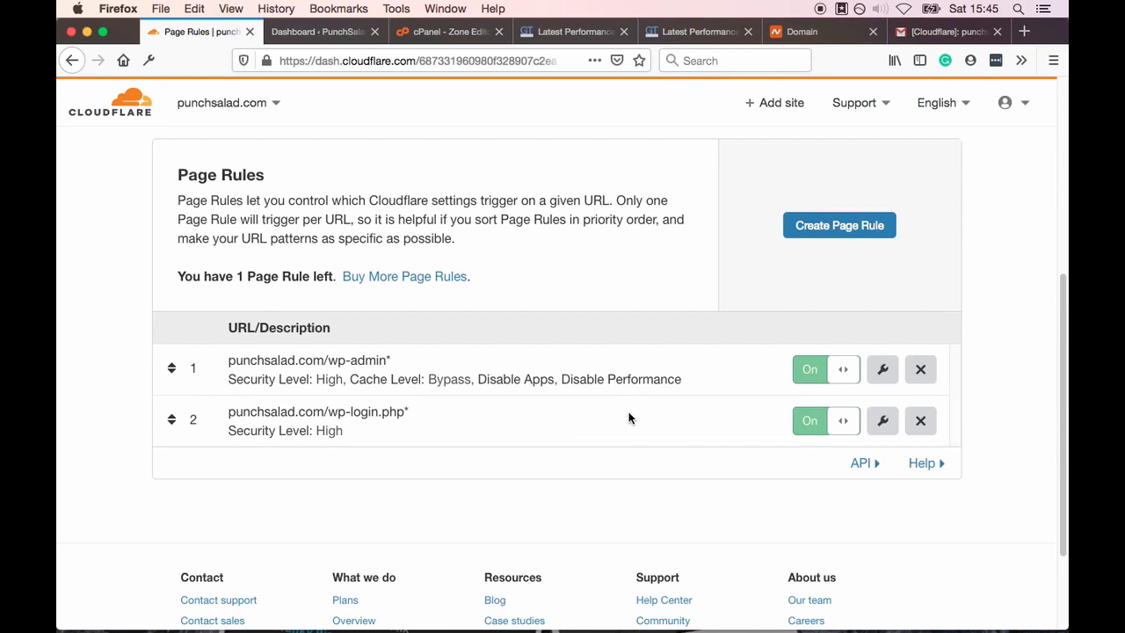
{"action": "left_click", "coordinate": [839, 225]}
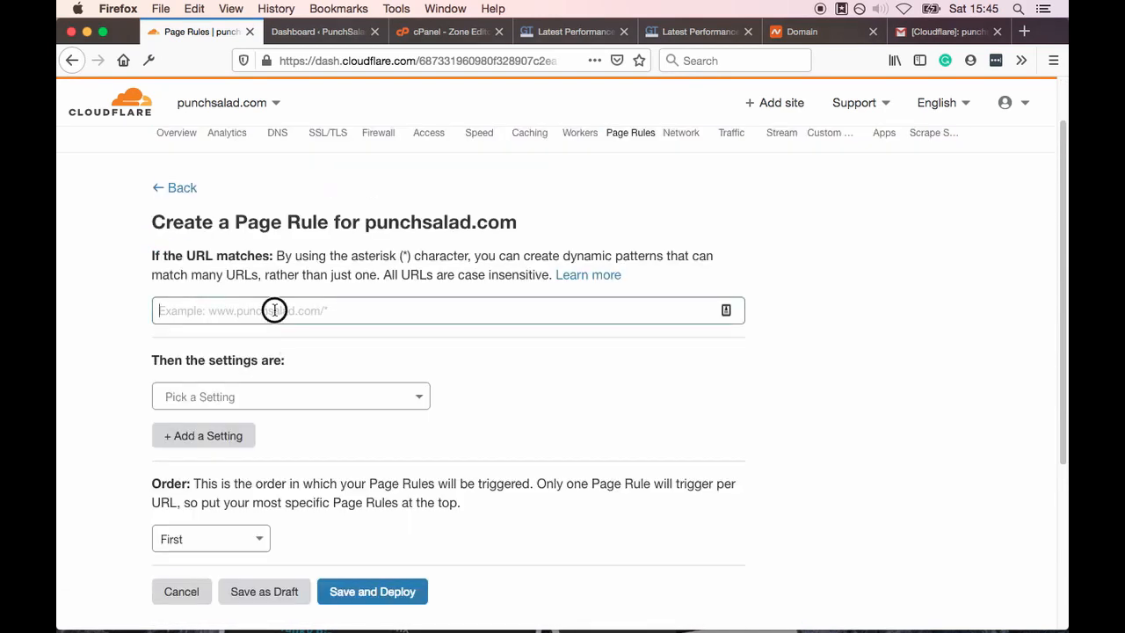
{"action": "type", "text": "punchsalad"}
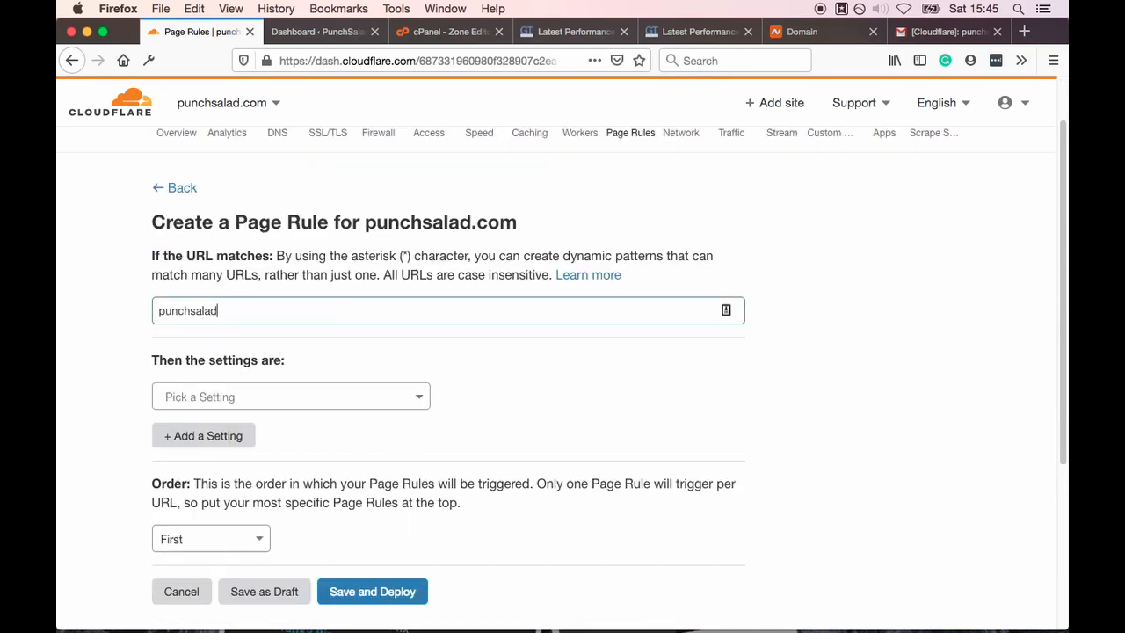
{"action": "type", "text": ".com"}
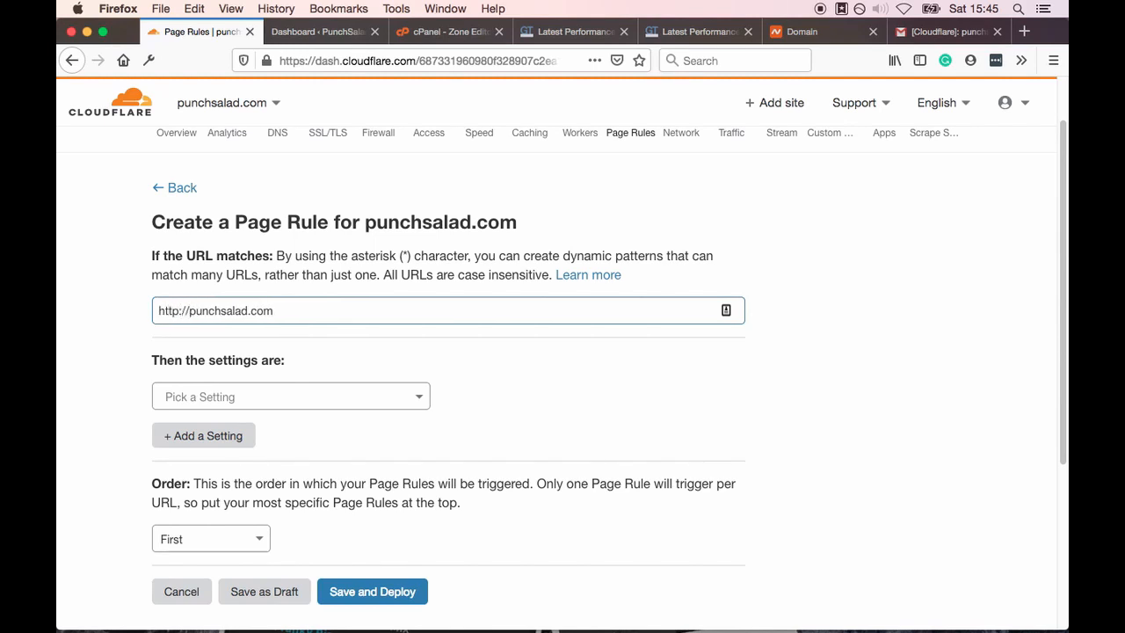
{"action": "double_click", "coordinate": [261, 311]}
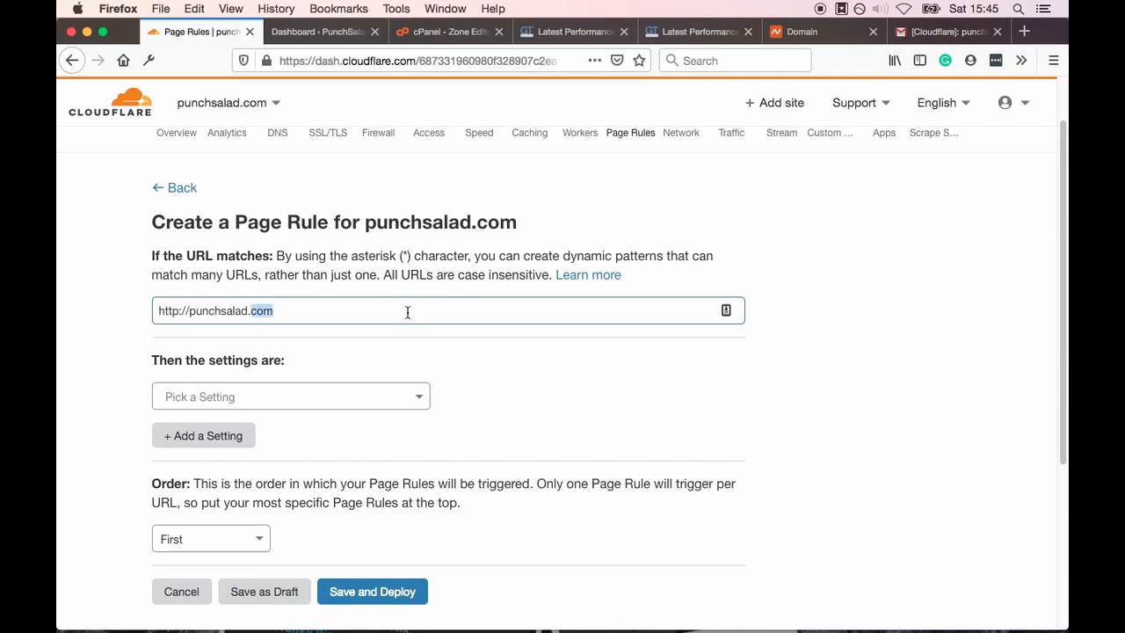
{"action": "type", "text": ".com"}
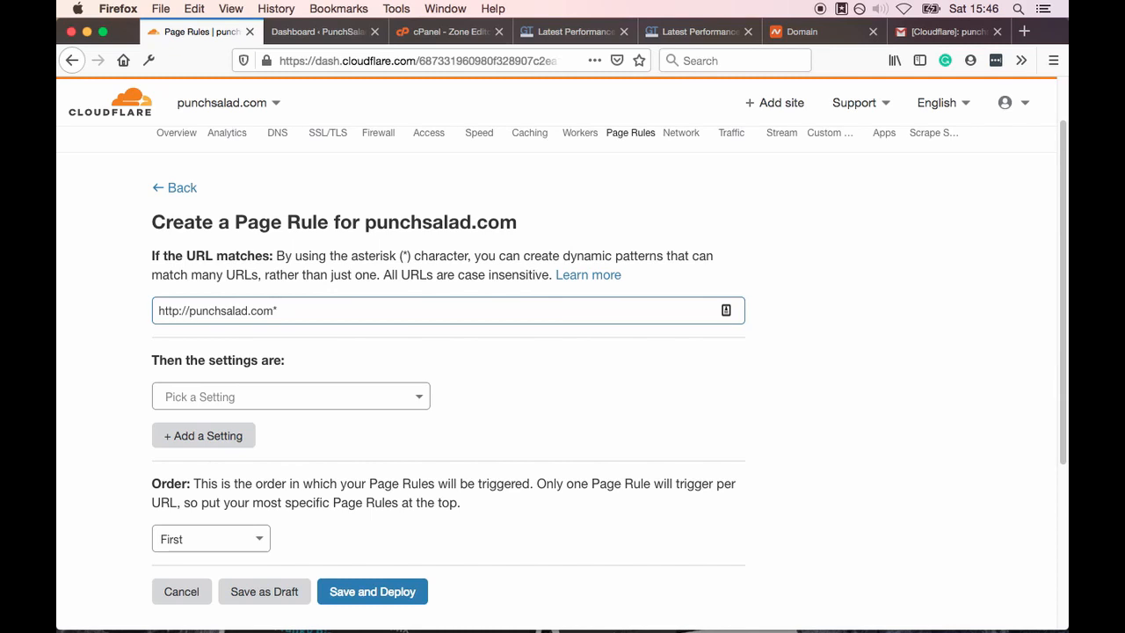
{"action": "mouse_move", "coordinate": [327, 389]}
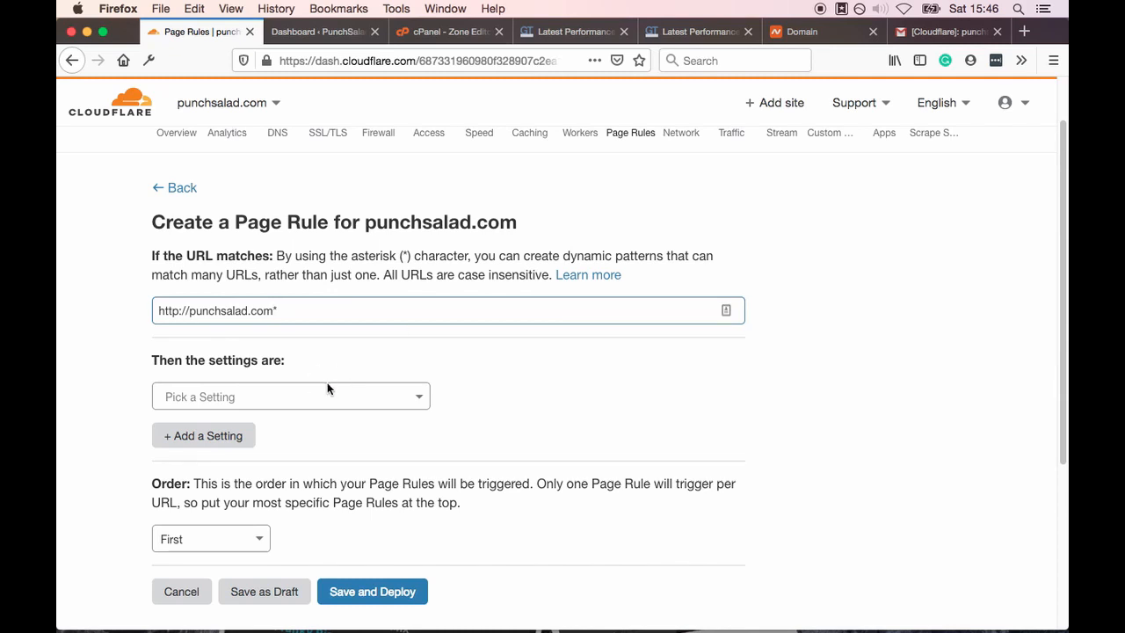
{"action": "left_click", "coordinate": [290, 395]}
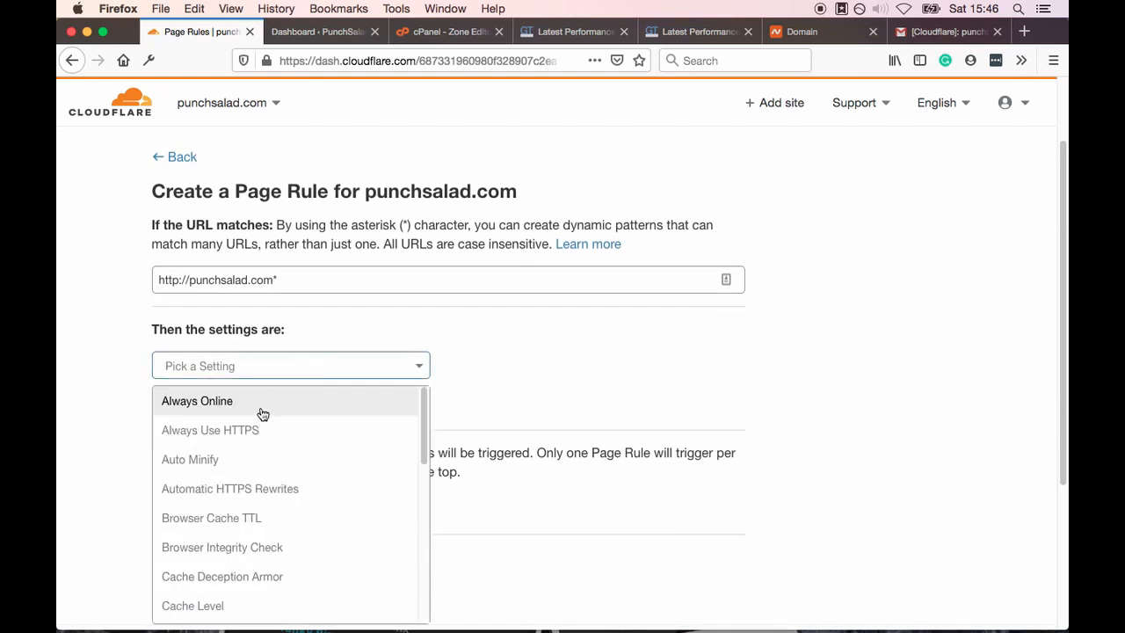
{"action": "left_click", "coordinate": [210, 430]}
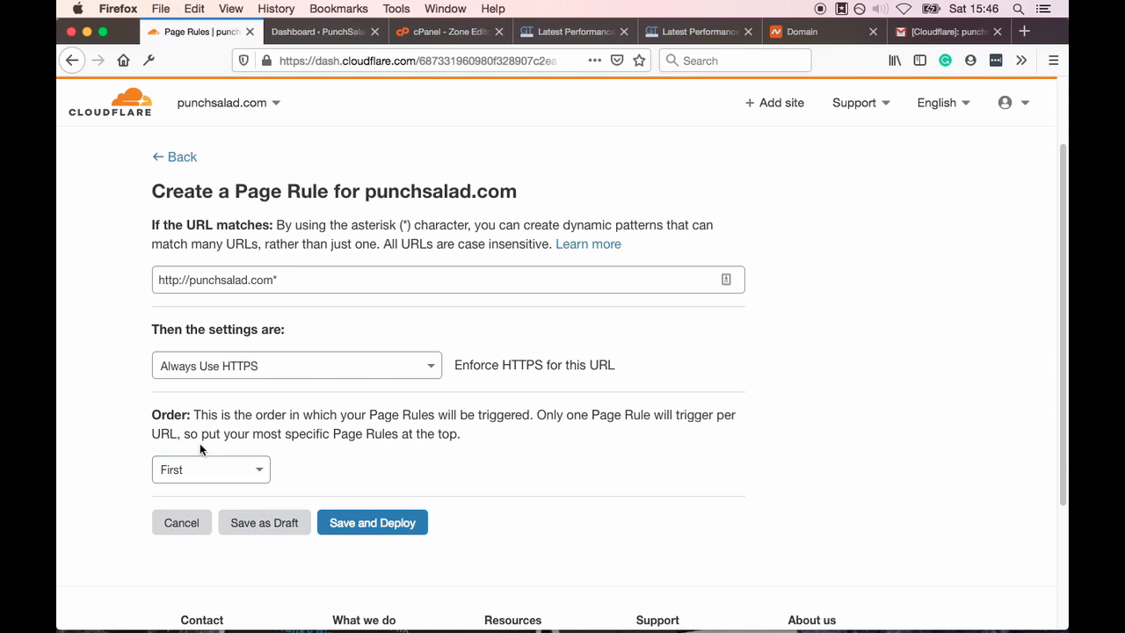
{"action": "left_click", "coordinate": [371, 522]}
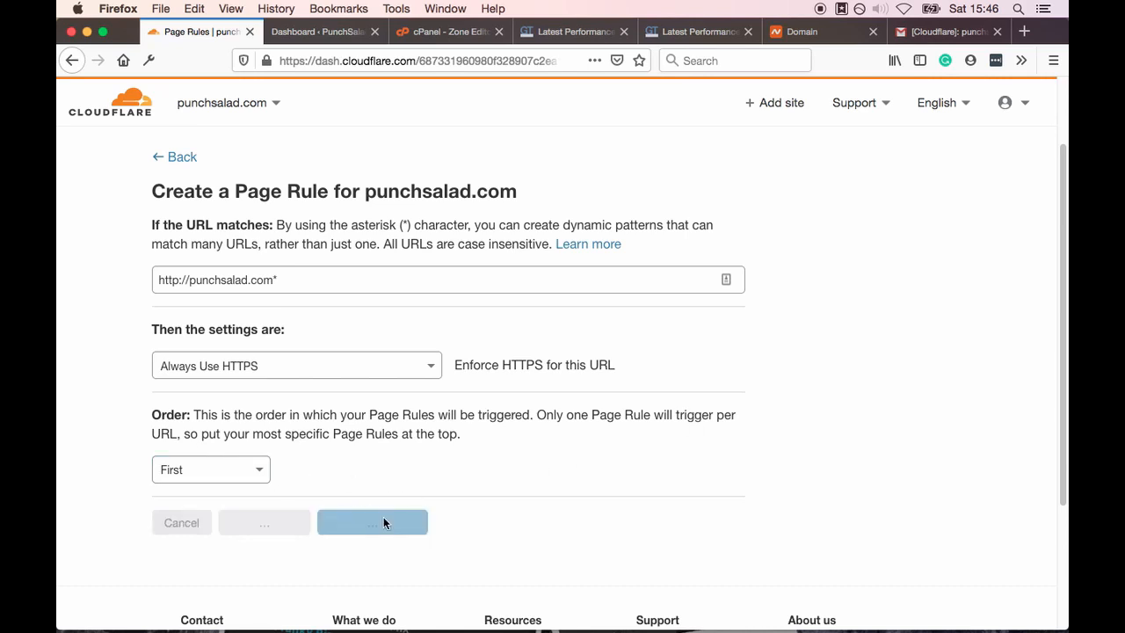
{"action": "left_click", "coordinate": [371, 522]}
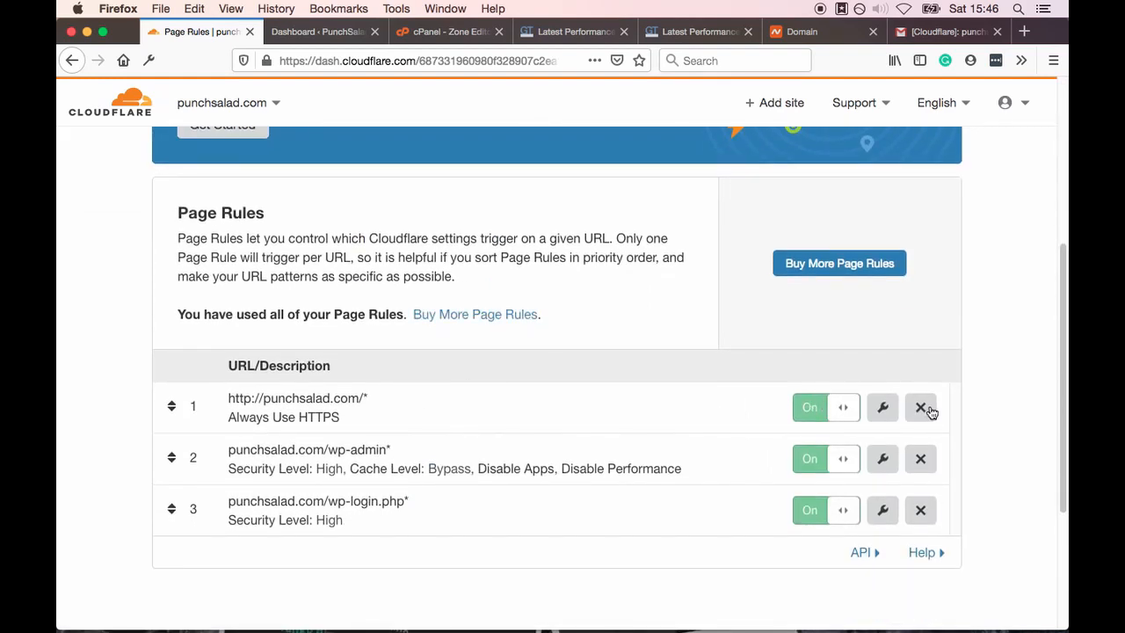
{"action": "left_click", "coordinate": [882, 407]}
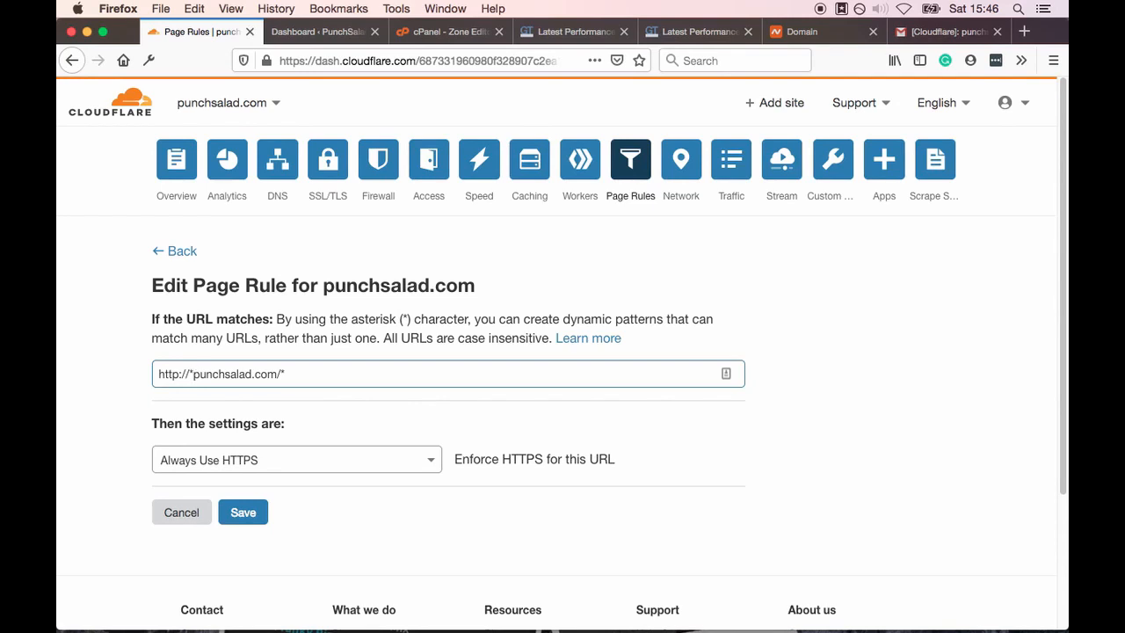
{"action": "type", "text": "www."}
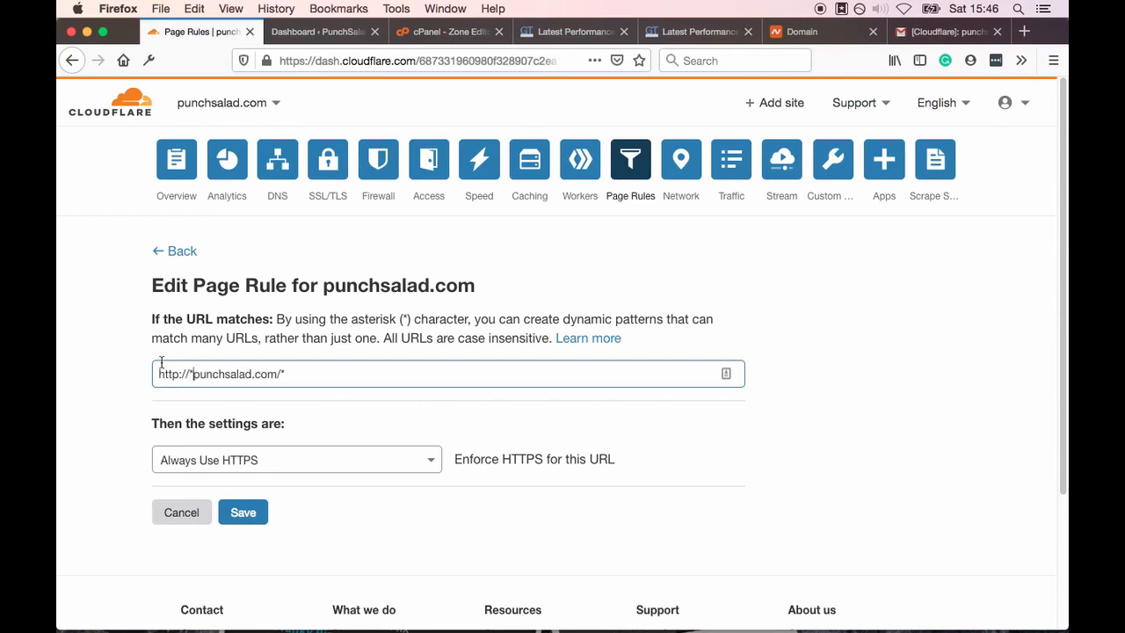
{"action": "left_click", "coordinate": [242, 512]}
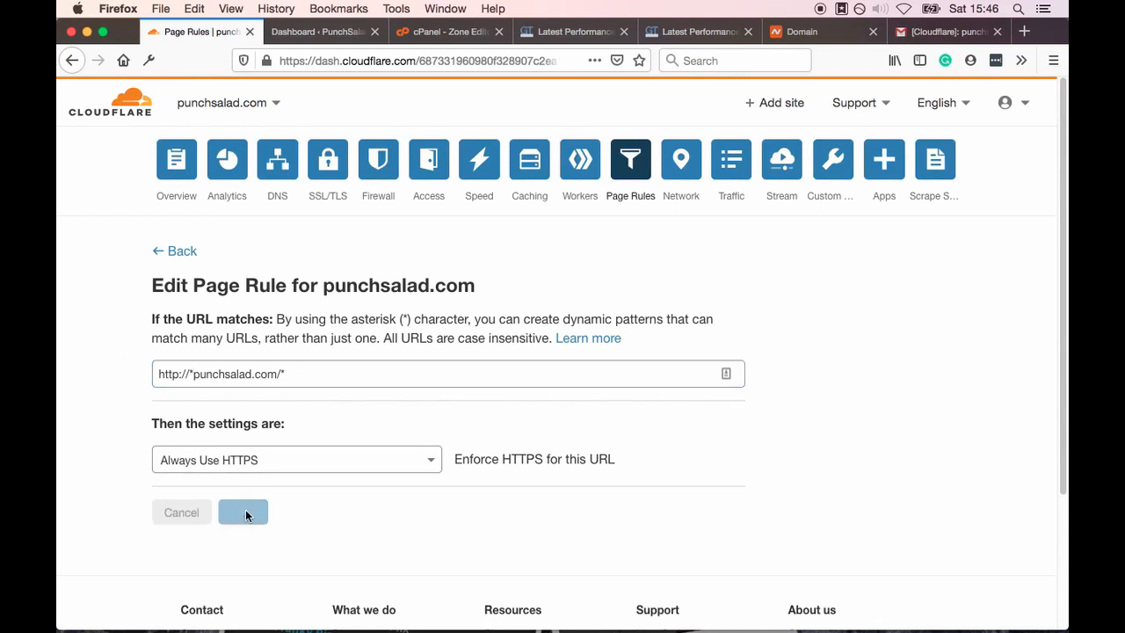
{"action": "left_click", "coordinate": [242, 512]}
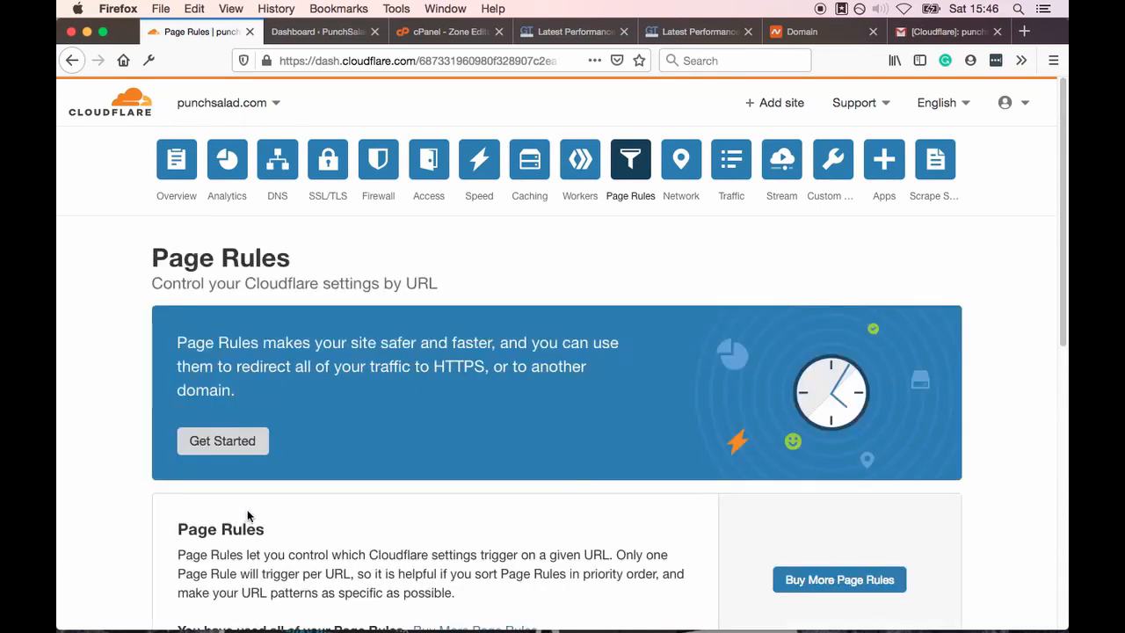
{"action": "scroll", "scroll_direction": "down", "scroll_amount": 3}
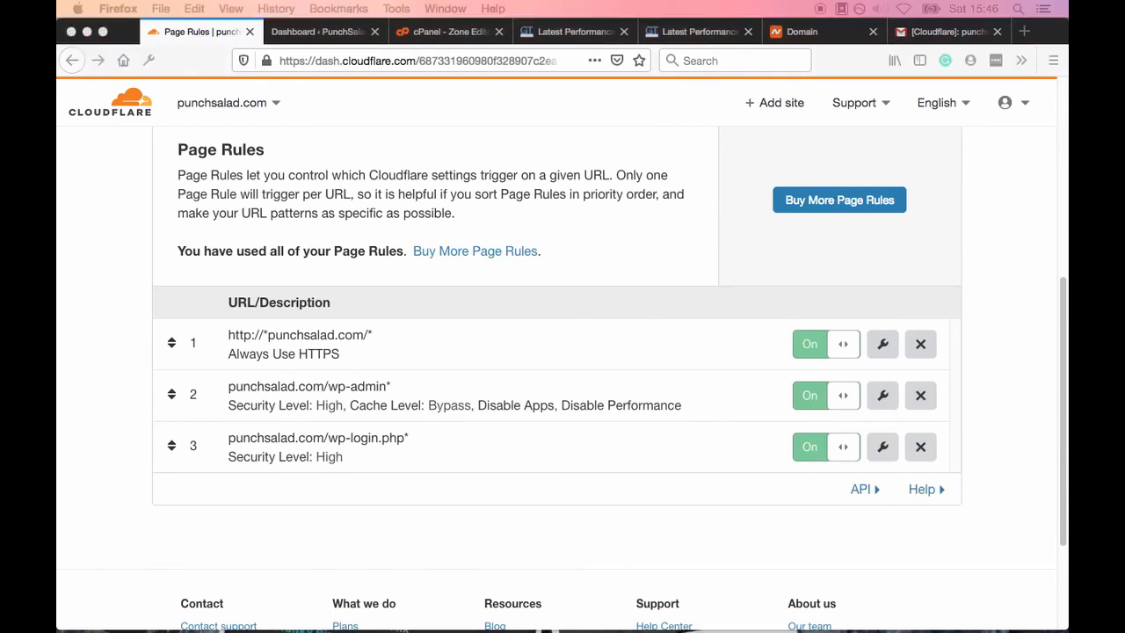
{"action": "mouse_move", "coordinate": [465, 131]}
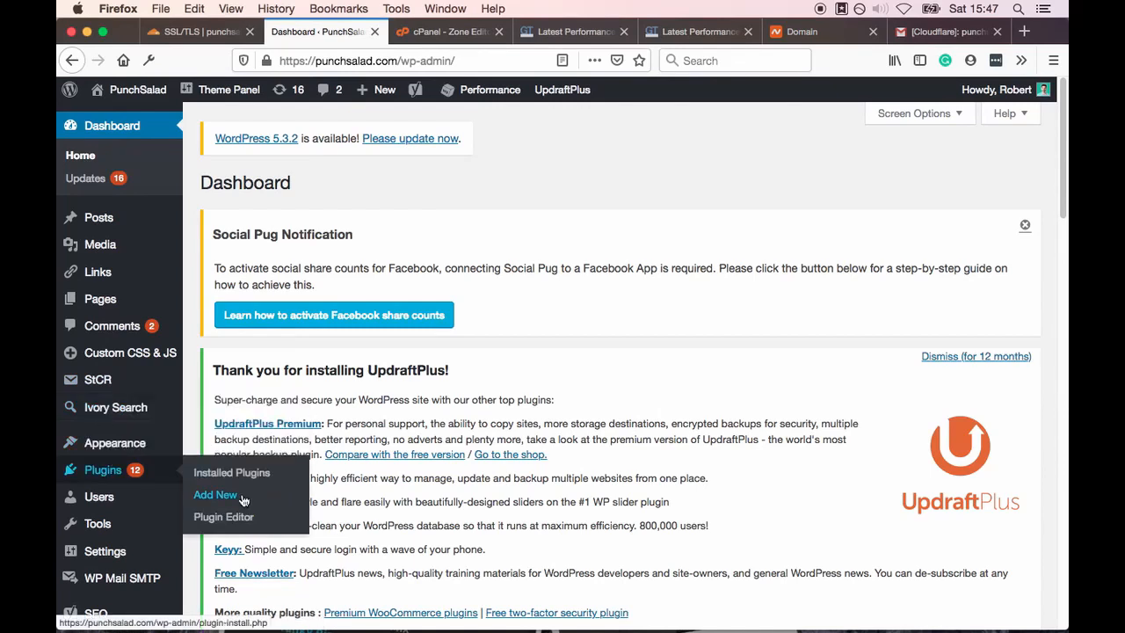
Search new plugins for 'cloudflare' and install the official Cloudflare plugin
{"action": "left_click", "coordinate": [215, 495]}
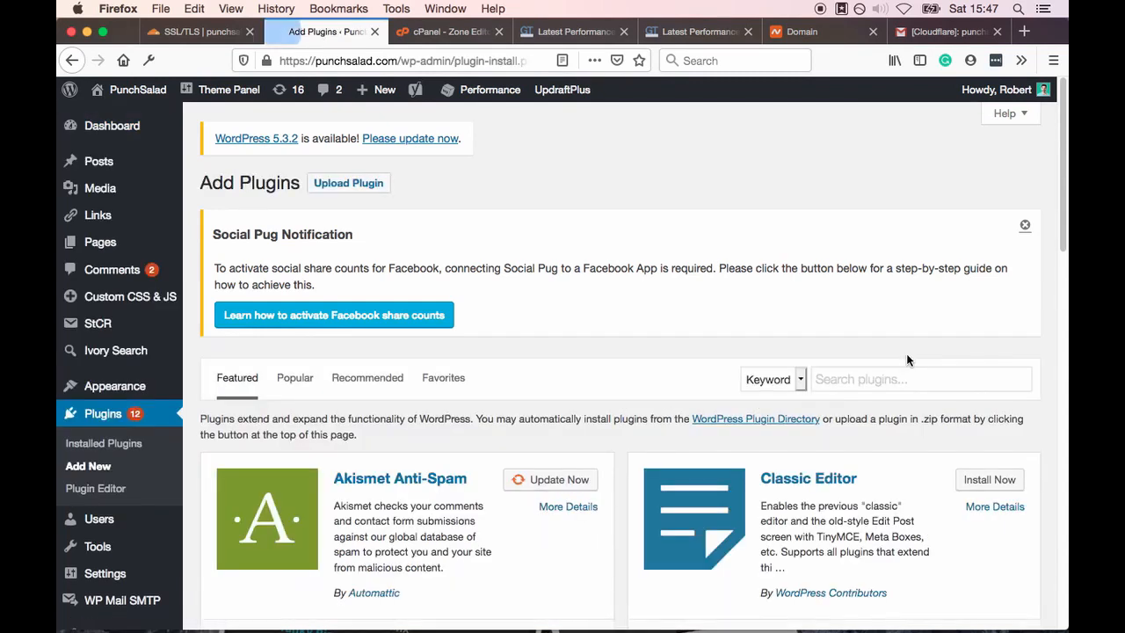
{"action": "type", "text": "cloudflare"}
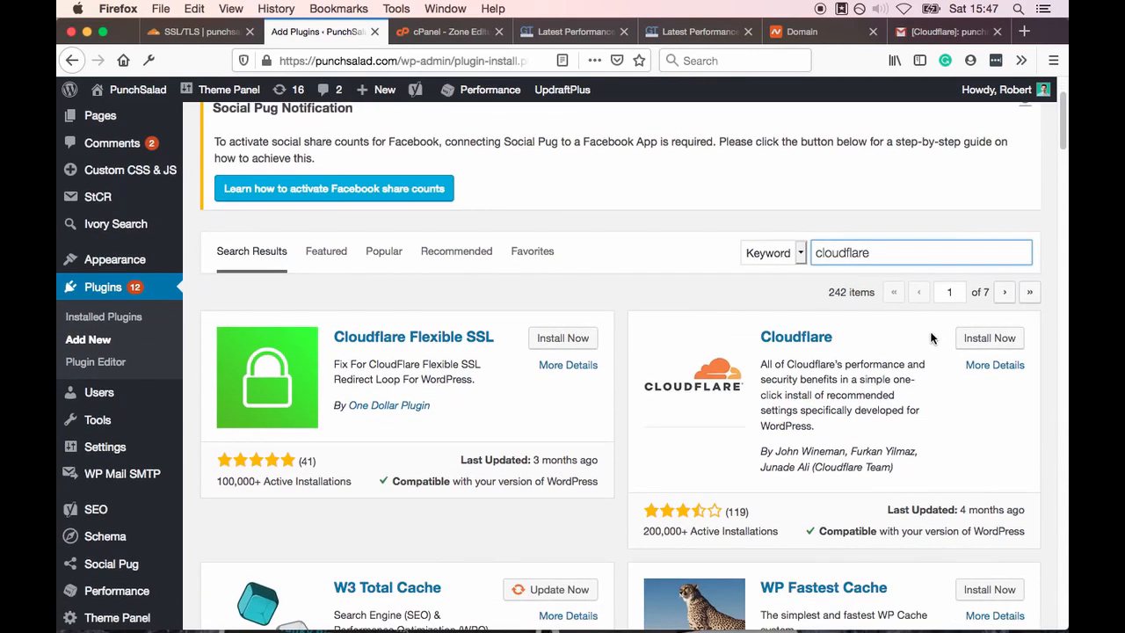
{"action": "left_click", "coordinate": [989, 338]}
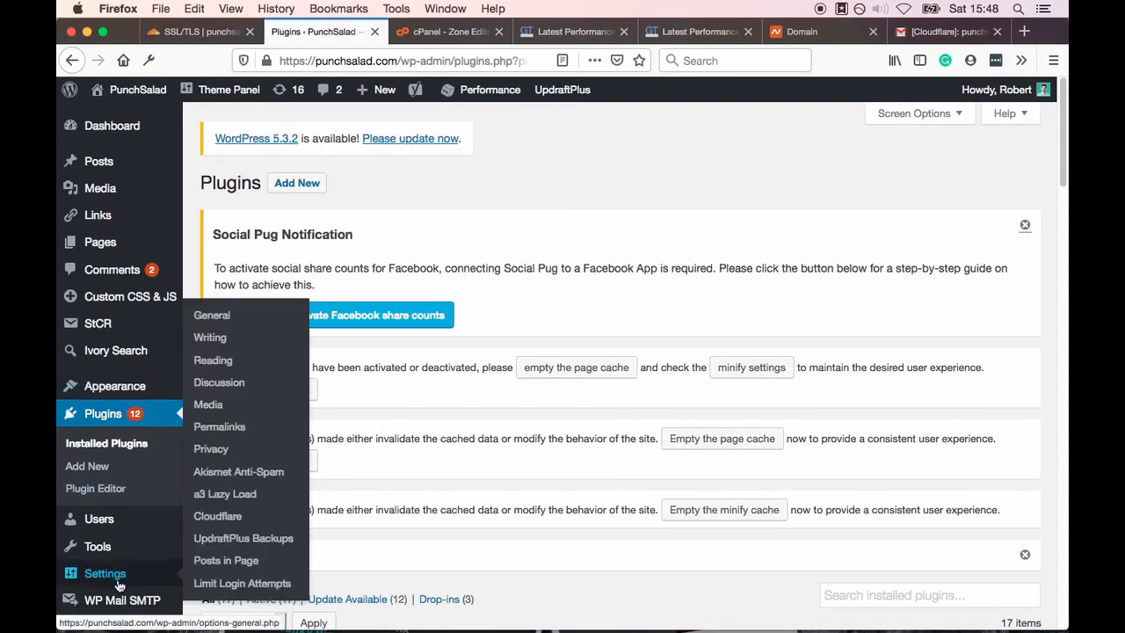
Open the plugin's email and API key sign-in form, then return to the Cloudflare tab
{"action": "scroll", "scroll_direction": "down", "scroll_amount": 3}
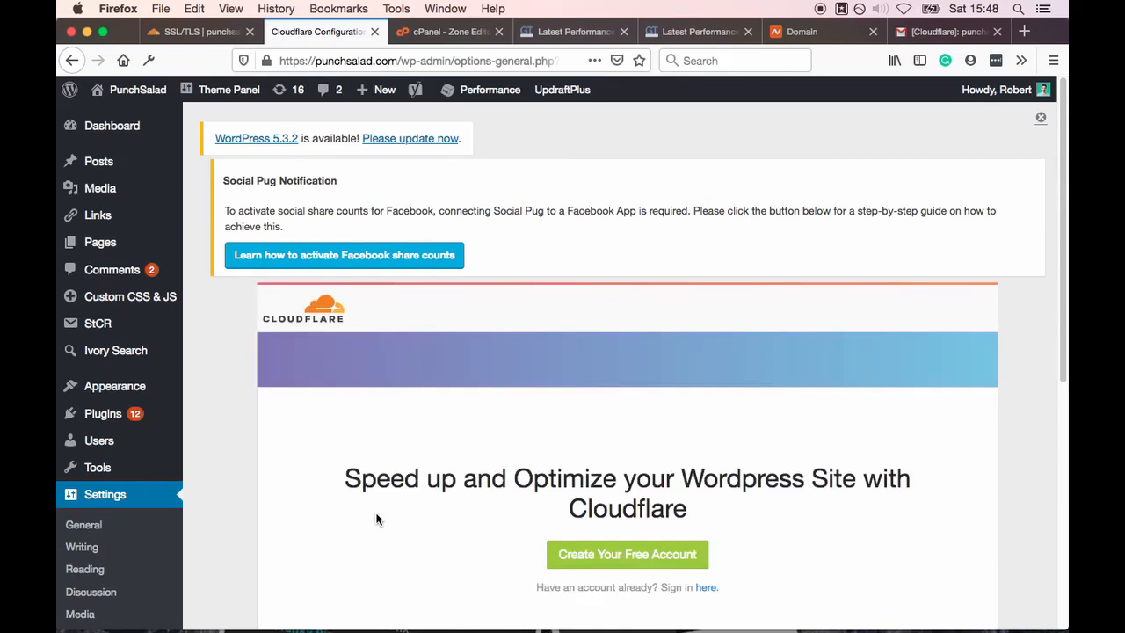
{"action": "scroll", "scroll_direction": "down", "scroll_amount": 3}
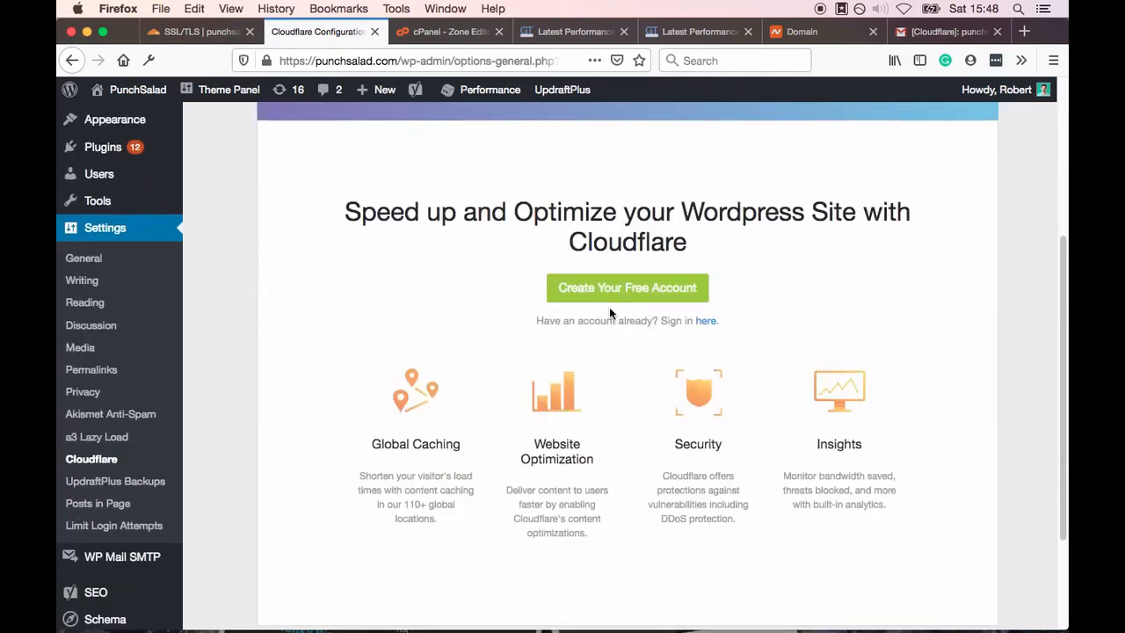
{"action": "left_click", "coordinate": [705, 320]}
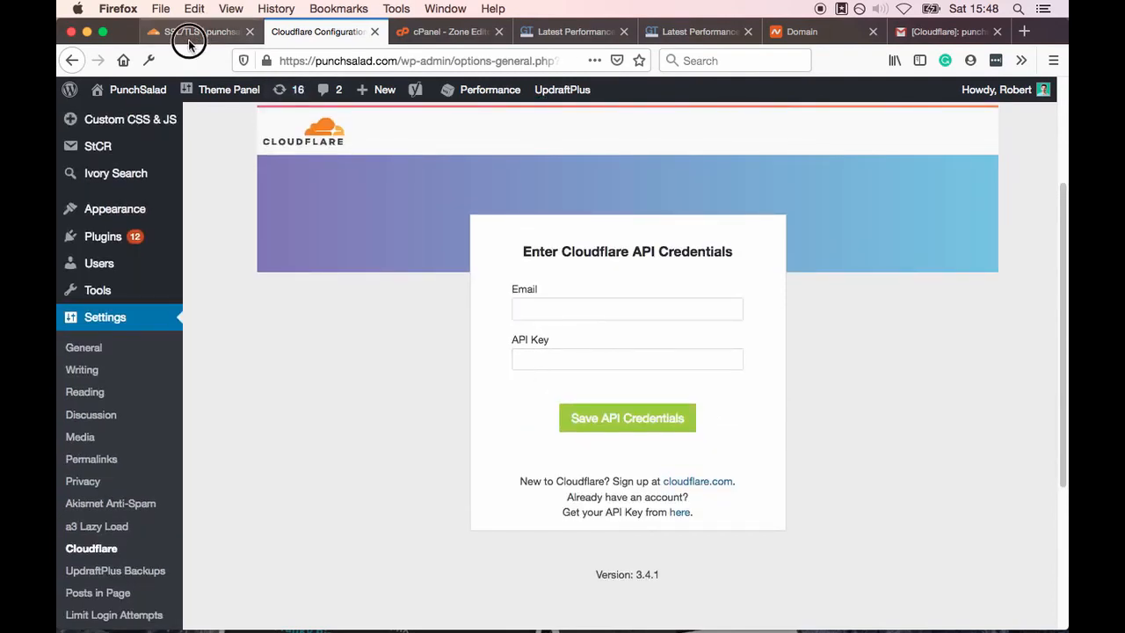
{"action": "left_click", "coordinate": [194, 32]}
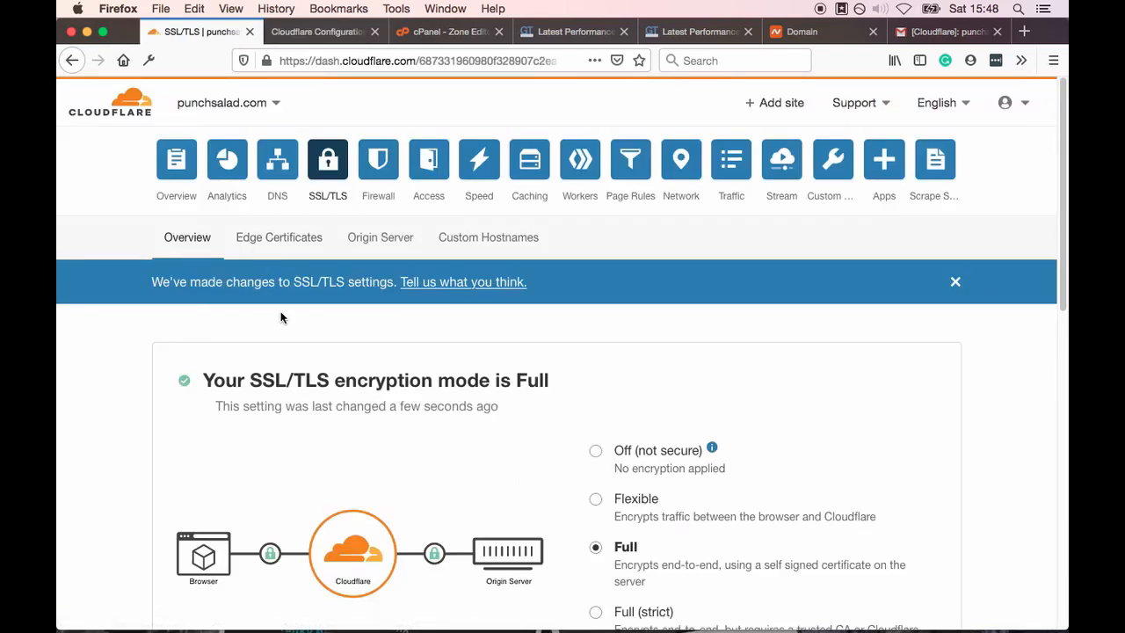
{"action": "mouse_move", "coordinate": [1029, 105]}
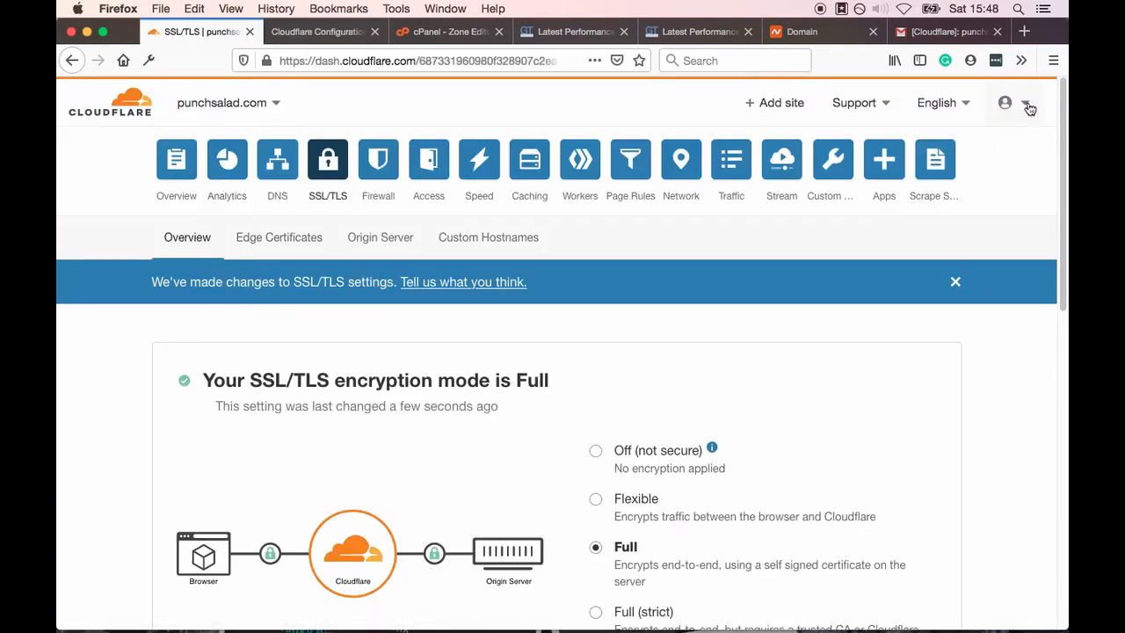
Go to My Profile from the account menu and select the API Tokens tab
{"action": "left_click", "coordinate": [1004, 103]}
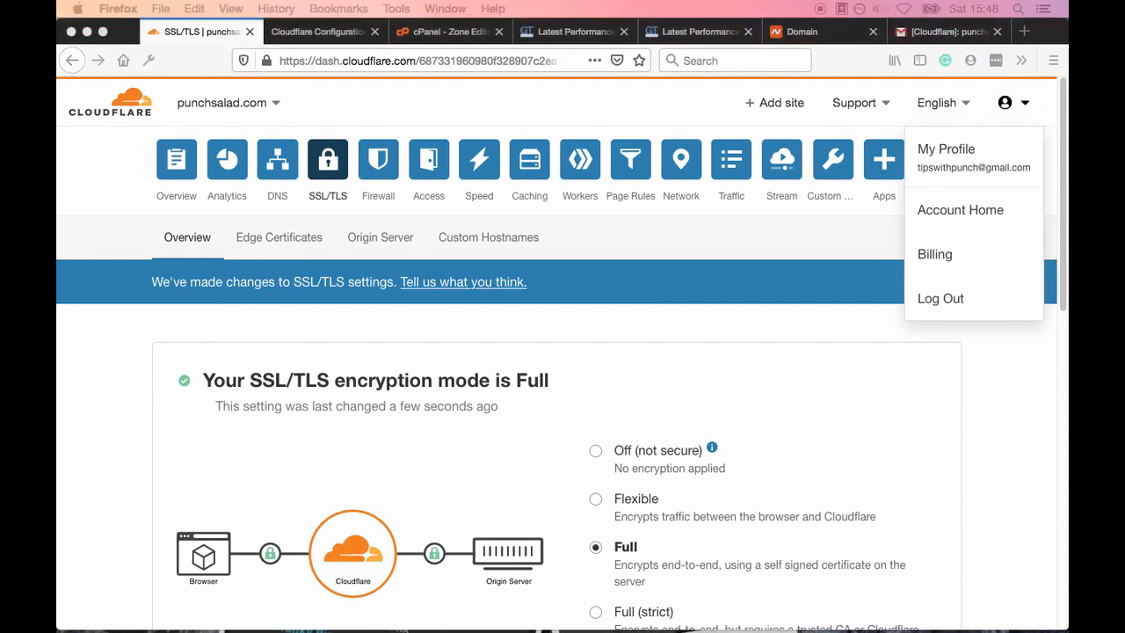
{"action": "left_click", "coordinate": [946, 149]}
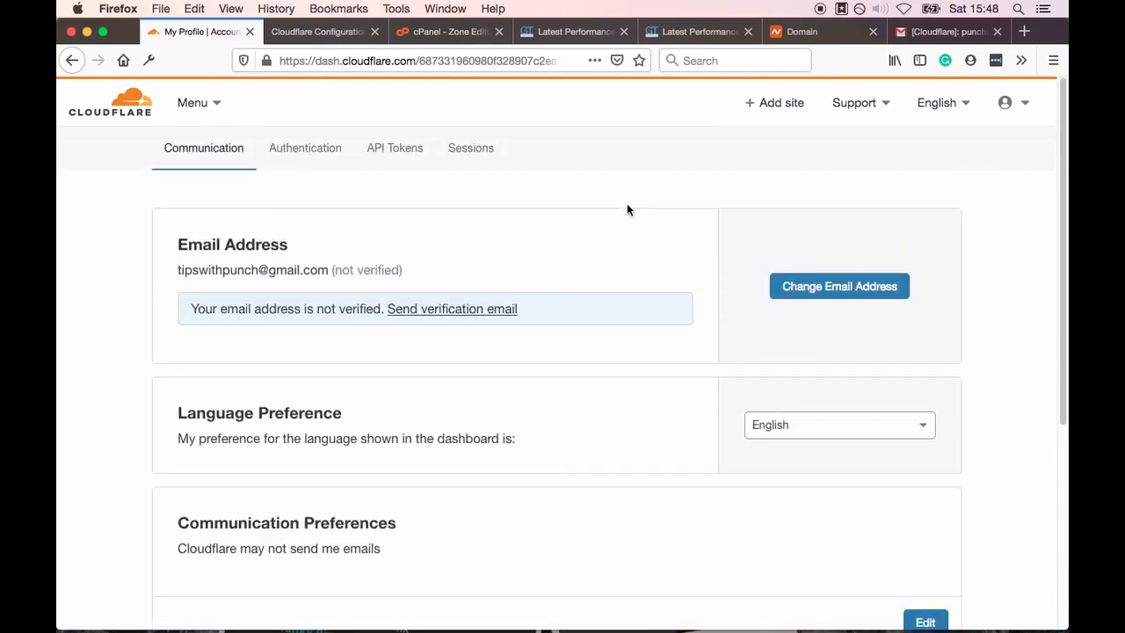
{"action": "mouse_move", "coordinate": [401, 165]}
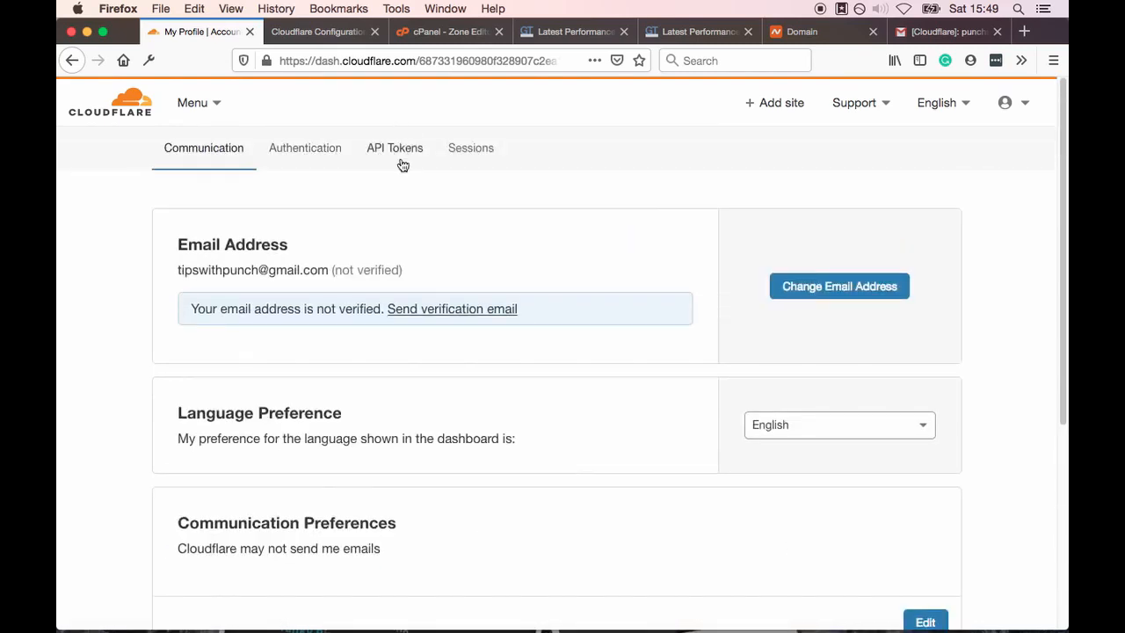
{"action": "left_click", "coordinate": [394, 148]}
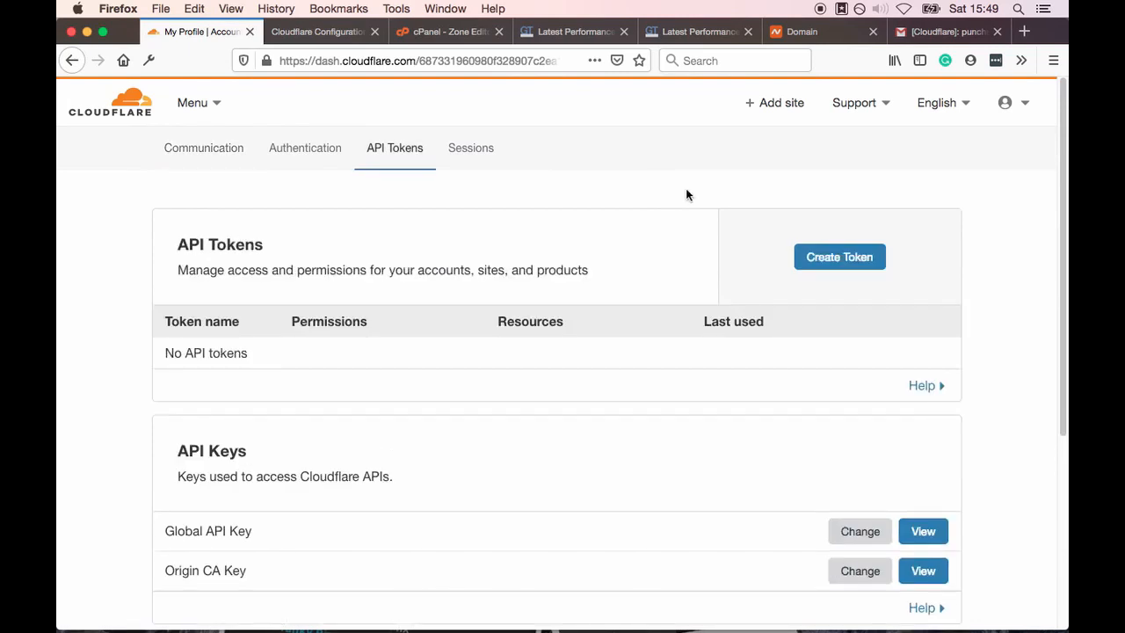
{"action": "mouse_move", "coordinate": [923, 530]}
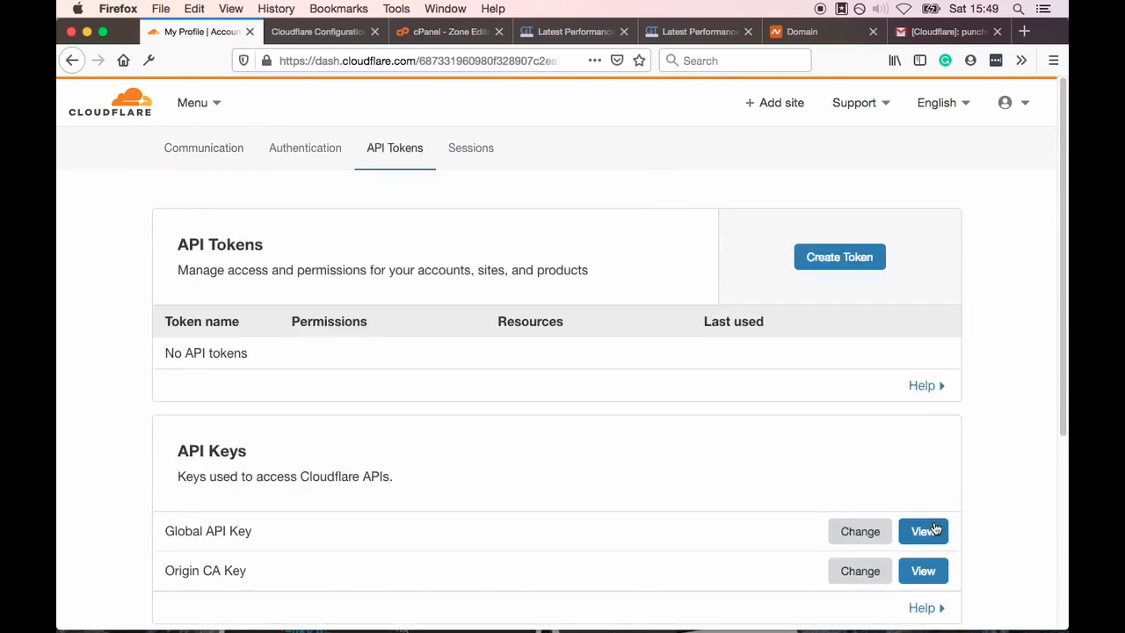
{"action": "left_click", "coordinate": [923, 531]}
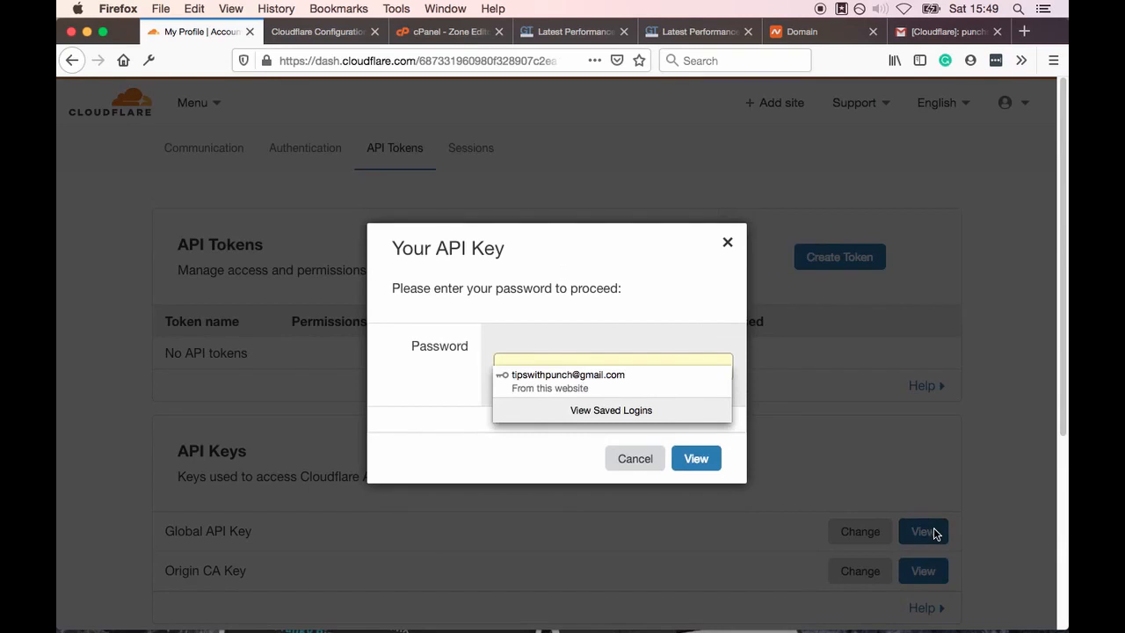
{"action": "left_click", "coordinate": [567, 375]}
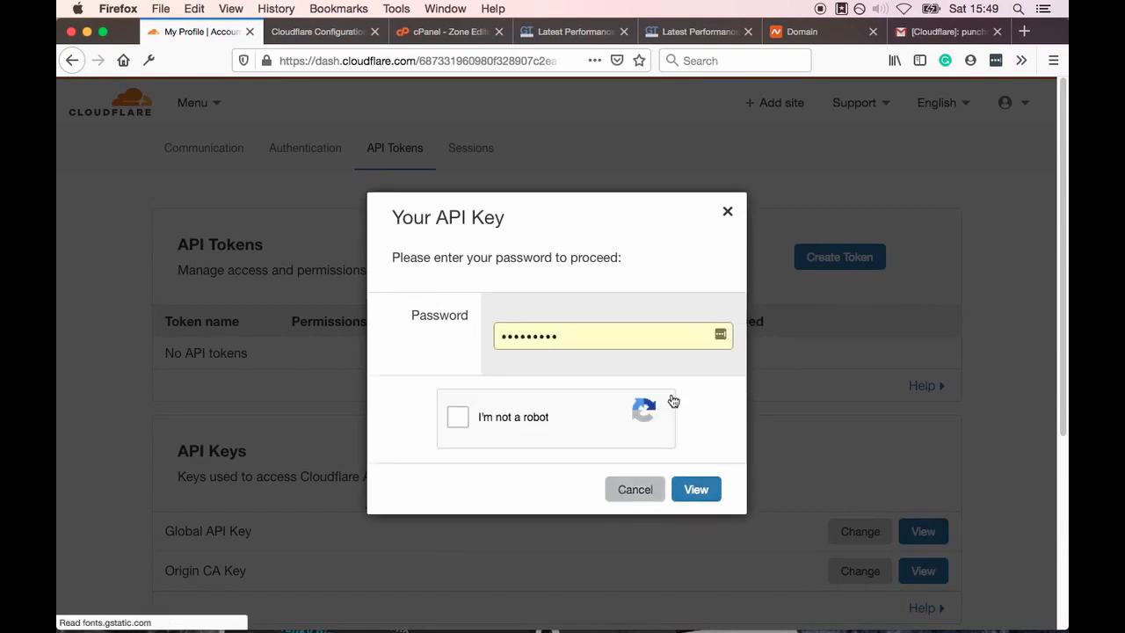
{"action": "left_click", "coordinate": [457, 417]}
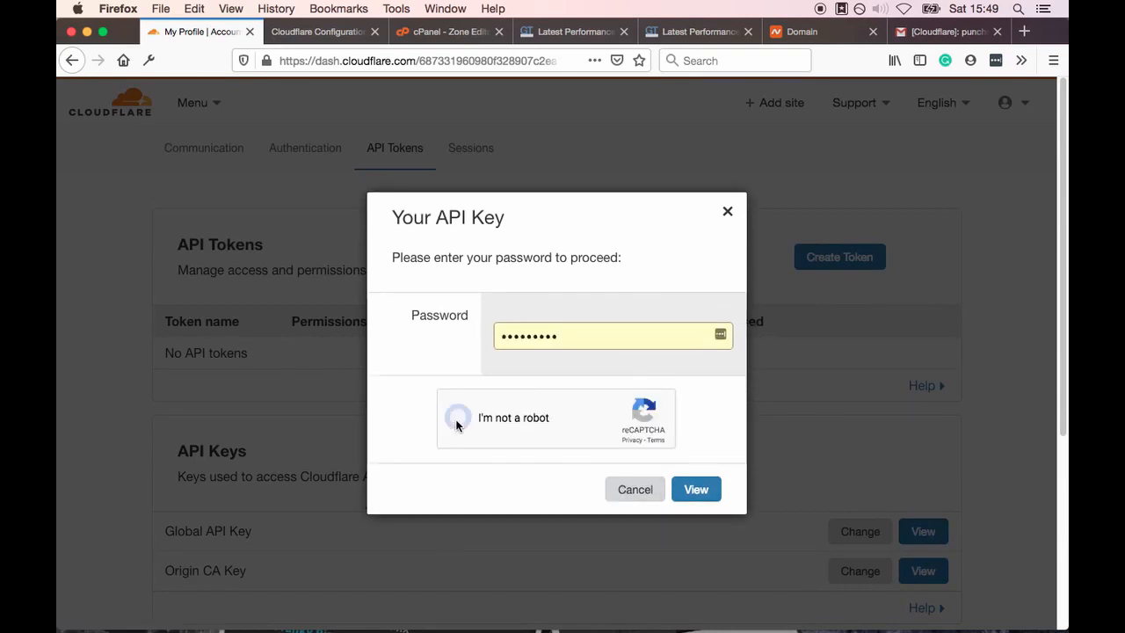
{"action": "left_click", "coordinate": [458, 417]}
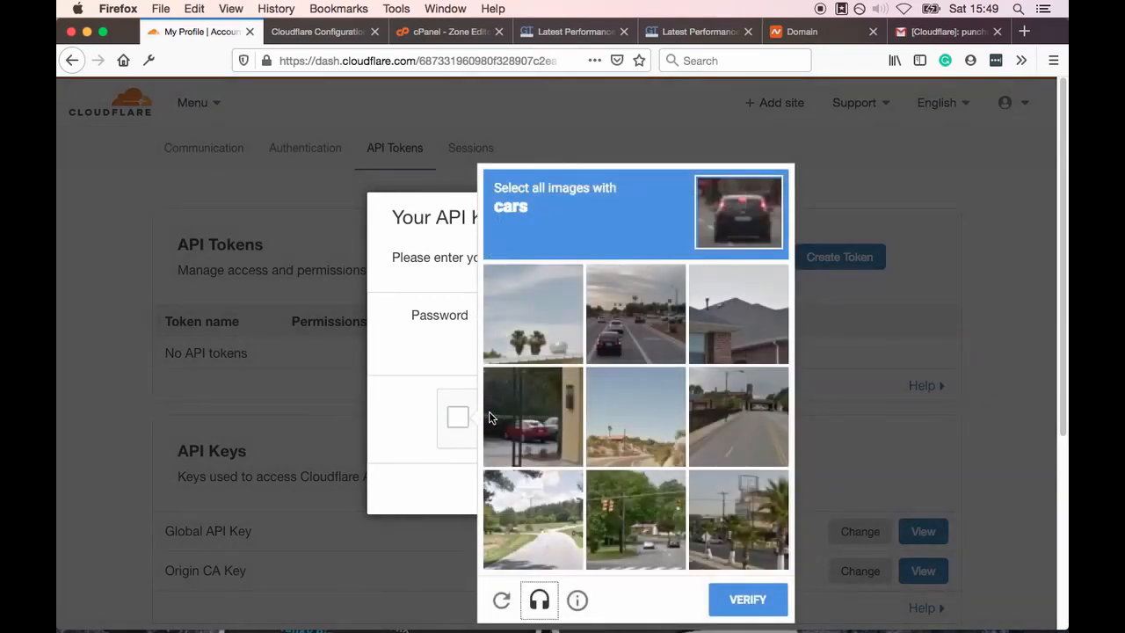
{"action": "left_click", "coordinate": [636, 313]}
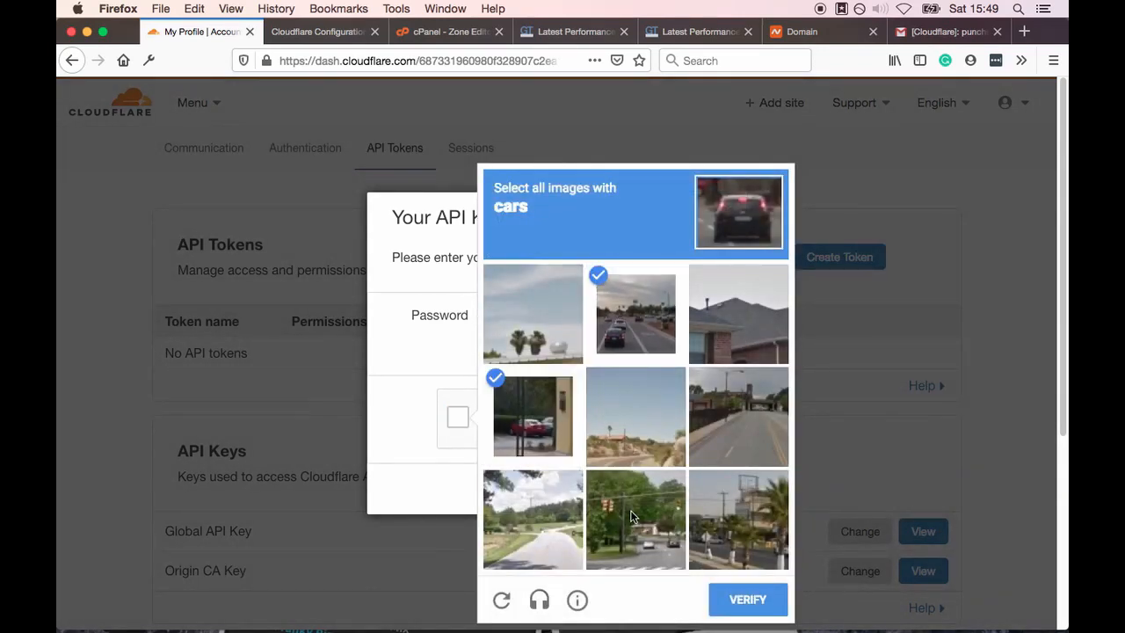
{"action": "left_click", "coordinate": [634, 519]}
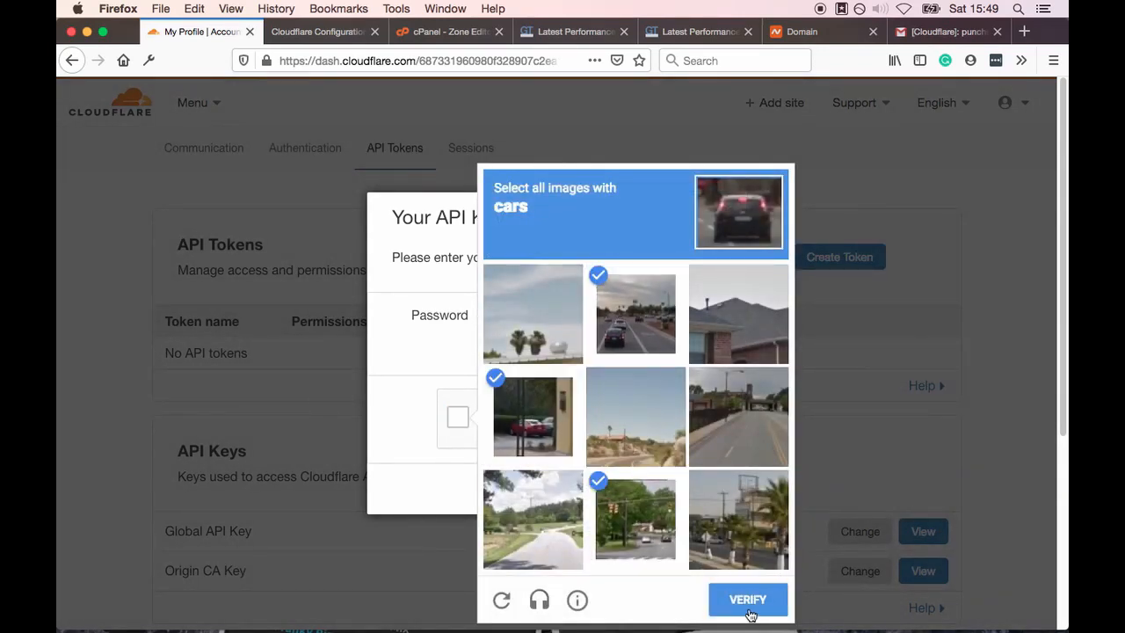
{"action": "left_click", "coordinate": [748, 599]}
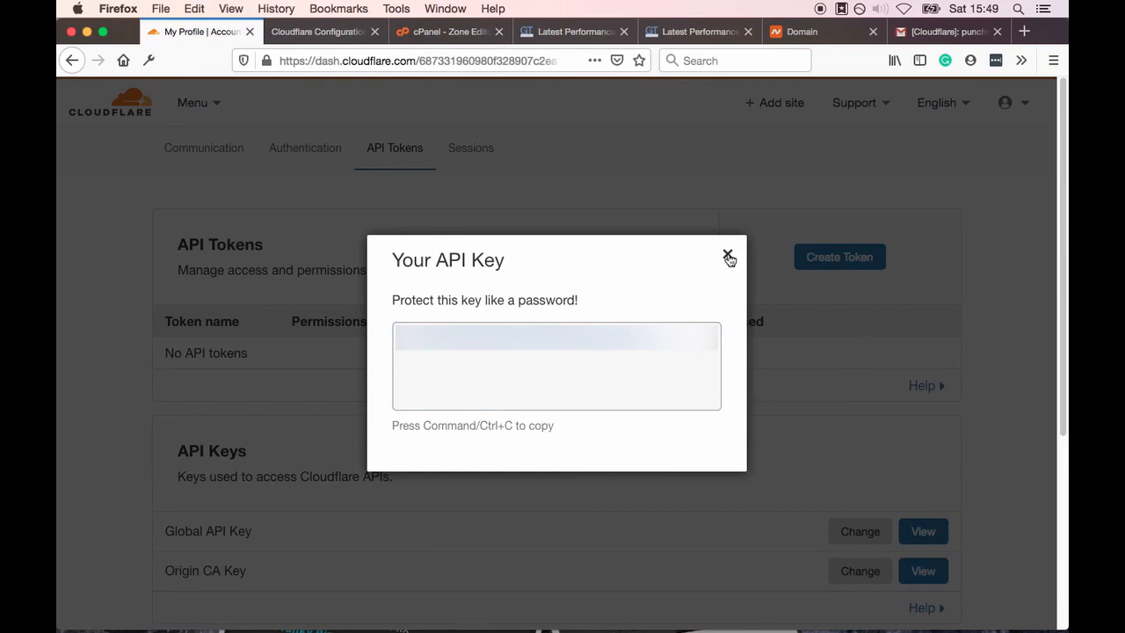
{"action": "left_click", "coordinate": [729, 257]}
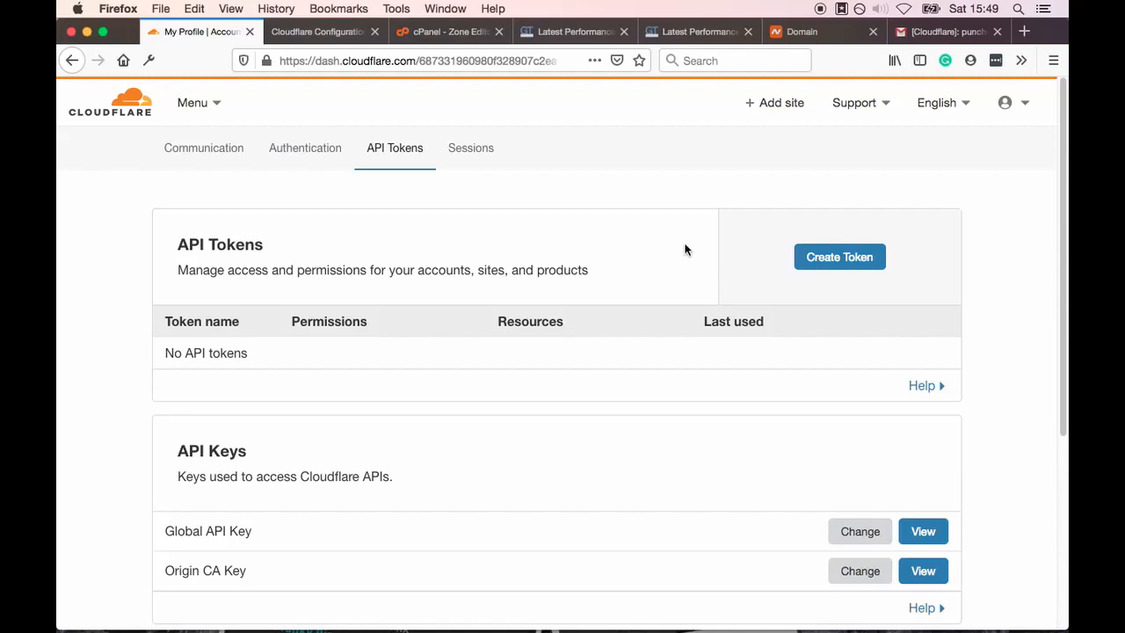
{"action": "mouse_move", "coordinate": [602, 227]}
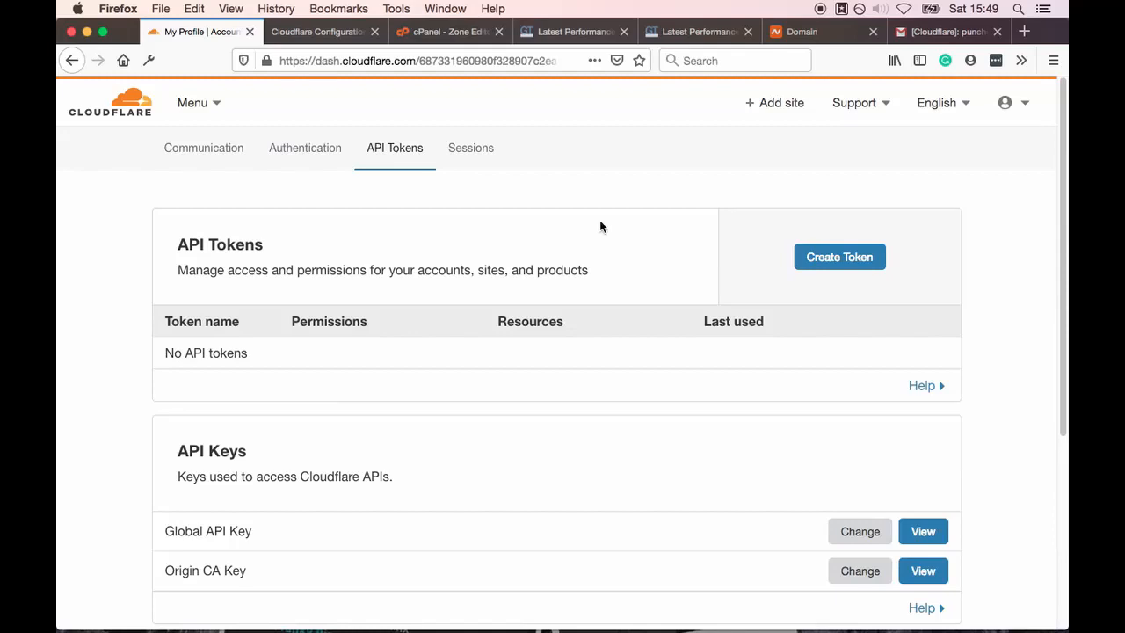
{"action": "left_click", "coordinate": [318, 32]}
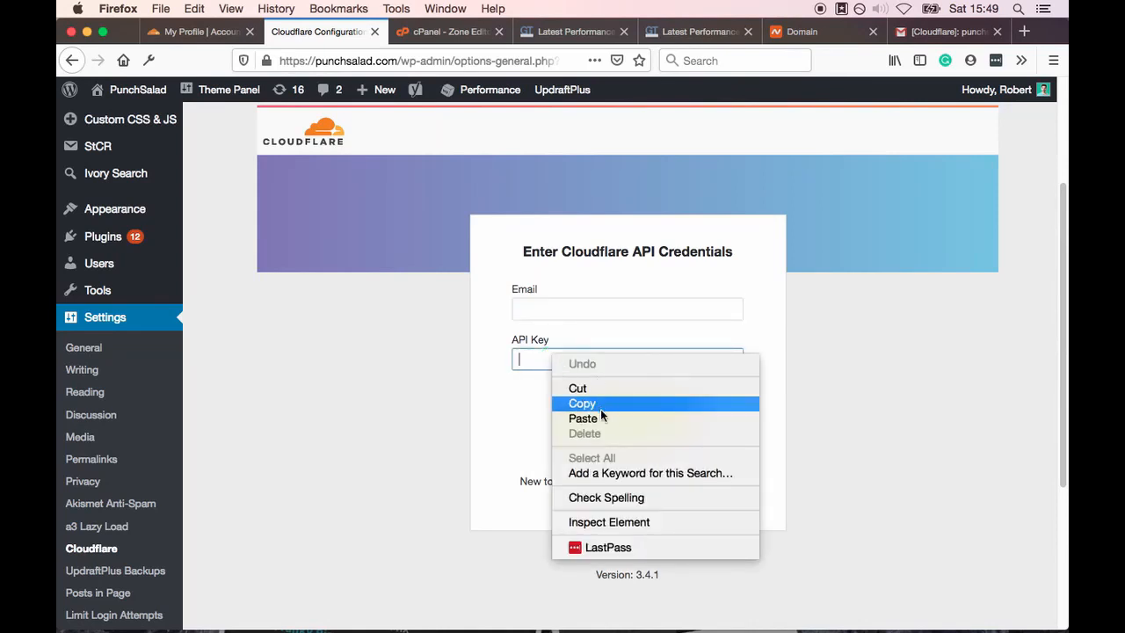
Enter the account email and API key to connect the WordPress Cloudflare plugin
{"action": "type", "text": "tips"}
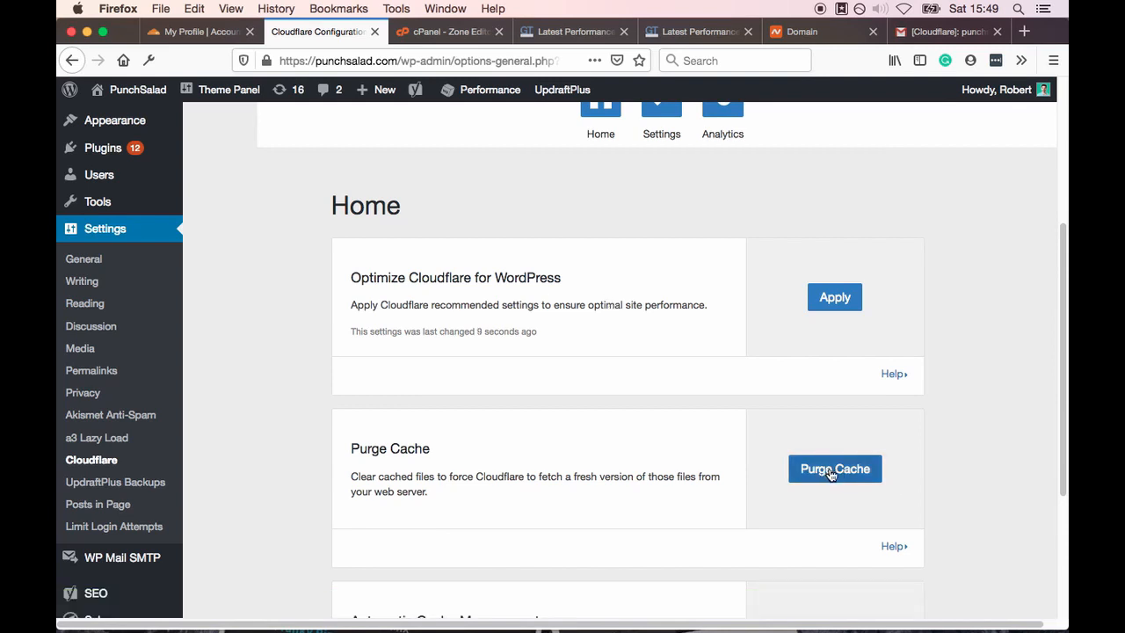
Purge the site's Cloudflare cache and view the plugin Analytics showing zero requests
{"action": "left_click", "coordinate": [834, 469]}
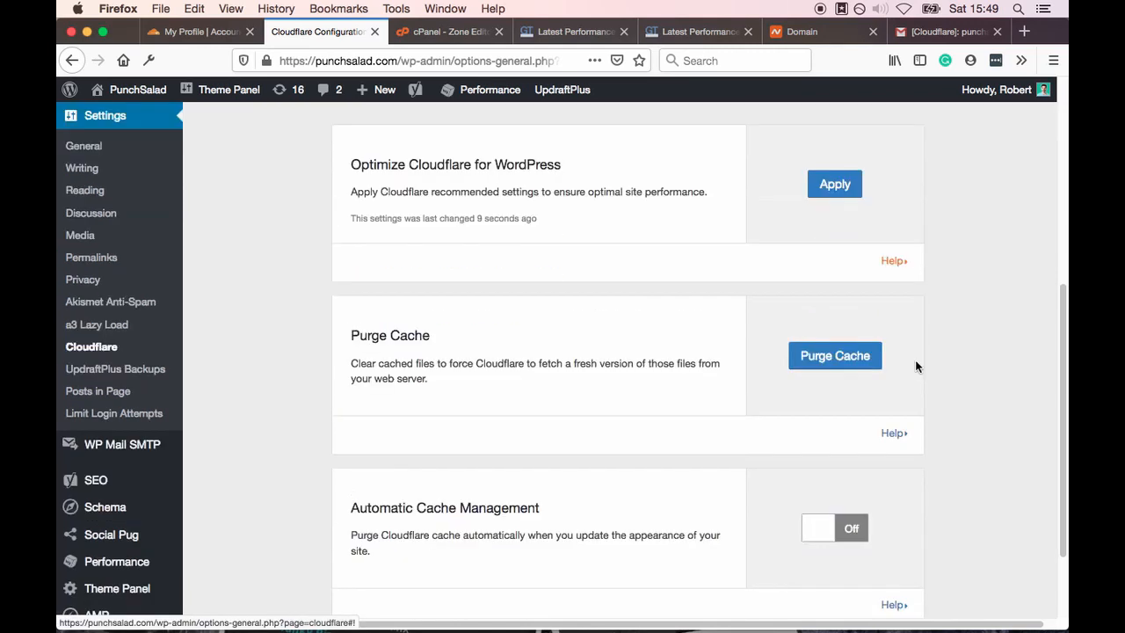
{"action": "left_click", "coordinate": [834, 355]}
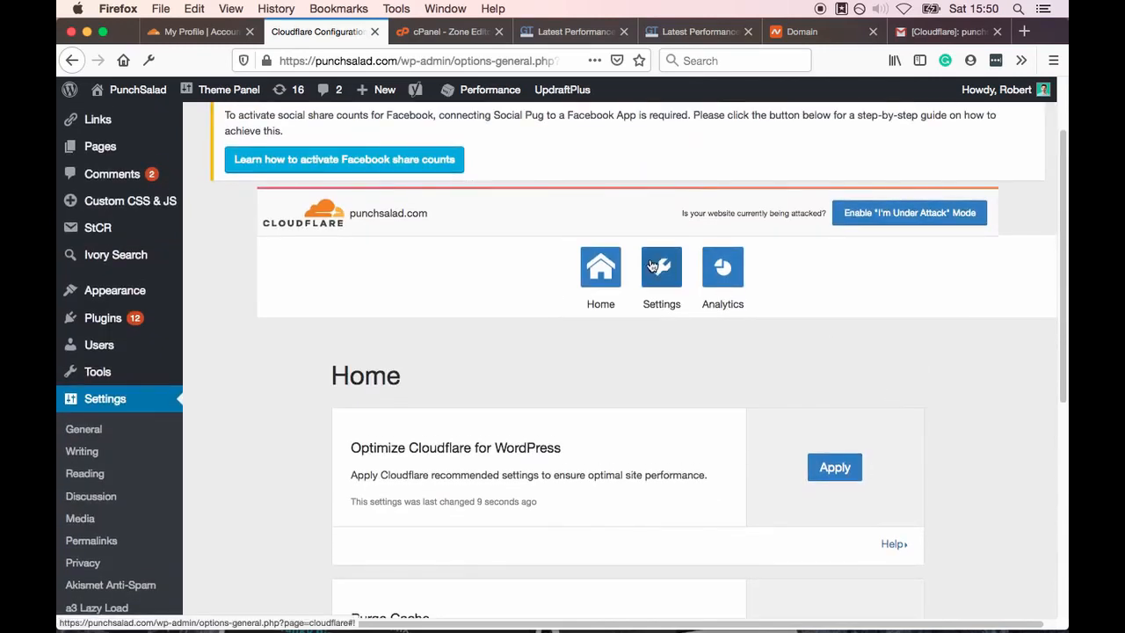
{"action": "left_click", "coordinate": [661, 267]}
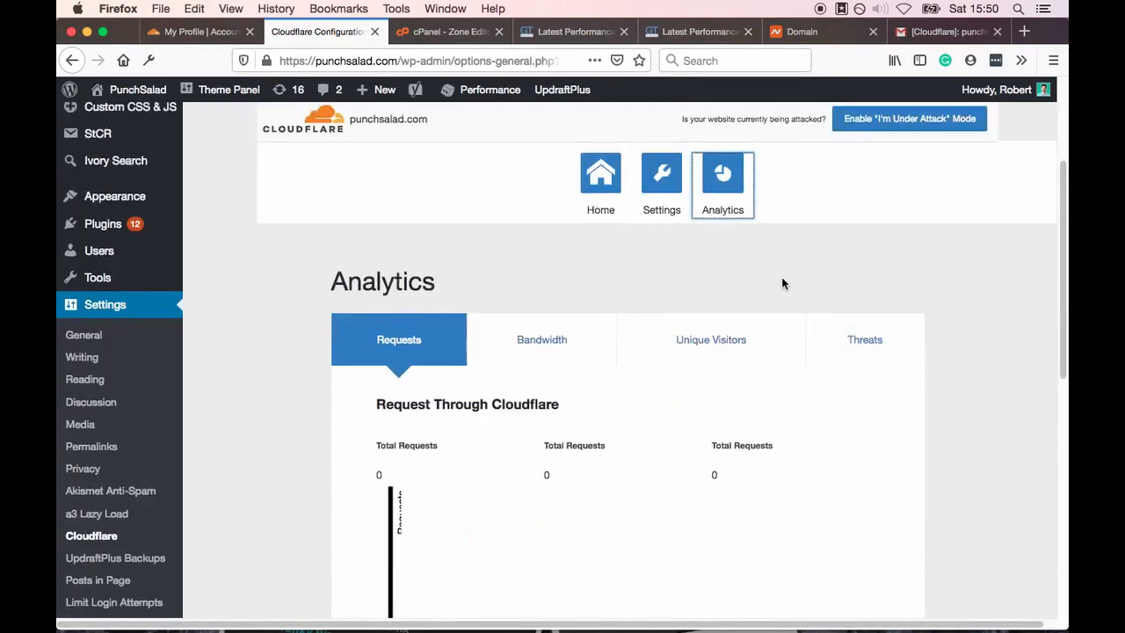
{"action": "scroll", "scroll_direction": "down", "scroll_amount": 3}
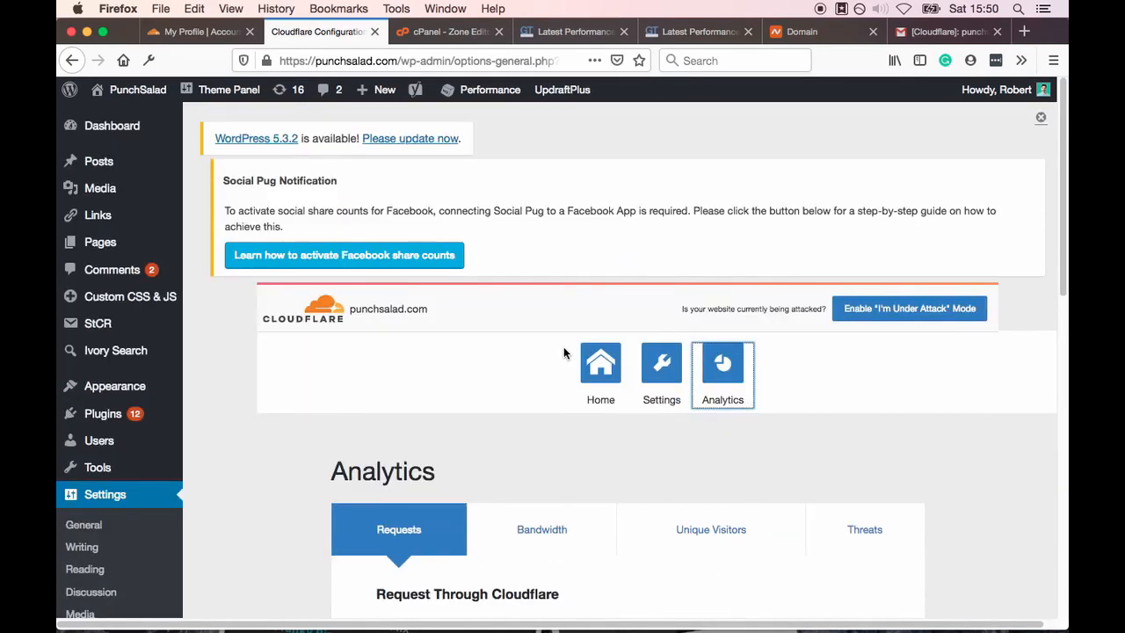
{"action": "left_click", "coordinate": [601, 362]}
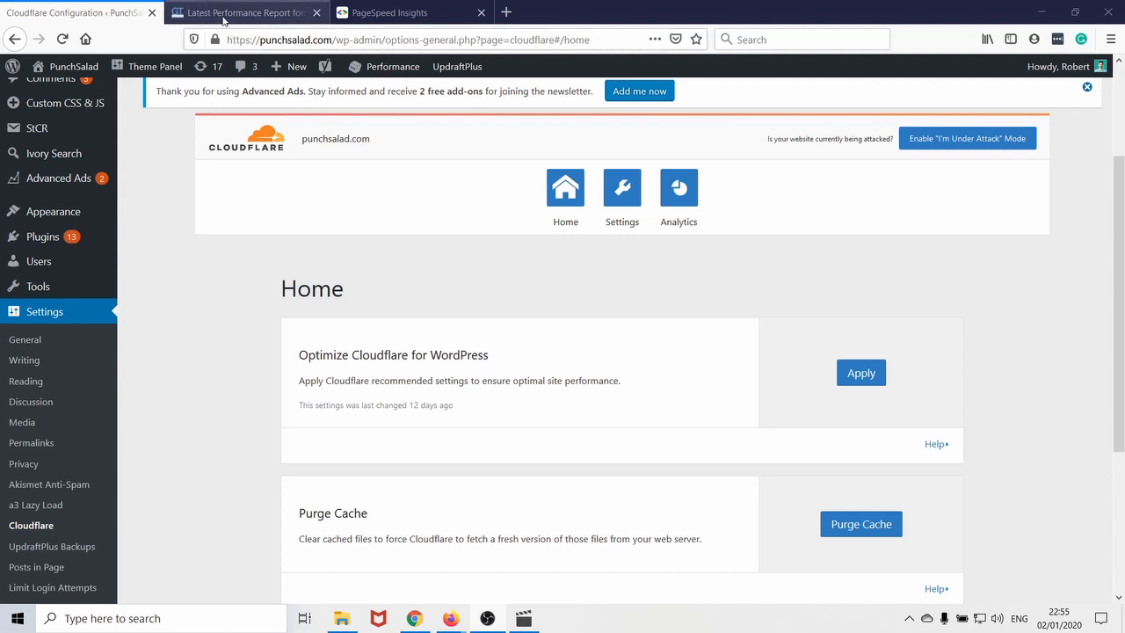
Review GTmetrix's 97%/91% grades and YSlow recommendations, then go to PageSpeed Insights
{"action": "left_click", "coordinate": [246, 12]}
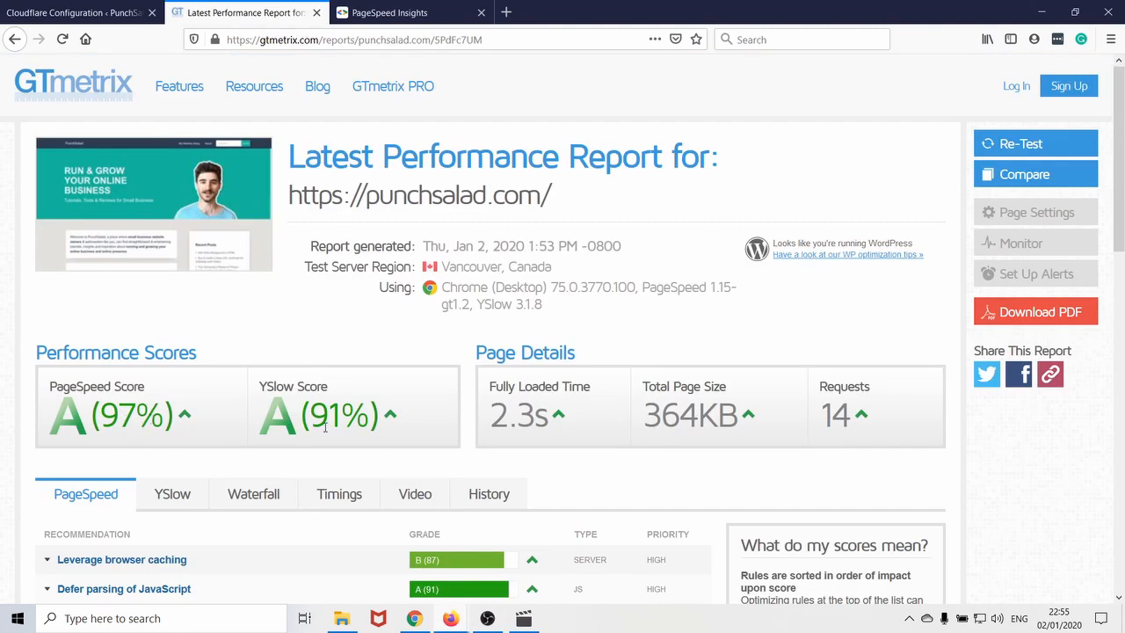
{"action": "mouse_move", "coordinate": [326, 428]}
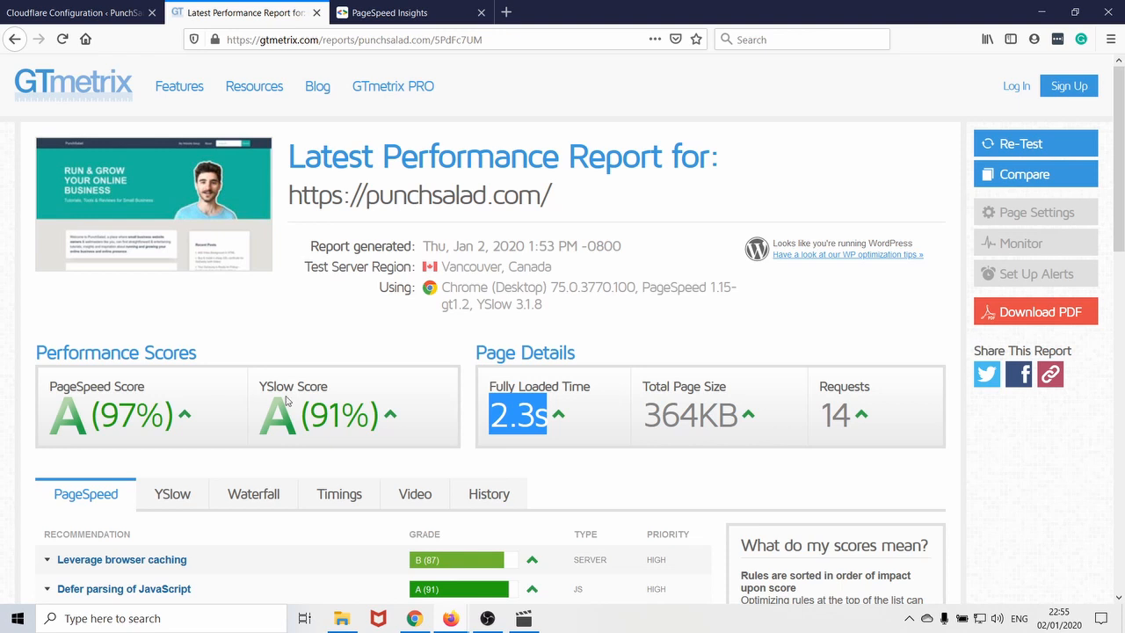
{"action": "scroll", "scroll_direction": "down", "scroll_amount": 3}
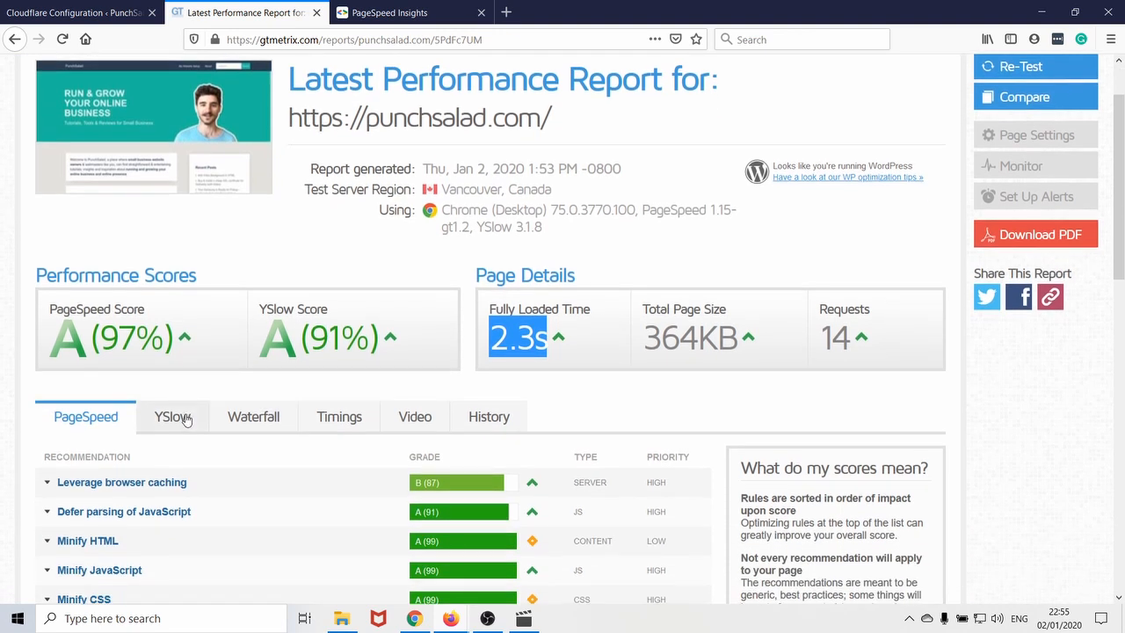
{"action": "left_click", "coordinate": [173, 416]}
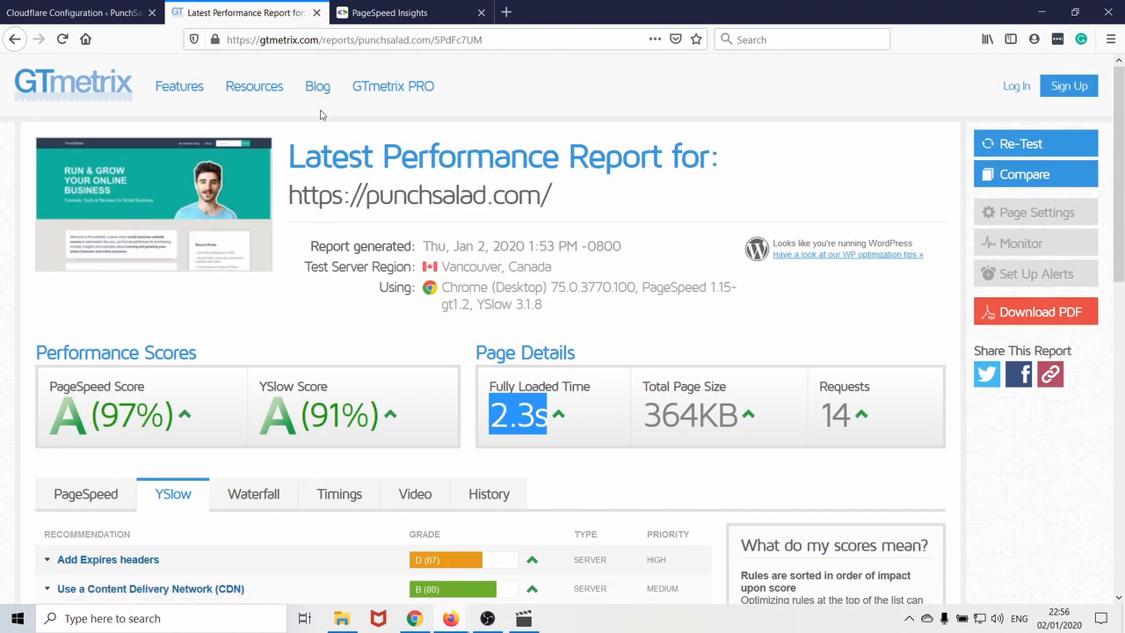
{"action": "left_click", "coordinate": [389, 13]}
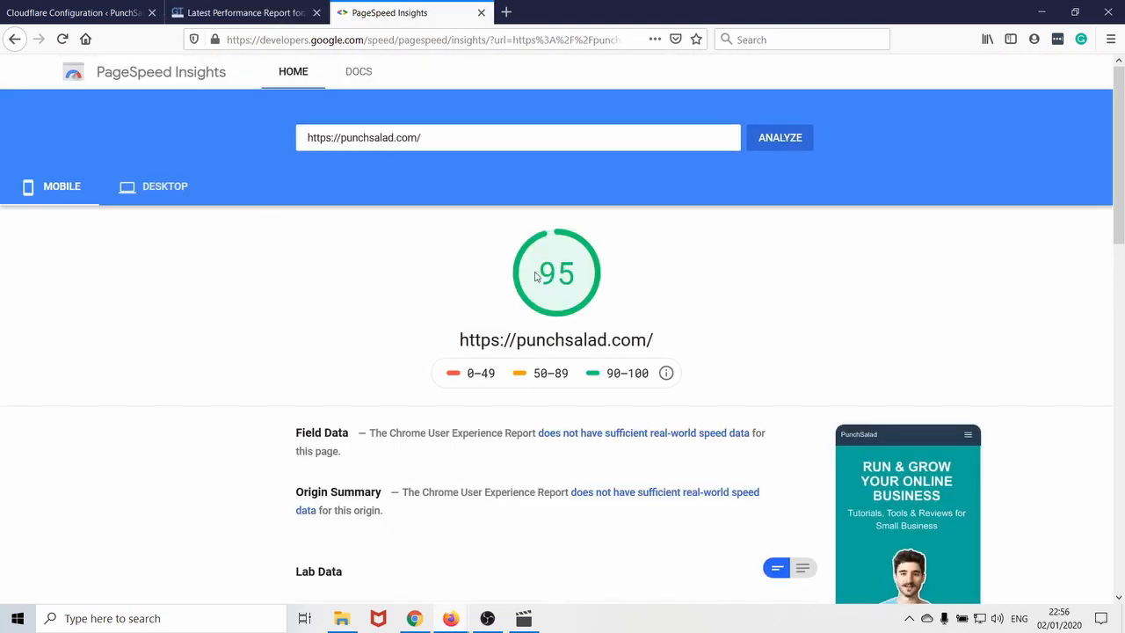
{"action": "mouse_move", "coordinate": [299, 241]}
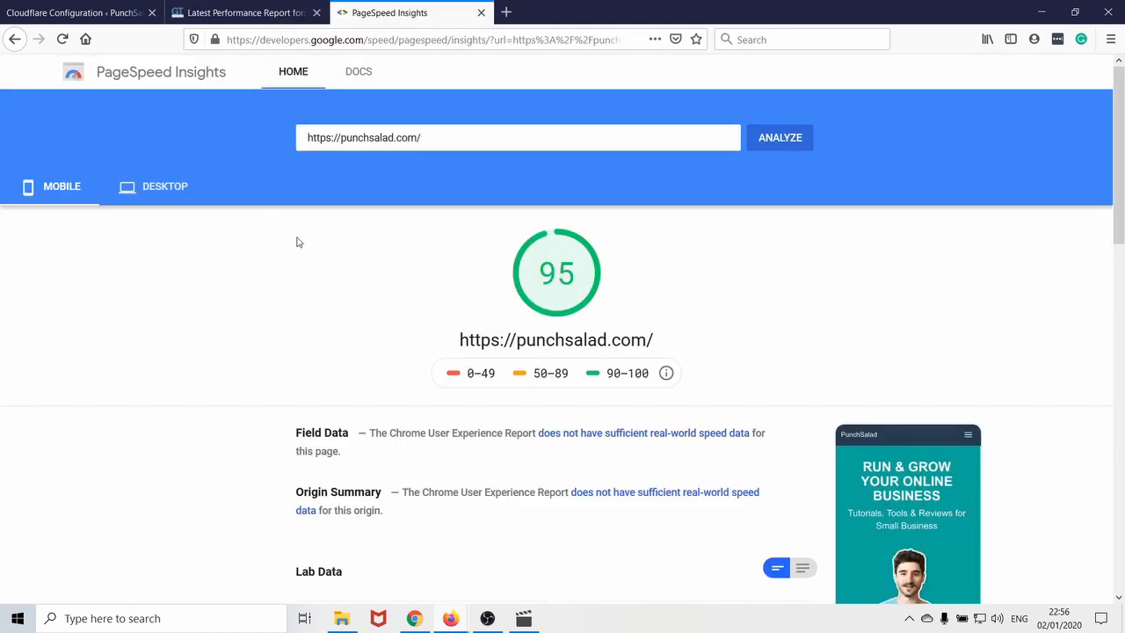
Compare the PageSpeed desktop score of 100 with mobile 95, then open Google Analytics
{"action": "left_click", "coordinate": [62, 185]}
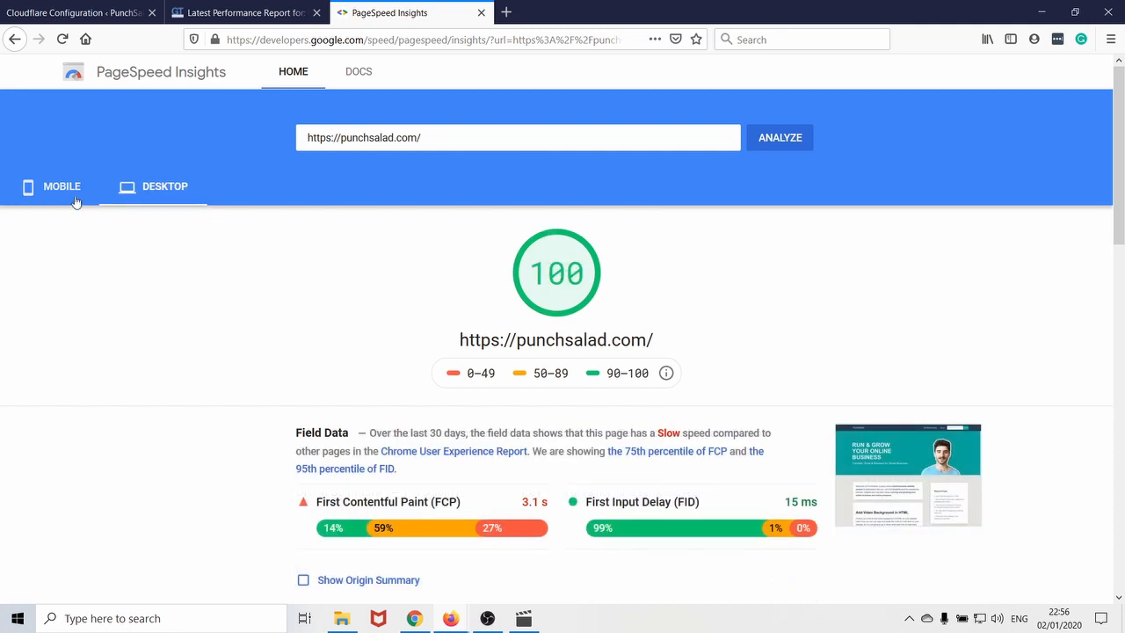
{"action": "left_click", "coordinate": [62, 186]}
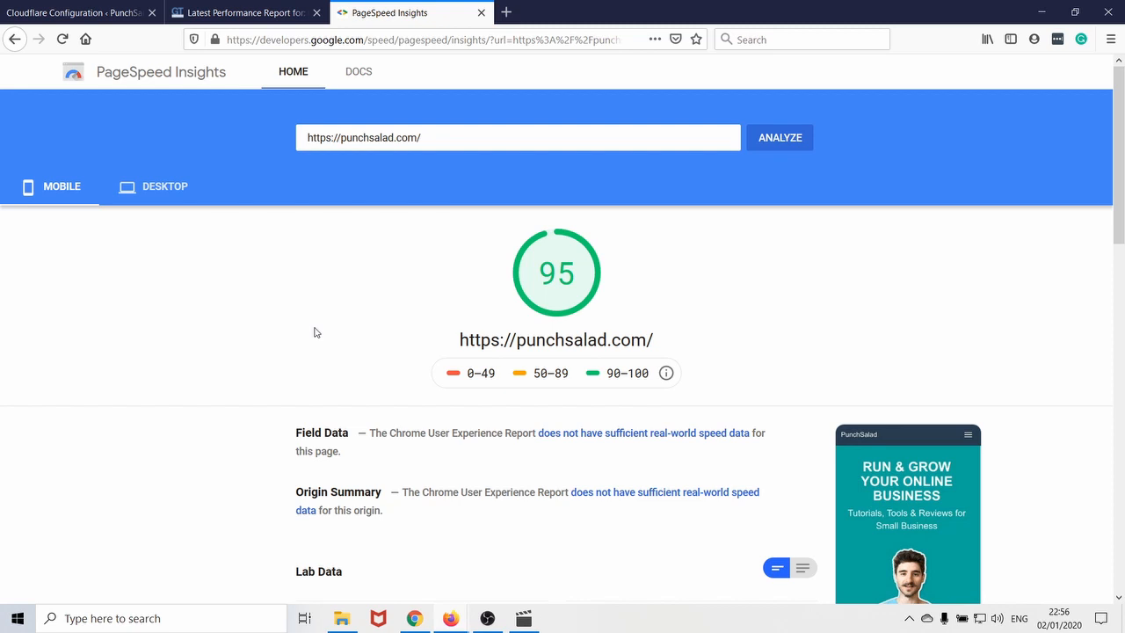
{"action": "left_click", "coordinate": [575, 12]}
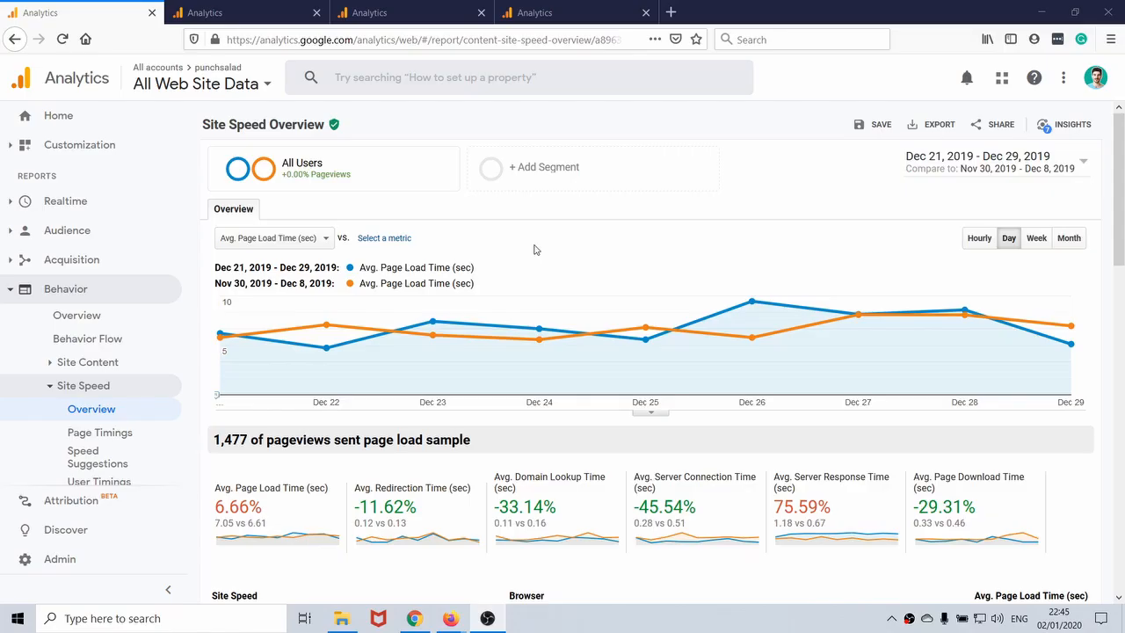
{"action": "mouse_move", "coordinate": [382, 225]}
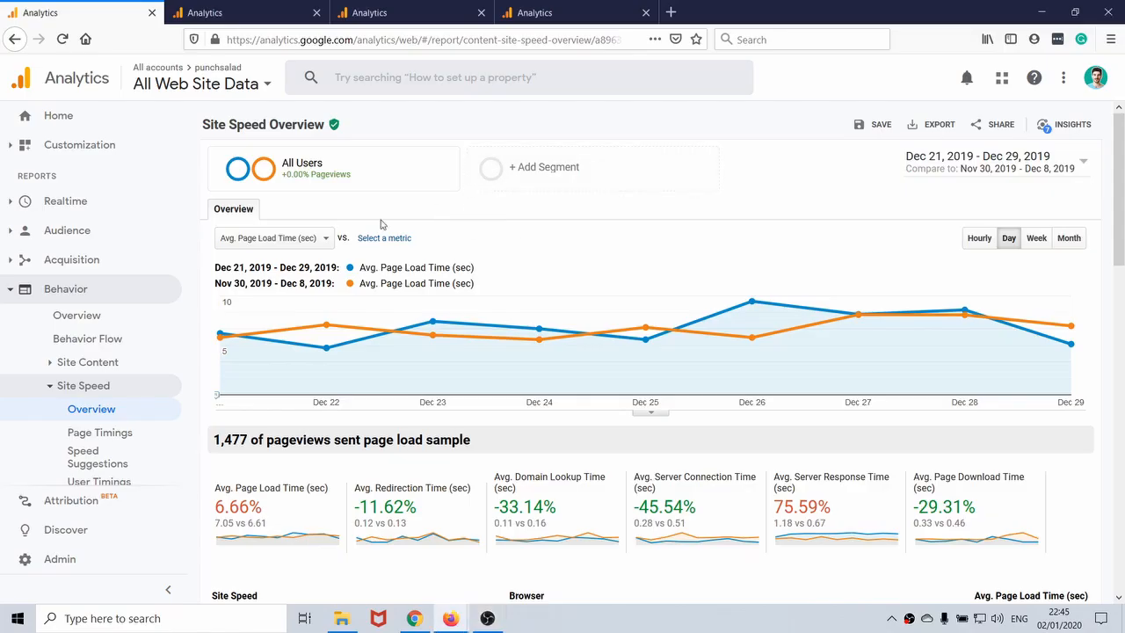
{"action": "mouse_move", "coordinate": [327, 334]}
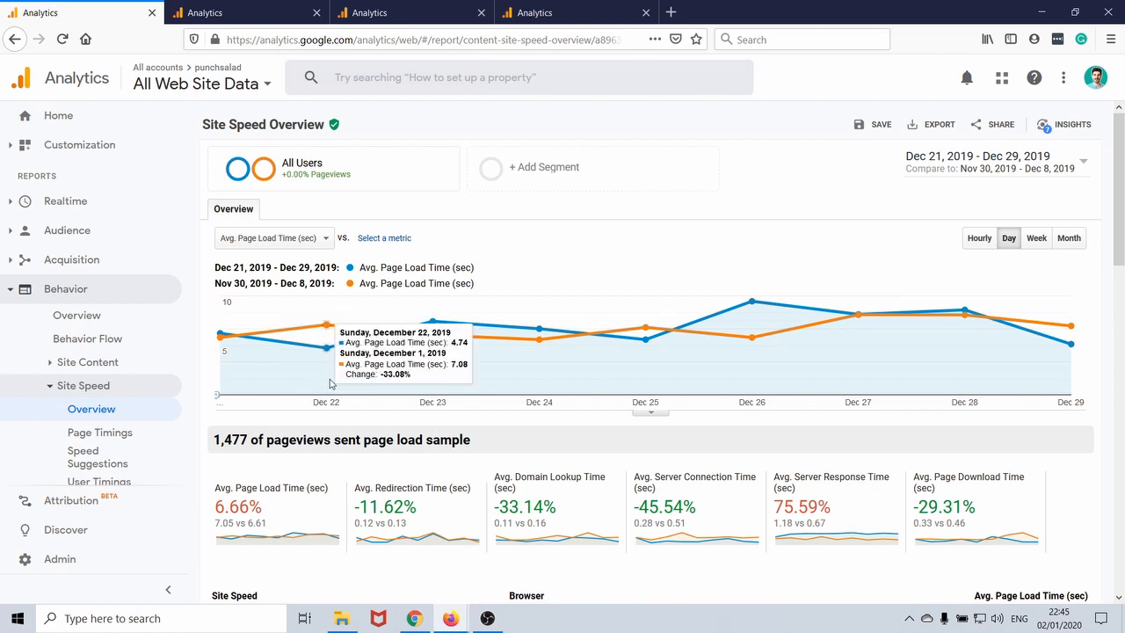
{"action": "mouse_move", "coordinate": [751, 303]}
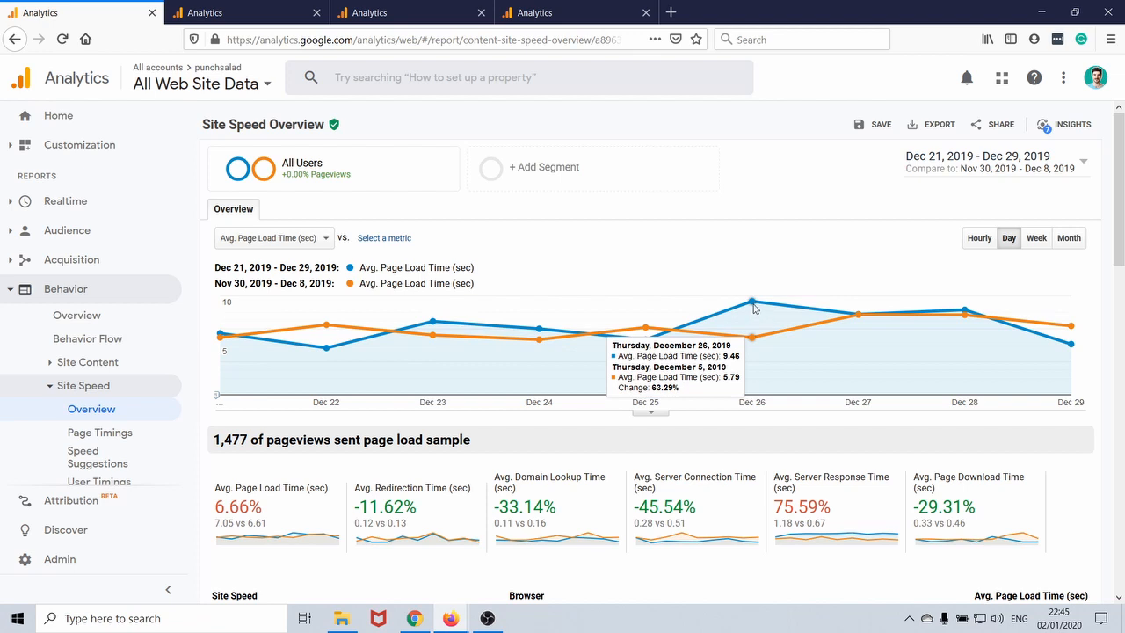
{"action": "mouse_move", "coordinate": [742, 312]}
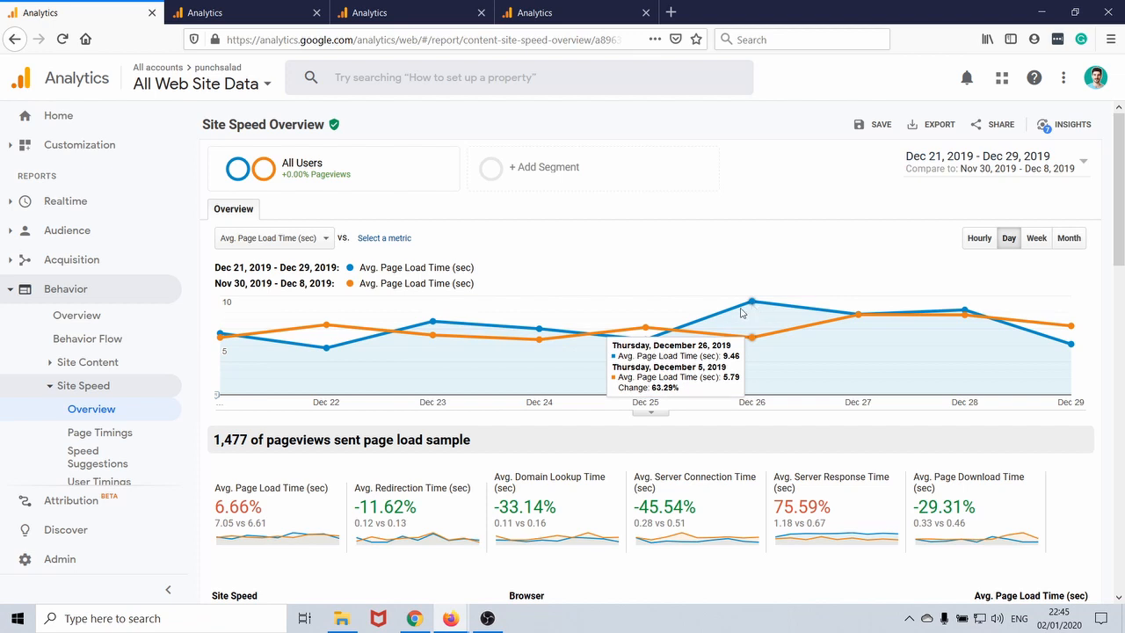
{"action": "mouse_move", "coordinate": [703, 334]}
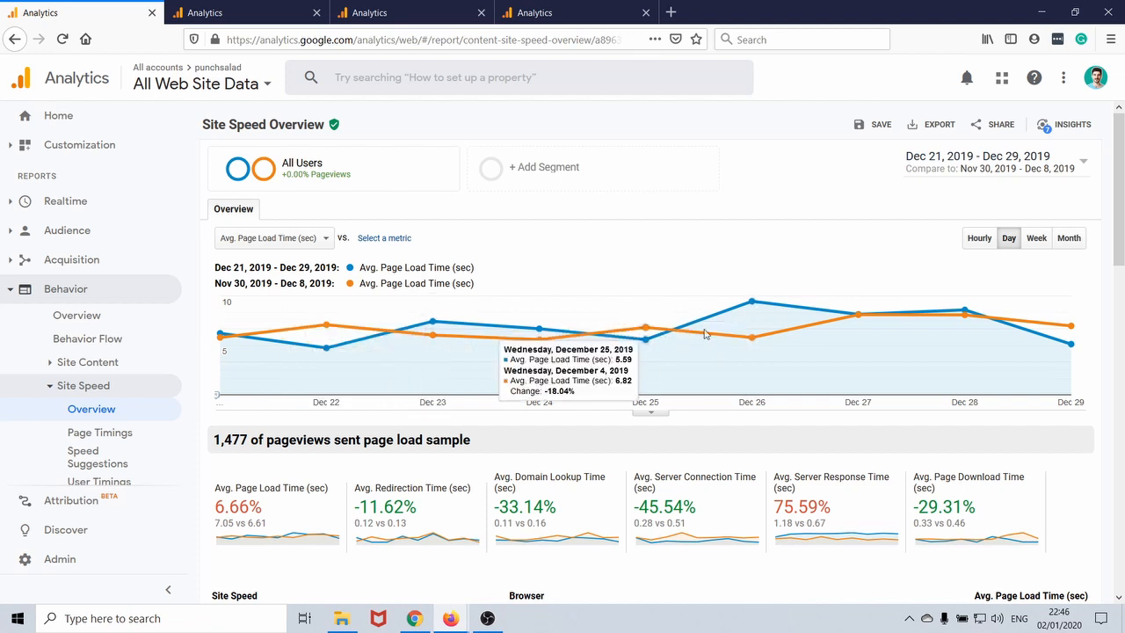
{"action": "mouse_move", "coordinate": [691, 342]}
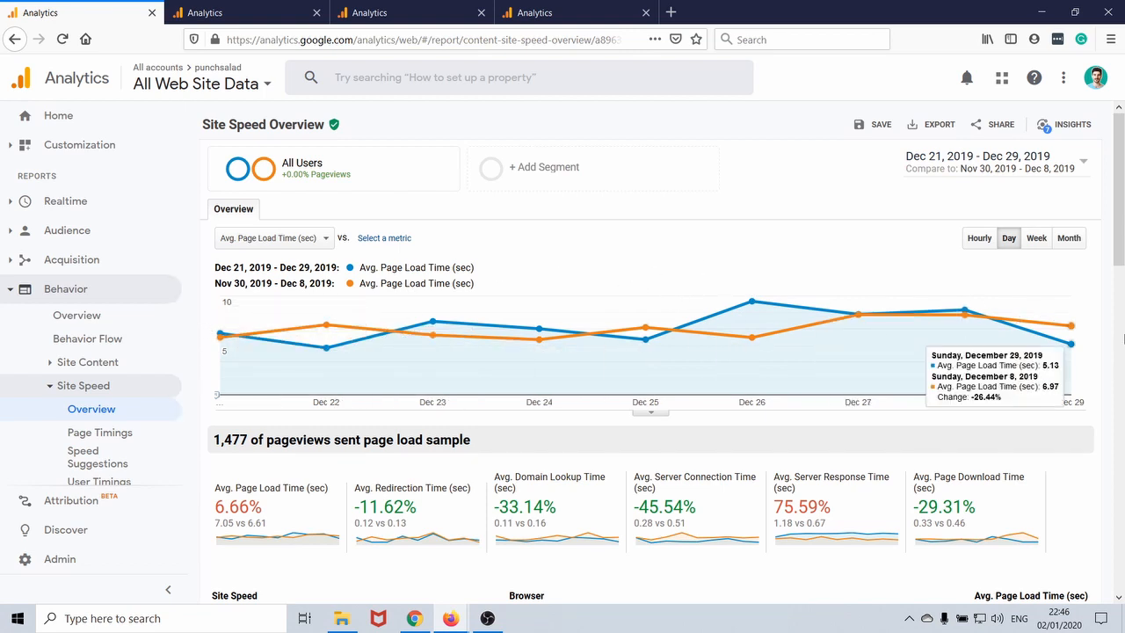
Inspect the Site Speed Overview's 6.66% change, then switch to the continent Page Timings map
{"action": "scroll", "scroll_direction": "down", "scroll_amount": 3}
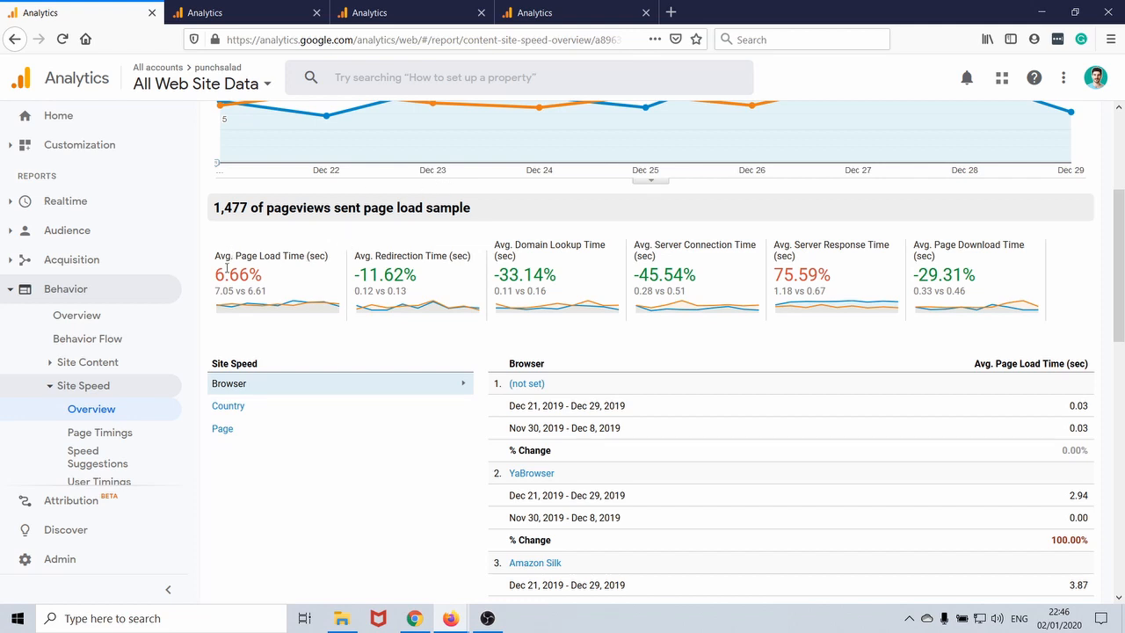
{"action": "mouse_move", "coordinate": [250, 268]}
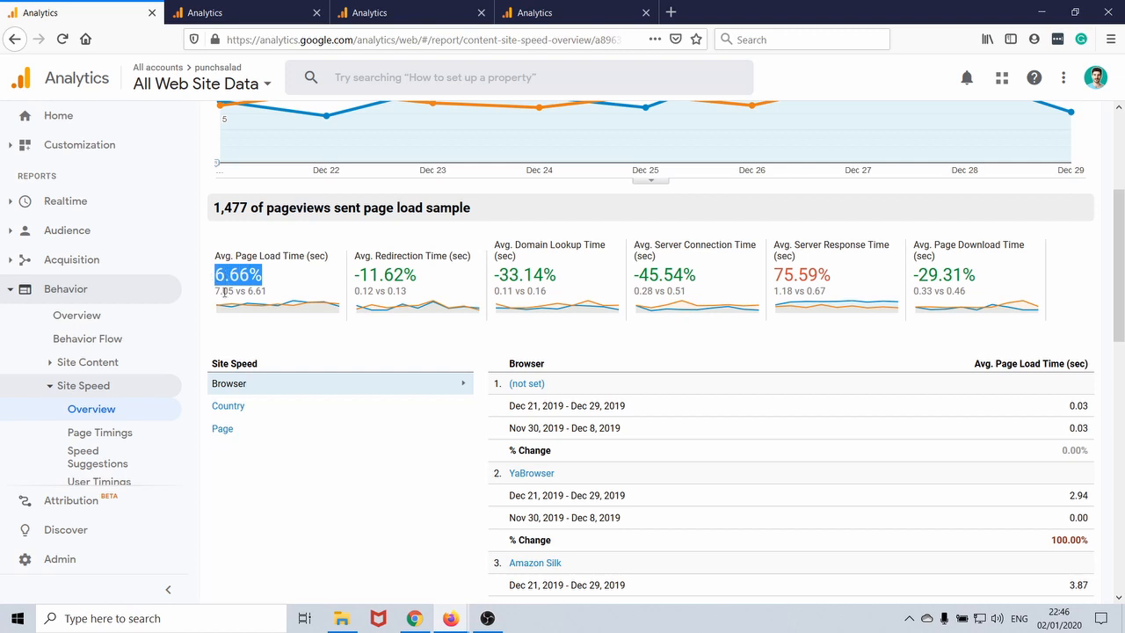
{"action": "mouse_move", "coordinate": [255, 292]}
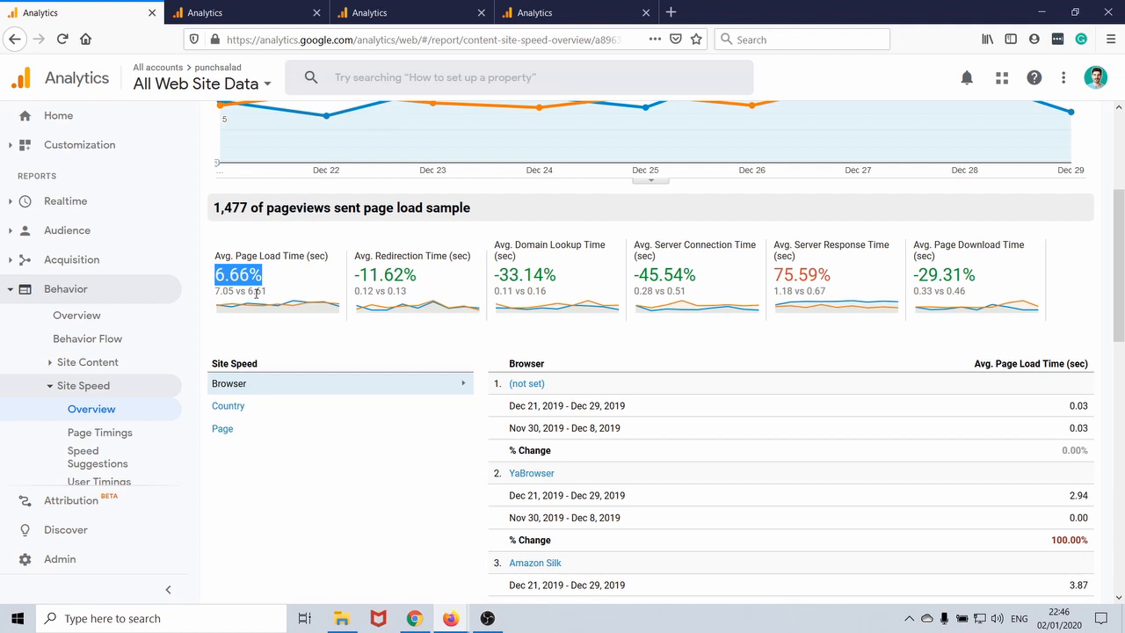
{"action": "left_click", "coordinate": [268, 288]}
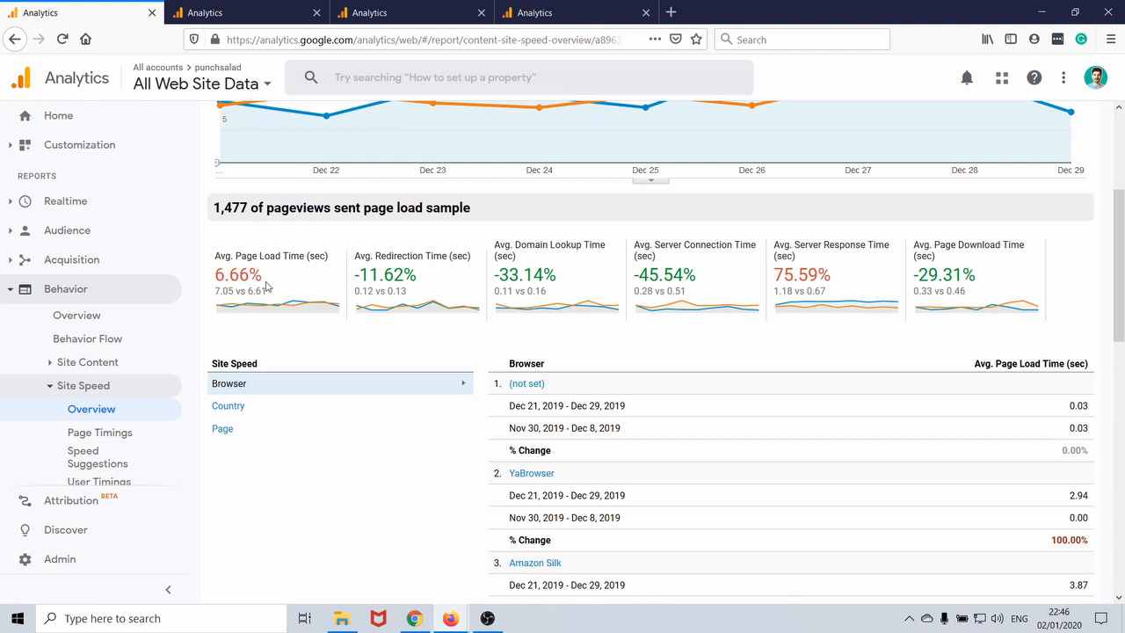
{"action": "mouse_move", "coordinate": [291, 268]}
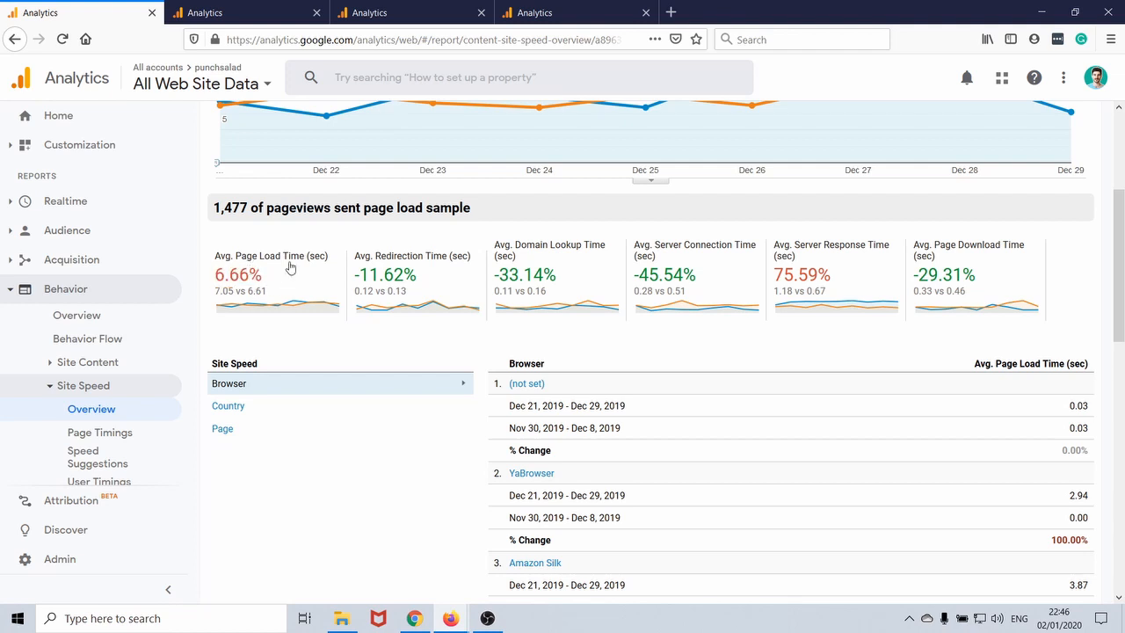
{"action": "double_click", "coordinate": [384, 274]}
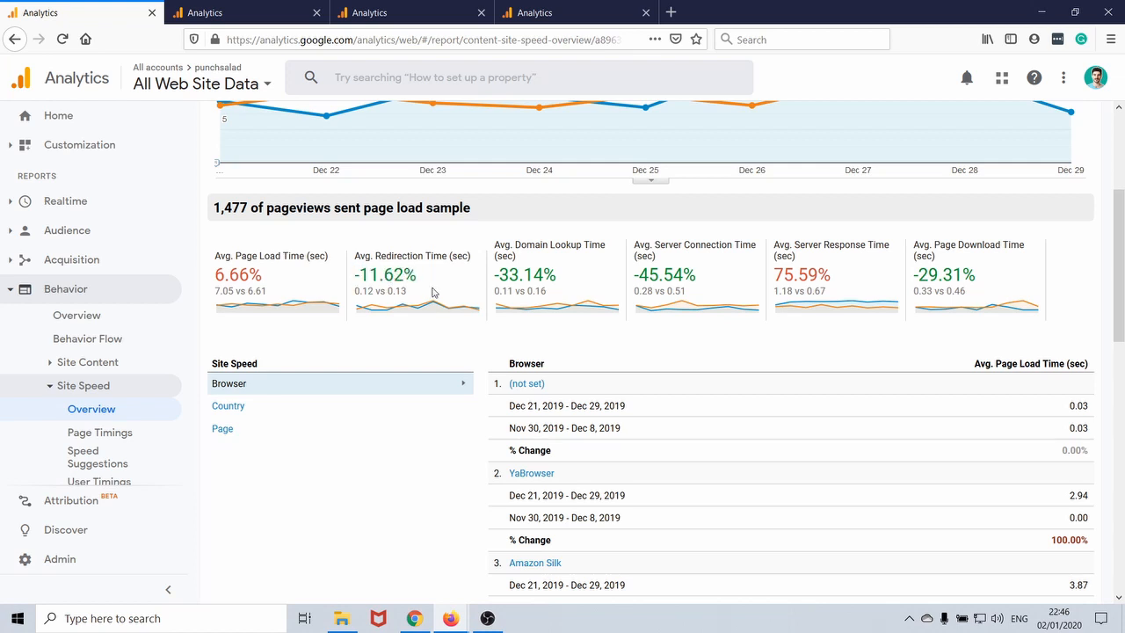
{"action": "mouse_move", "coordinate": [411, 292]}
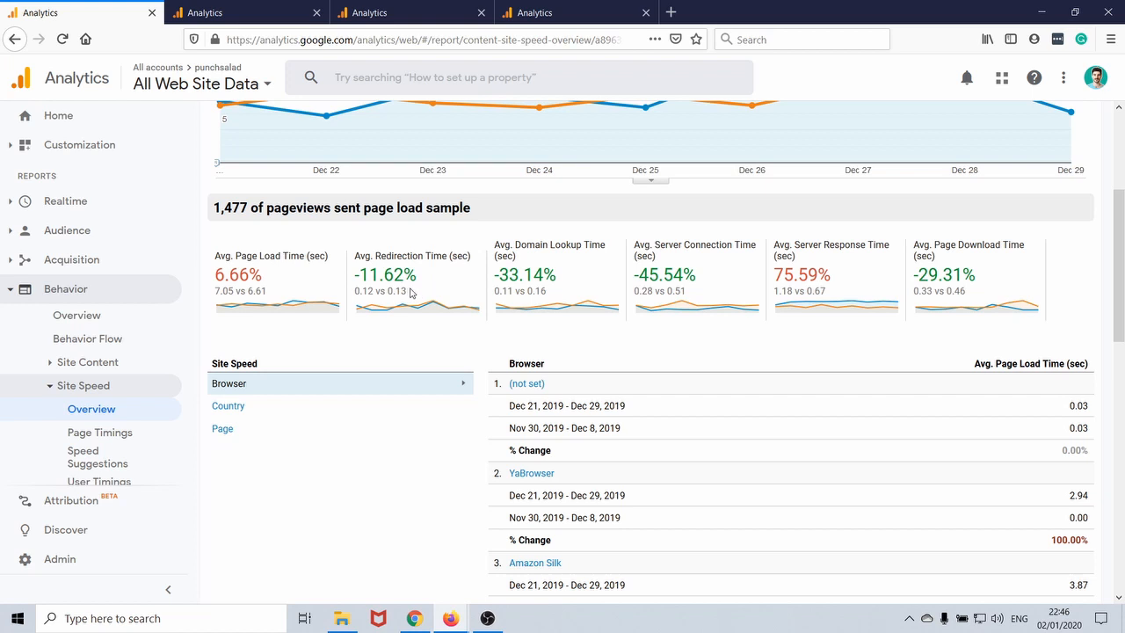
{"action": "mouse_move", "coordinate": [752, 280]}
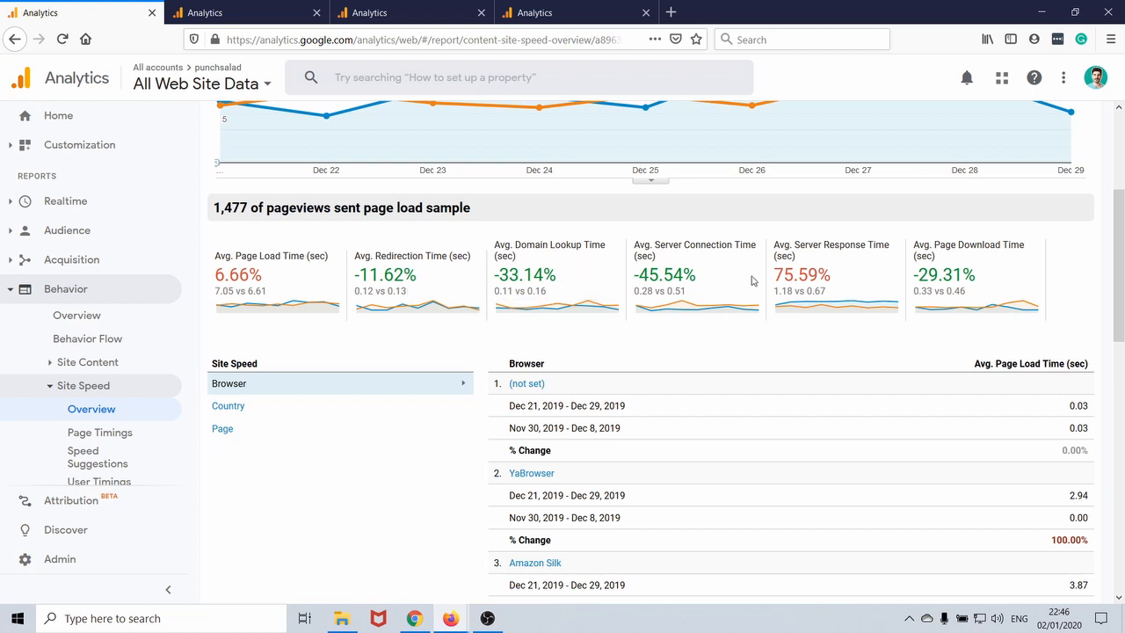
{"action": "mouse_move", "coordinate": [790, 254]}
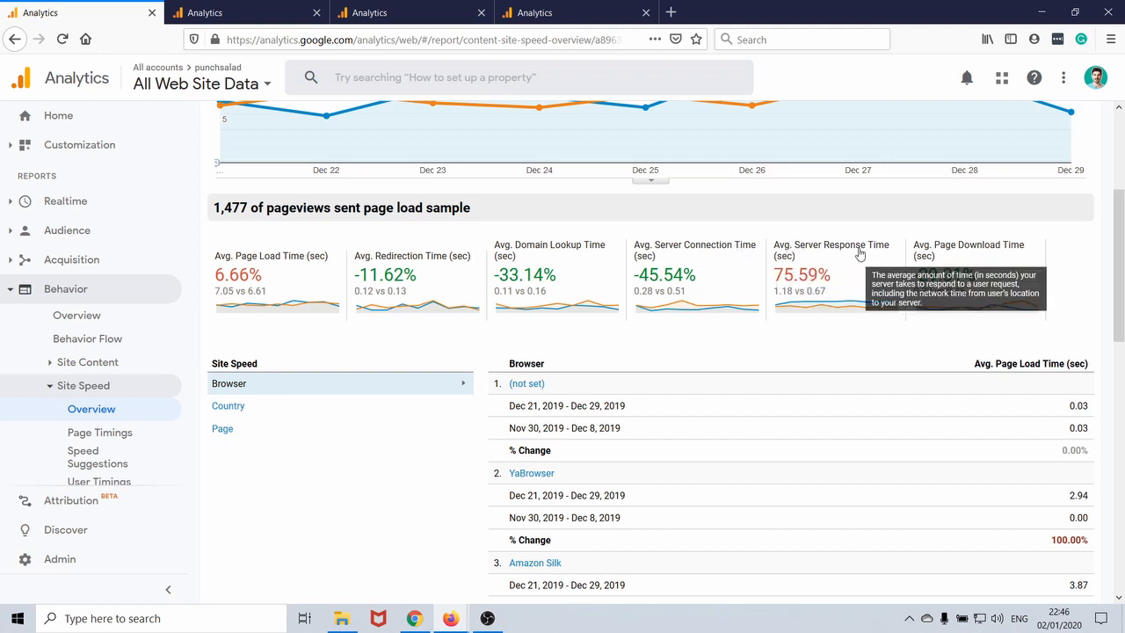
{"action": "left_click", "coordinate": [100, 431]}
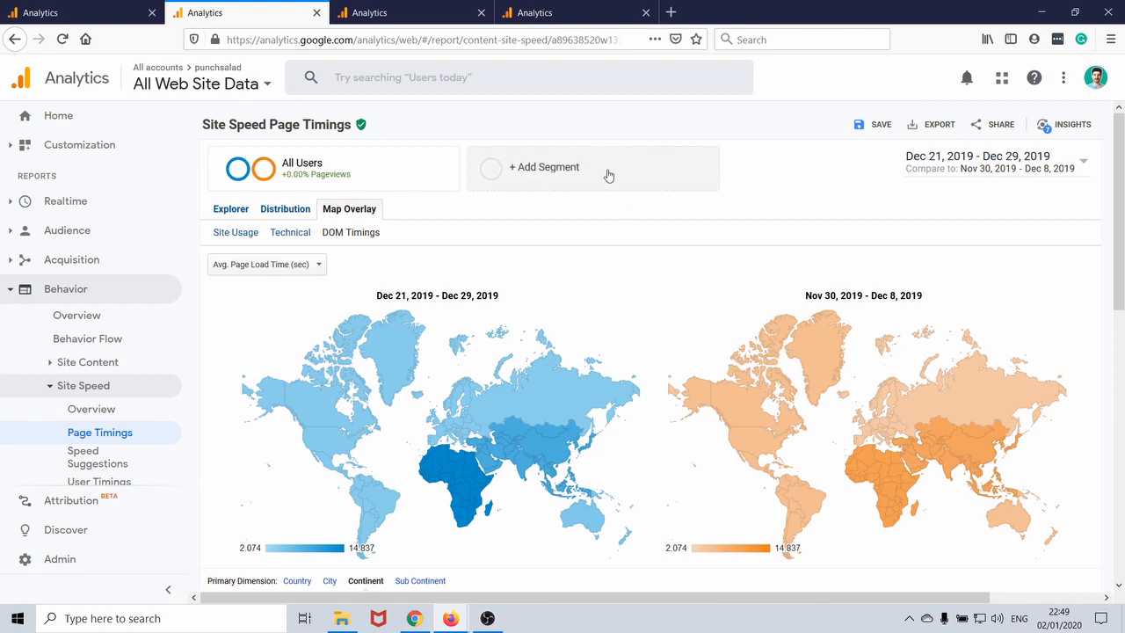
Scroll the six-continent Page Timings table, where Africa's 8.49s is highest
{"action": "scroll", "scroll_direction": "down", "scroll_amount": 3}
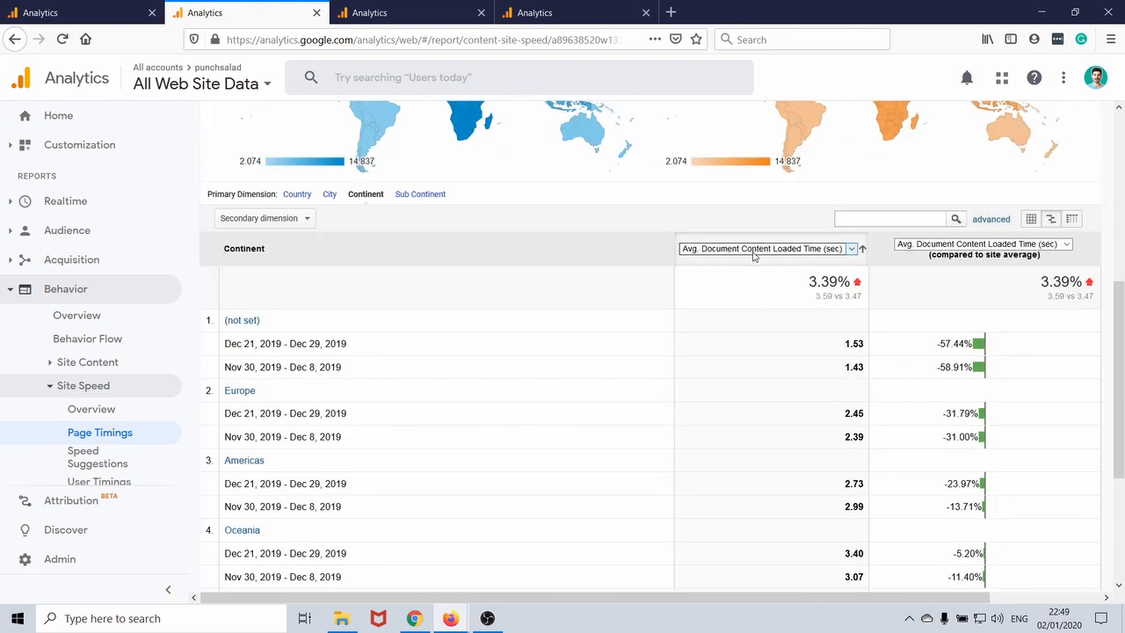
{"action": "mouse_move", "coordinate": [721, 248]}
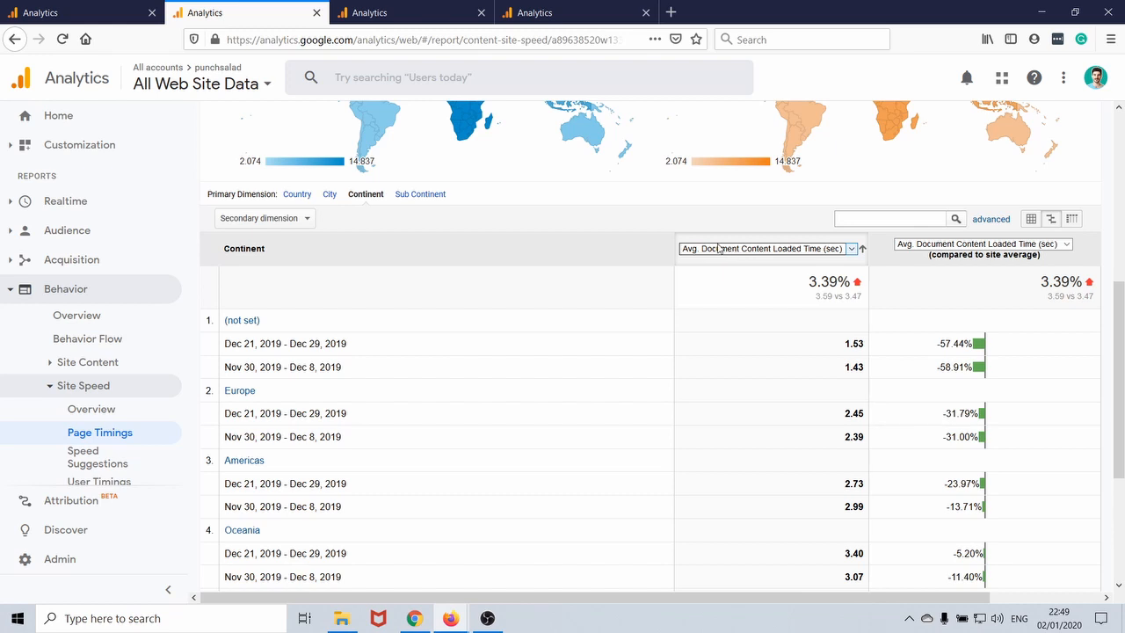
{"action": "mouse_move", "coordinate": [713, 253]}
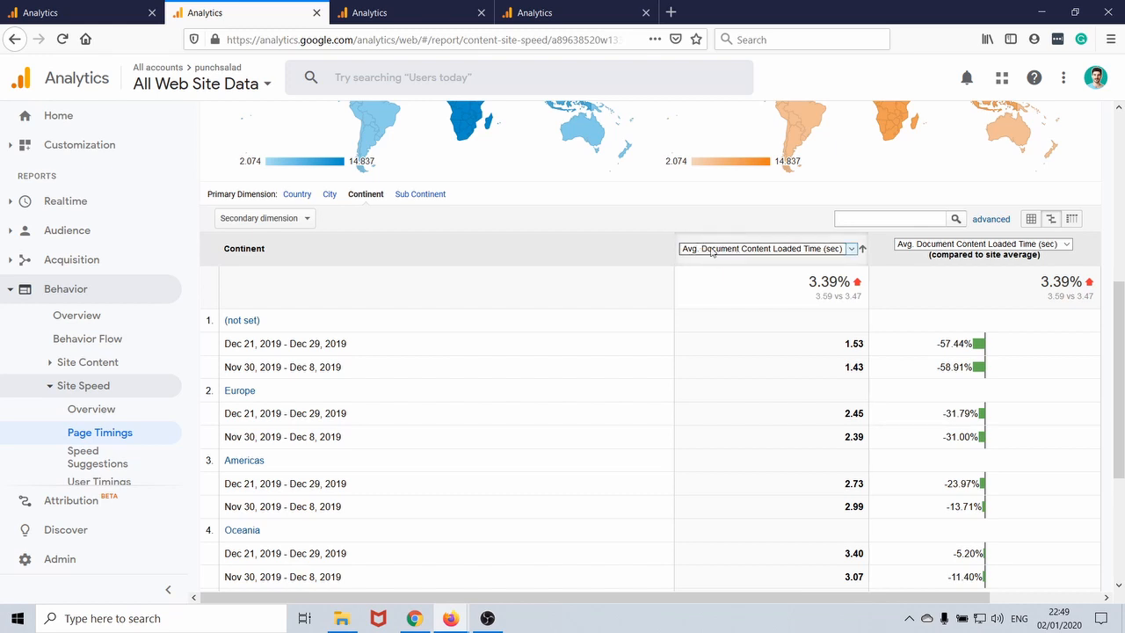
{"action": "mouse_move", "coordinate": [747, 251]}
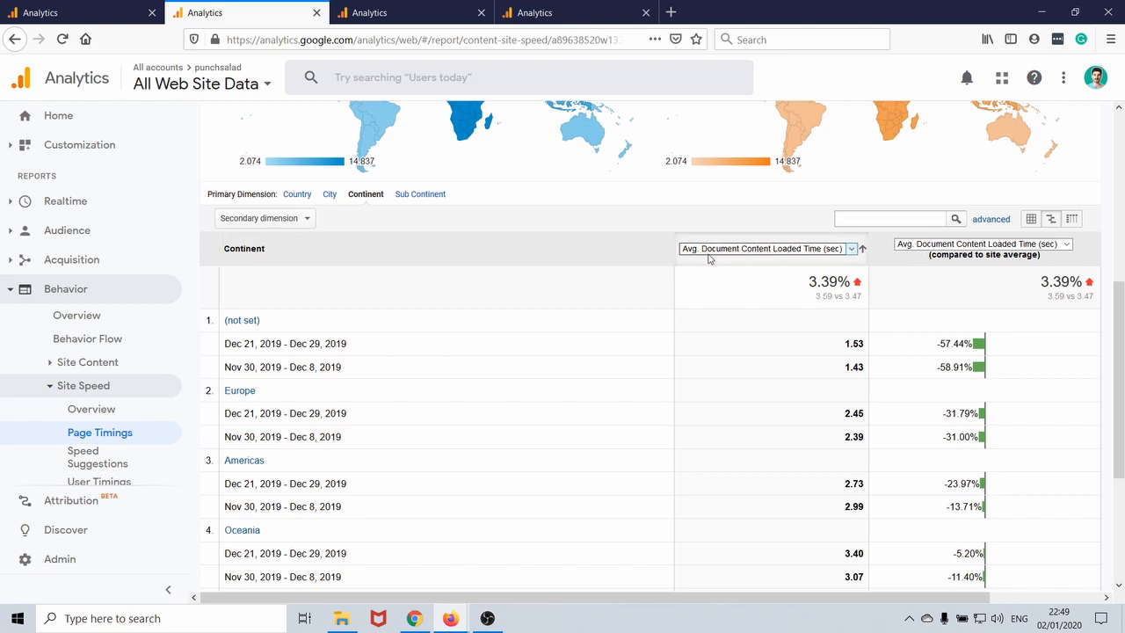
{"action": "scroll", "scroll_direction": "down", "scroll_amount": 3}
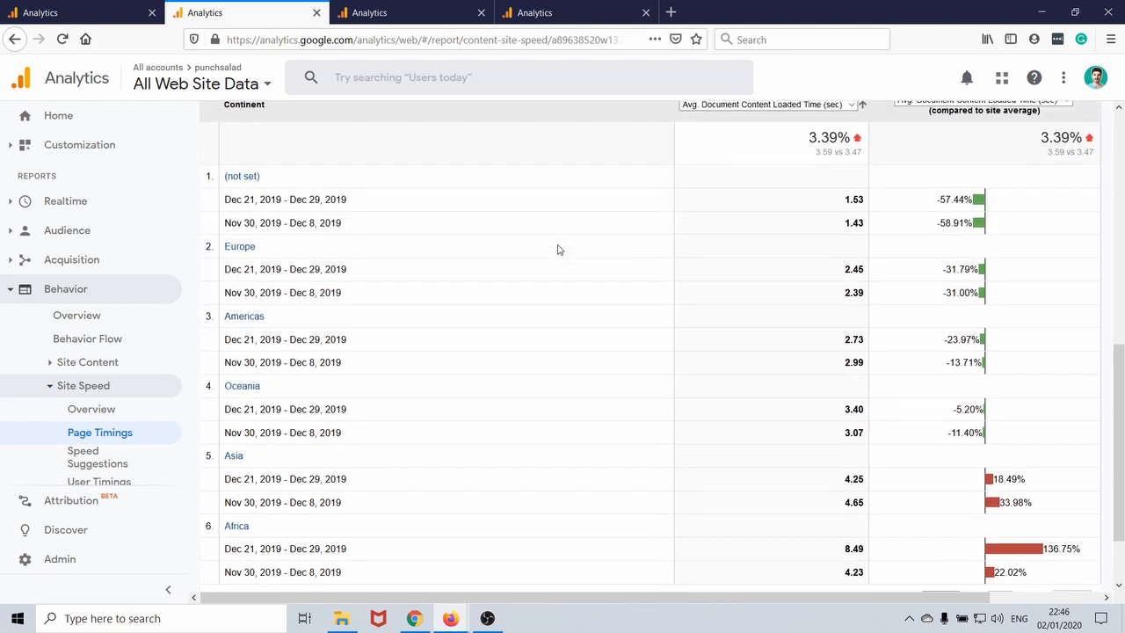
{"action": "scroll", "scroll_direction": "down", "scroll_amount": 3}
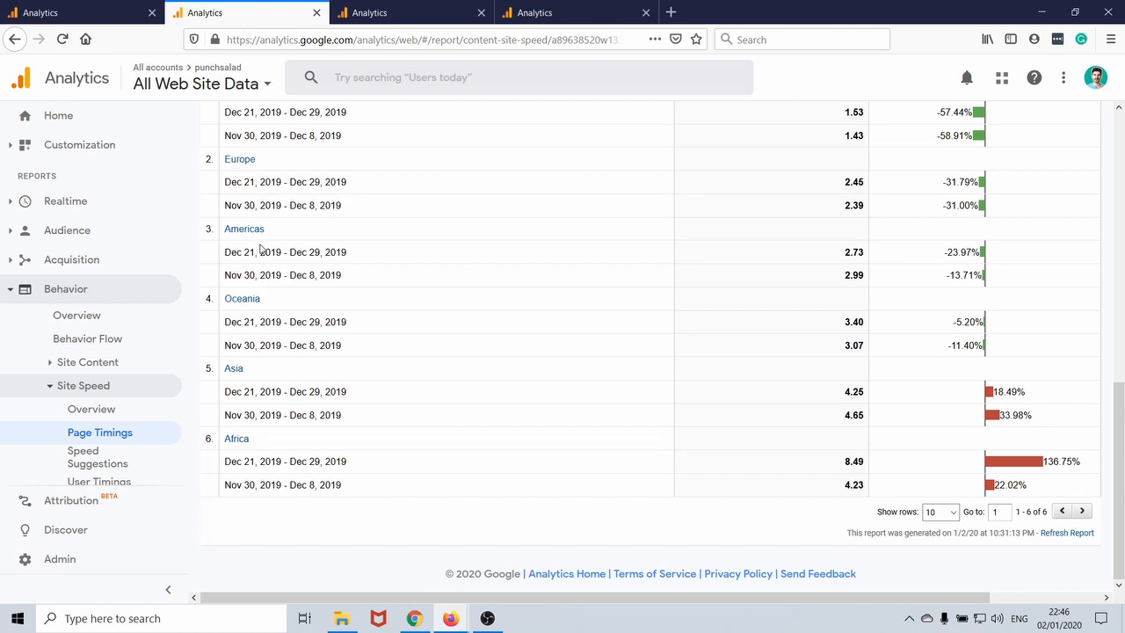
{"action": "mouse_move", "coordinate": [894, 300]}
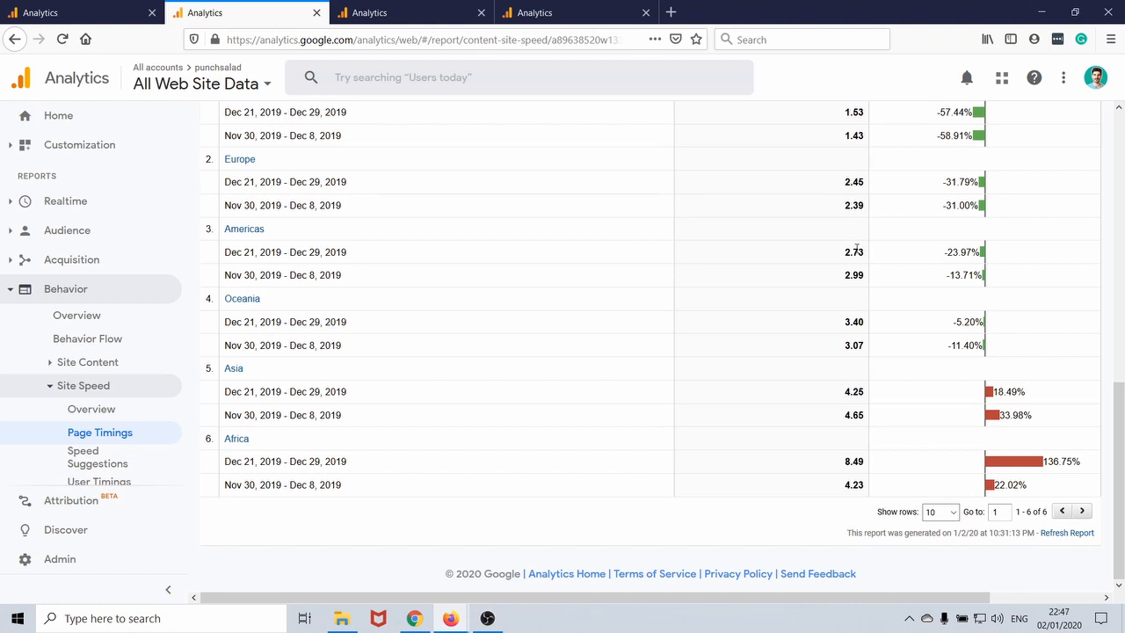
{"action": "mouse_move", "coordinate": [850, 237]}
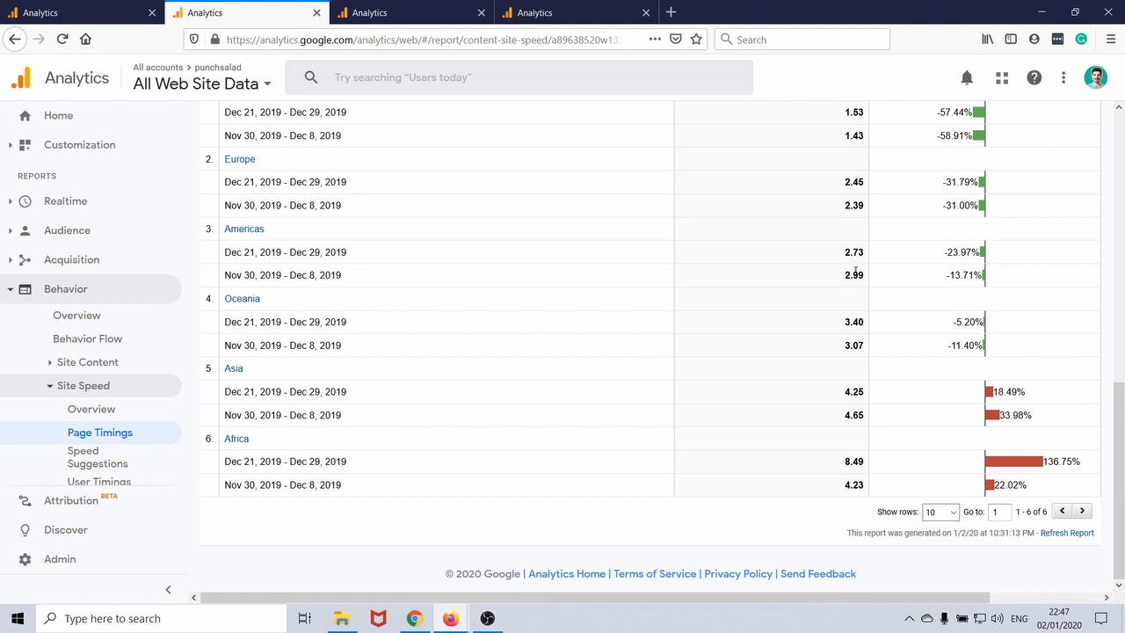
{"action": "mouse_move", "coordinate": [835, 244]}
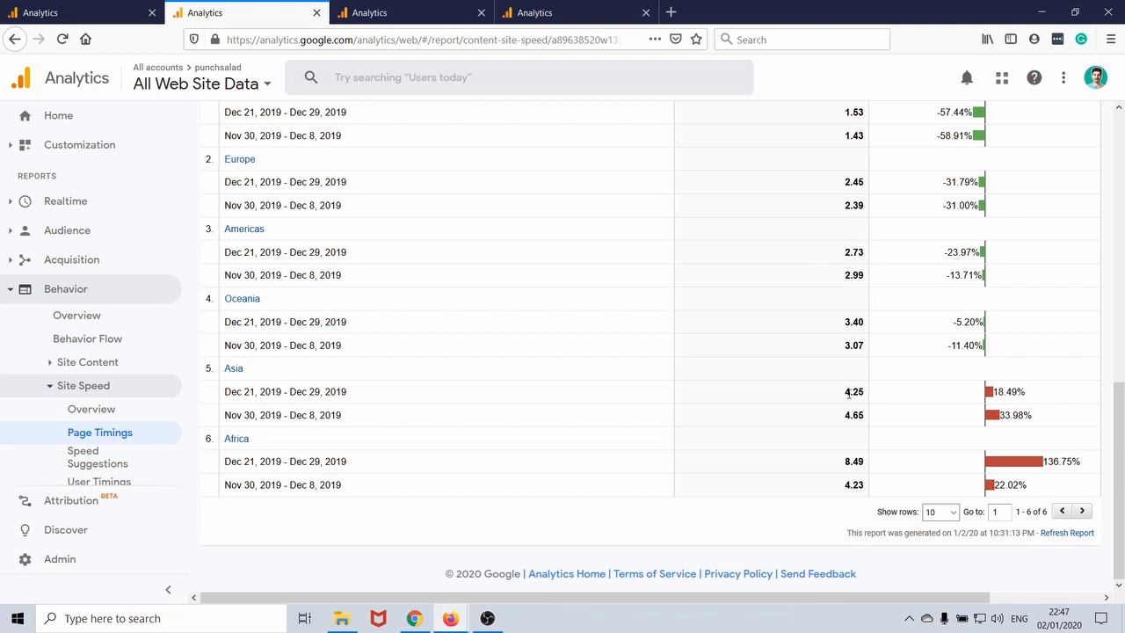
{"action": "mouse_move", "coordinate": [847, 394]}
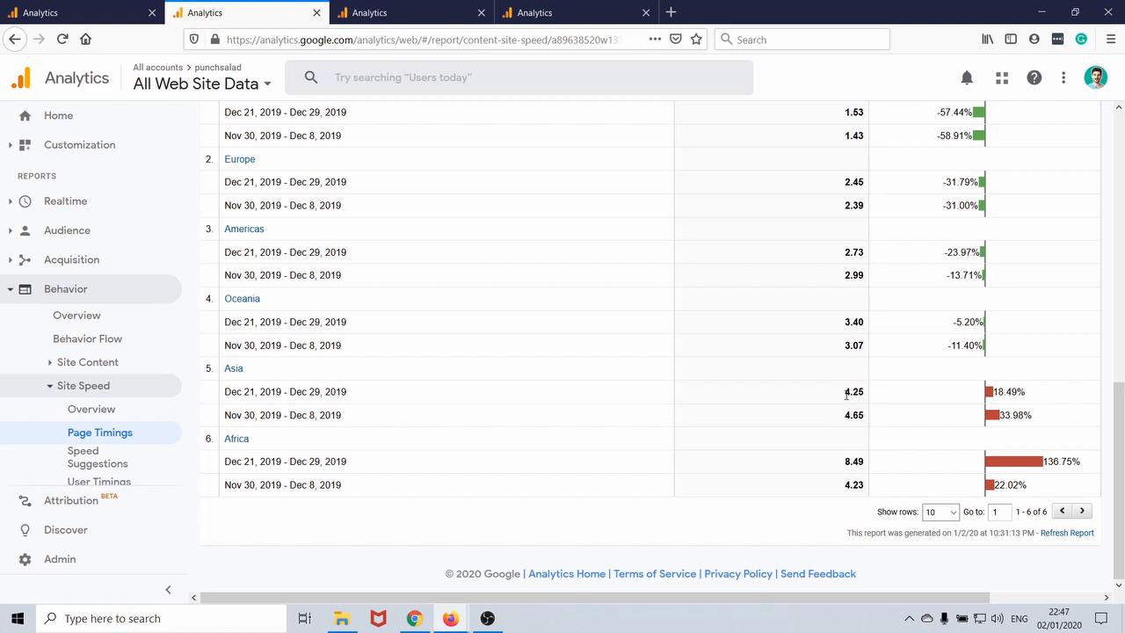
{"action": "mouse_move", "coordinate": [845, 402]}
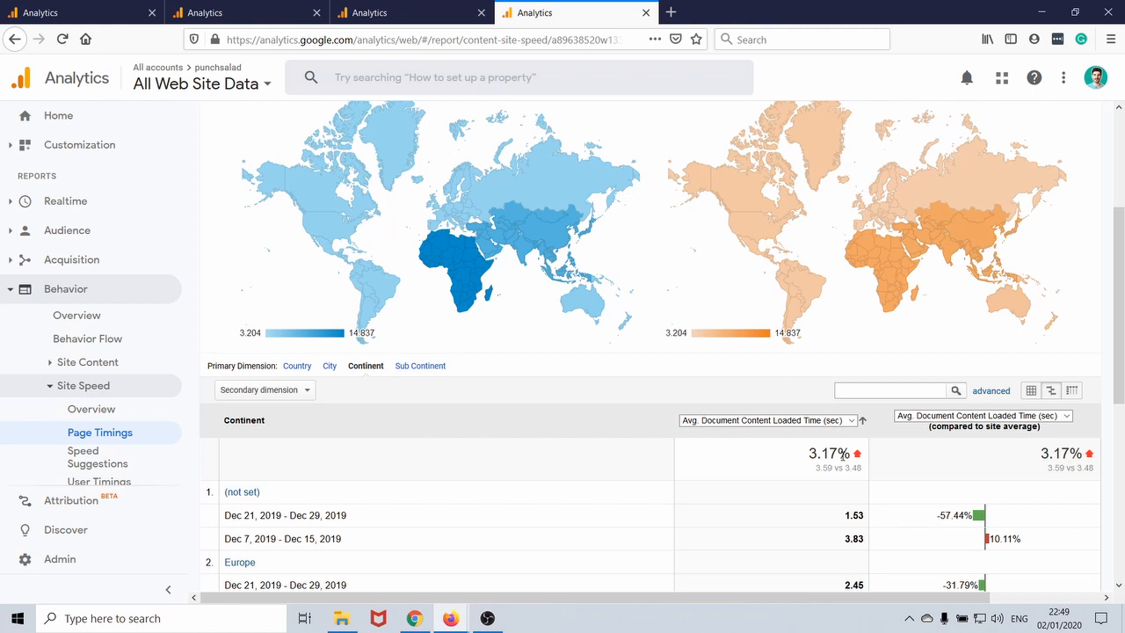
{"action": "mouse_move", "coordinate": [532, 387]}
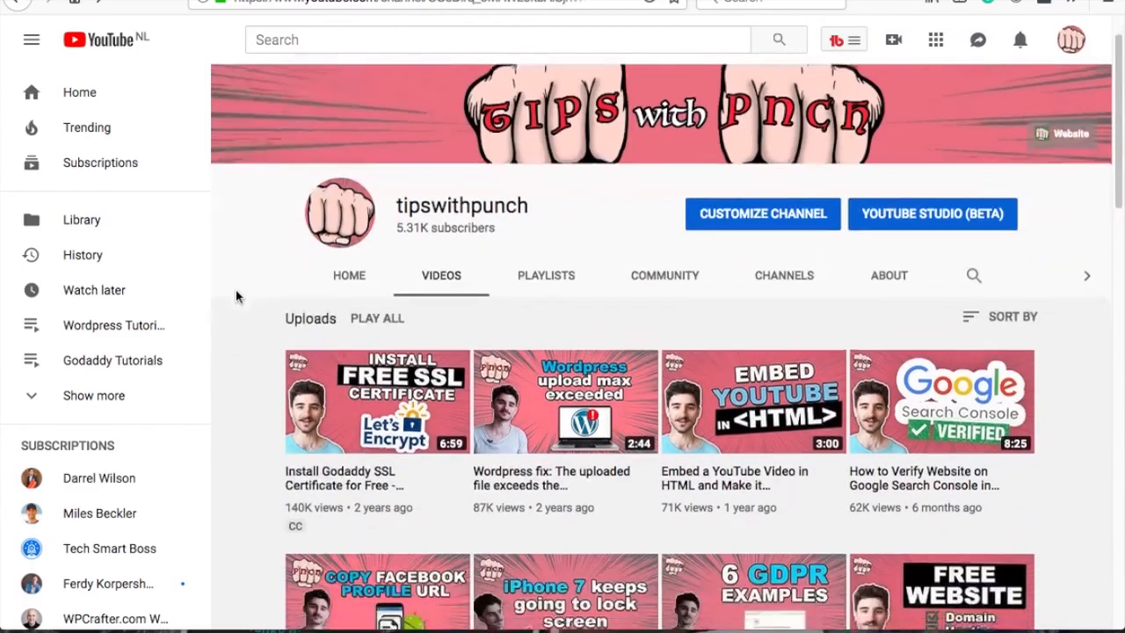
{"action": "scroll", "scroll_direction": "down", "scroll_amount": 3}
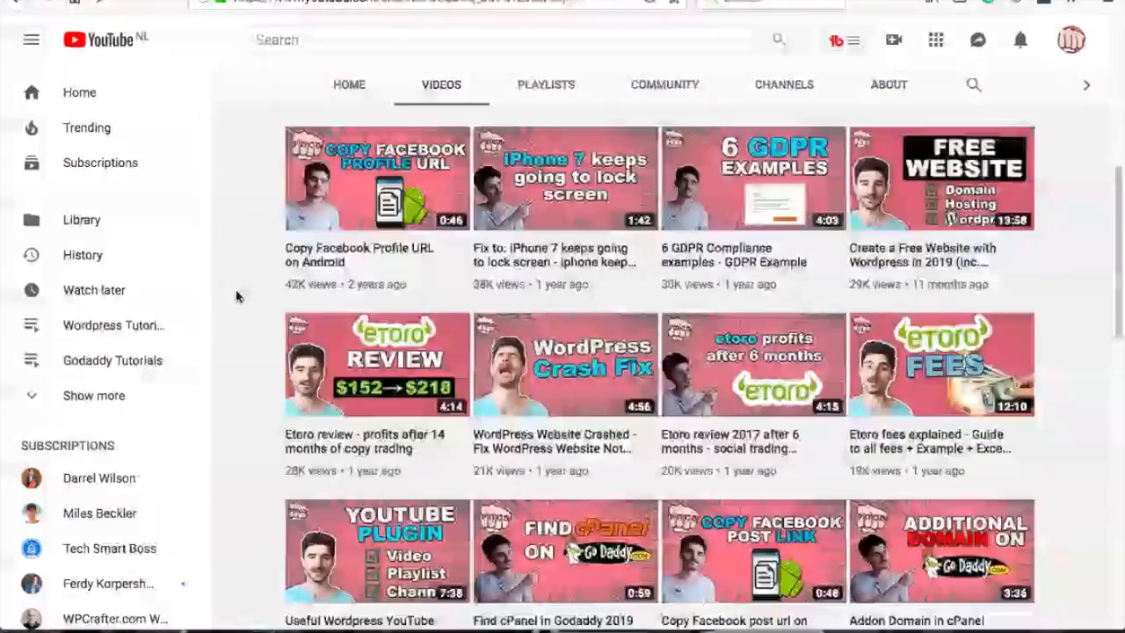
{"action": "scroll", "scroll_direction": "down", "scroll_amount": 3}
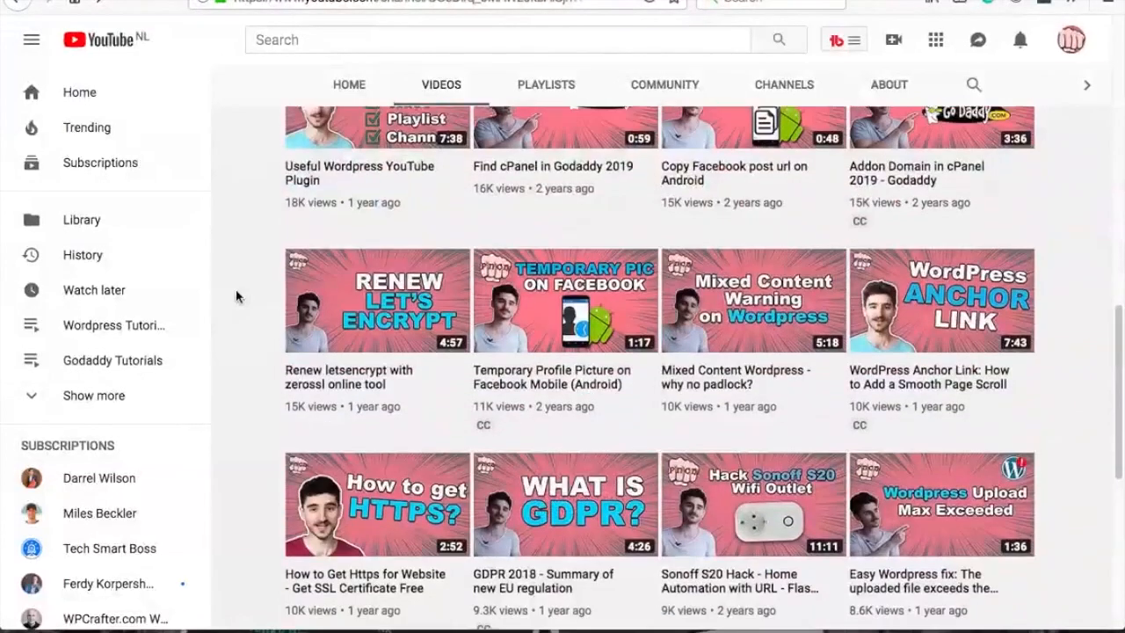
{"action": "scroll", "scroll_direction": "down", "scroll_amount": 3}
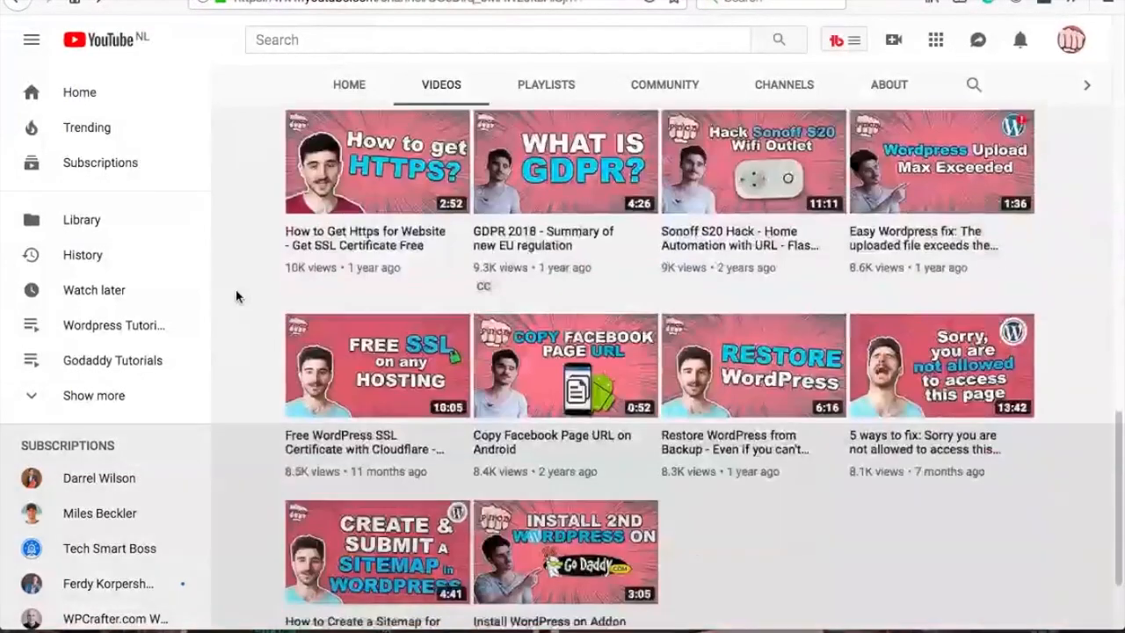
{"action": "scroll", "scroll_direction": "down", "scroll_amount": 3}
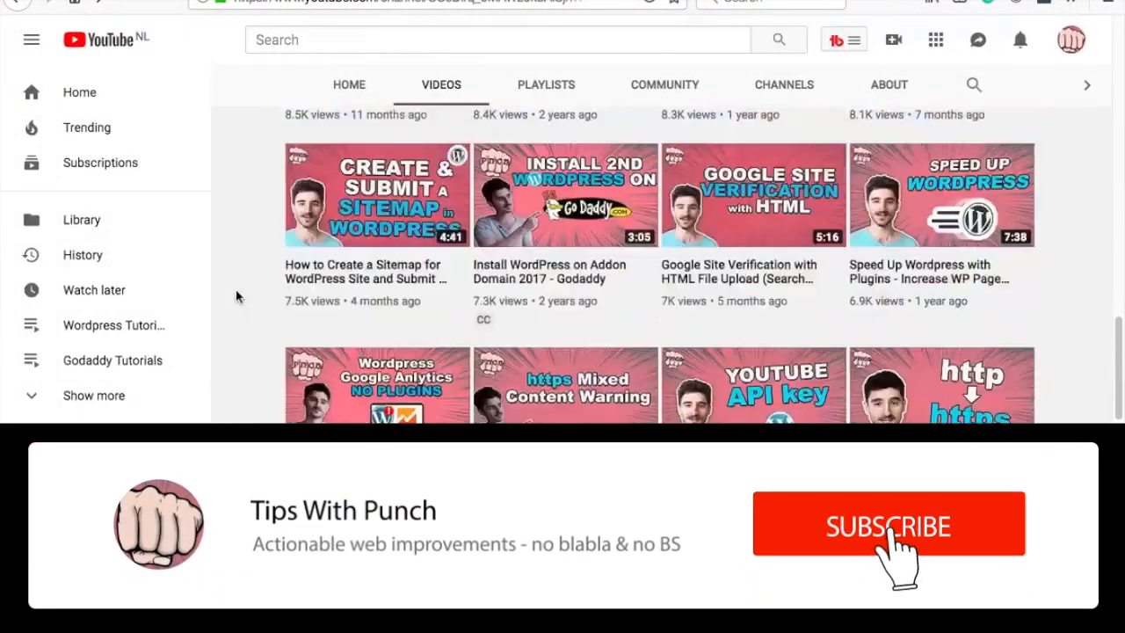
{"action": "left_click", "coordinate": [888, 523]}
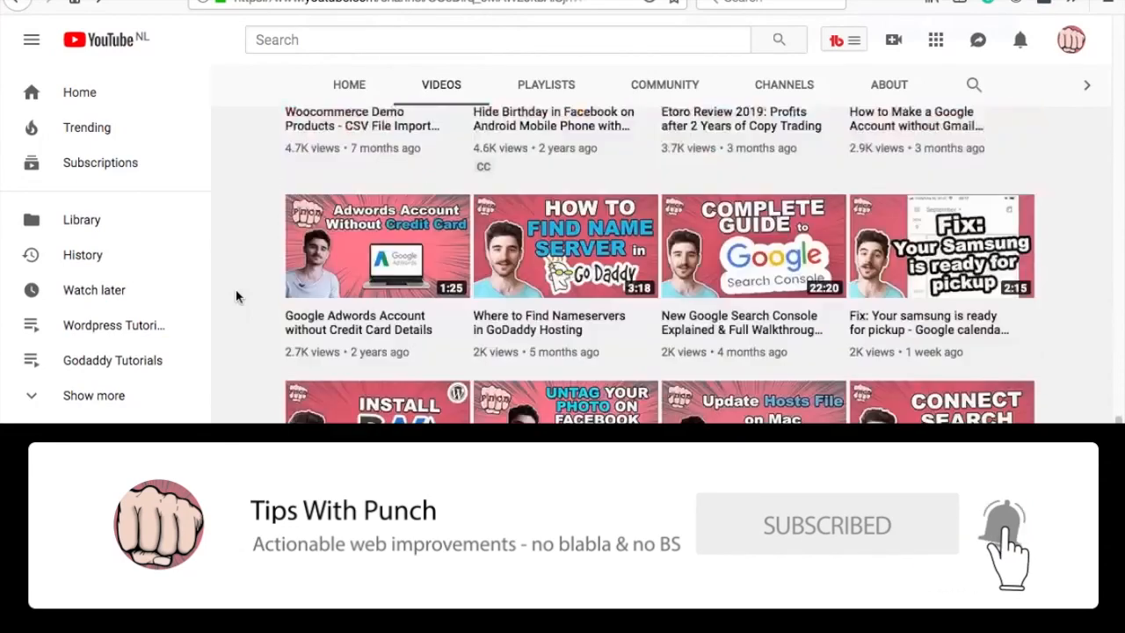
{"action": "scroll", "scroll_direction": "down", "scroll_amount": 3}
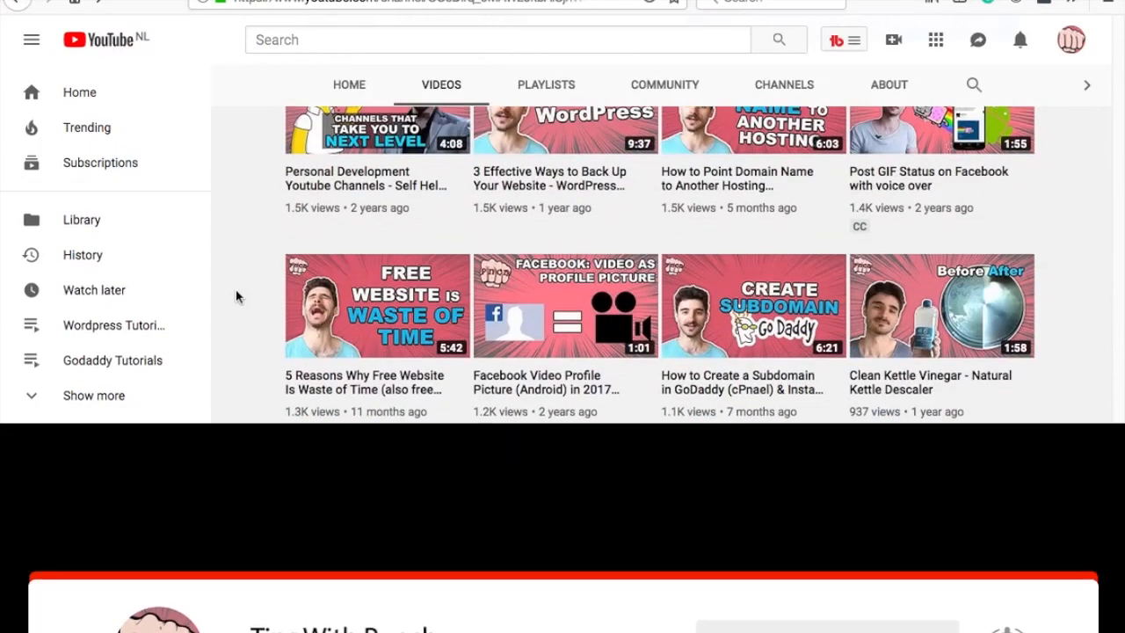